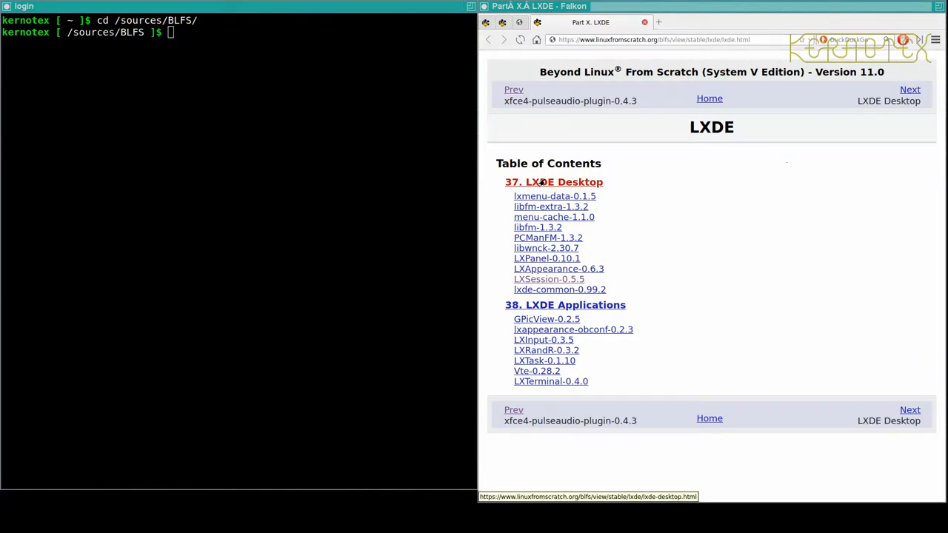
Navigate from the BLFS '37. LXDE Desktop' chapter to the lxmenu-data-0.1.5 page and scroll to its download link
{"action": "left_click", "coordinate": [555, 181]}
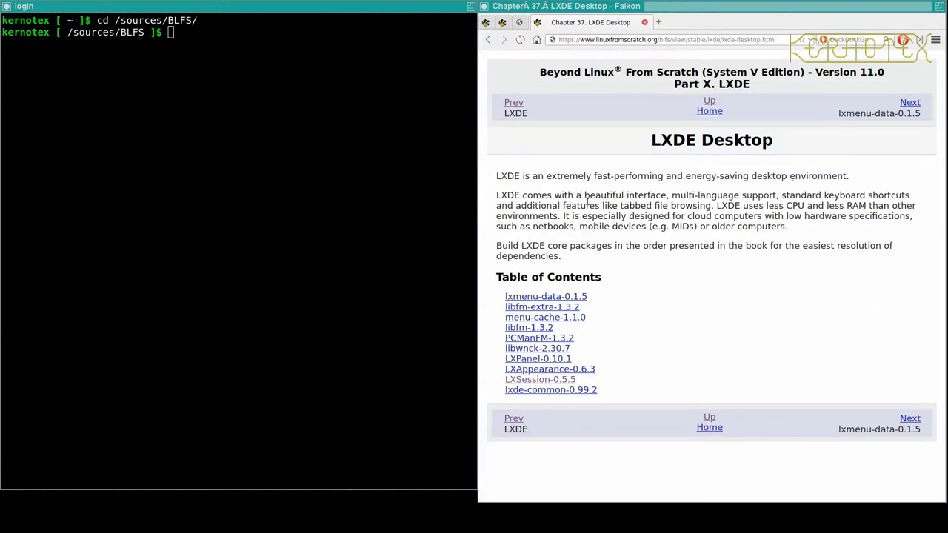
{"action": "mouse_move", "coordinate": [607, 335]}
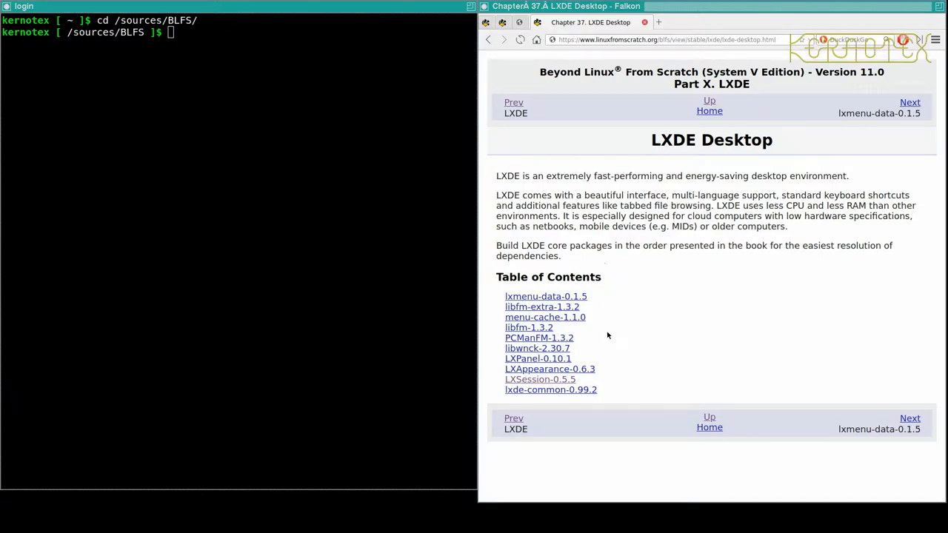
{"action": "mouse_move", "coordinate": [867, 148]}
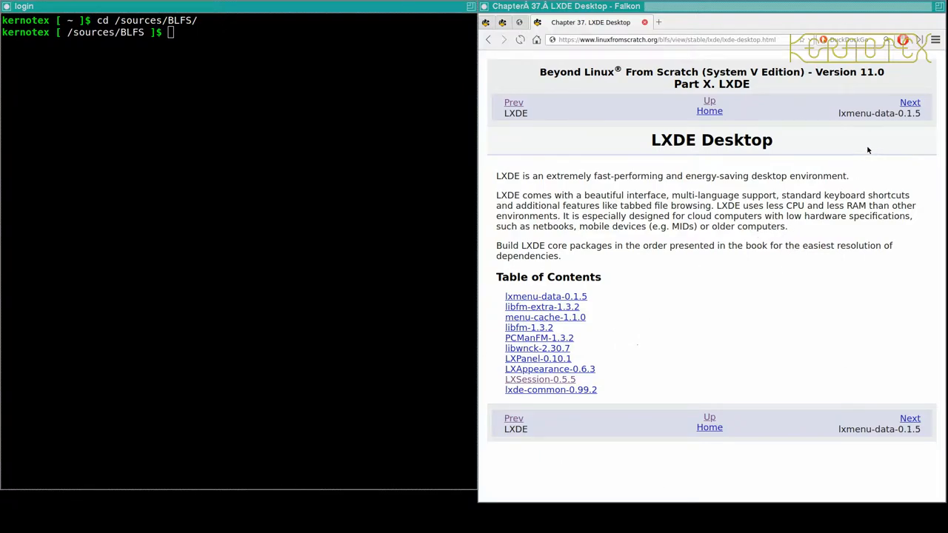
{"action": "left_click", "coordinate": [544, 297]}
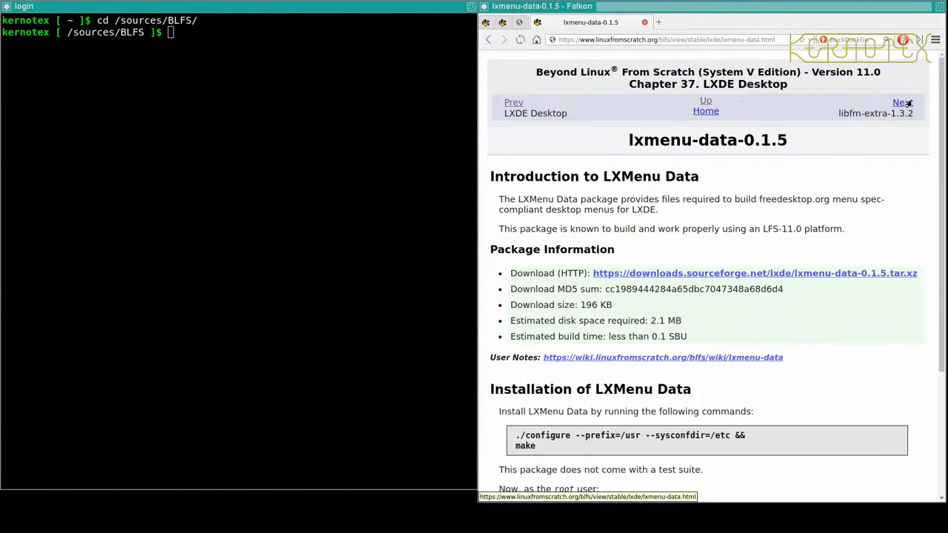
{"action": "scroll", "scroll_direction": "down", "scroll_amount": 3}
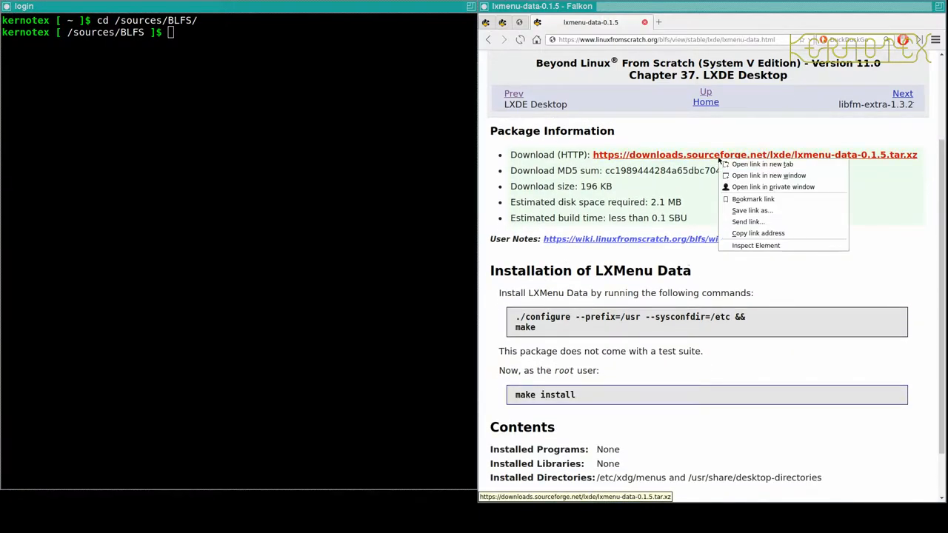
Fetch the lxmenu-data-0.1.5 tarball from its Download (HTTP) link and save it into /sources/BLFS
{"action": "left_click", "coordinate": [758, 165]}
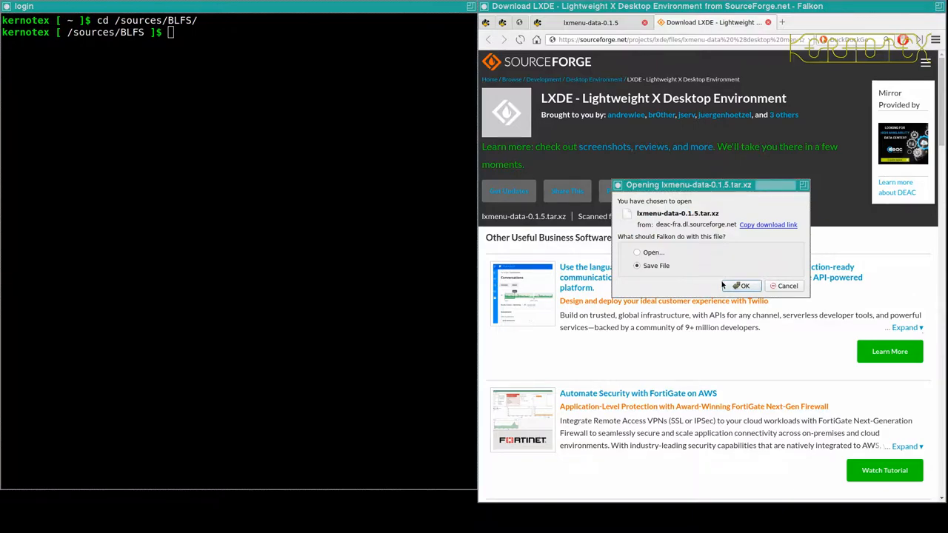
{"action": "left_click", "coordinate": [742, 286]}
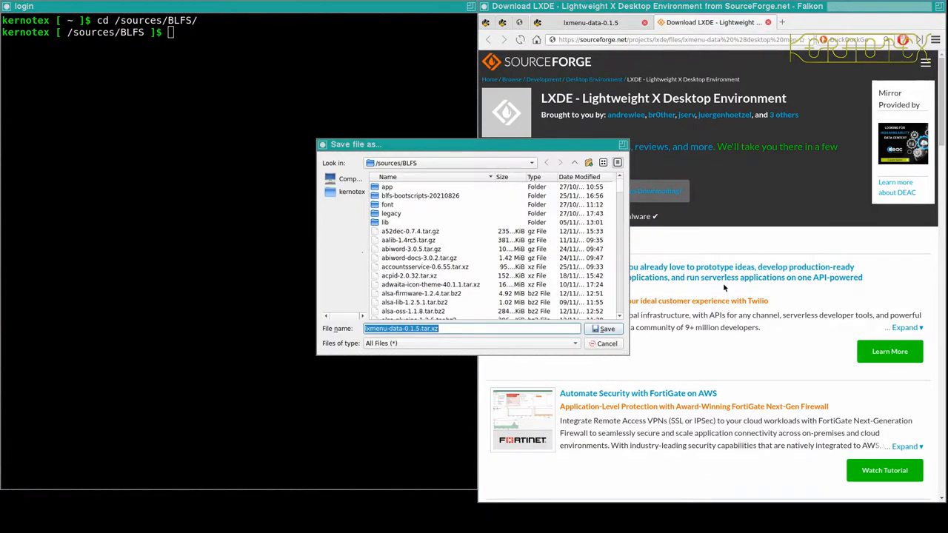
{"action": "left_click", "coordinate": [602, 329]}
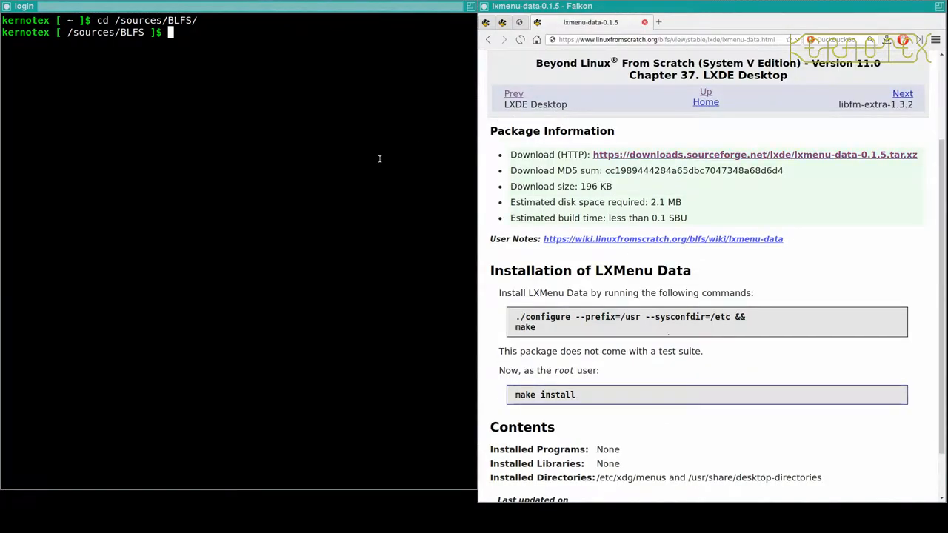
Extract lxmenu-data-0.1.5, configure with --prefix=/usr --sysconfdir=/etc, make, sudo make install, then rm -Rf the source directory
{"action": "type", "text": "tar -xvf lx"}
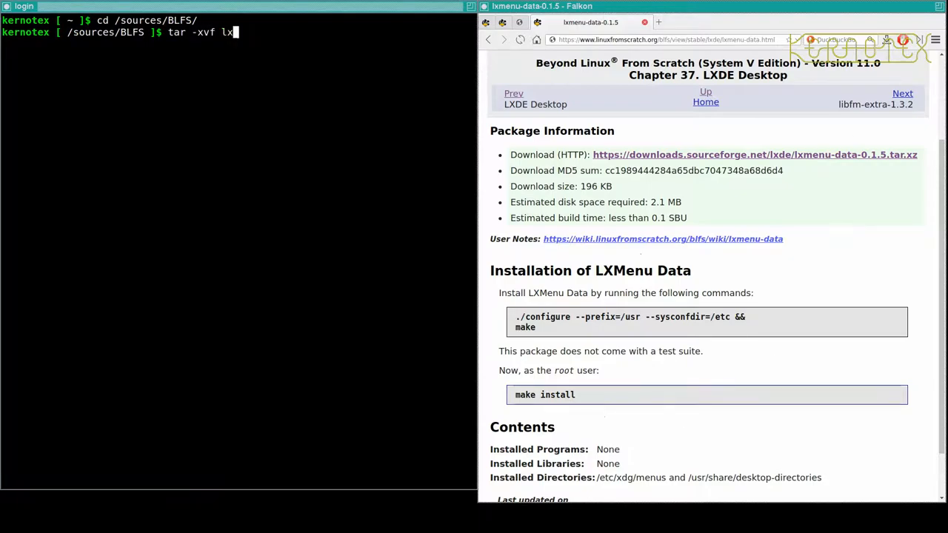
{"action": "key", "text": "Return"}
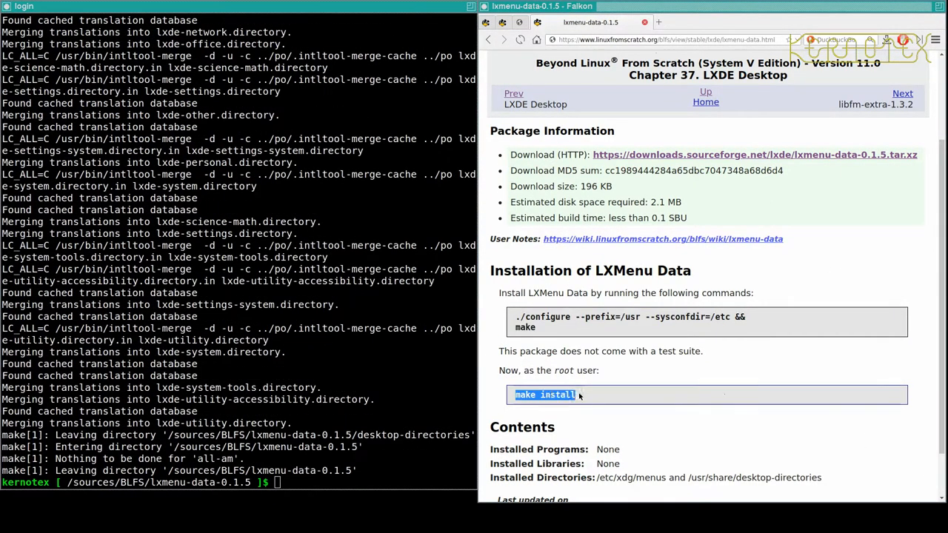
{"action": "type", "text": "sudo make install"}
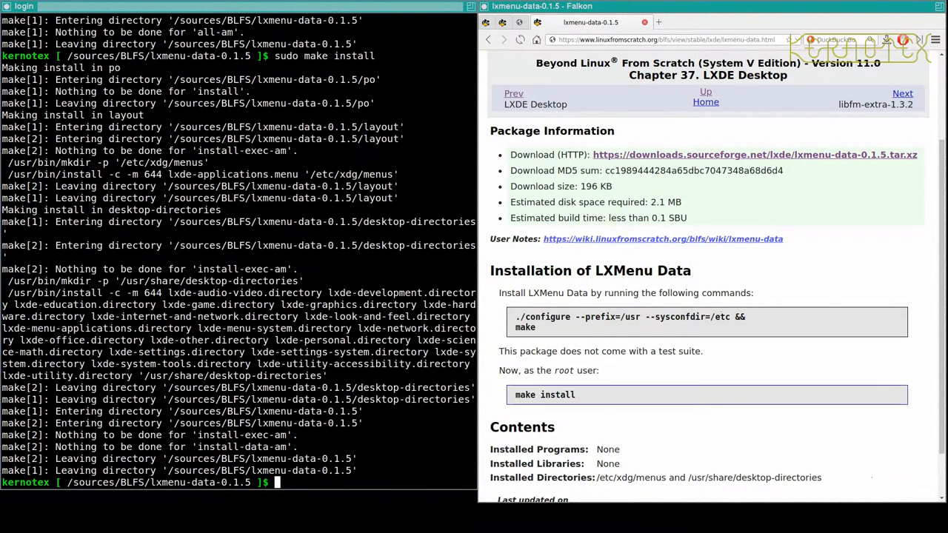
{"action": "type", "text": "cd .."}
{"action": "type", "text": "rm -Rf lxmenu"}
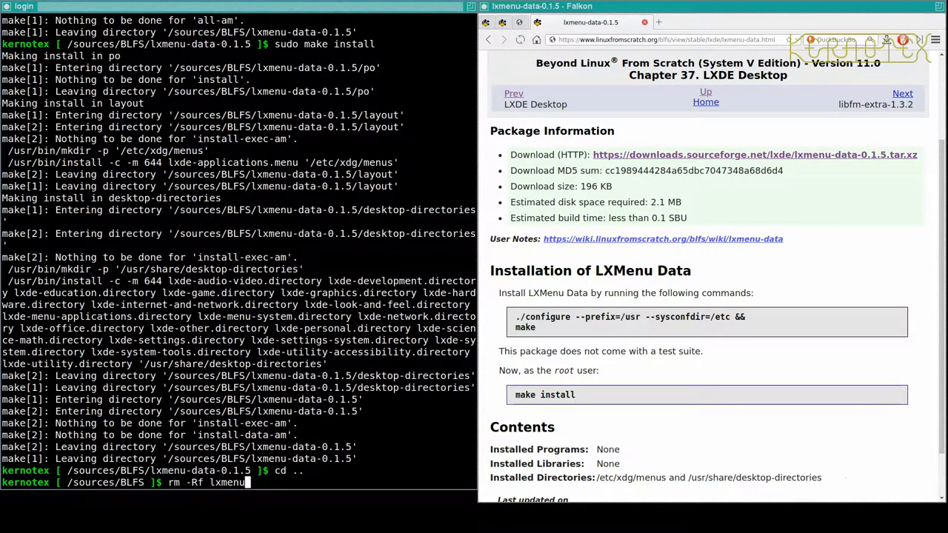
{"action": "type", "text": "-data-0.1.5"}
{"action": "key", "text": "Return"}
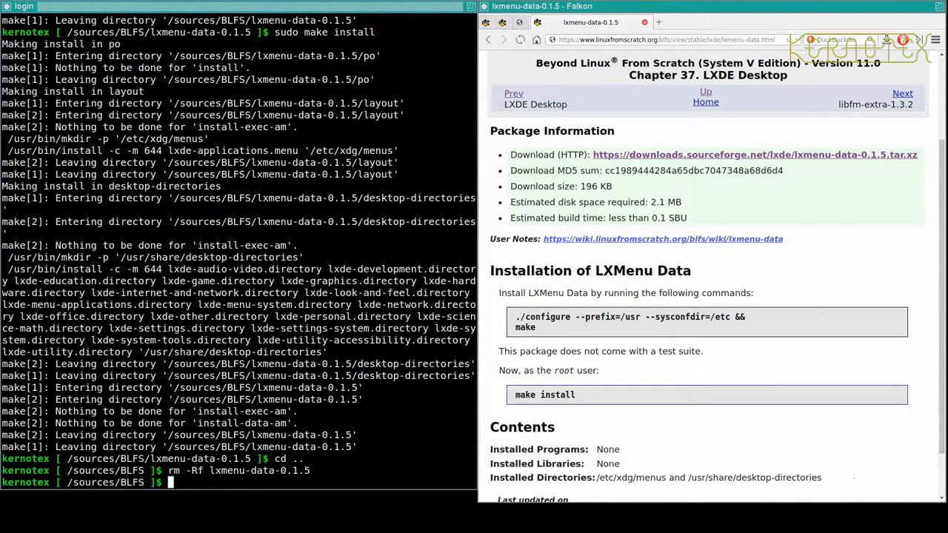
{"action": "mouse_move", "coordinate": [851, 84]}
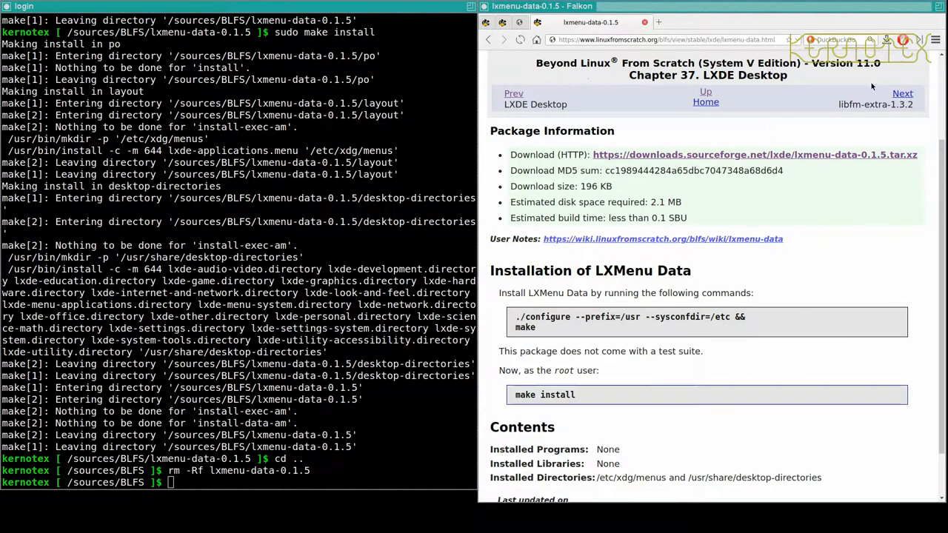
Start the libfm-1.3.2 and menu-cache-1.1.0 downloads from their BLFS pages and accept saving libfm
{"action": "left_click", "coordinate": [901, 93]}
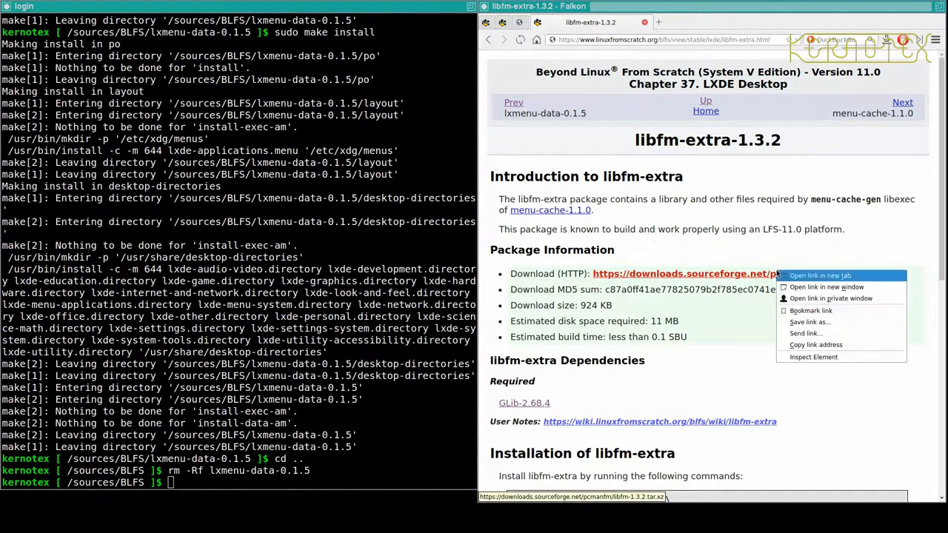
{"action": "left_click", "coordinate": [820, 275]}
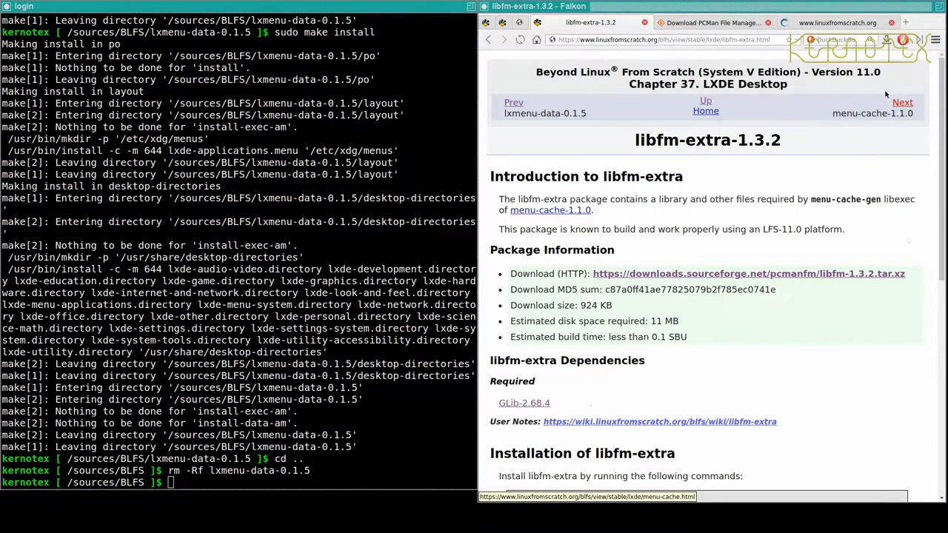
{"action": "left_click", "coordinate": [902, 100]}
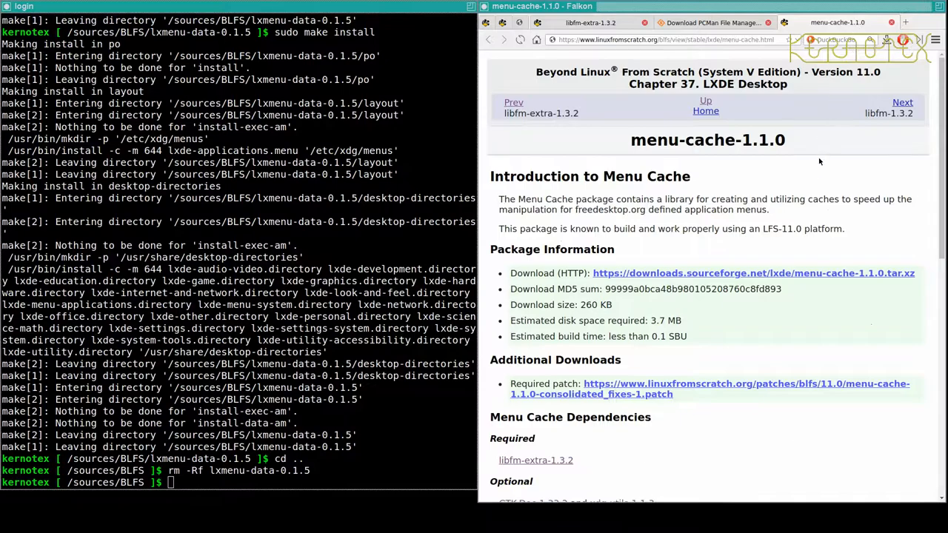
{"action": "left_click", "coordinate": [752, 272]}
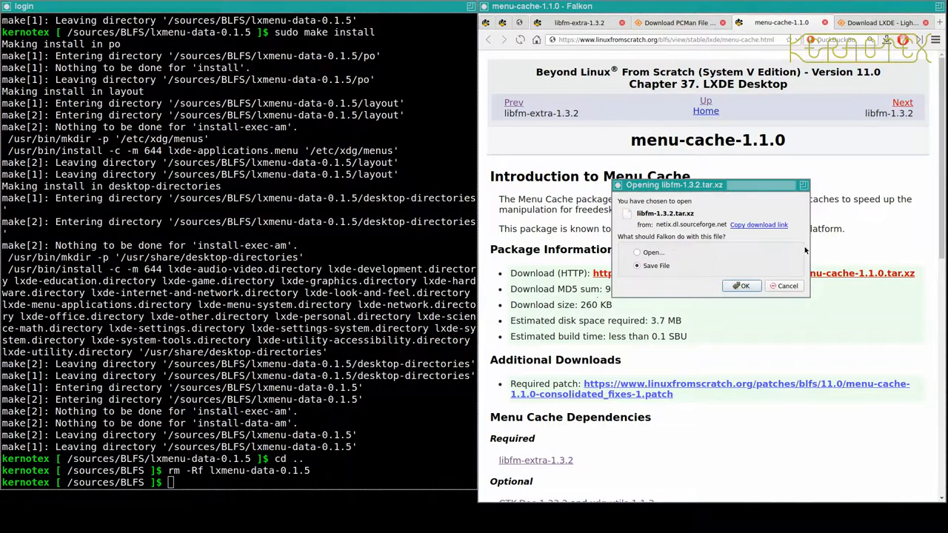
{"action": "left_click", "coordinate": [740, 286]}
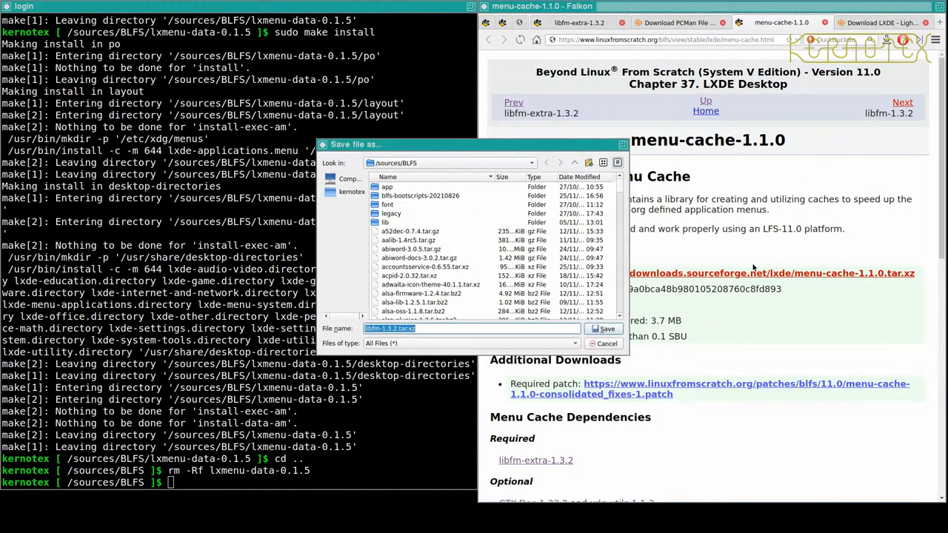
Save both archives into the sources folder, close the download tabs and scroll to the libfm-extra build instructions
{"action": "left_click", "coordinate": [602, 328]}
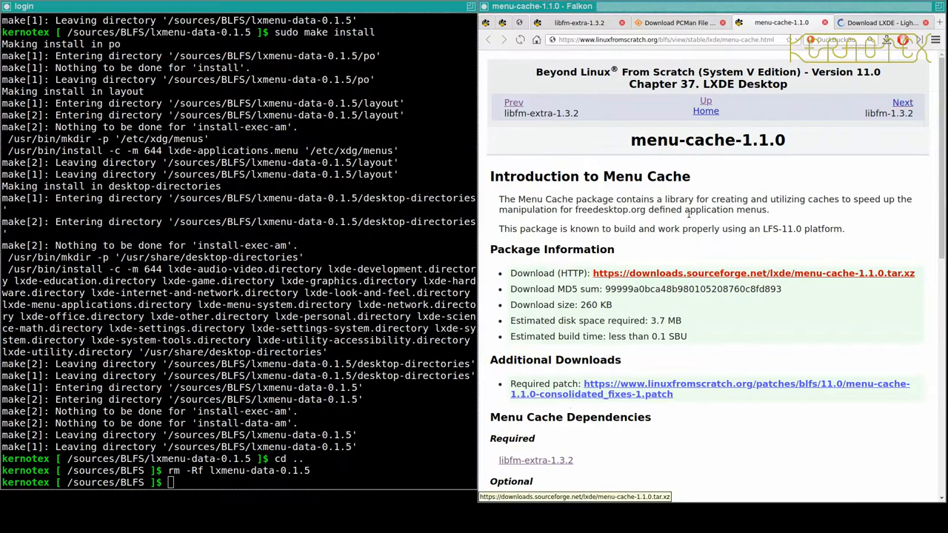
{"action": "left_click", "coordinate": [752, 272]}
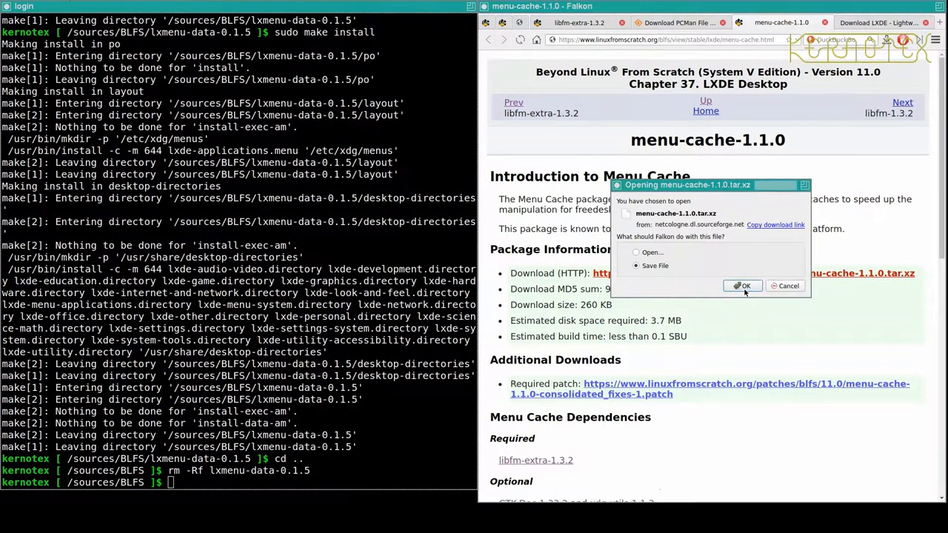
{"action": "left_click", "coordinate": [743, 285]}
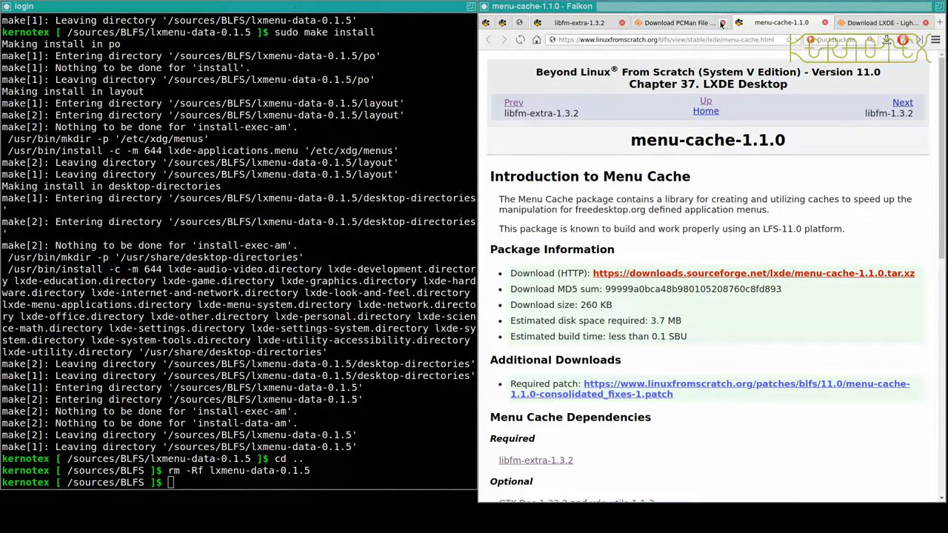
{"action": "left_click", "coordinate": [725, 23]}
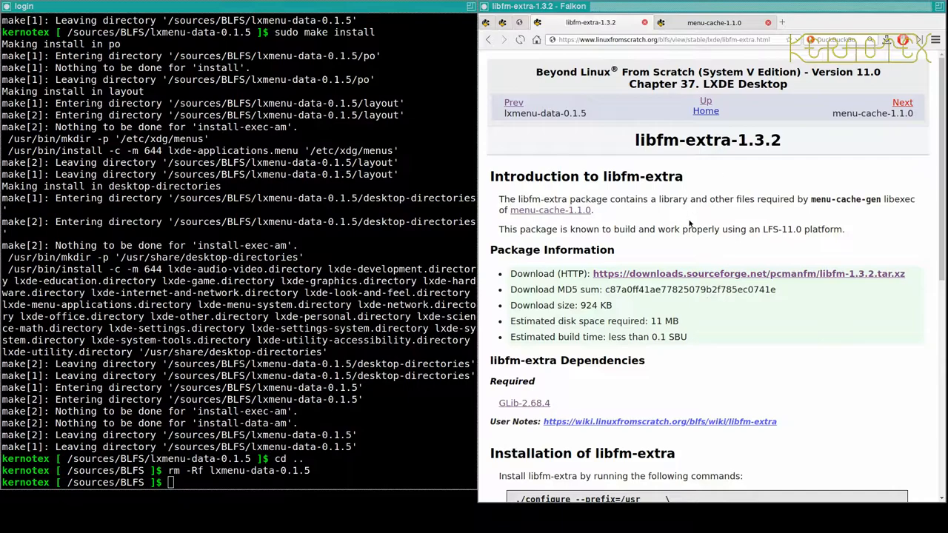
{"action": "scroll", "scroll_direction": "down", "scroll_amount": 3}
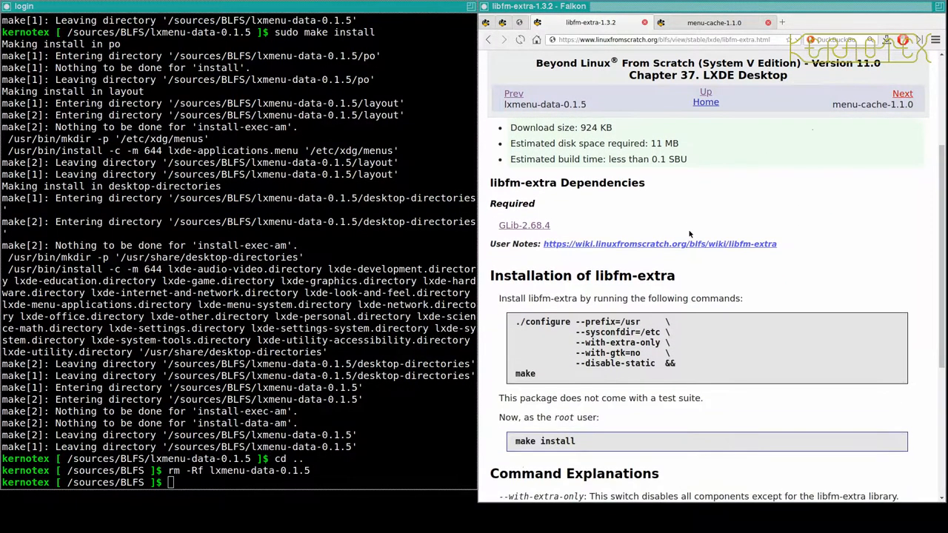
Extract libfm-1.3.2, configure with --with-extra-only, make, sudo make install, then rm -Rf libfm-1.3.2
{"action": "type", "text": "tar -"}
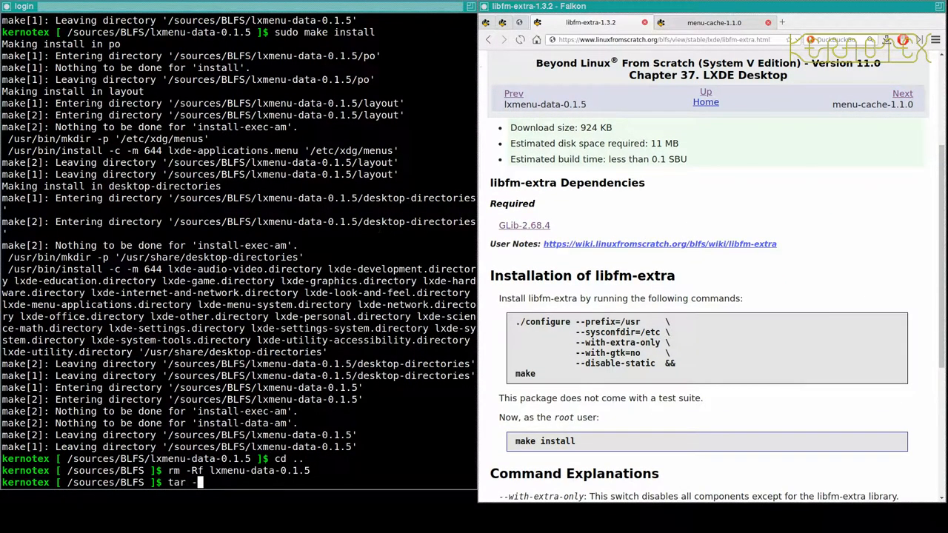
{"action": "type", "text": "xvf libfm"}
{"action": "type", "text": "cd libfm-1.3.2"}
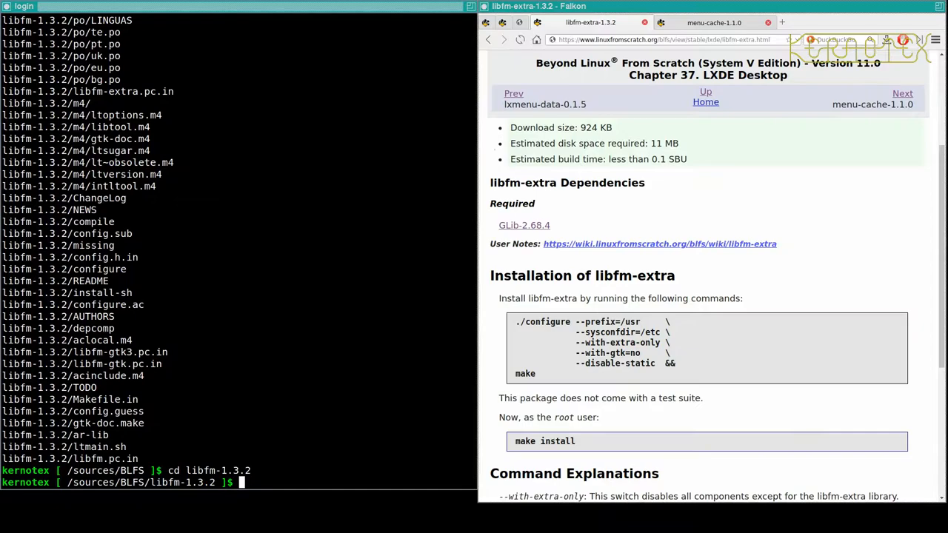
{"action": "scroll", "scroll_direction": "down", "scroll_amount": 3}
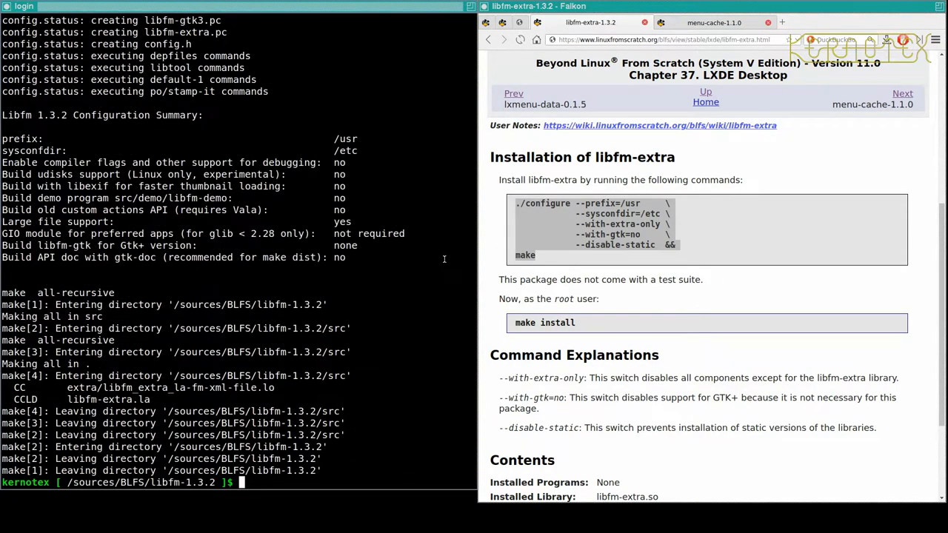
{"action": "type", "text": "sudo m"}
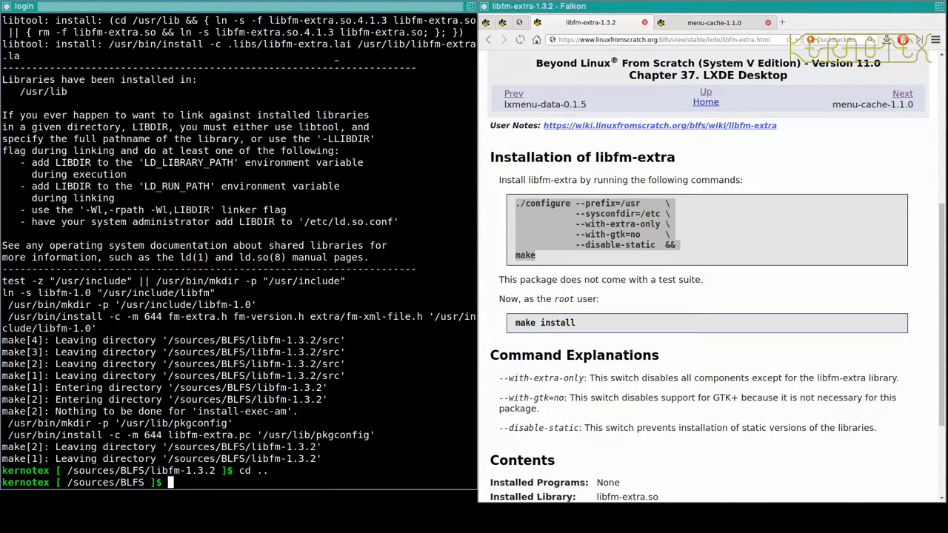
{"action": "type", "text": "rm -Rf libf"}
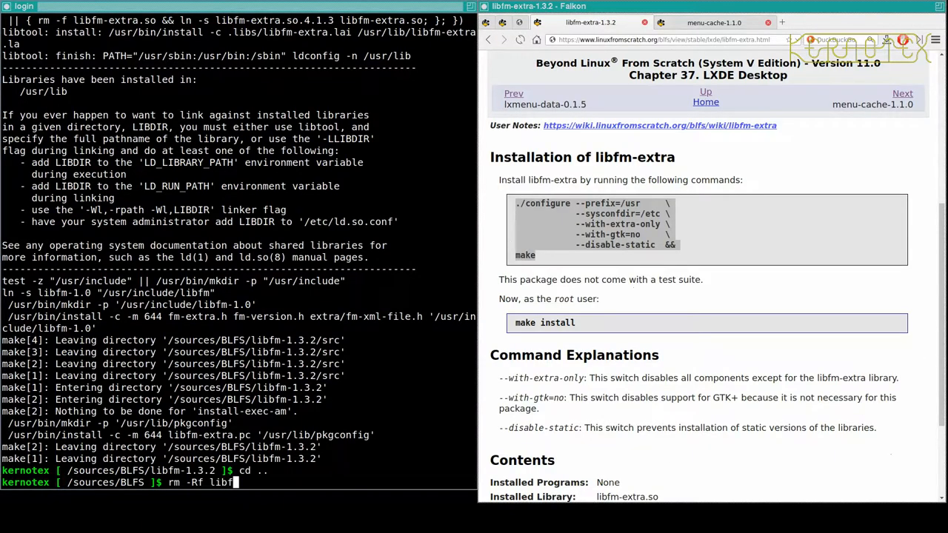
{"action": "key", "text": "Return"}
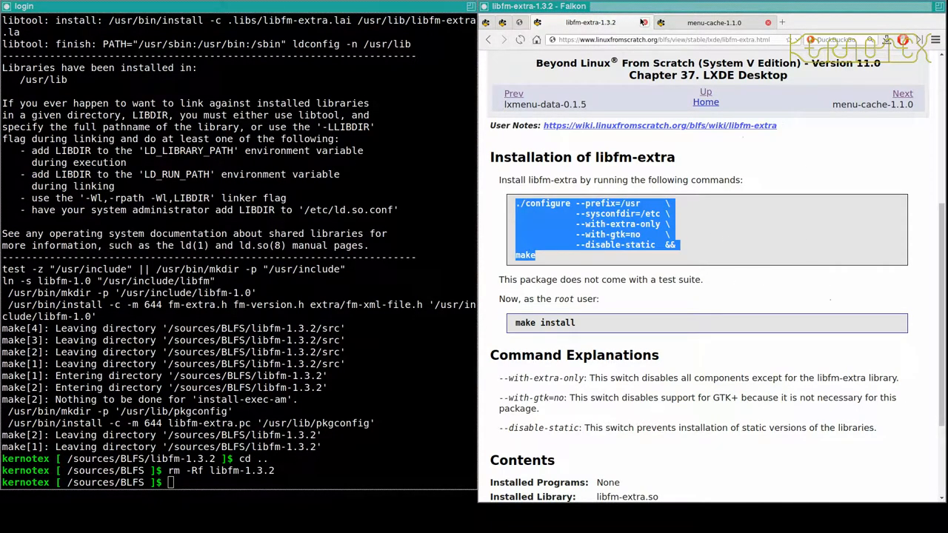
Save the menu-cache consolidated fixes patch into the sources folder via Save Link As
{"action": "left_click", "coordinate": [902, 98]}
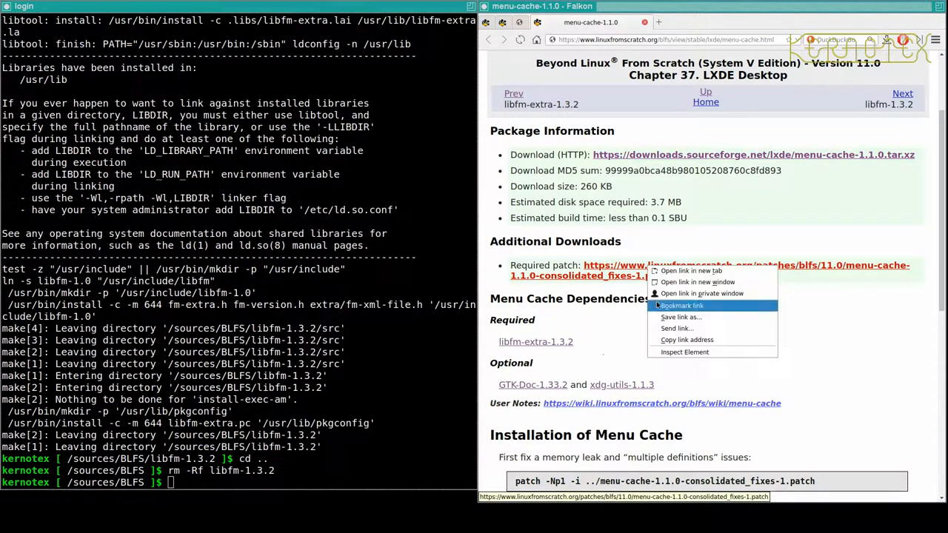
{"action": "left_click", "coordinate": [681, 317]}
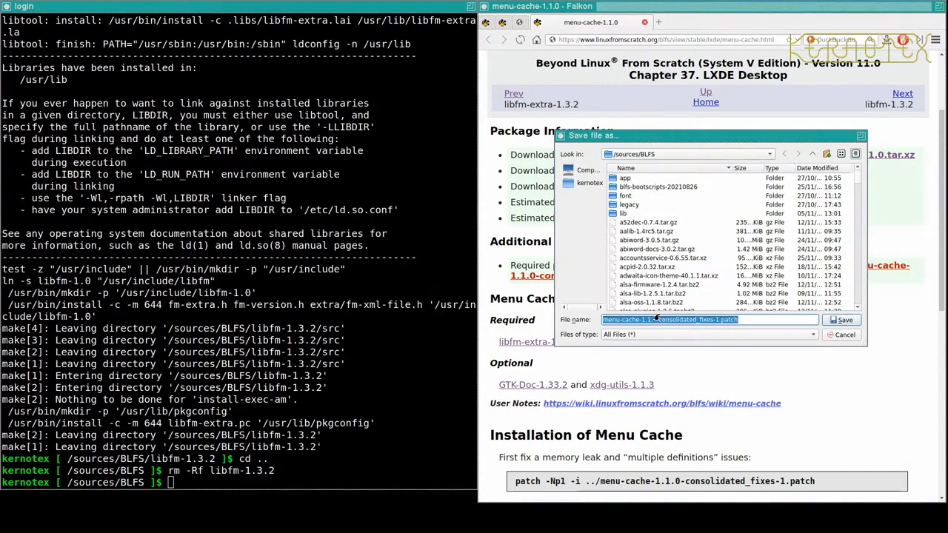
{"action": "left_click", "coordinate": [840, 320]}
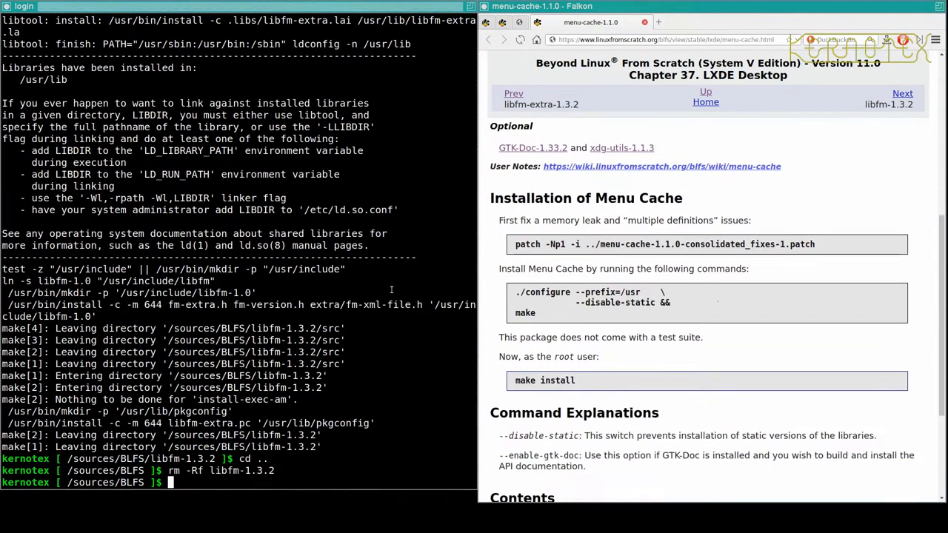
Extract menu-cache-1.1.0, apply the patch, configure, make, sudo make install, then remove its source directory
{"action": "type", "text": "tar -x"}
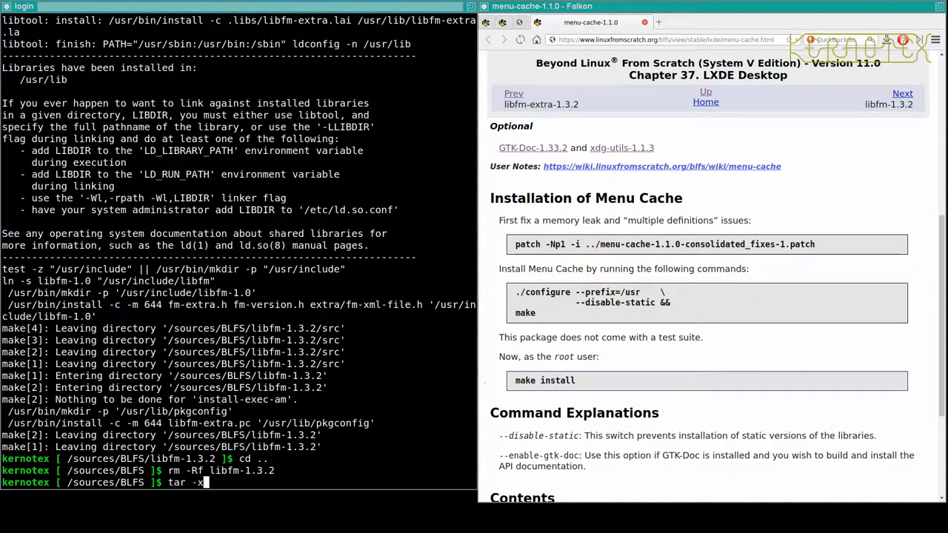
{"action": "type", "text": "vf lib"}
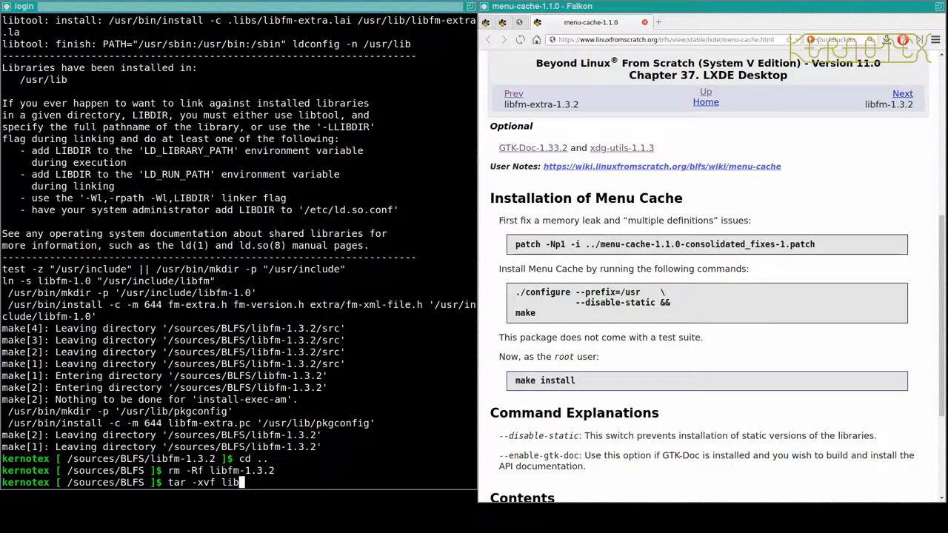
{"action": "type", "text": "men"}
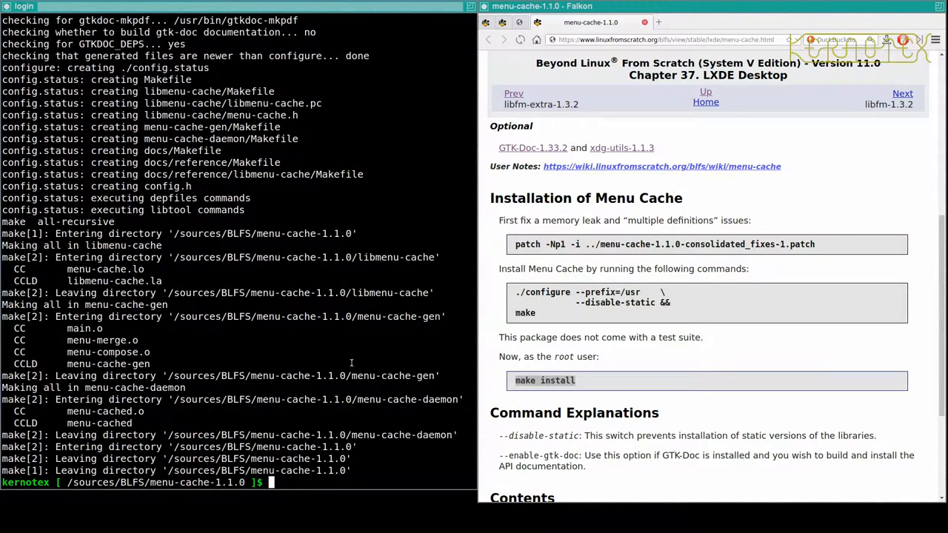
{"action": "type", "text": "sudo make install"}
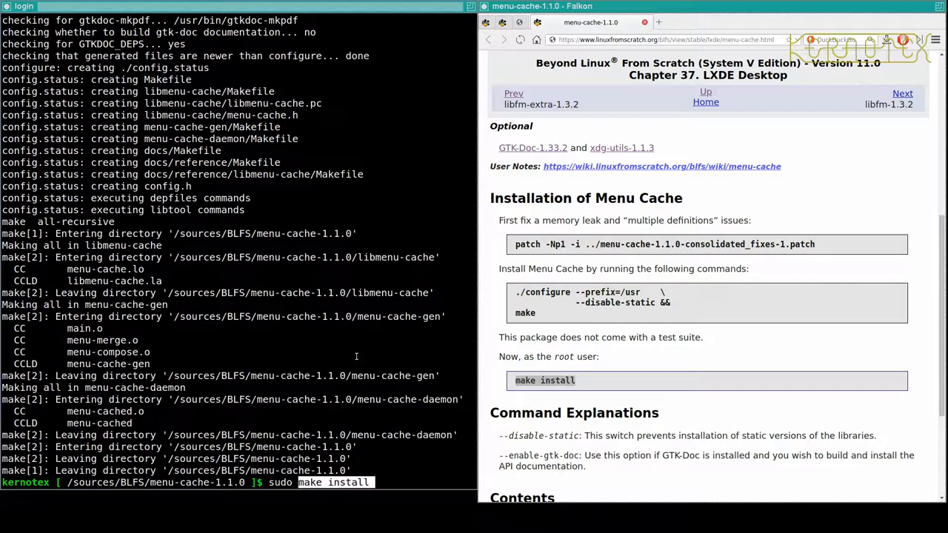
{"action": "key", "text": "Return"}
{"action": "type", "text": "rm -Rf menu-cache-1.1.0"}
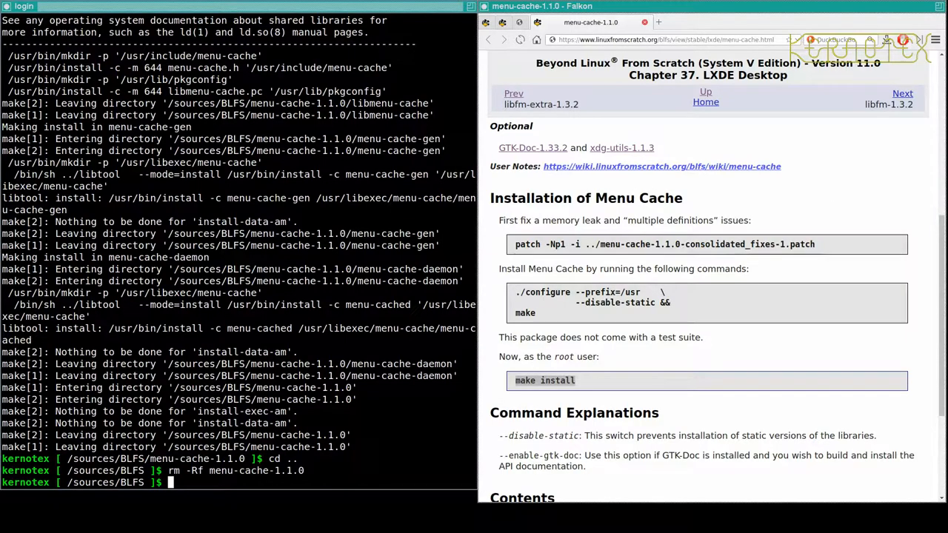
{"action": "double_click", "coordinate": [544, 380]}
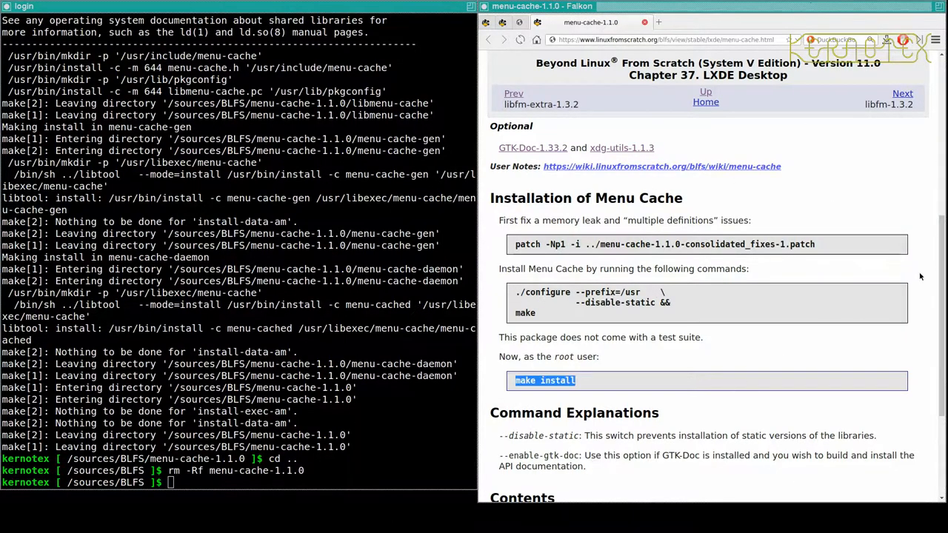
{"action": "mouse_move", "coordinate": [901, 94]}
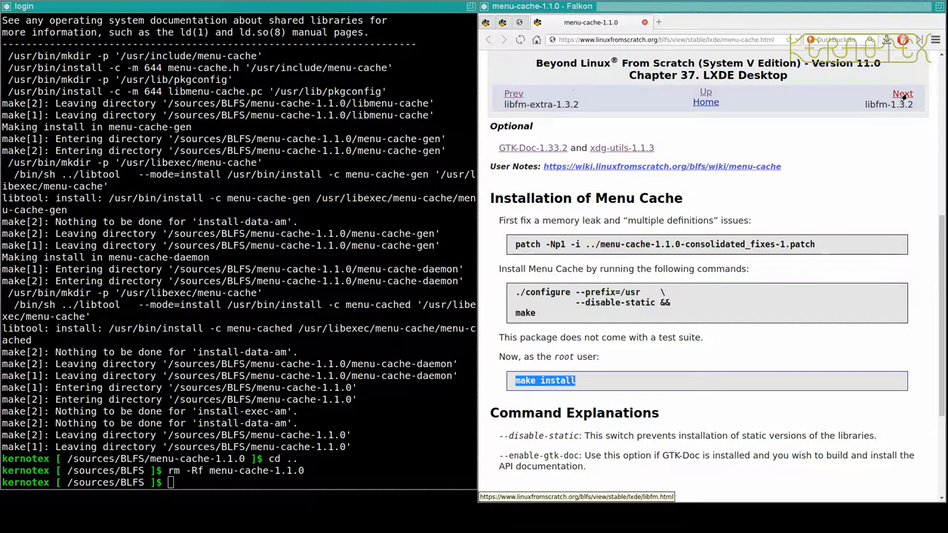
Bring up the libfm-1.3.2 instructions and extract the libfm-1.3.2 archive
{"action": "left_click", "coordinate": [900, 95]}
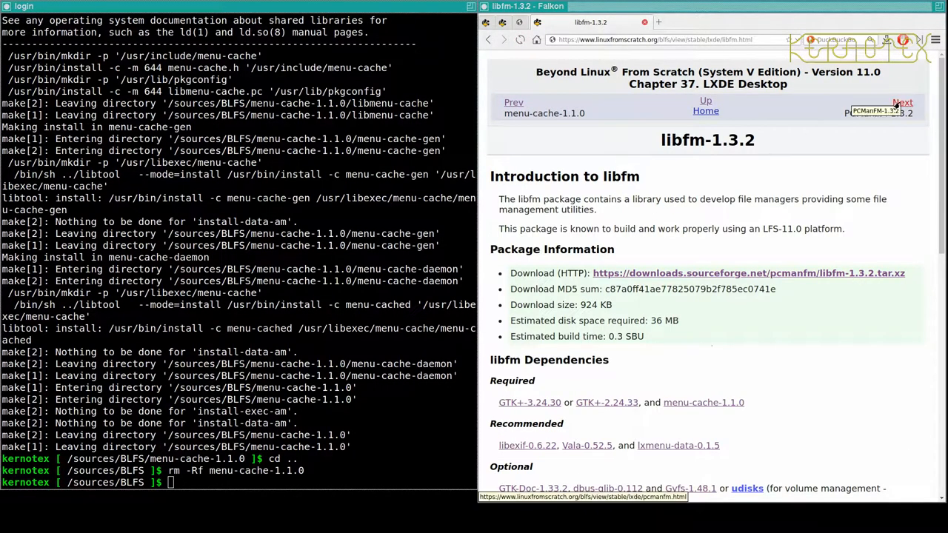
{"action": "mouse_move", "coordinate": [758, 302]}
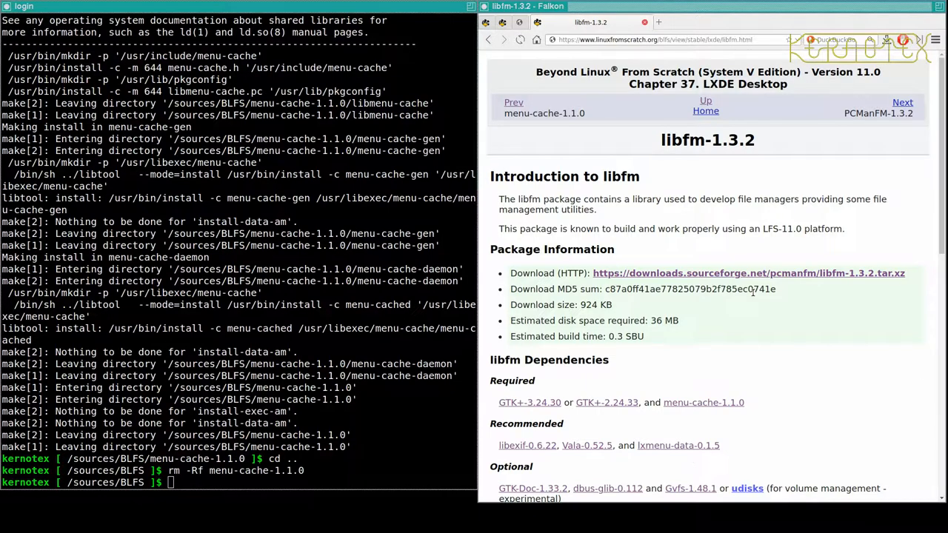
{"action": "mouse_move", "coordinate": [740, 272]}
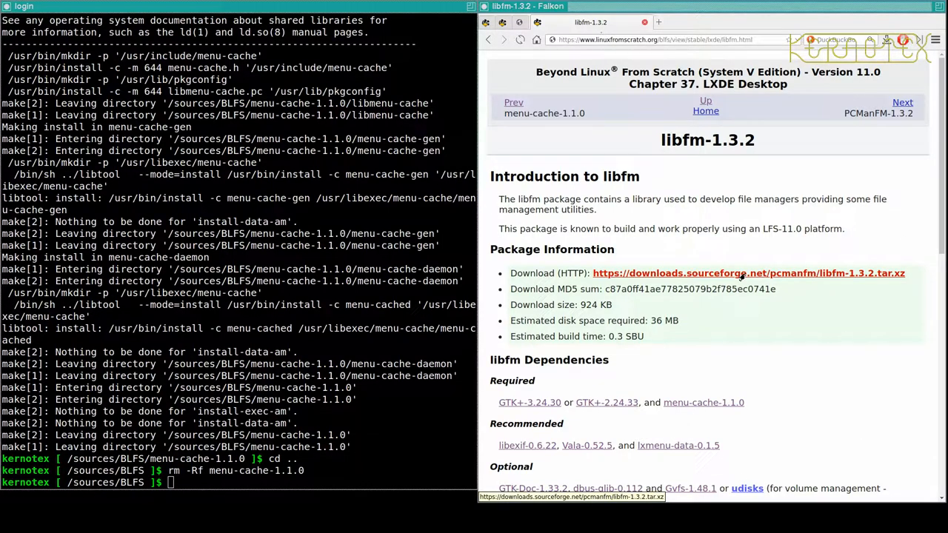
{"action": "scroll", "scroll_direction": "down", "scroll_amount": 3}
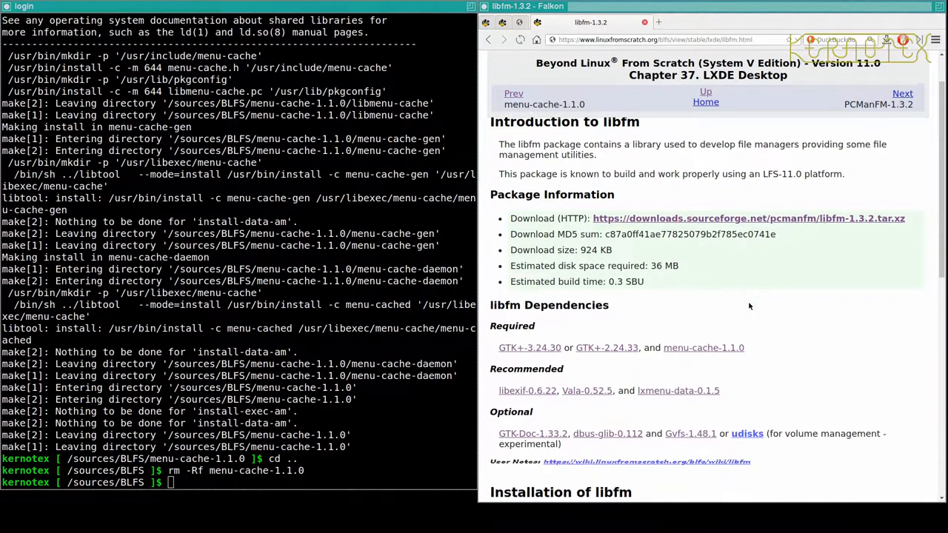
{"action": "scroll", "scroll_direction": "down", "scroll_amount": 3}
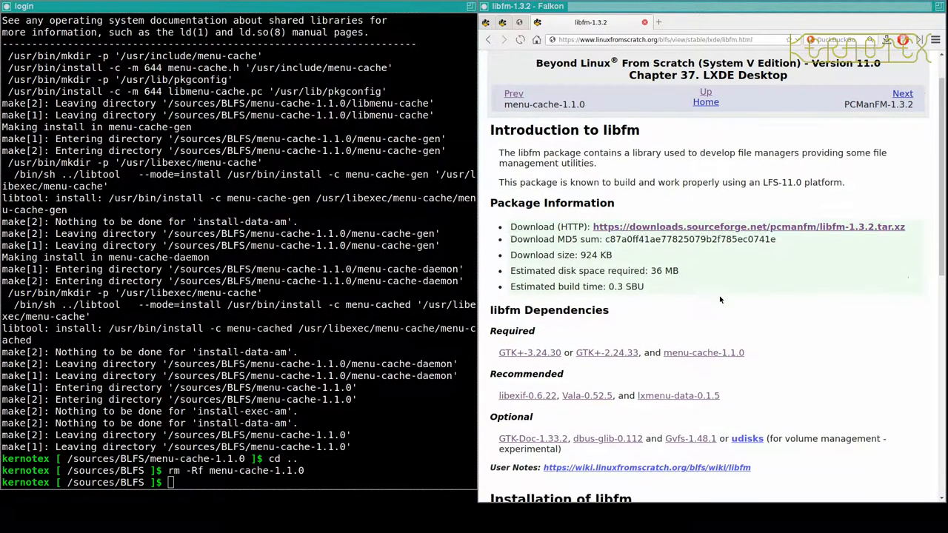
{"action": "scroll", "scroll_direction": "down", "scroll_amount": 3}
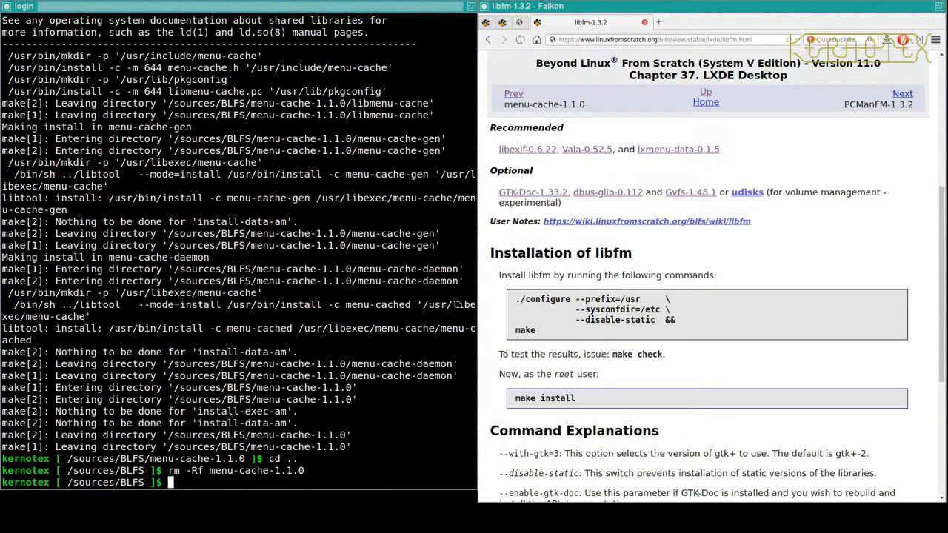
{"action": "type", "text": "tar -xvf"}
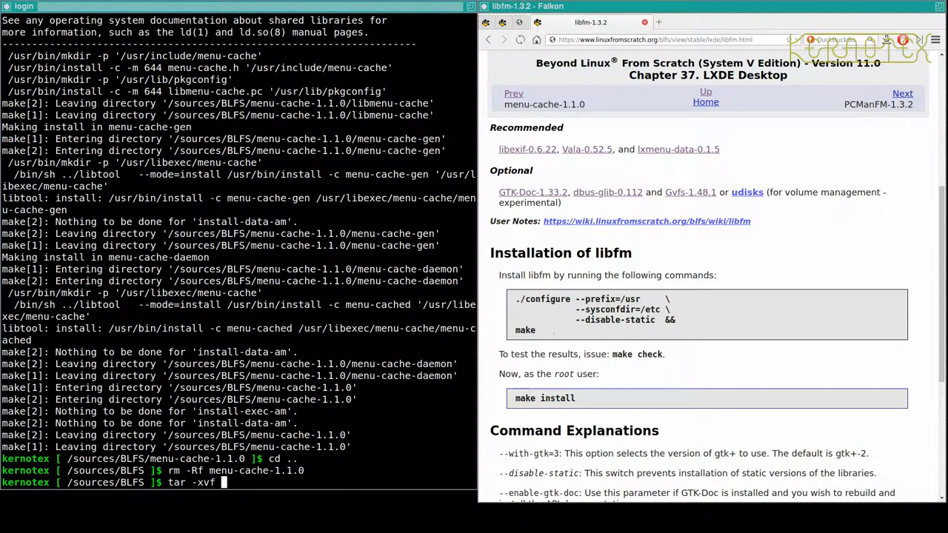
{"action": "type", "text": "li"}
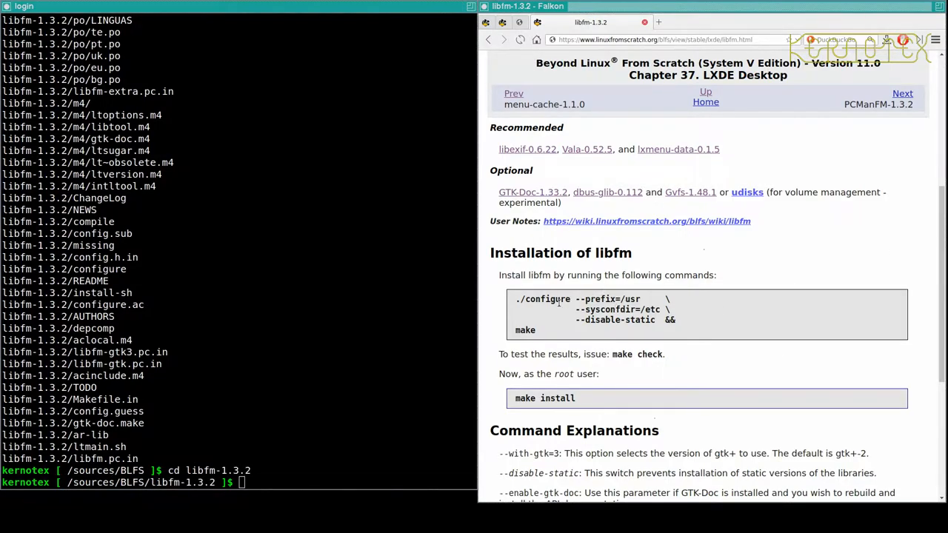
Configure libfm with --prefix=/usr --sysconfdir=/etc --with-gtk=3
{"action": "scroll", "scroll_direction": "down", "scroll_amount": 3}
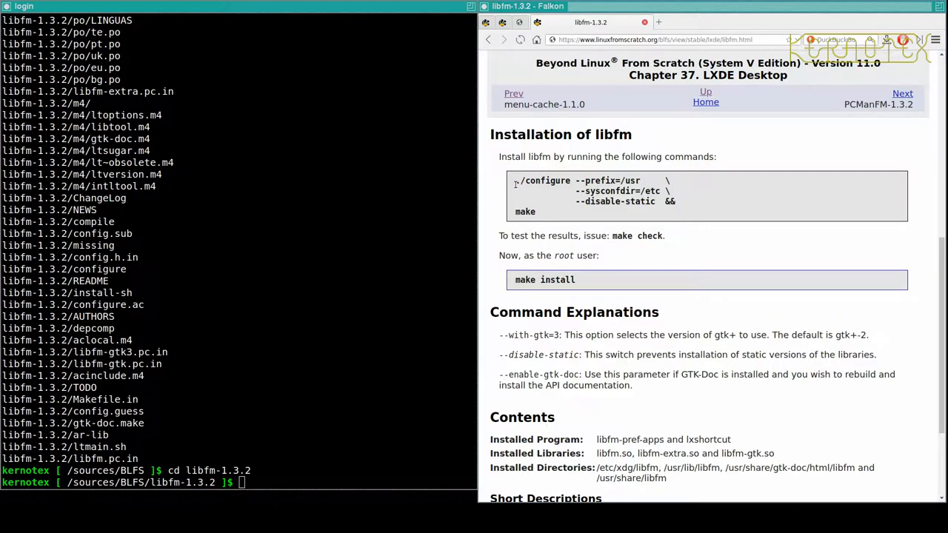
{"action": "left_click_drag", "start_coordinate": [515, 181], "coordinate": [657, 201]}
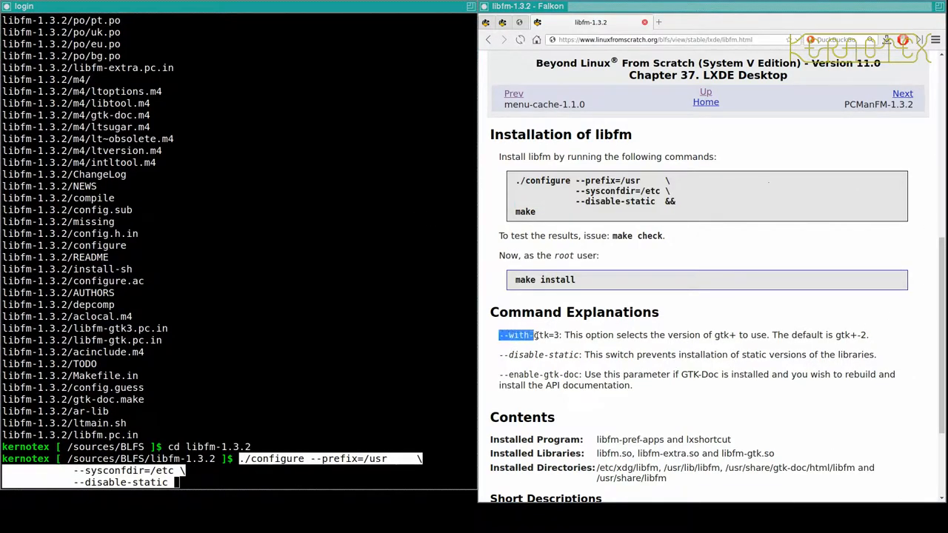
{"action": "type", "text": "--with-gtk=3"}
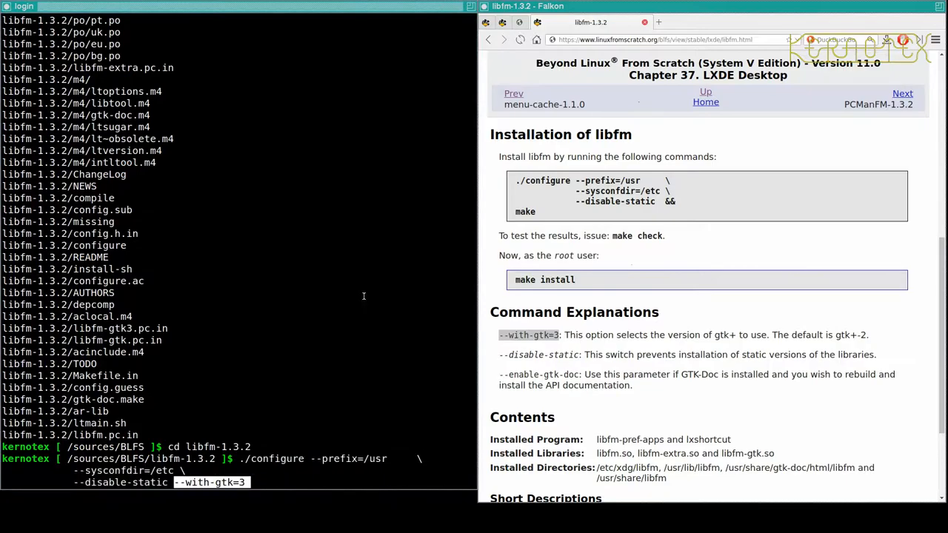
{"action": "key", "text": "Return"}
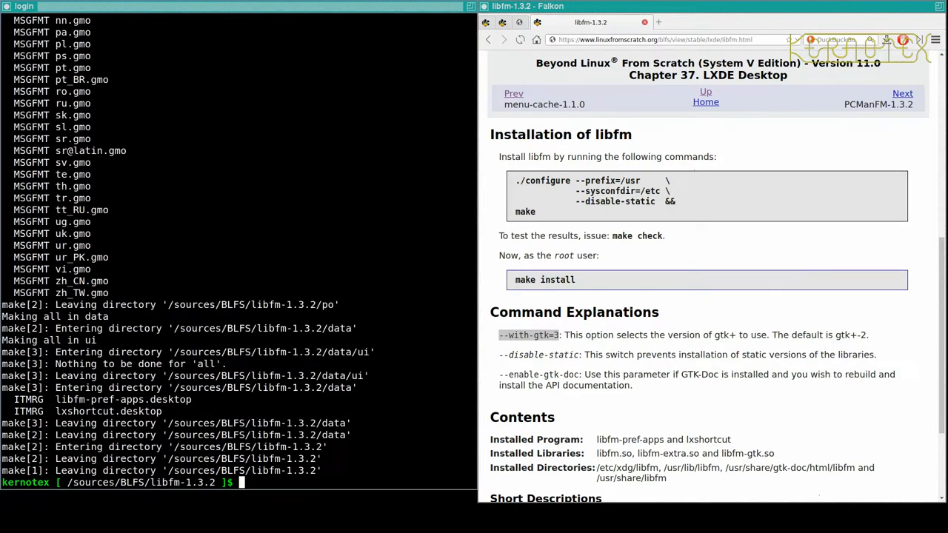
Run make check, sudo make install, then cd .. and rm -Rf libfm-1.3.2
{"action": "type", "text": "make chec"}
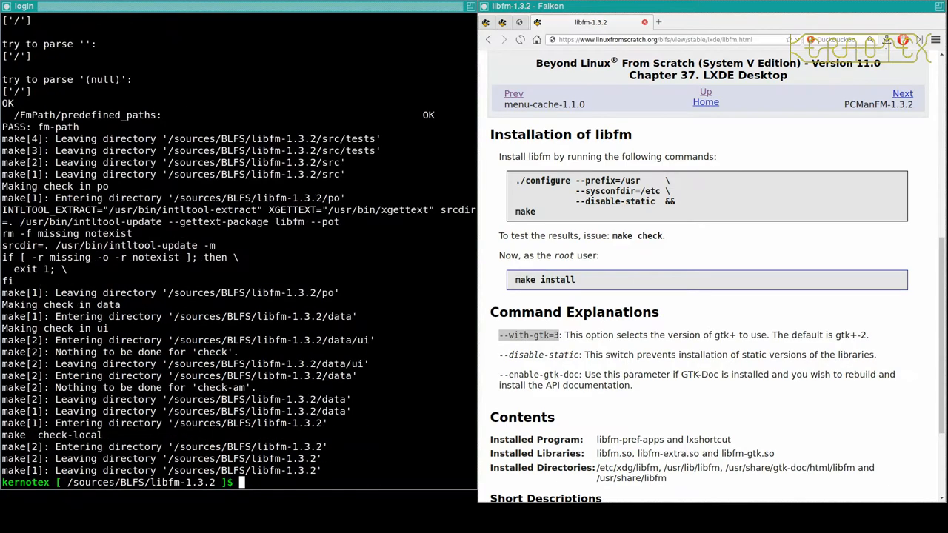
{"action": "type", "text": "su"}
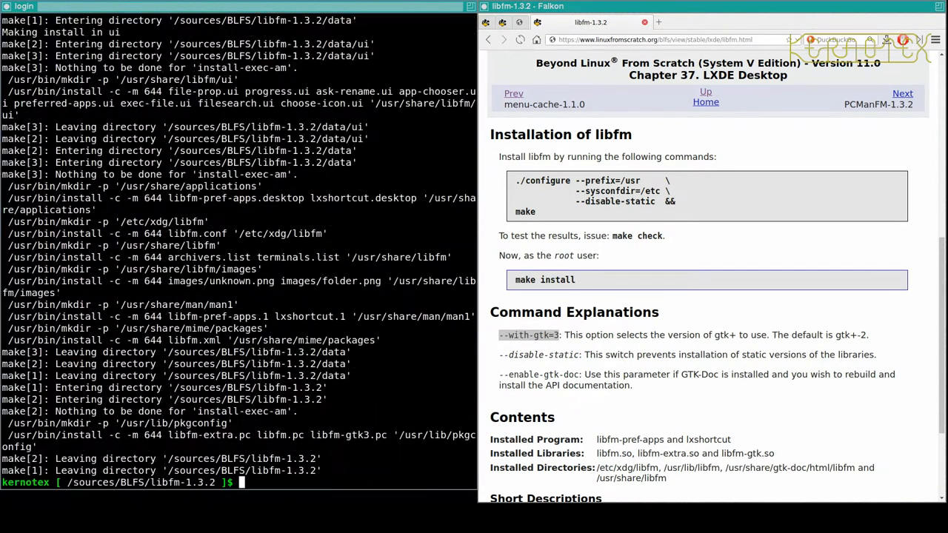
{"action": "type", "text": "cd .."}
{"action": "type", "text": "rm -Rf libfm-1.3.2"}
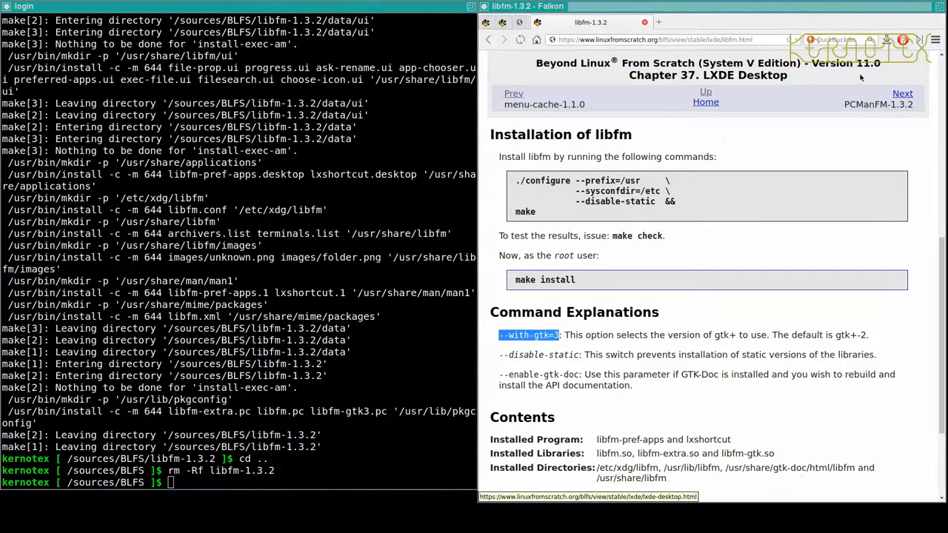
Move on to the PCManFM-1.3.2 page and open the libwnck page in a new tab
{"action": "left_click", "coordinate": [903, 93]}
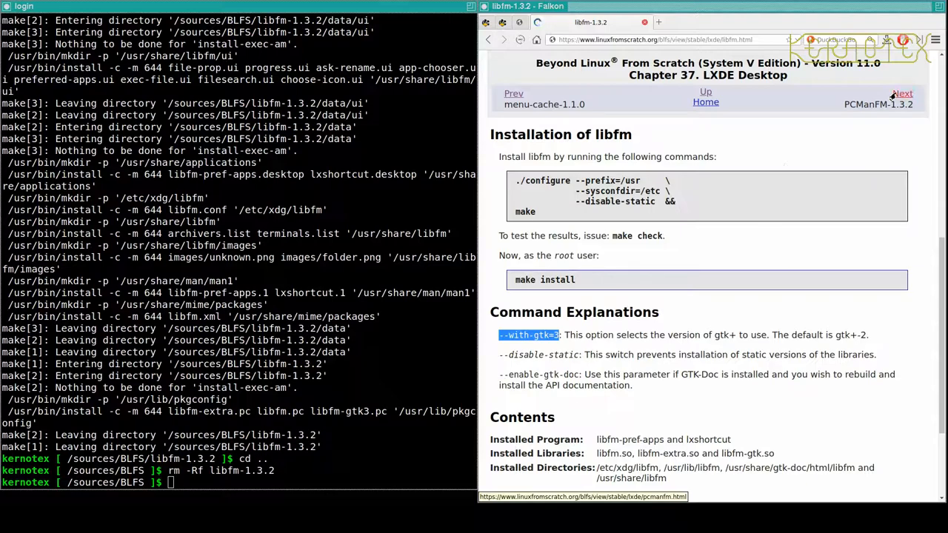
{"action": "left_click", "coordinate": [901, 93]}
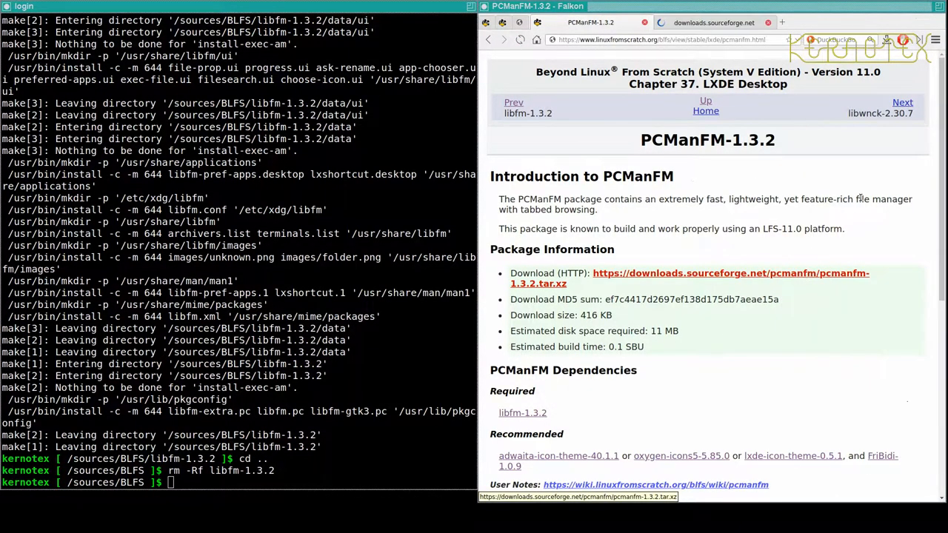
{"action": "right_click", "coordinate": [902, 101]}
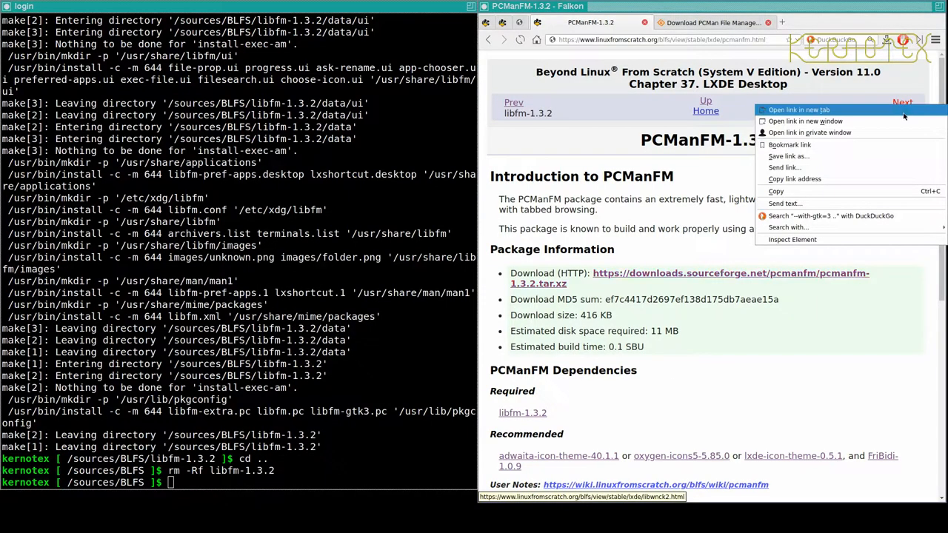
{"action": "left_click", "coordinate": [803, 109]}
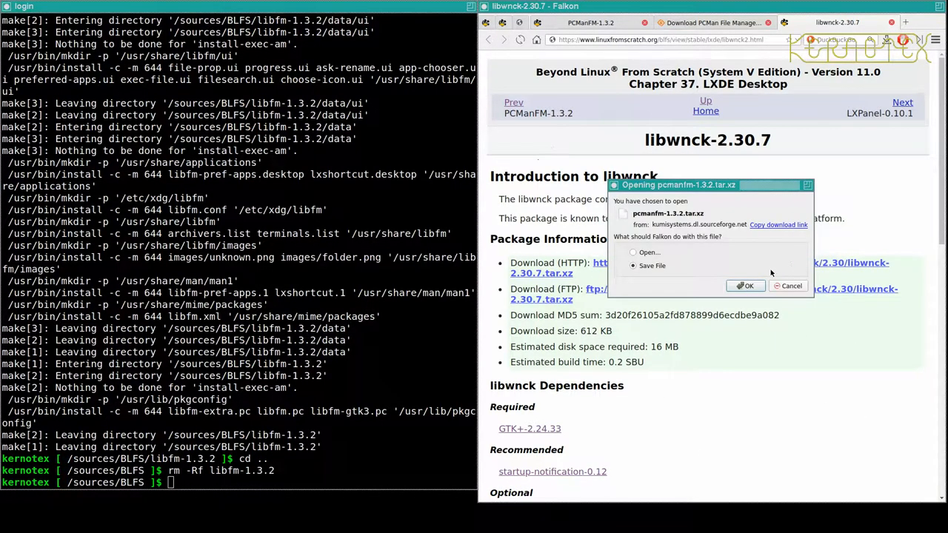
Save the pcmanfm-1.3.2 and libwnck-2.30.7 archives into /sources/BLFS and scroll to Installation of PCManFM
{"action": "left_click", "coordinate": [744, 286]}
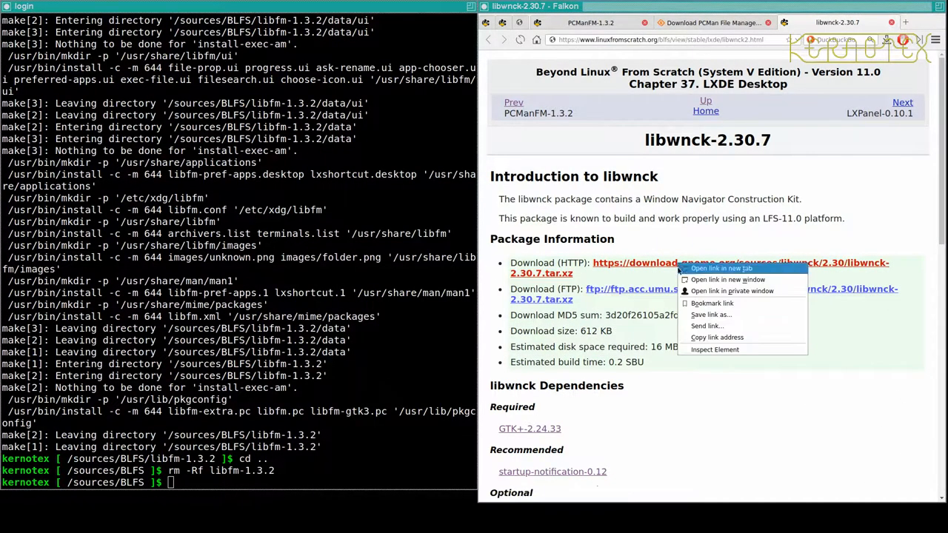
{"action": "left_click", "coordinate": [690, 309]}
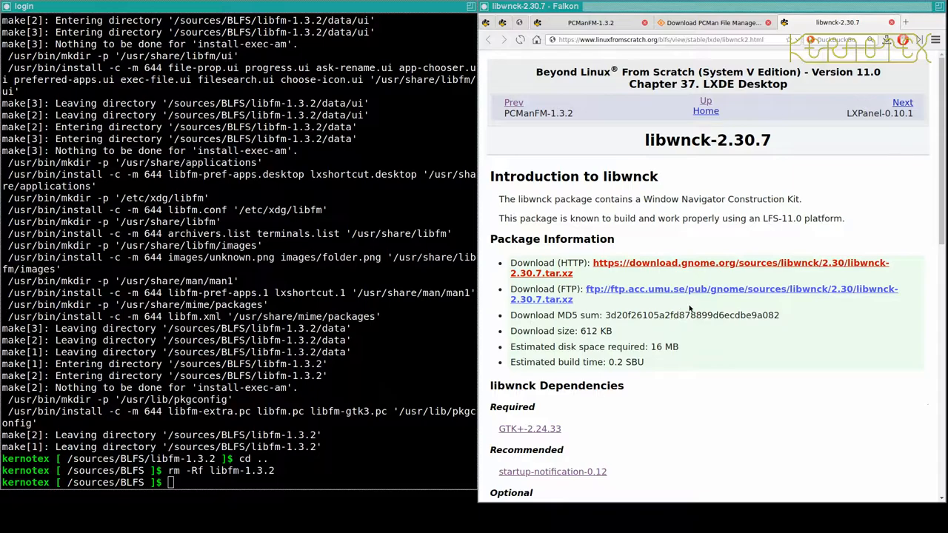
{"action": "left_click", "coordinate": [701, 266]}
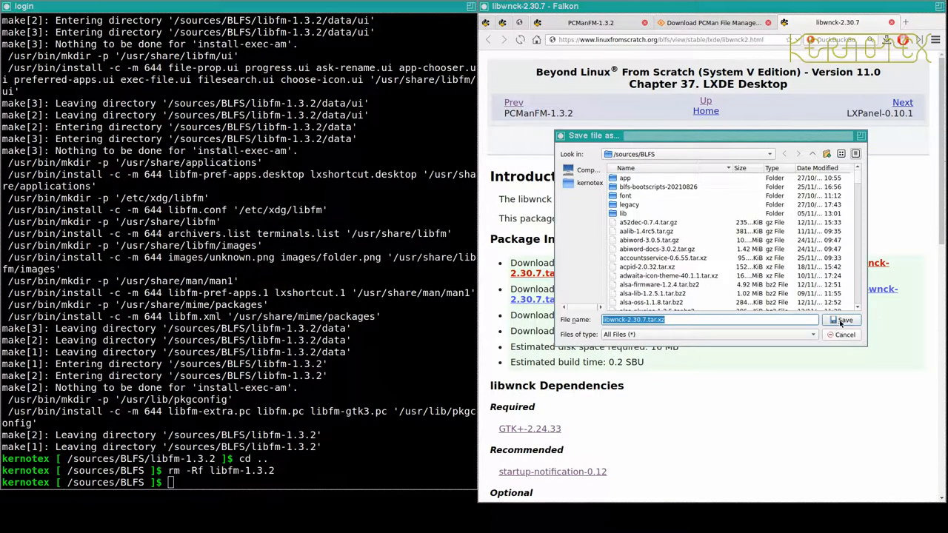
{"action": "left_click", "coordinate": [841, 320]}
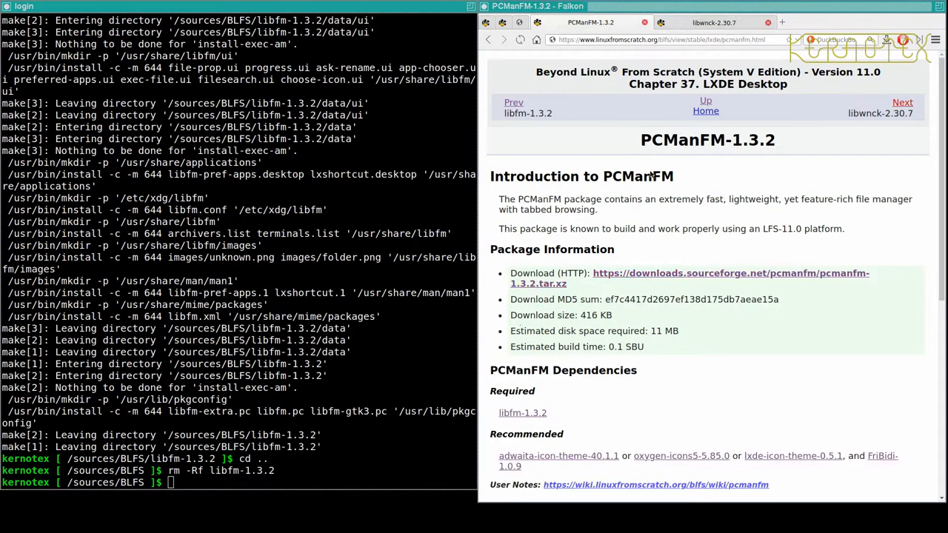
{"action": "scroll", "scroll_direction": "down", "scroll_amount": 3}
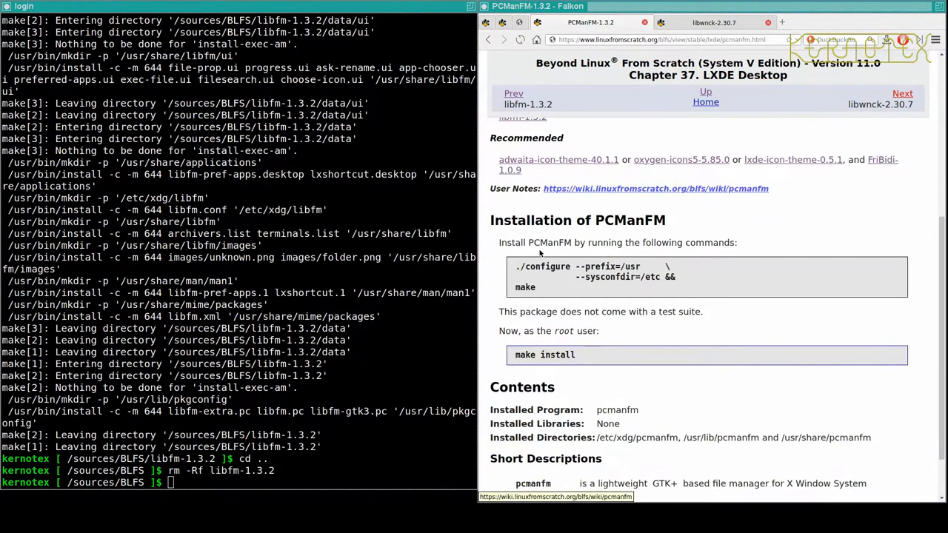
Extract pcmanfm-1.3.2.tar.xz, attempt the build, and run sudo ldconfig after the missing libfm-gtk configure error
{"action": "type", "text": "trar"}
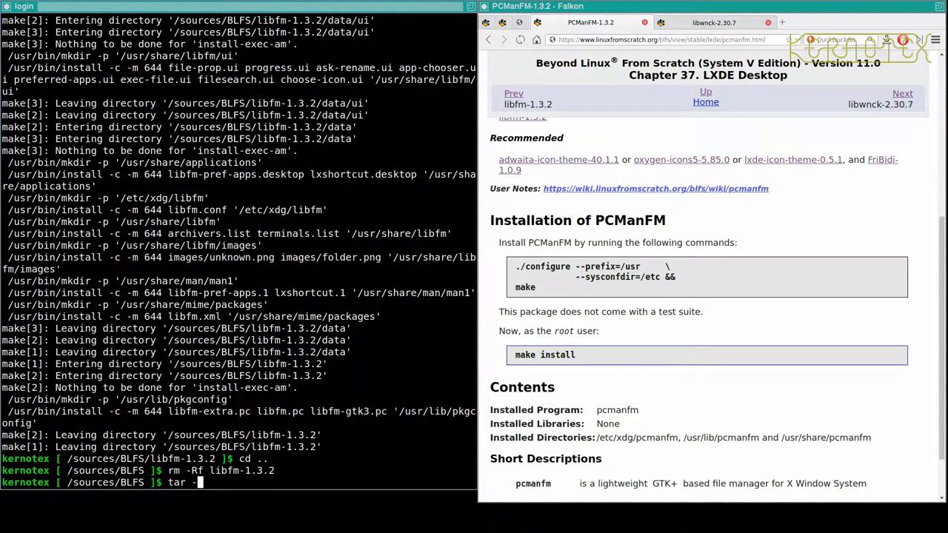
{"action": "type", "text": "xvf pcmanfm-1.3.2.tar.xz"}
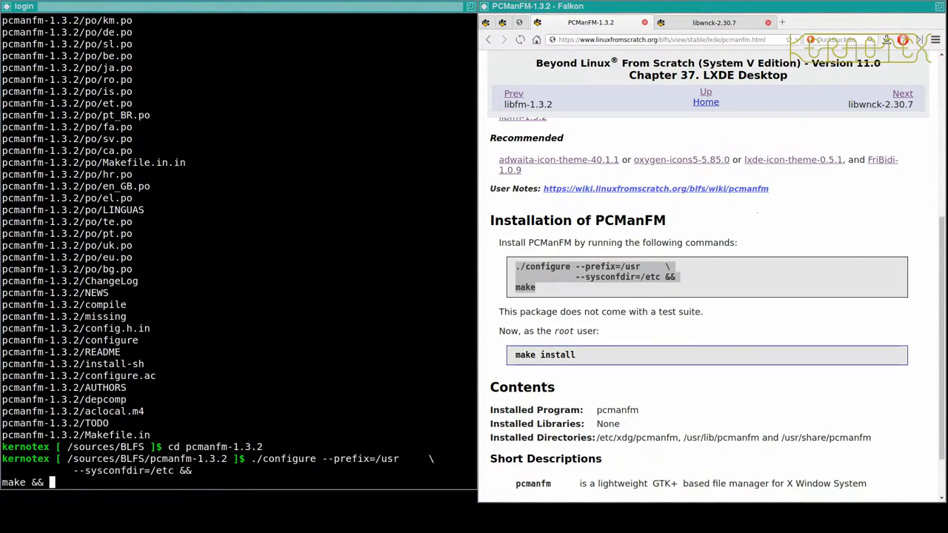
{"action": "type", "text": "sudo make insta"}
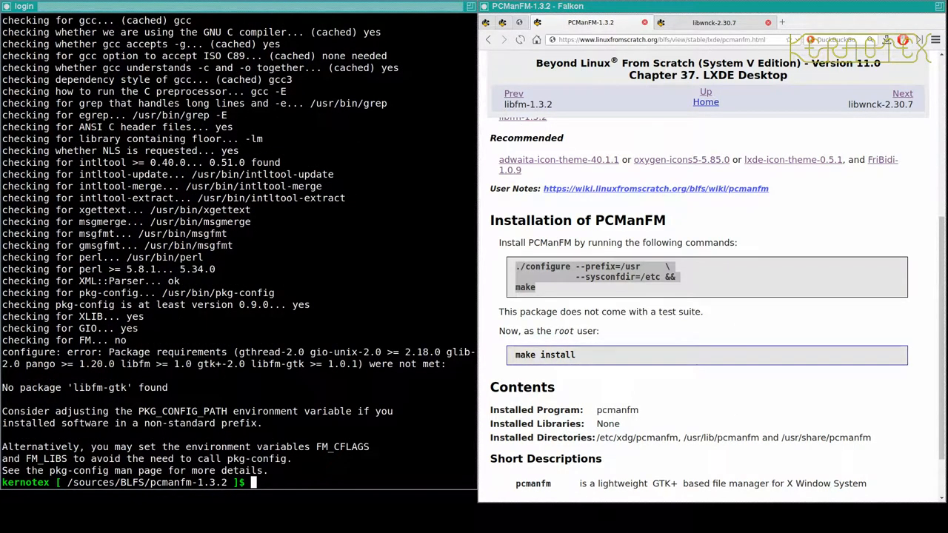
{"action": "type", "text": "sudo ldconfig"}
{"action": "type", "text": "./configure --prefix=/usr --sysconfdir=/etc && make && sudo make install"}
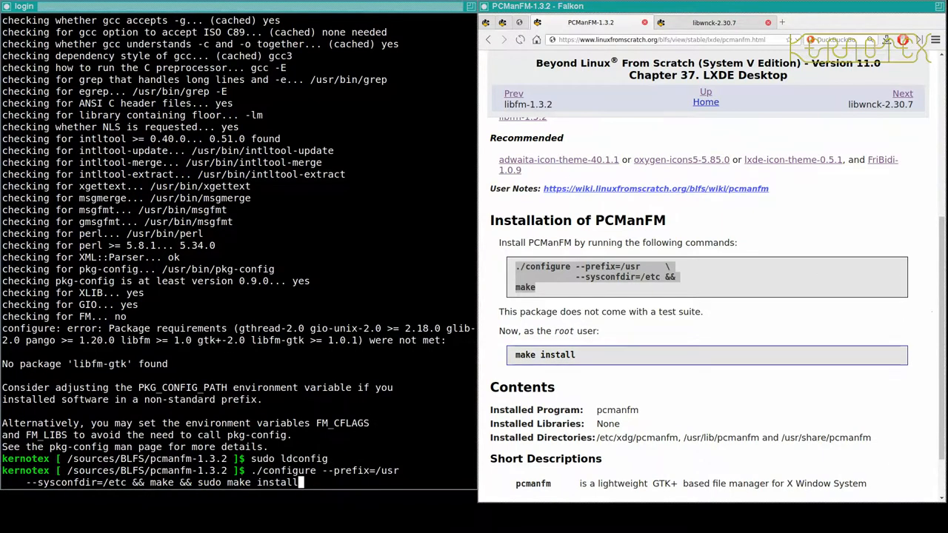
{"action": "key", "text": "Return"}
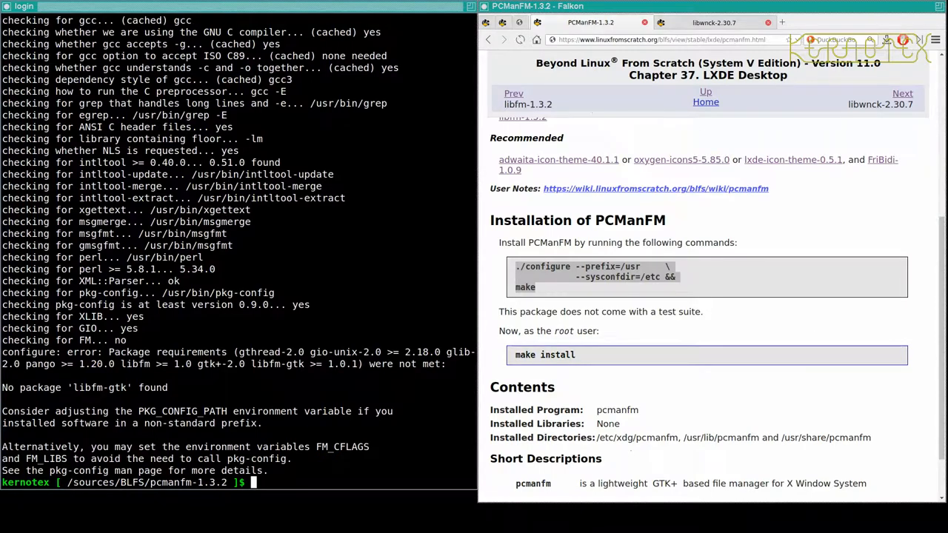
{"action": "mouse_move", "coordinate": [438, 270]}
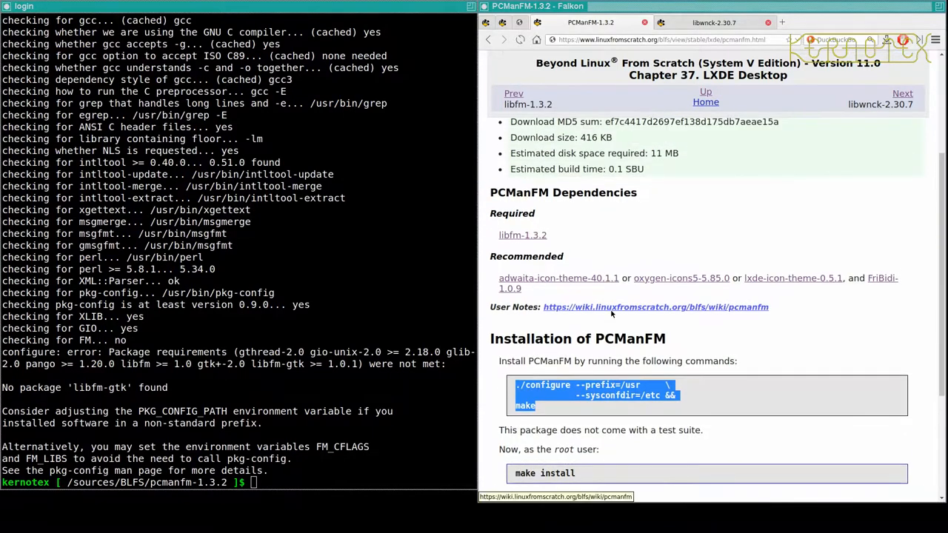
Check ./configure --help for the gtk option, rerun configure --with-gtk, make && sudo make install, then rm -Rf pcmanfm-1.3.2
{"action": "scroll", "scroll_direction": "down", "scroll_amount": 3}
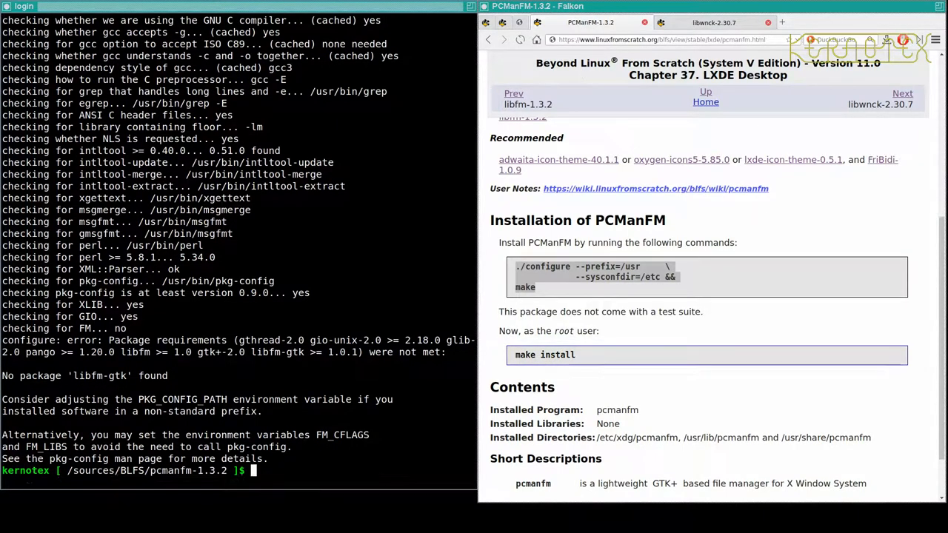
{"action": "type", "text": "./configure"}
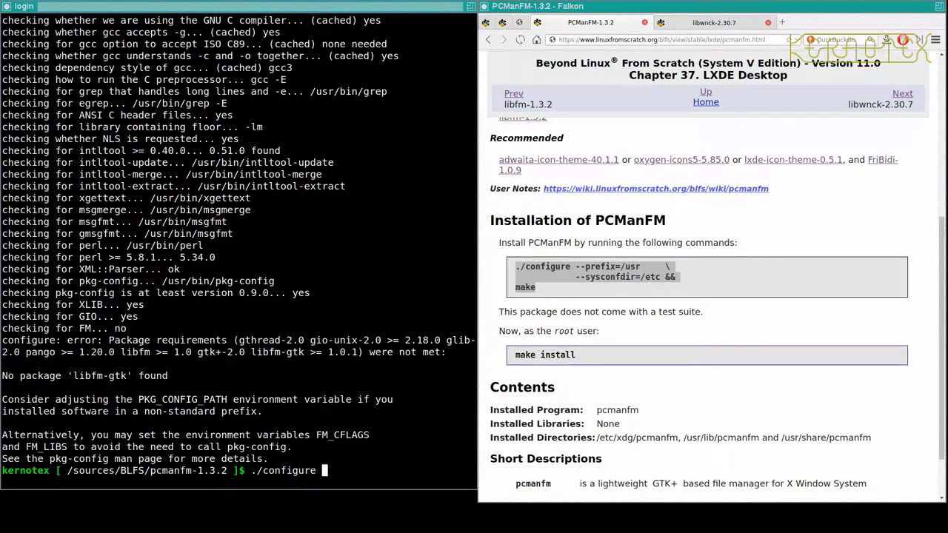
{"action": "key", "text": "Return"}
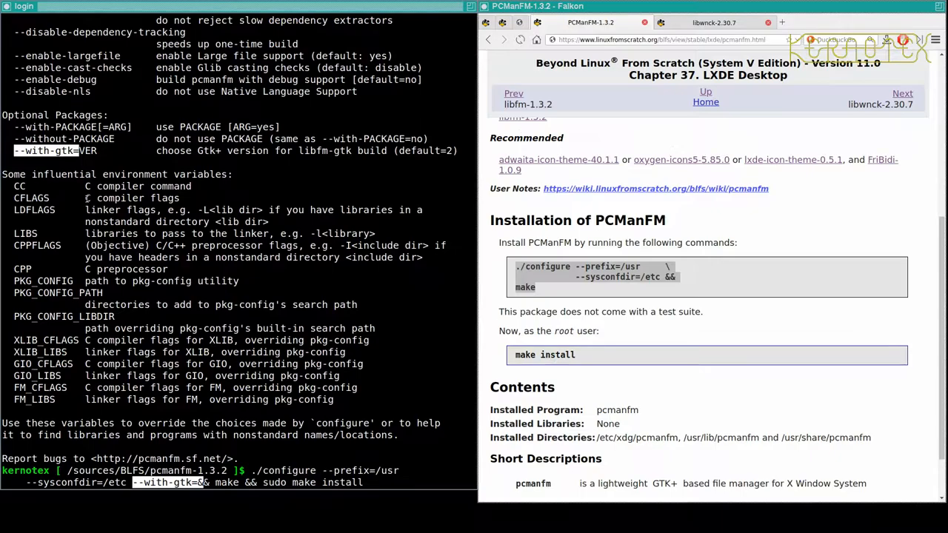
{"action": "key", "text": "Return"}
{"action": "type", "text": "rm -Rf pcmanfm-1.3.2"}
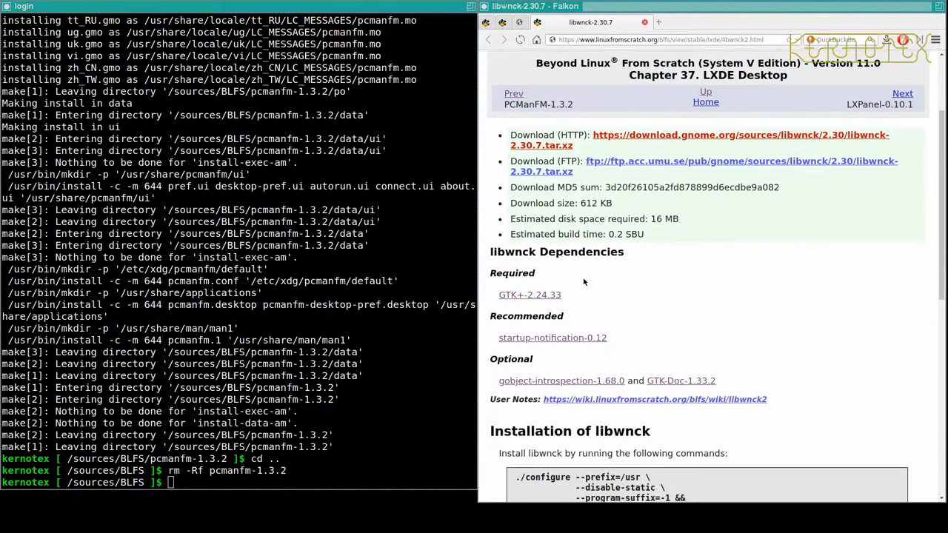
Extract libwnck-2.30.7, paste the book's configure/make commands, sudo make GETTEXT_PACKAGE=libwnck-1 install, then rm -Rf libwnck-2.30.7
{"action": "scroll", "scroll_direction": "down", "scroll_amount": 3}
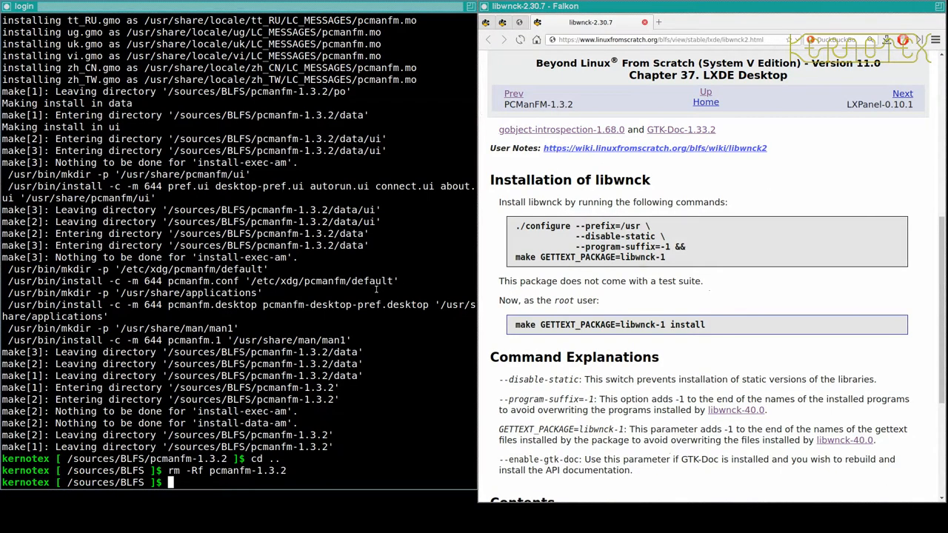
{"action": "type", "text": "tar -xvf l"}
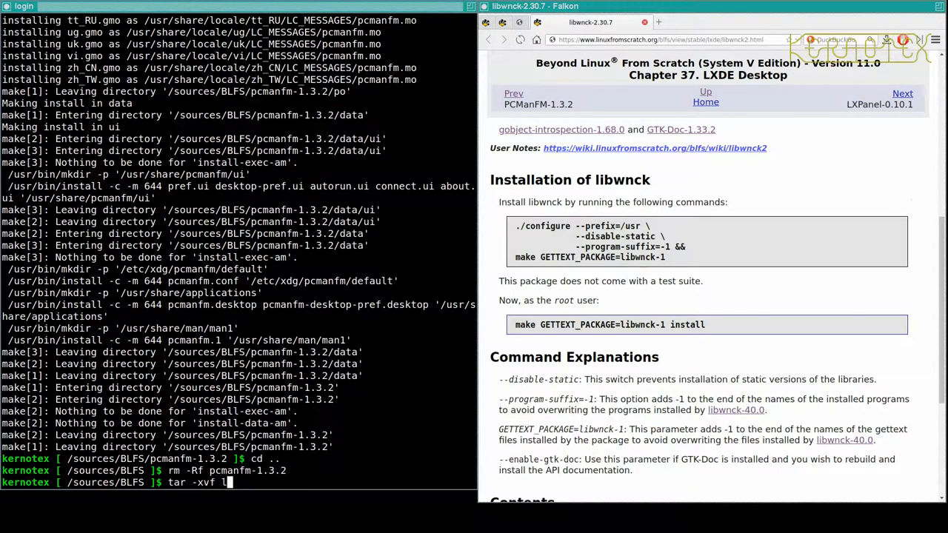
{"action": "type", "text": "ibwnck-"}
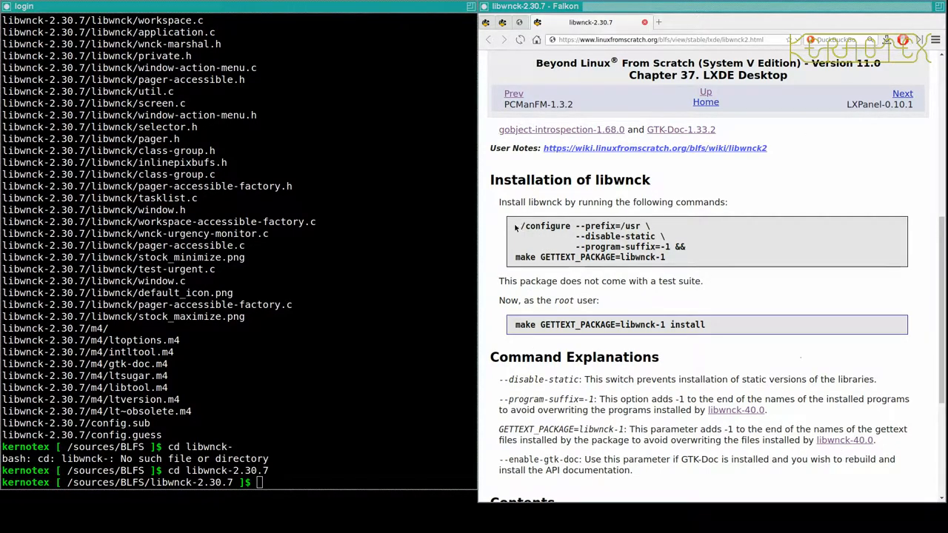
{"action": "left_click_drag", "start_coordinate": [515, 225], "coordinate": [665, 258]}
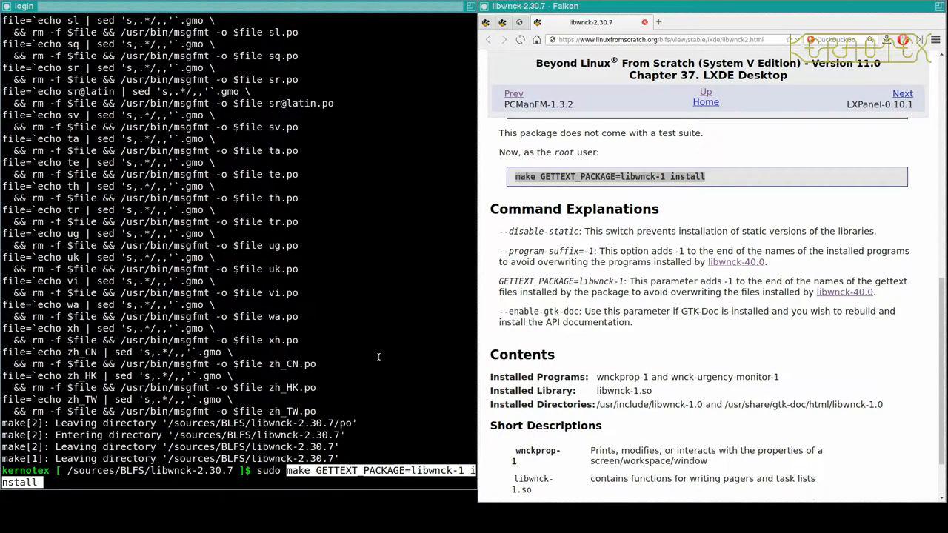
{"action": "key", "text": "Return"}
{"action": "type", "text": "rm -Rf libwnck-2.30.7"}
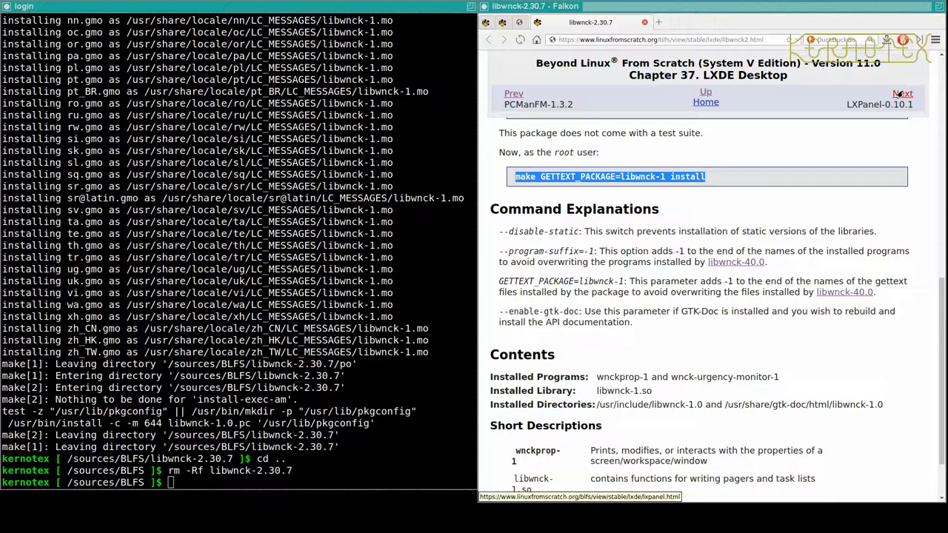
Move on to the LXPanel page and open its keybinder dependency page in a new tab
{"action": "left_click", "coordinate": [904, 94]}
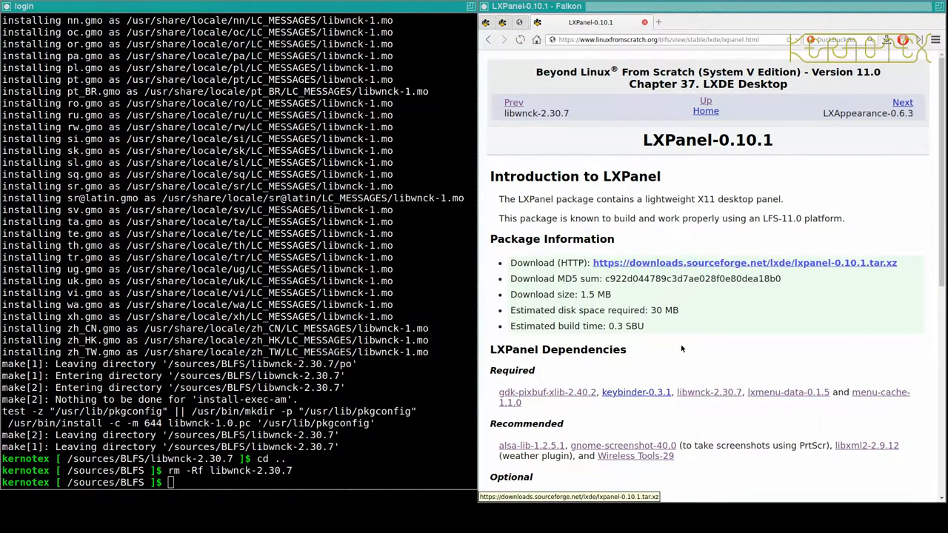
{"action": "right_click", "coordinate": [635, 390]}
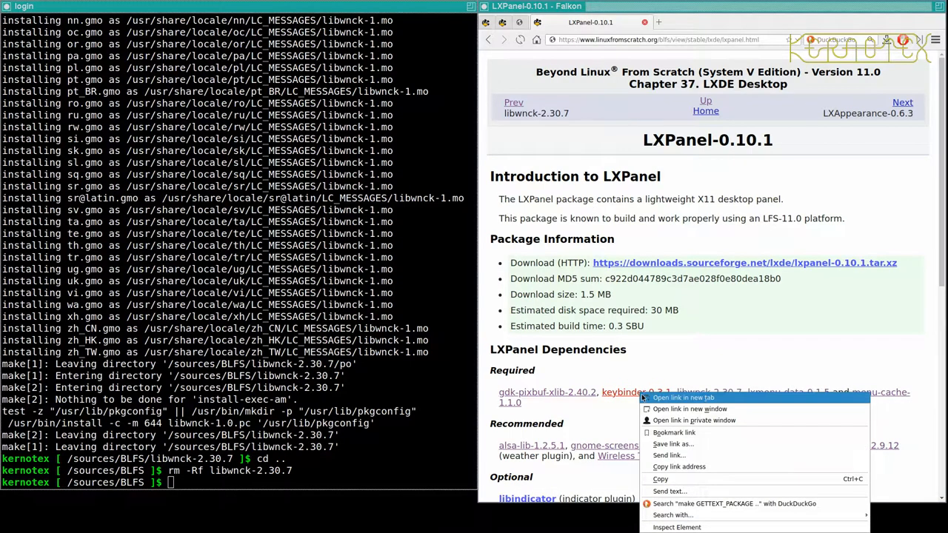
{"action": "left_click", "coordinate": [681, 397]}
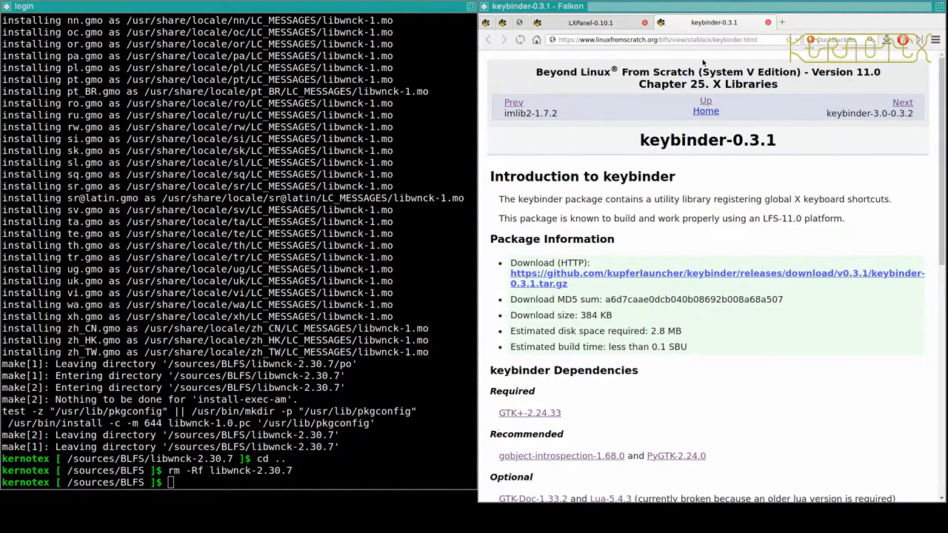
Save the keybinder-0.3.1 source archive into /sources/BLFS and view its installation commands
{"action": "right_click", "coordinate": [716, 272]}
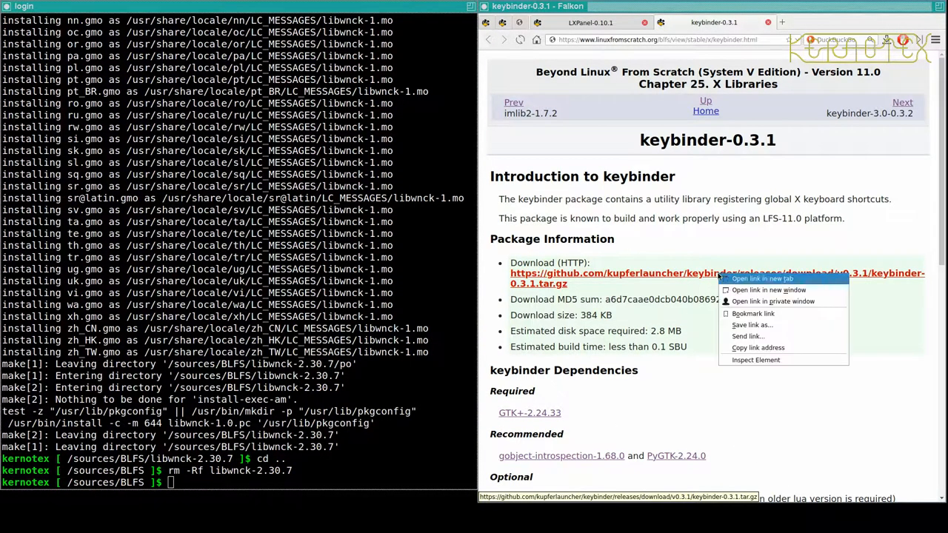
{"action": "left_click", "coordinate": [752, 324]}
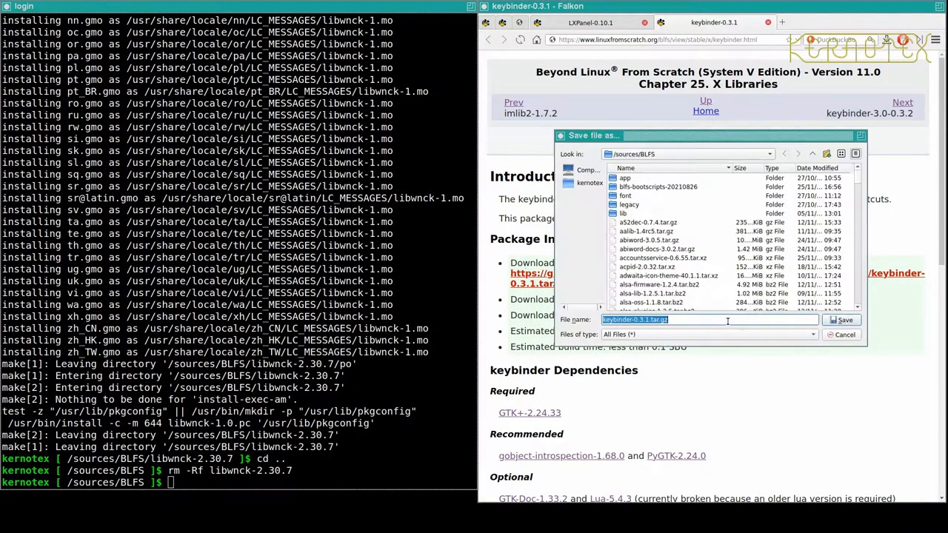
{"action": "left_click", "coordinate": [841, 320]}
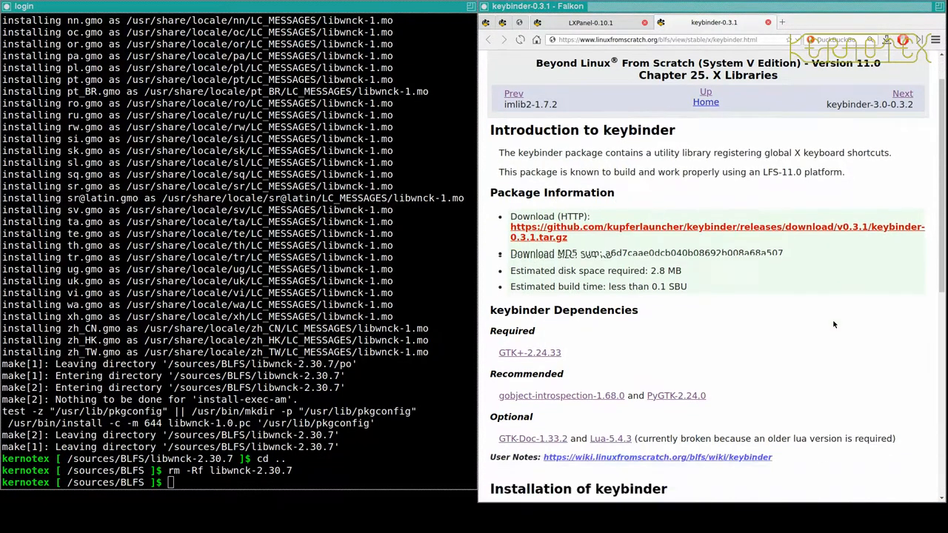
{"action": "scroll", "scroll_direction": "down", "scroll_amount": 3}
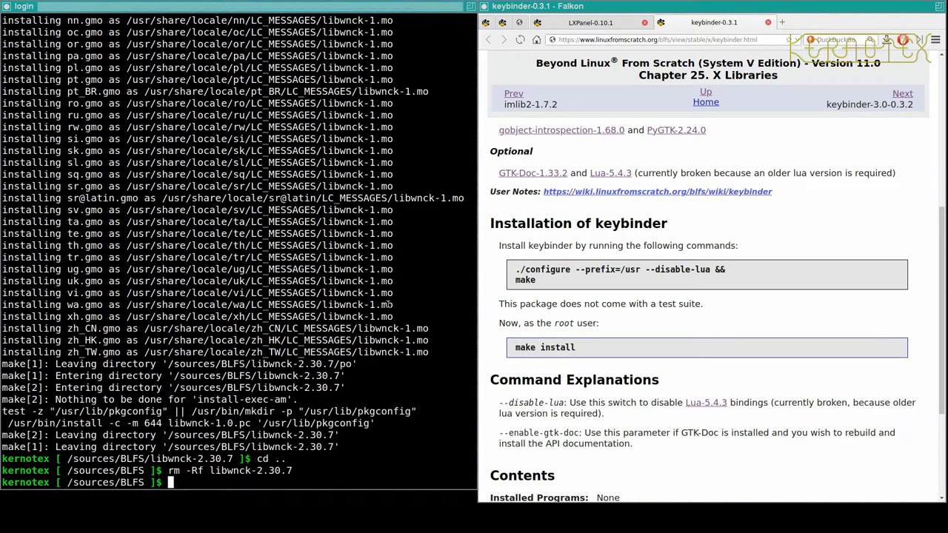
Extract the keybinder-0.3.1 archive and enter its source directory
{"action": "type", "text": "tar -xvf"}
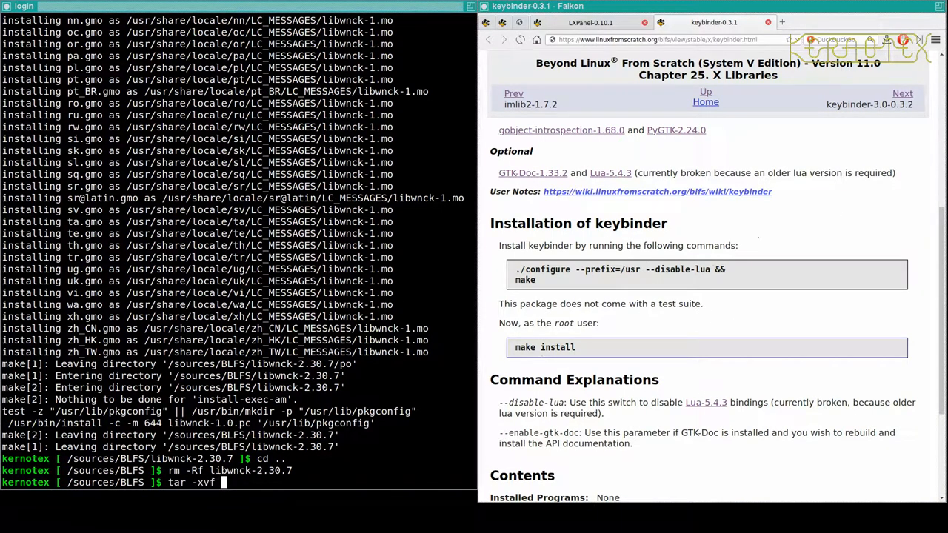
{"action": "type", "text": "libkey"}
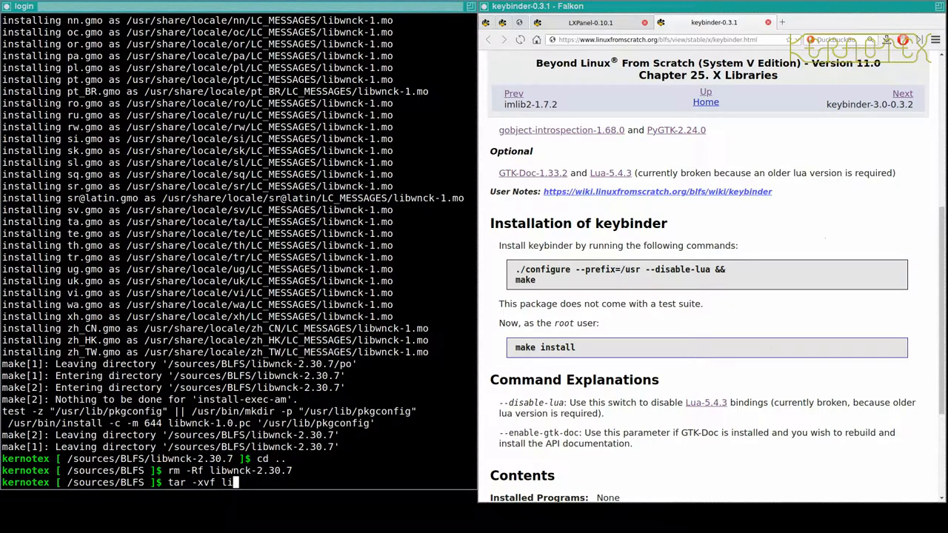
{"action": "type", "text": "keybinder-0.3.1.tar.gz"}
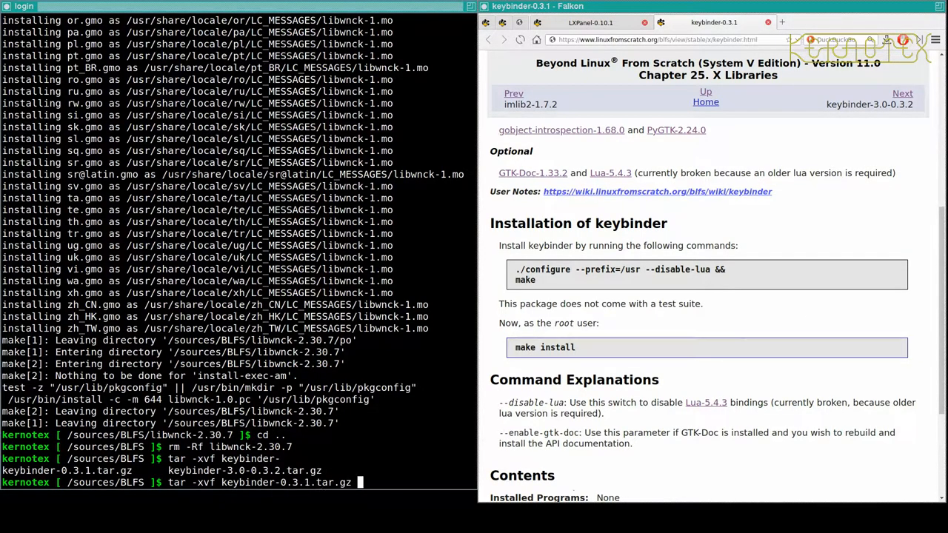
{"action": "key", "text": "Return"}
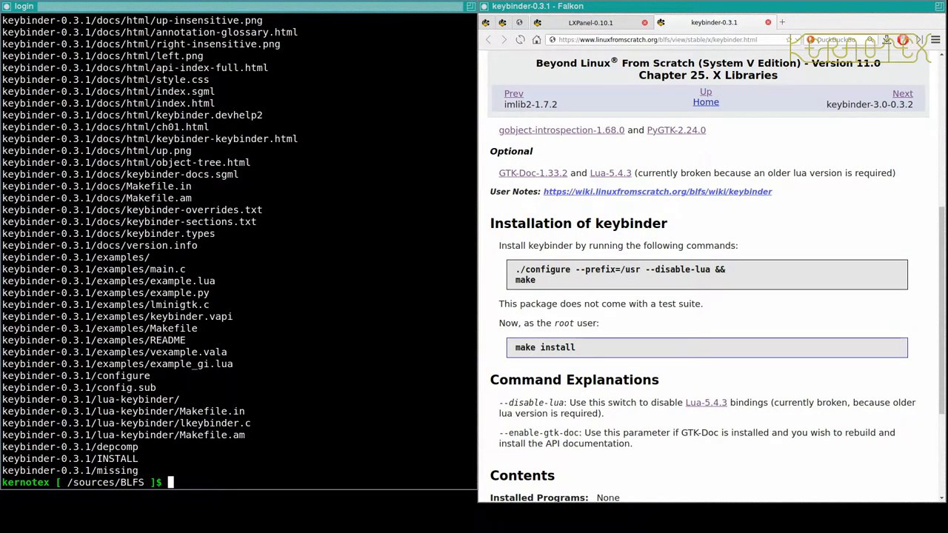
{"action": "type", "text": "cd keybinder-0.3.1"}
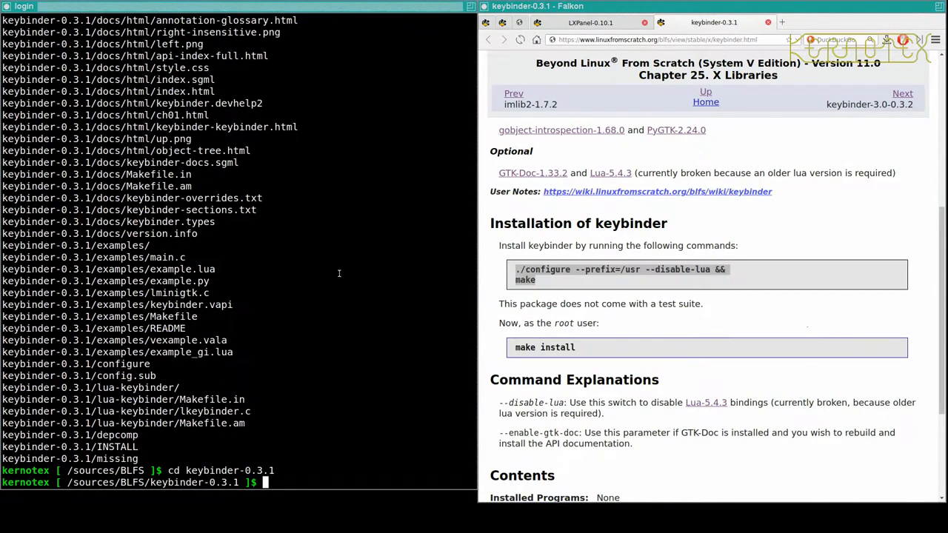
Configure keybinder with --prefix=/usr --disable-lua, build and install it, then remove its source directory
{"action": "type", "text": "./configure --prefix=/usr --disable-lua && make&& sudo make install"}
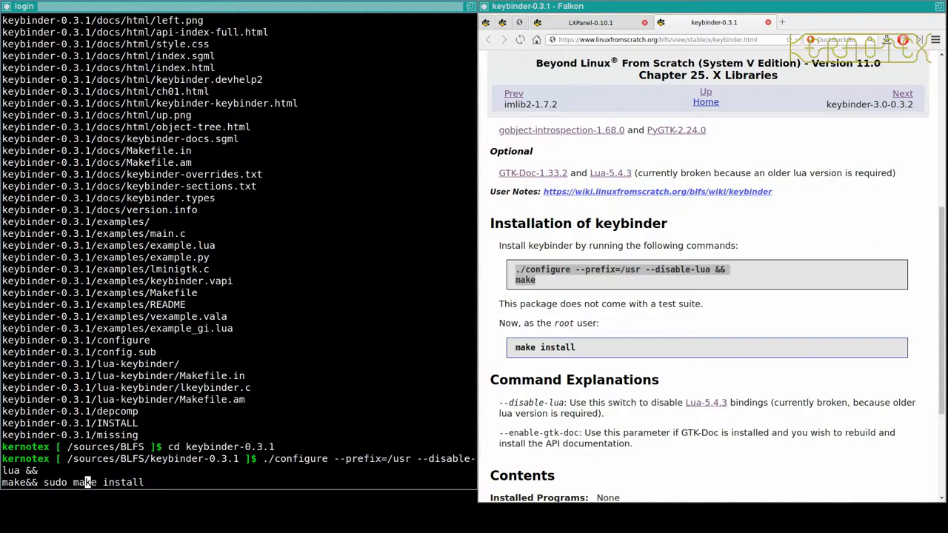
{"action": "key", "text": "Return"}
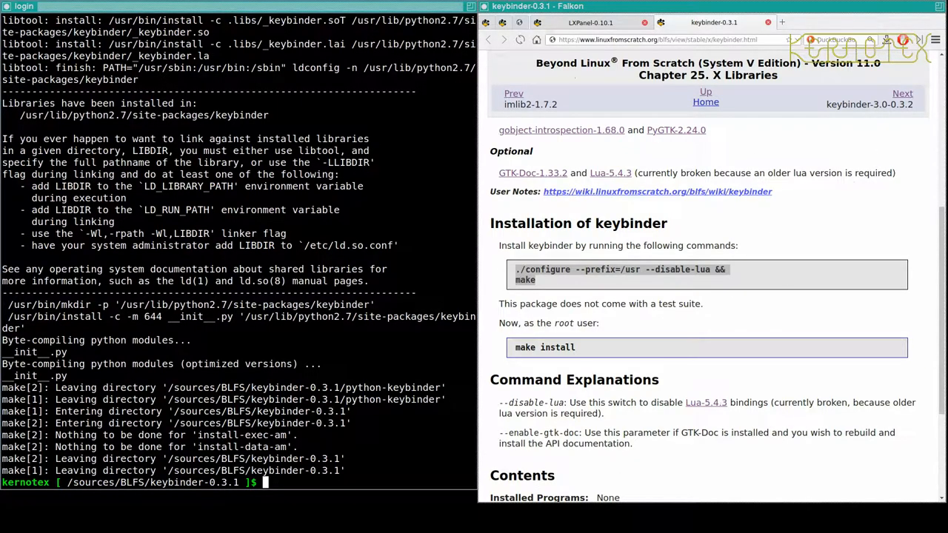
{"action": "type", "text": "cd .."}
{"action": "type", "text": "rm -Rf k"}
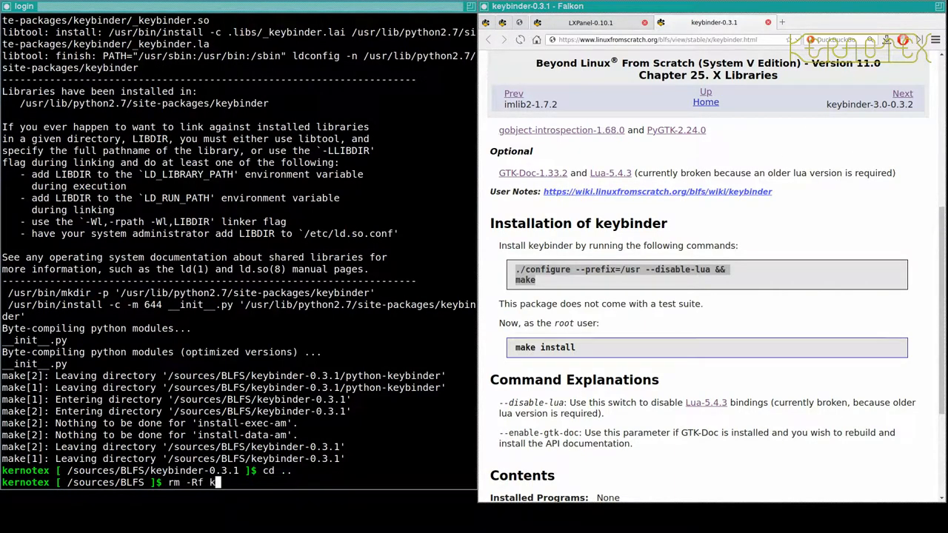
{"action": "type", "text": "eybinder-0.3.1"}
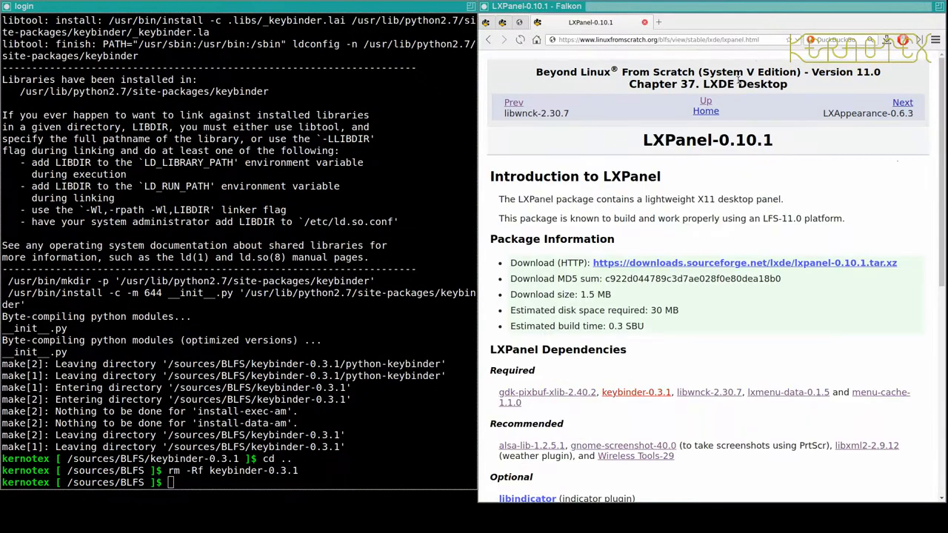
{"action": "mouse_move", "coordinate": [695, 263]}
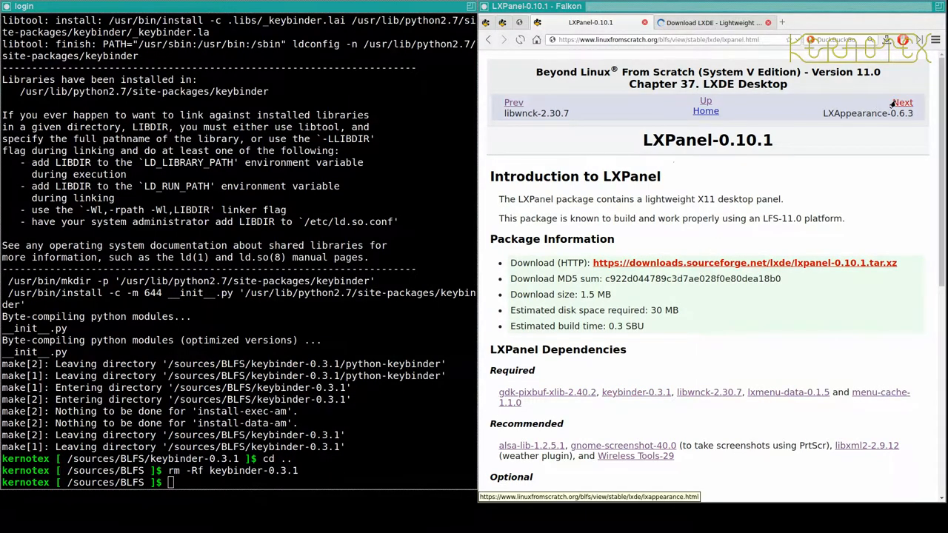
Open the LXAppearance page alongside and start the lxpanel-0.10.1 tarball download
{"action": "left_click", "coordinate": [903, 101]}
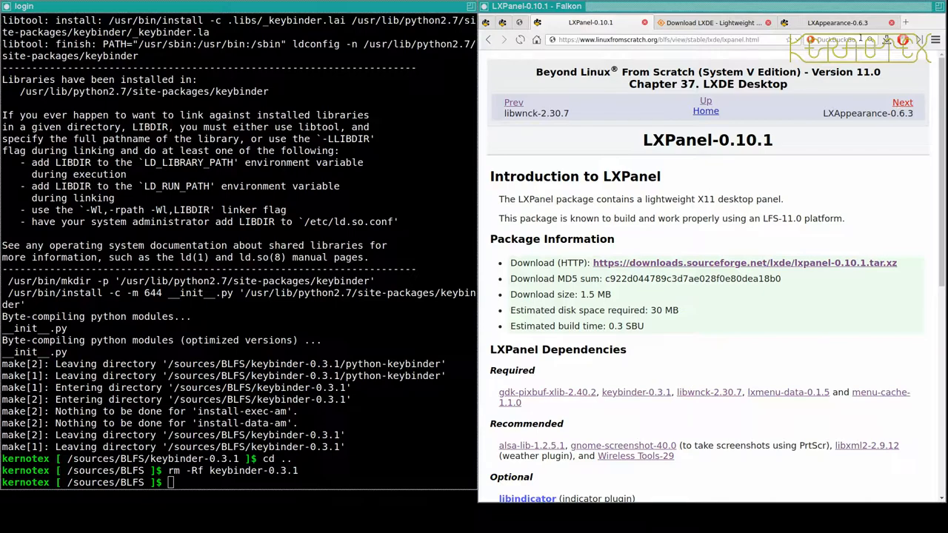
{"action": "left_click", "coordinate": [903, 101]}
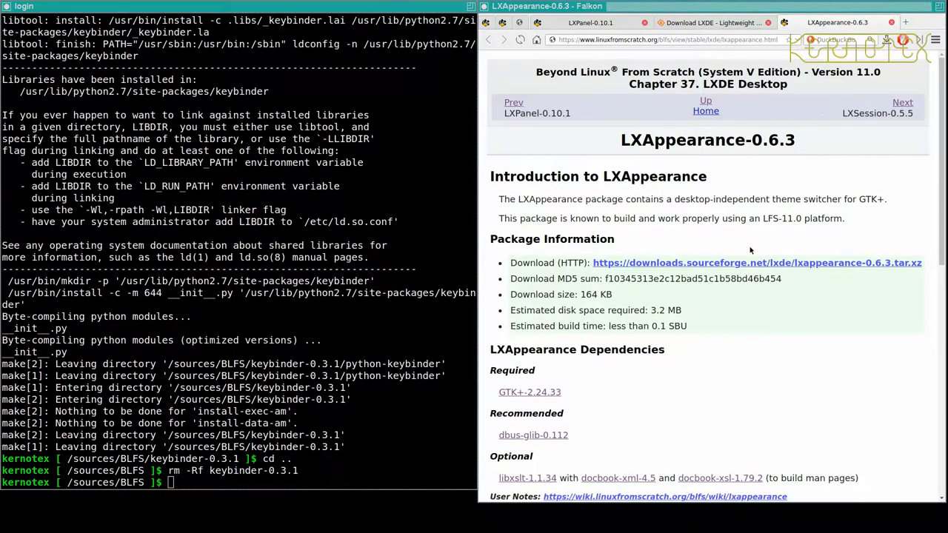
{"action": "left_click", "coordinate": [757, 262]}
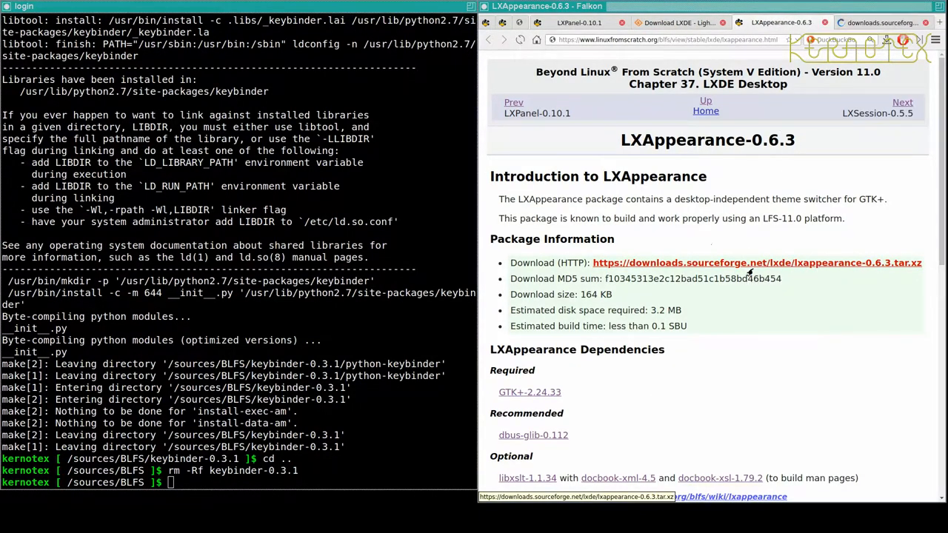
{"action": "left_click", "coordinate": [757, 262]}
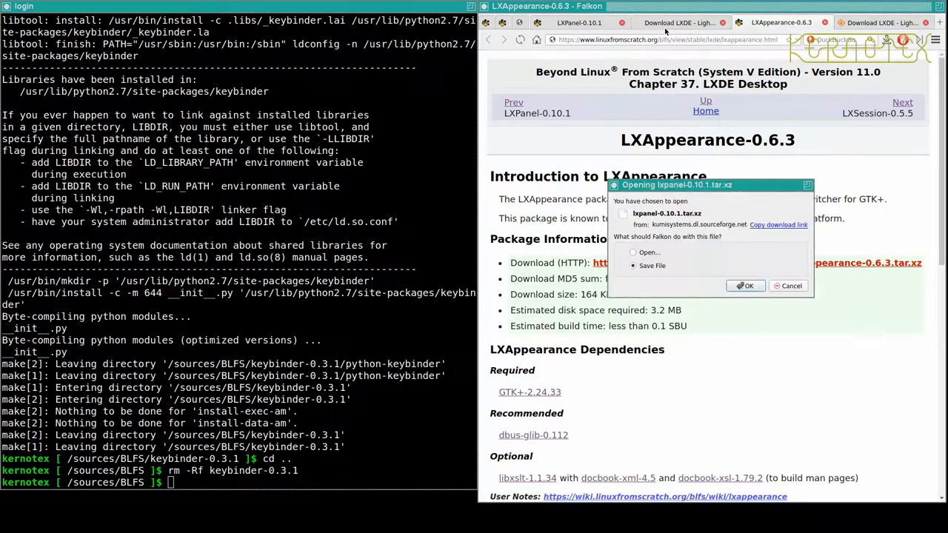
Save the lxpanel-0.10.1 archive into /sources/BLFS and view the LXPanel installation commands
{"action": "left_click", "coordinate": [743, 285]}
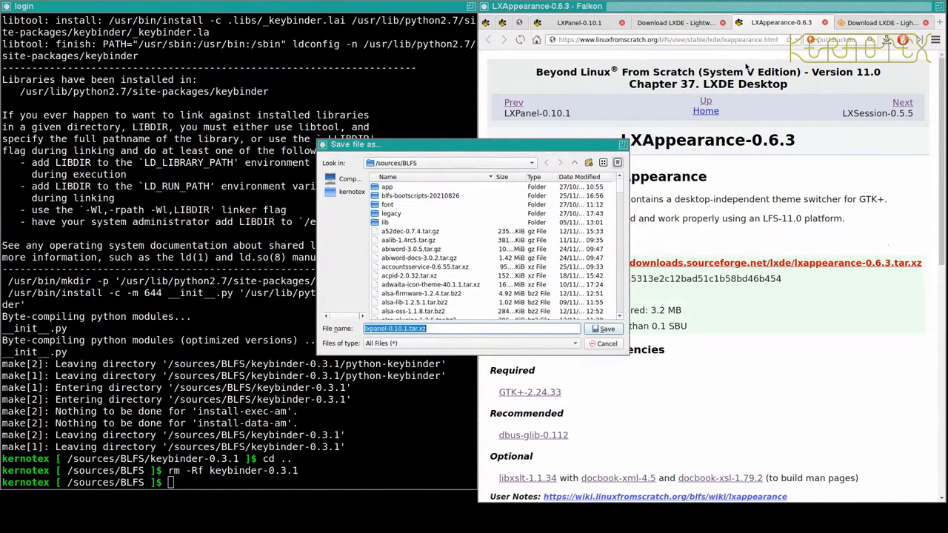
{"action": "left_click", "coordinate": [607, 344]}
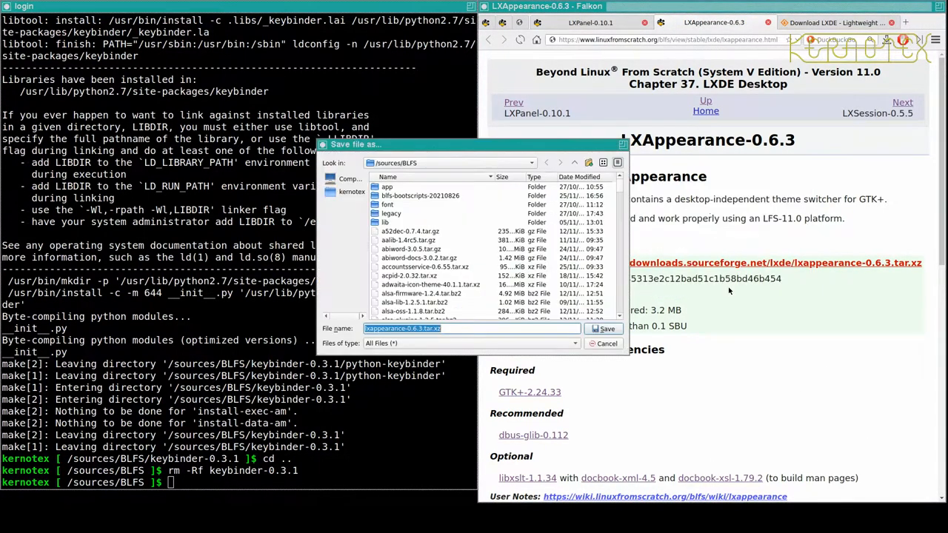
{"action": "left_click", "coordinate": [602, 329]}
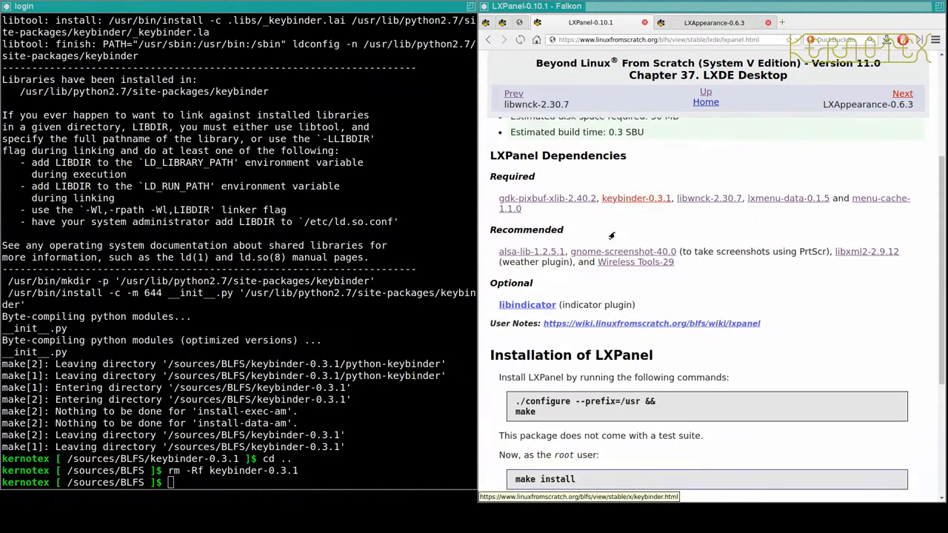
{"action": "scroll", "scroll_direction": "down", "scroll_amount": 3}
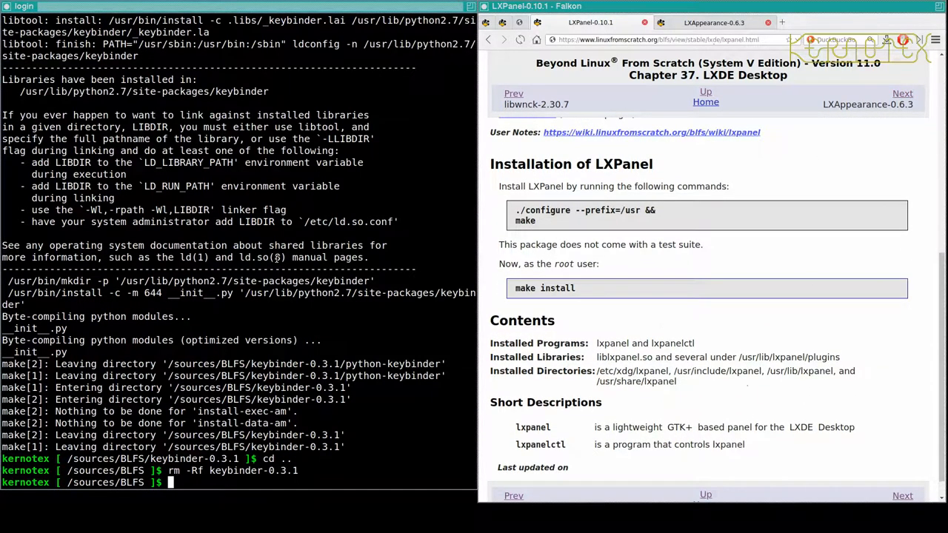
Extract lxpanel-0.10.1 and run ./configure --prefix=/usr && make && sudo make install, which fails on missing libfm-gtk
{"action": "type", "text": "tar -xvf lxp"}
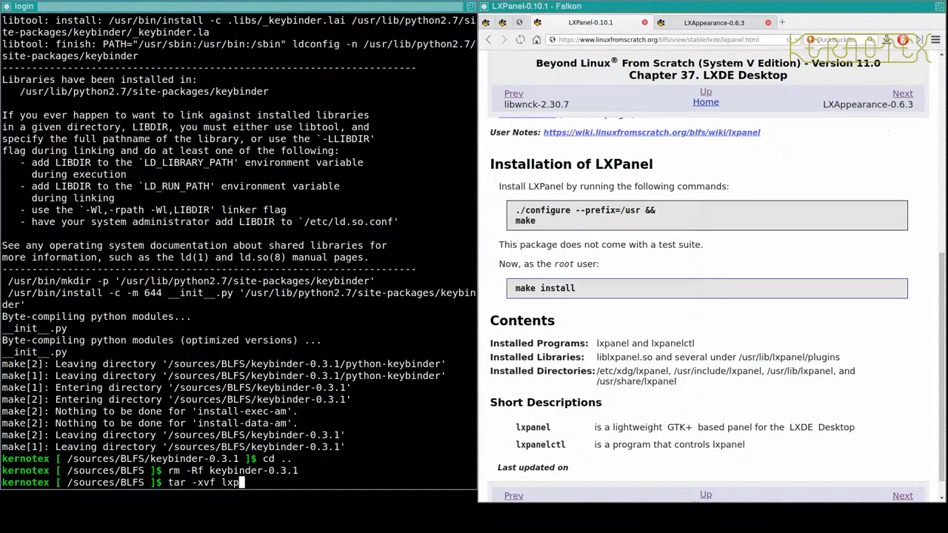
{"action": "key", "text": "Return"}
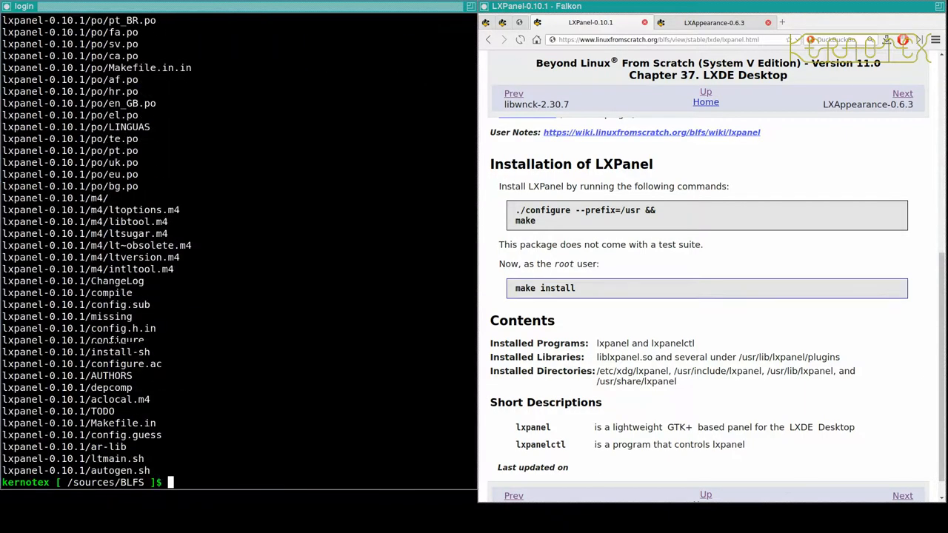
{"action": "type", "text": "cd lxpanel-0.10.1"}
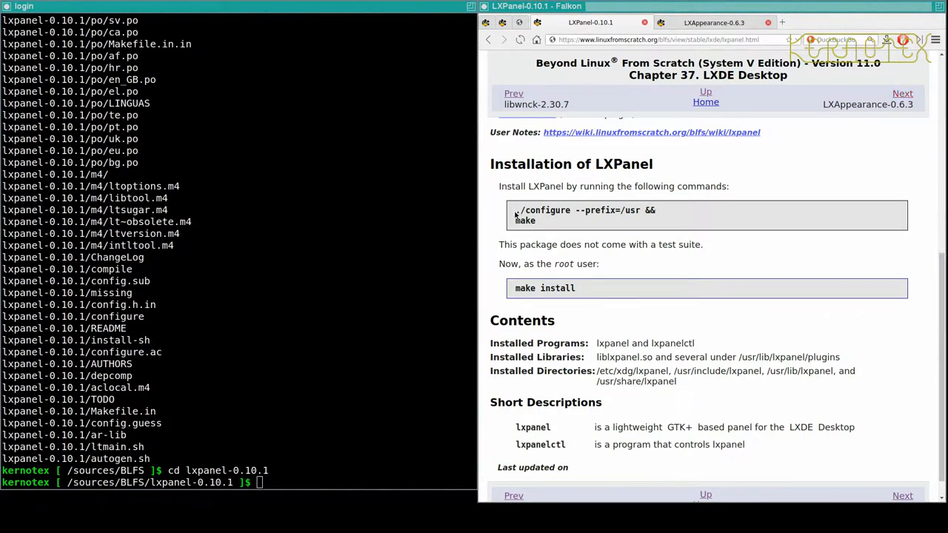
{"action": "type", "text": "./configure --prefix=/usr &&"}
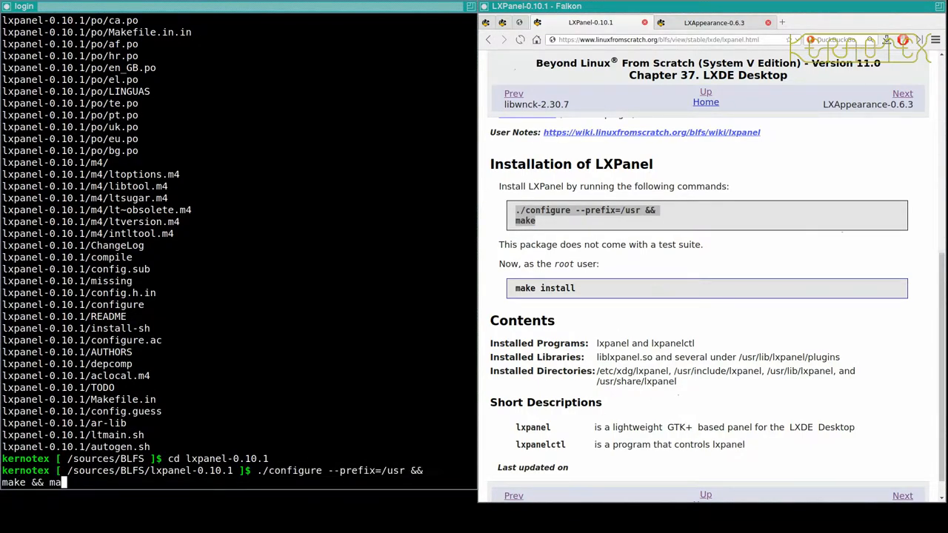
{"action": "type", "text": "sudo make"}
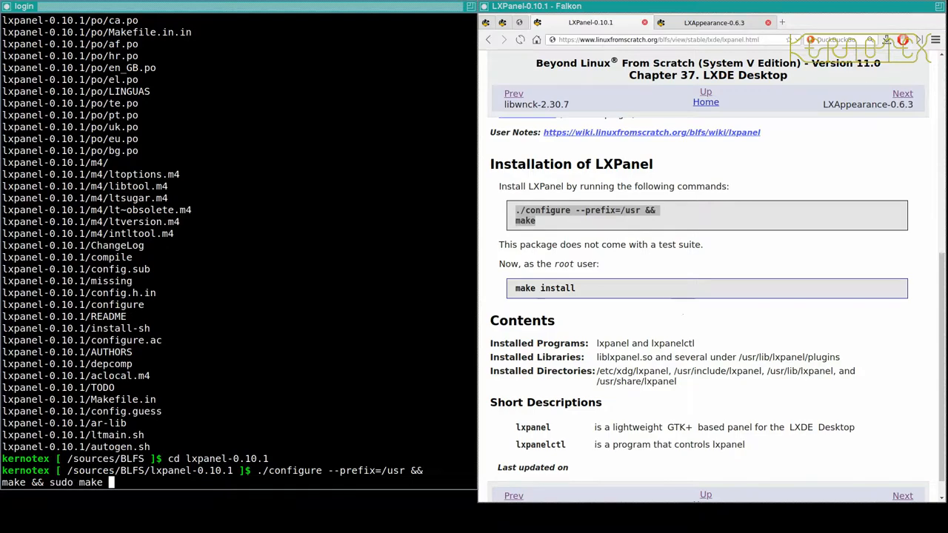
{"action": "key", "text": "Return"}
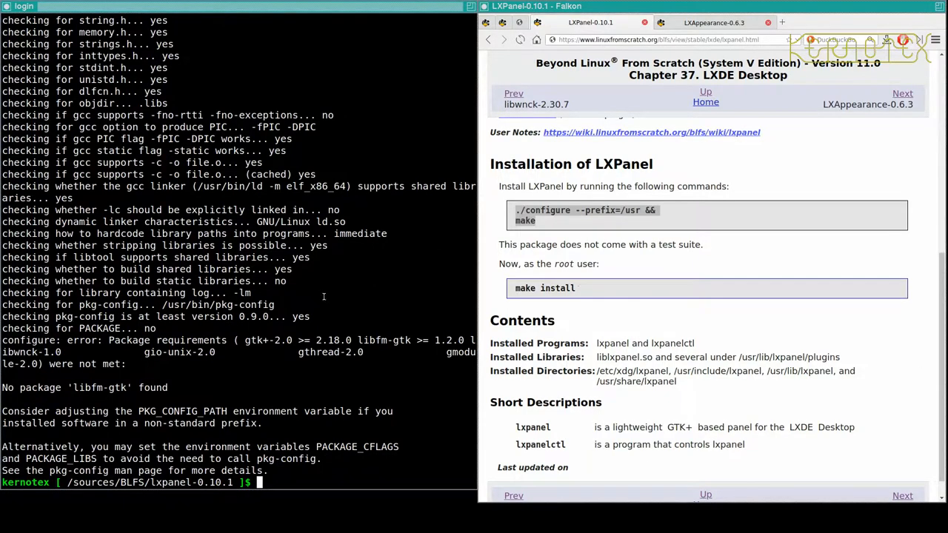
Try a GTK version option on configure, then list the available options with ./configure --help
{"action": "type", "text": "./configure --prefix=/usr && make && sudo make install"}
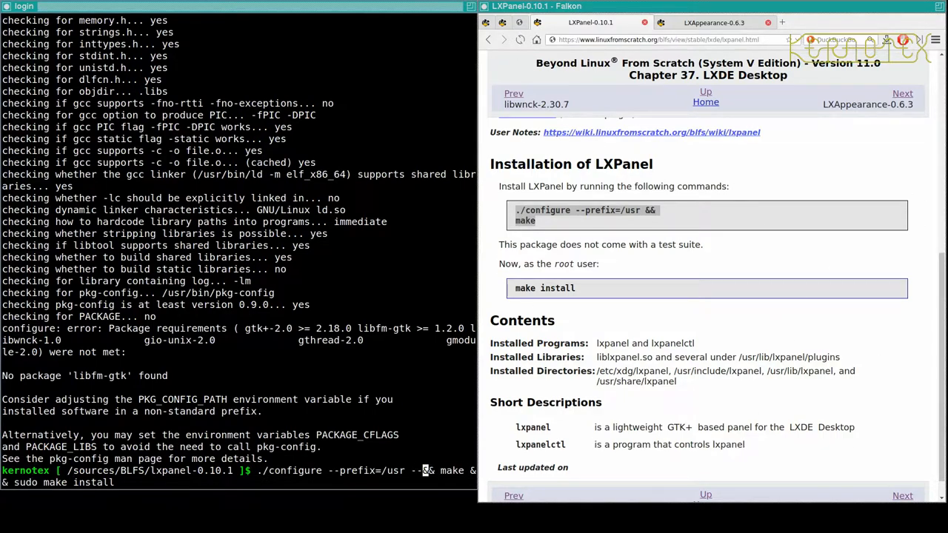
{"action": "type", "text": "--gtk-ver=3"}
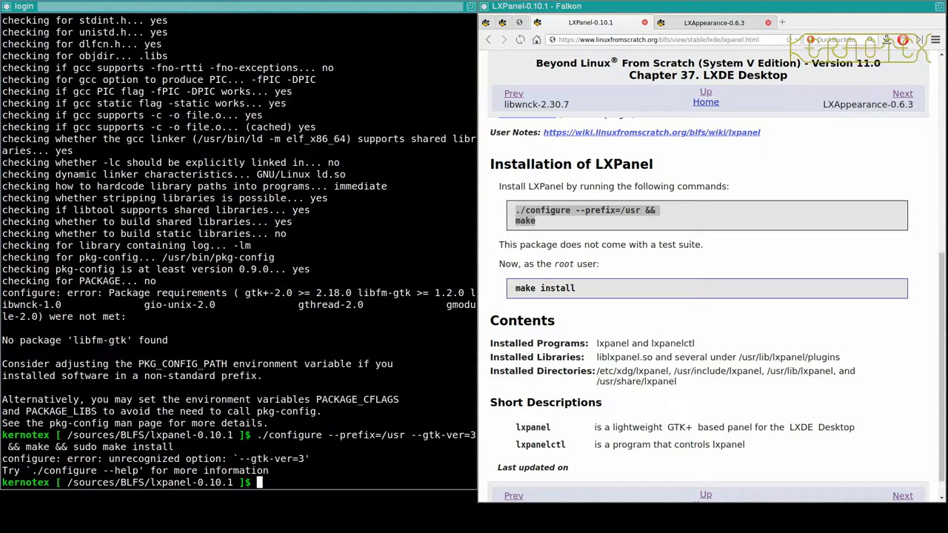
{"action": "type", "text": "./configure"}
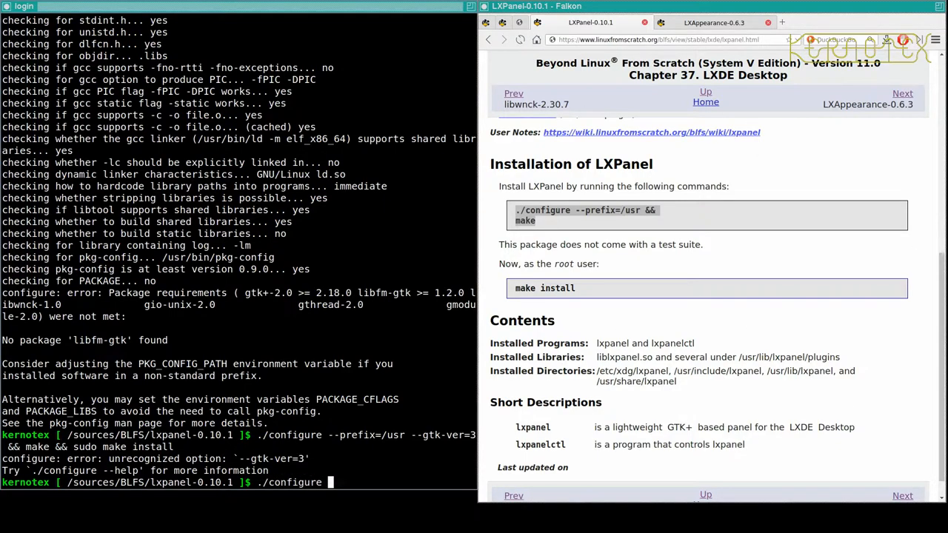
{"action": "type", "text": "--hel"}
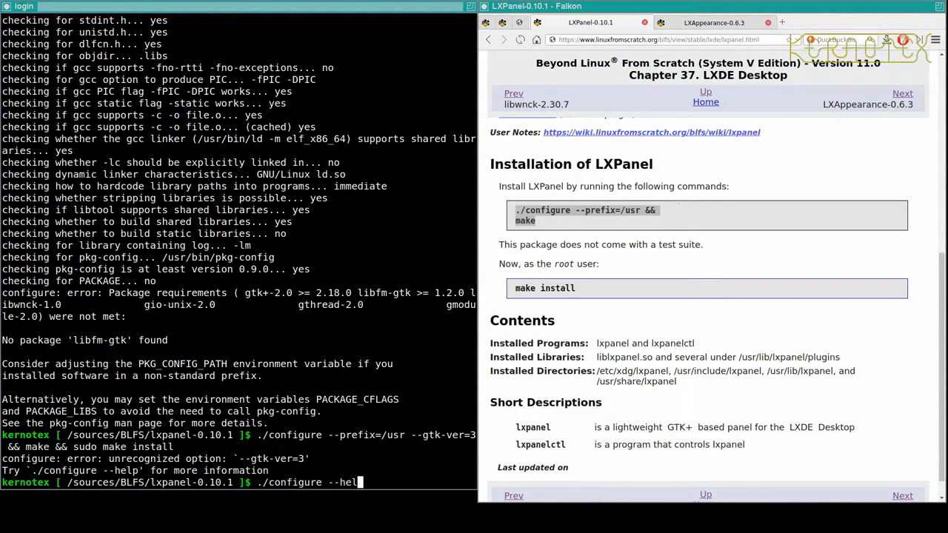
{"action": "key", "text": "Return"}
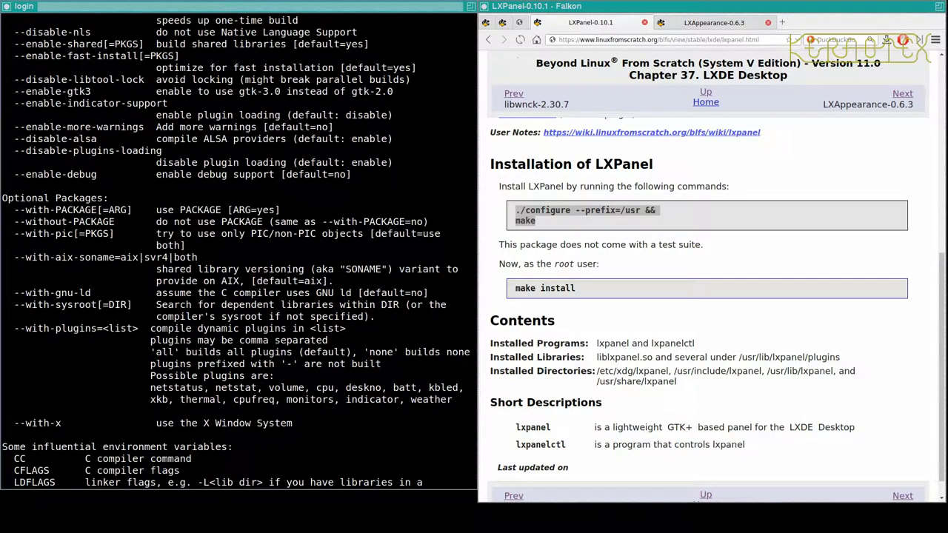
Configure LXPanel with --prefix=/usr and the GTK 3 option, then build and install it
{"action": "type", "text": "./configure --prefix=/usr --gtk-ver=3 && make && sudo make install"}
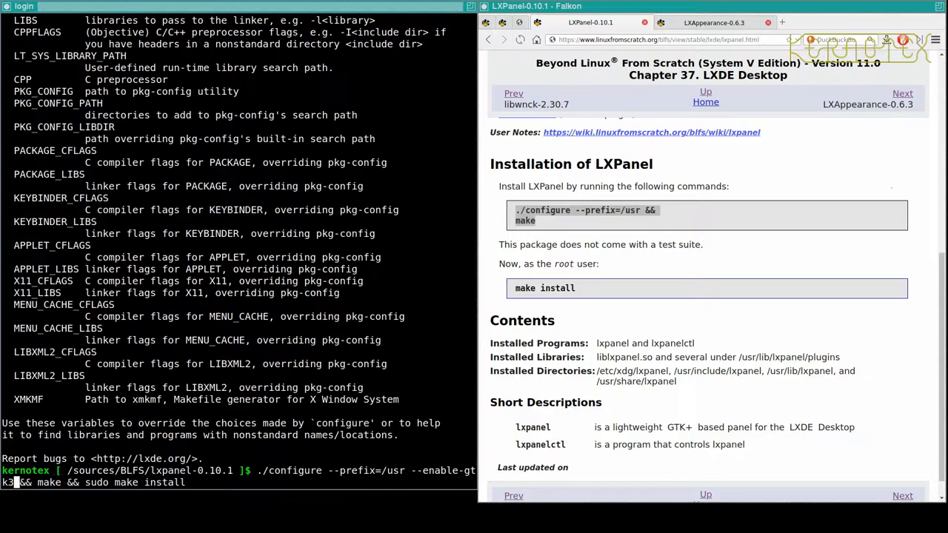
{"action": "key", "text": "Return"}
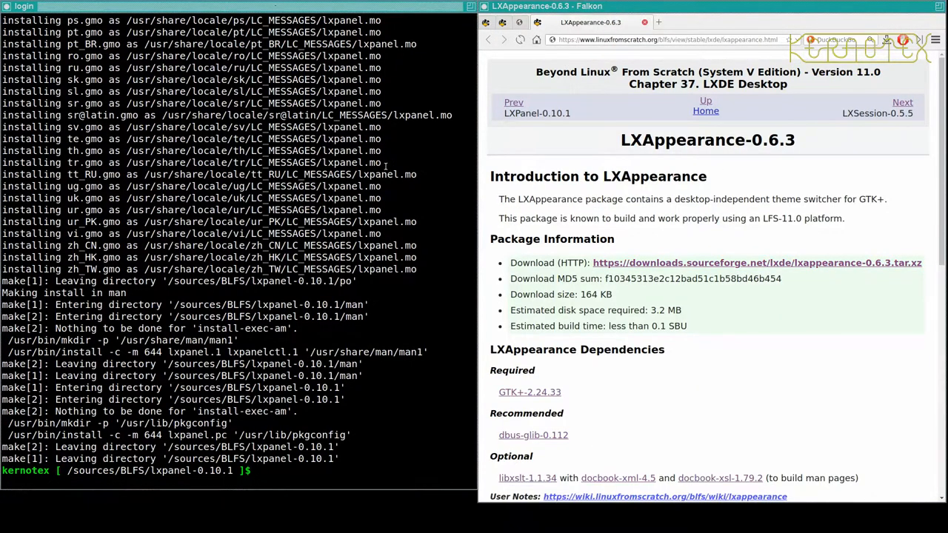
Leave and remove the lxpanel-0.10.1 source directory, then review the LXAppearance instructions
{"action": "type", "text": "cd .."}
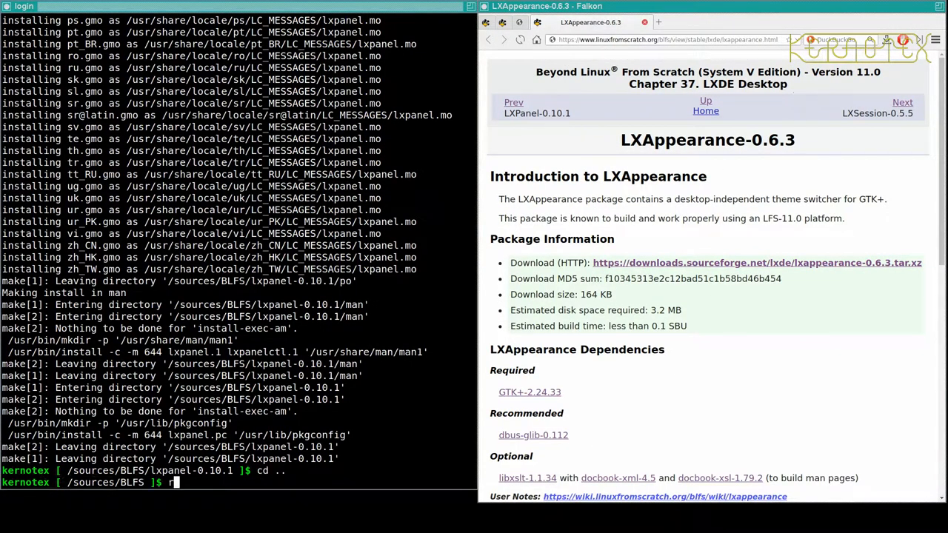
{"action": "type", "text": "m -Rf lx"}
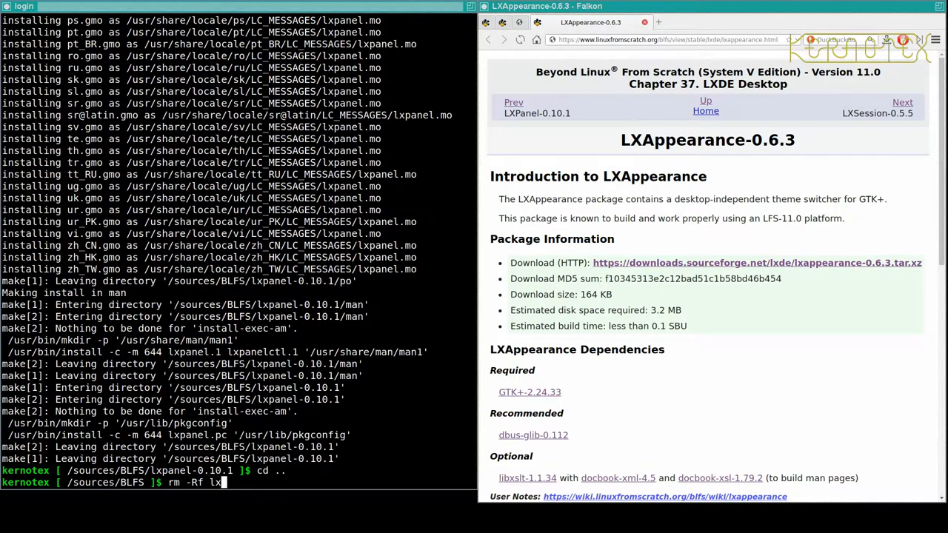
{"action": "type", "text": "panel-0.10.1"}
{"action": "type", "text": "tar -"}
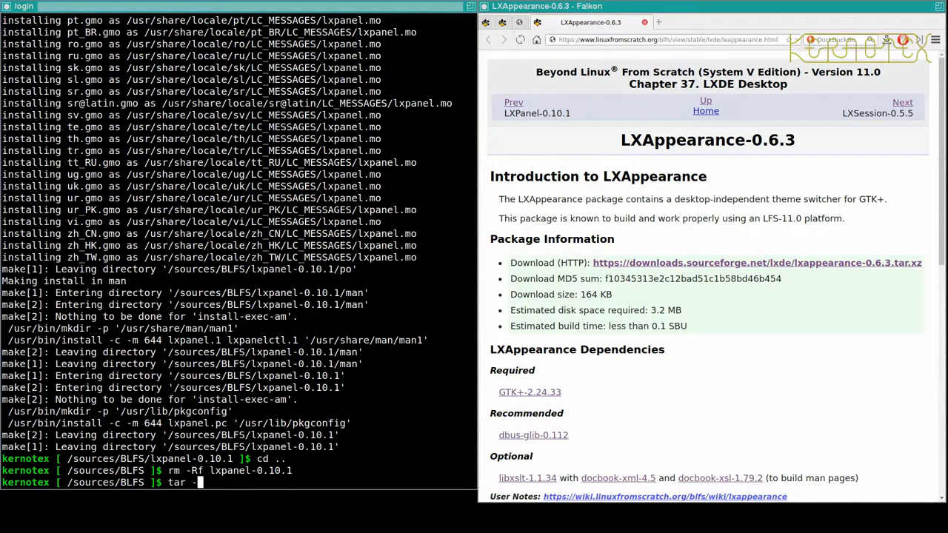
{"action": "type", "text": "x"}
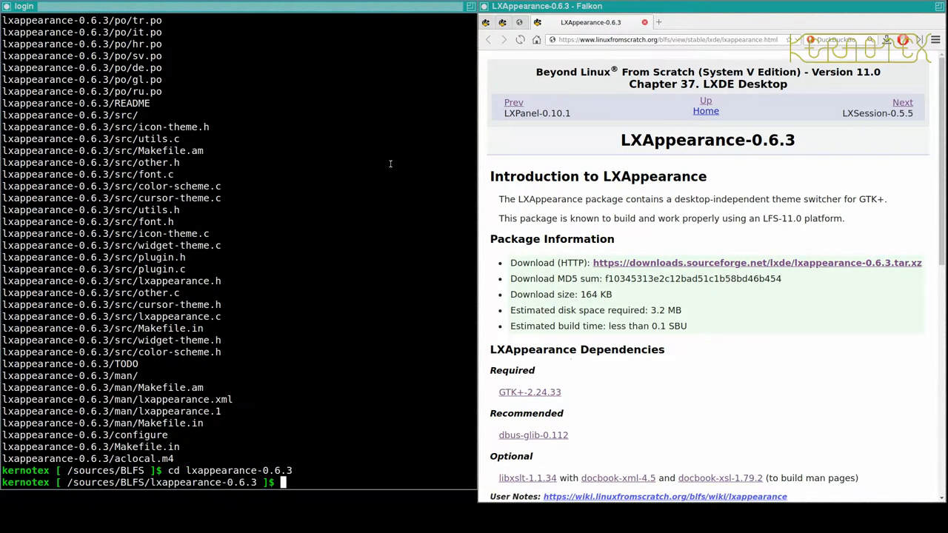
{"action": "scroll", "scroll_direction": "down", "scroll_amount": 3}
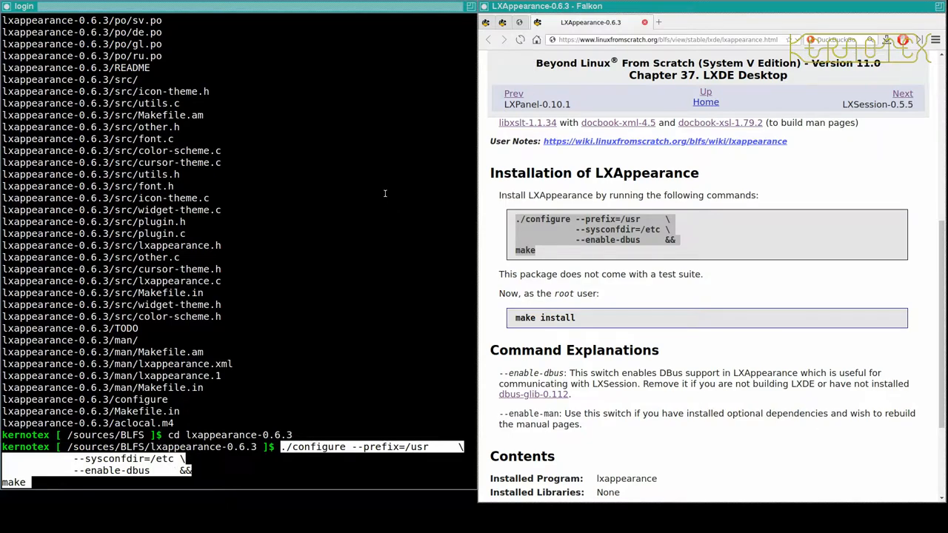
{"action": "mouse_move", "coordinate": [462, 186]}
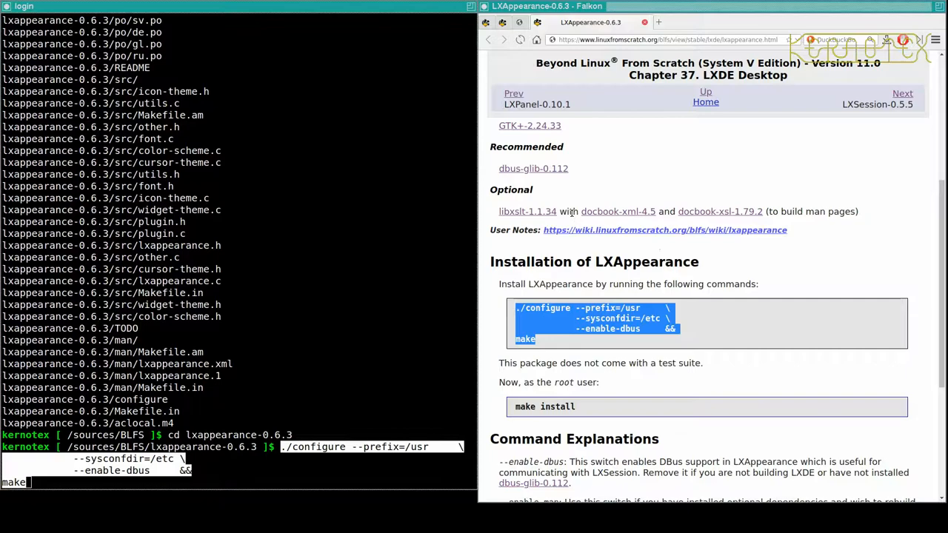
{"action": "scroll", "scroll_direction": "down", "scroll_amount": 3}
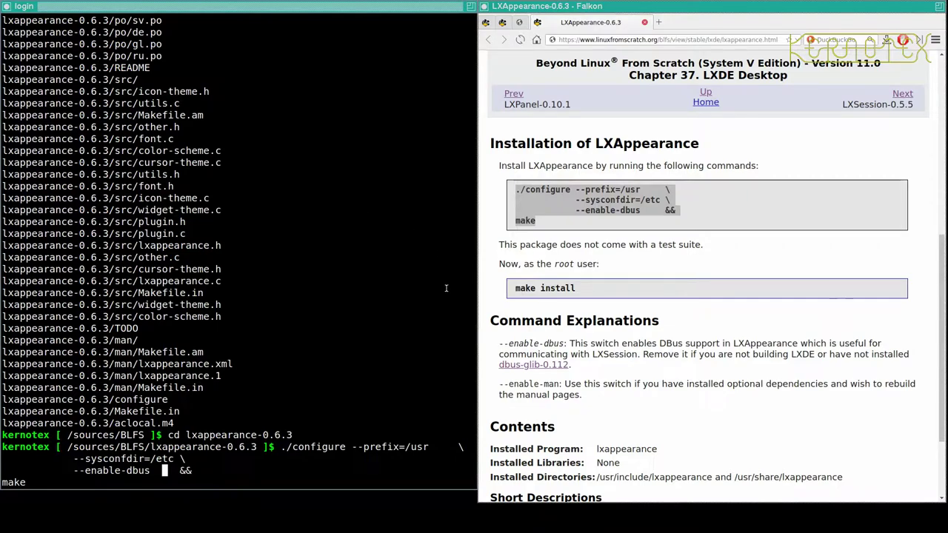
Open the LXSession-0.5.5 page in a new tab and remove the lxappearance-0.6.3 source directory
{"action": "double_click", "coordinate": [507, 383]}
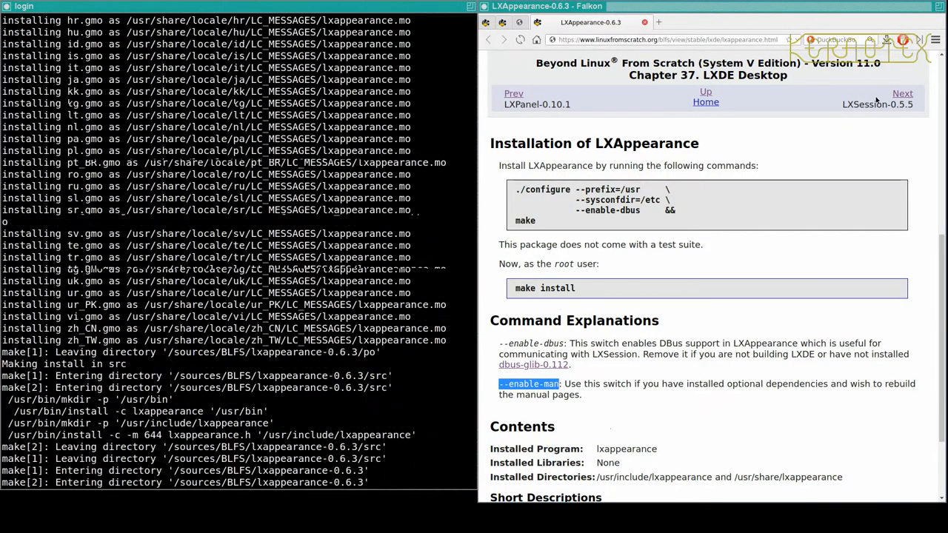
{"action": "right_click", "coordinate": [922, 93]}
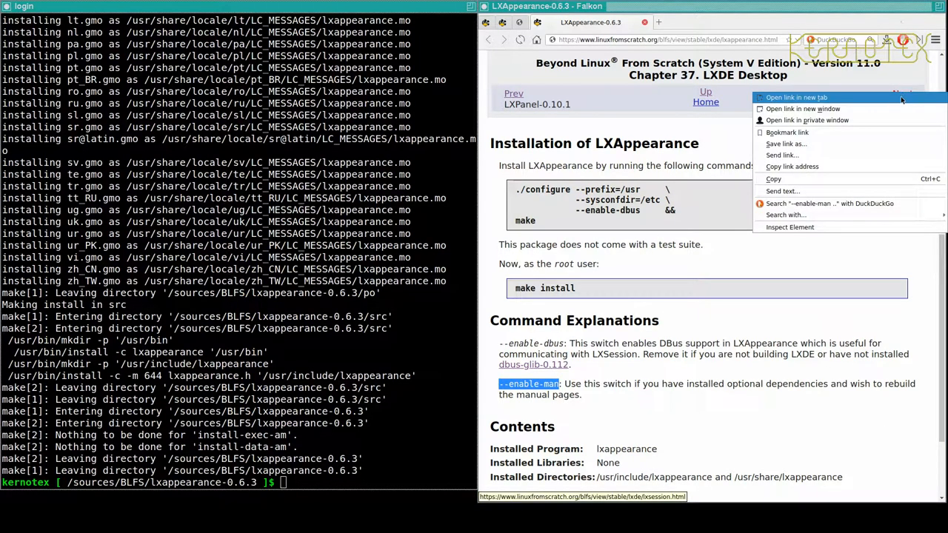
{"action": "left_click", "coordinate": [793, 98]}
{"action": "type", "text": "rm -Rf lxappearance-0.6.3"}
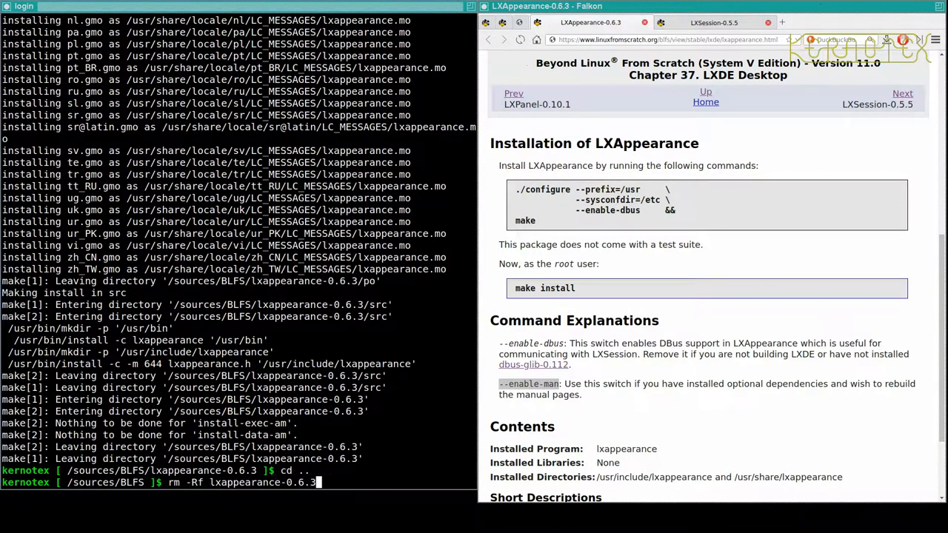
{"action": "key", "text": "Return"}
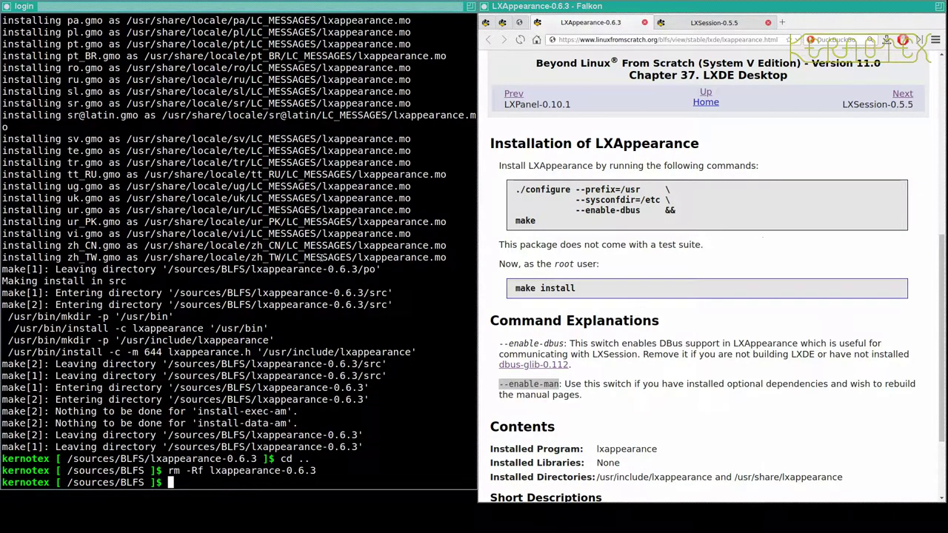
Advance from LXSession-0.5.5 to lxde-common-0.99.2 and save lxde-common-0.99.2.tar.xz to disk
{"action": "double_click", "coordinate": [530, 384]}
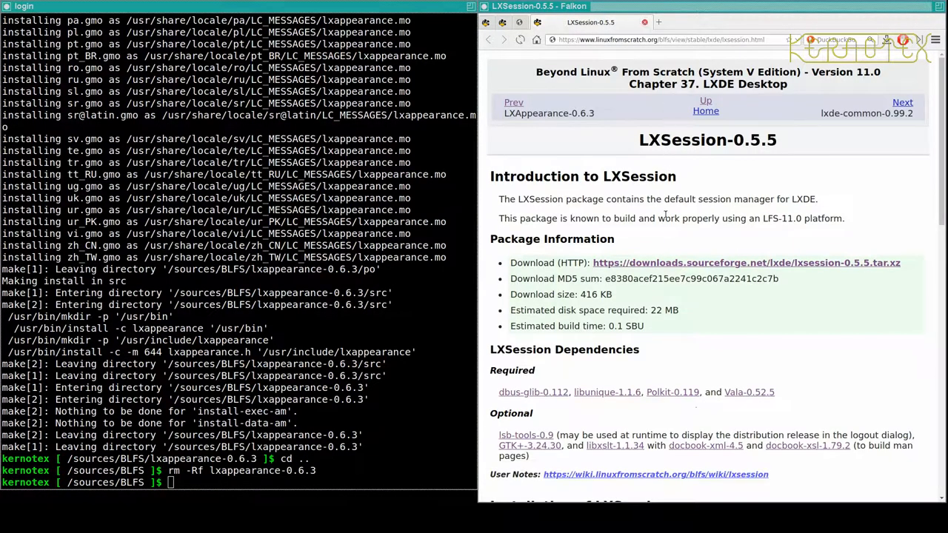
{"action": "mouse_move", "coordinate": [660, 106]}
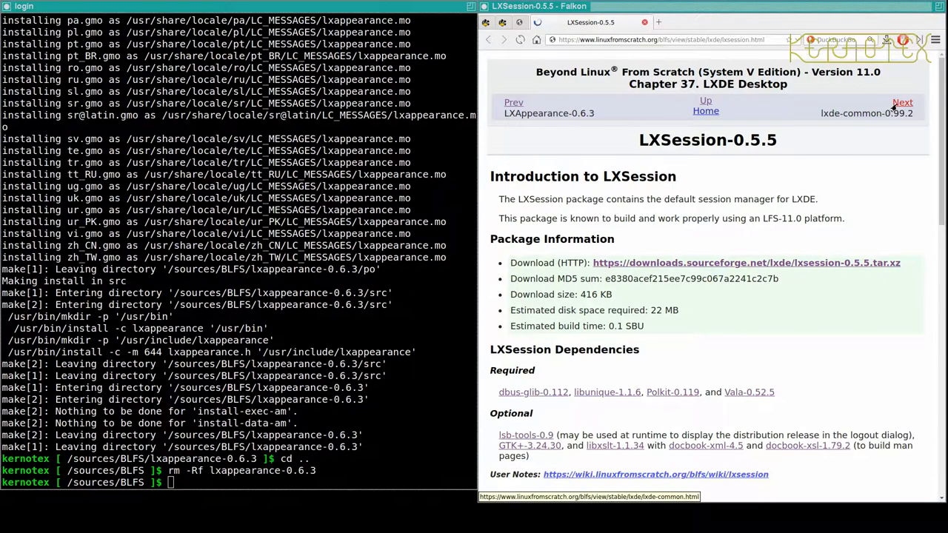
{"action": "left_click", "coordinate": [904, 102]}
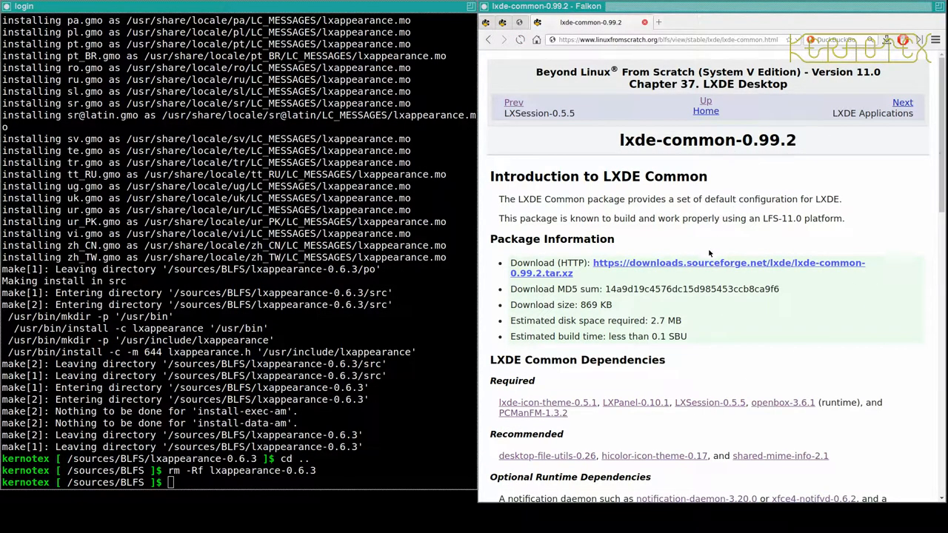
{"action": "right_click", "coordinate": [702, 266]}
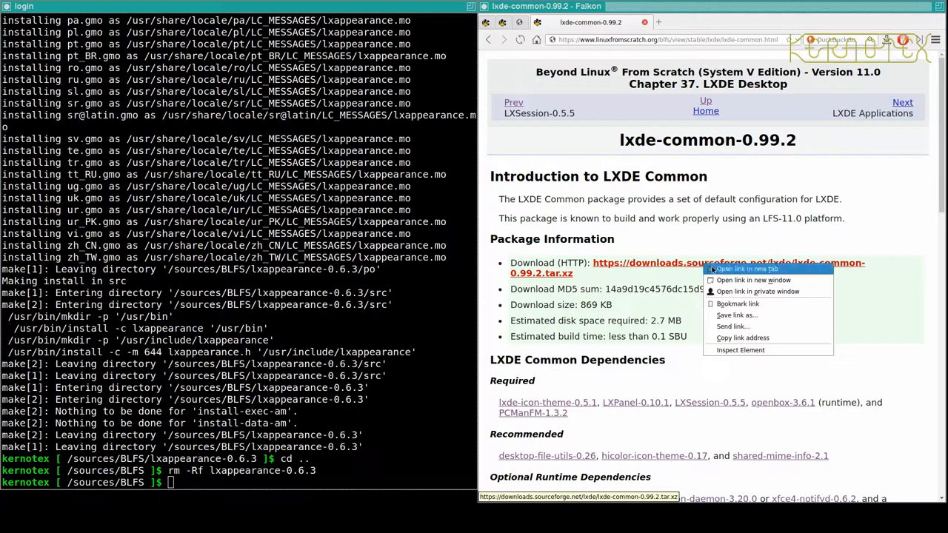
{"action": "left_click", "coordinate": [743, 270]}
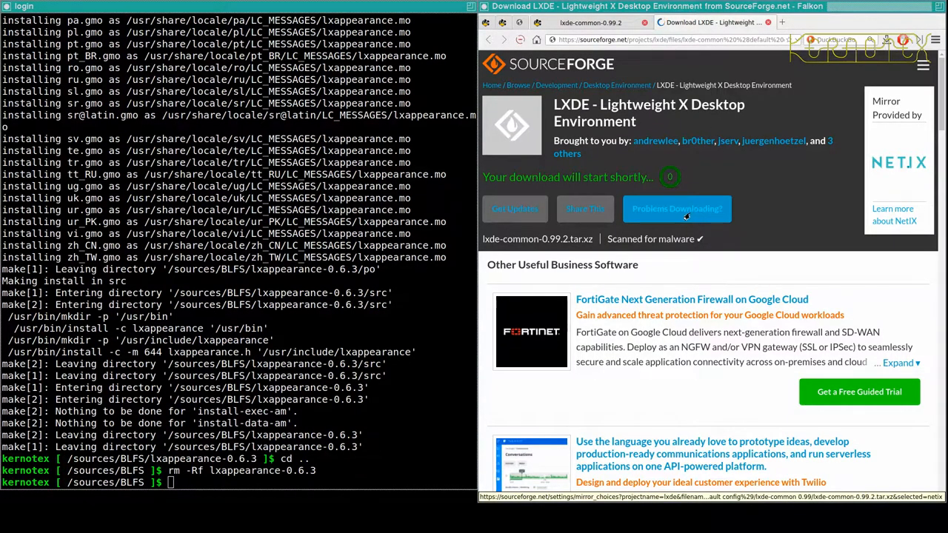
{"action": "left_click", "coordinate": [677, 207]}
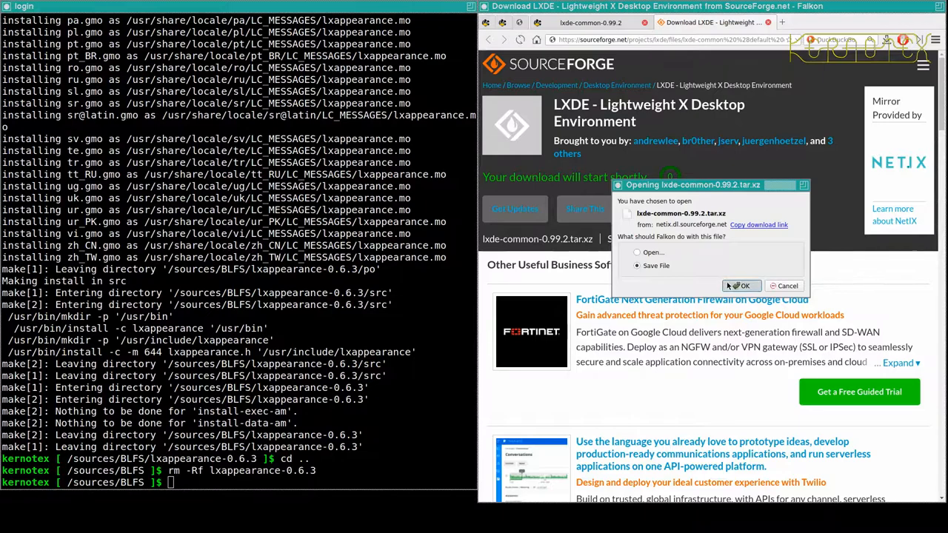
{"action": "left_click", "coordinate": [741, 285]}
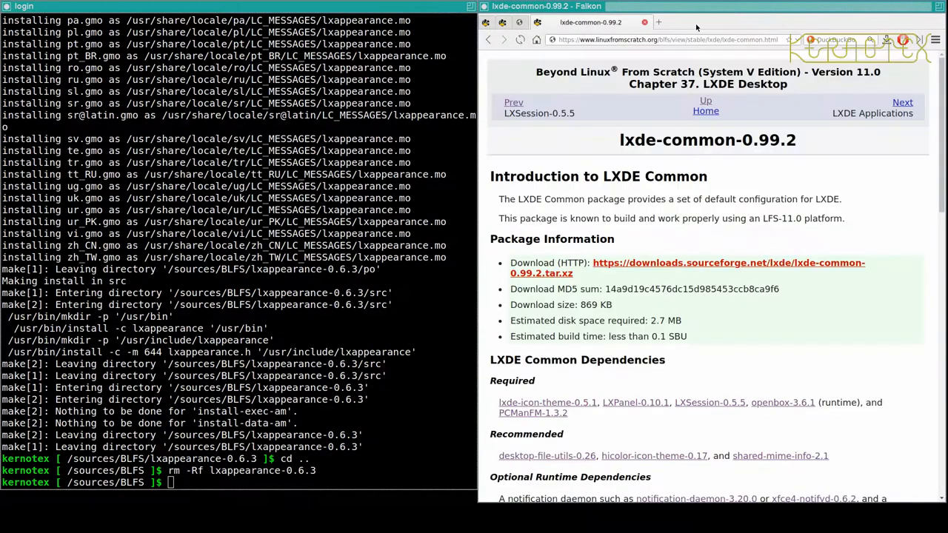
Extract and build lxde-common-0.99.2, then become root with sudo su for the install
{"action": "type", "text": "tar"}
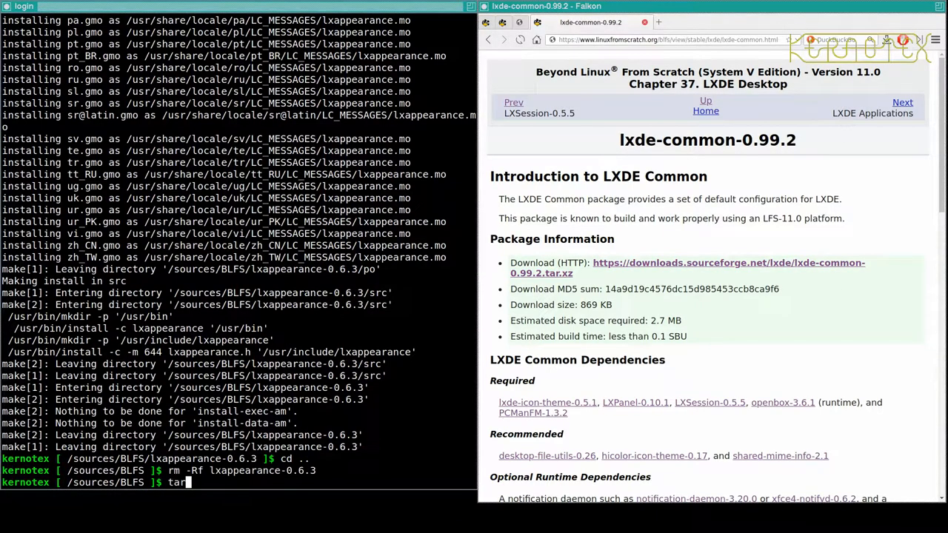
{"action": "type", "text": "-xvf lxde"}
{"action": "type", "text": "cd lxde-common-0.99.2"}
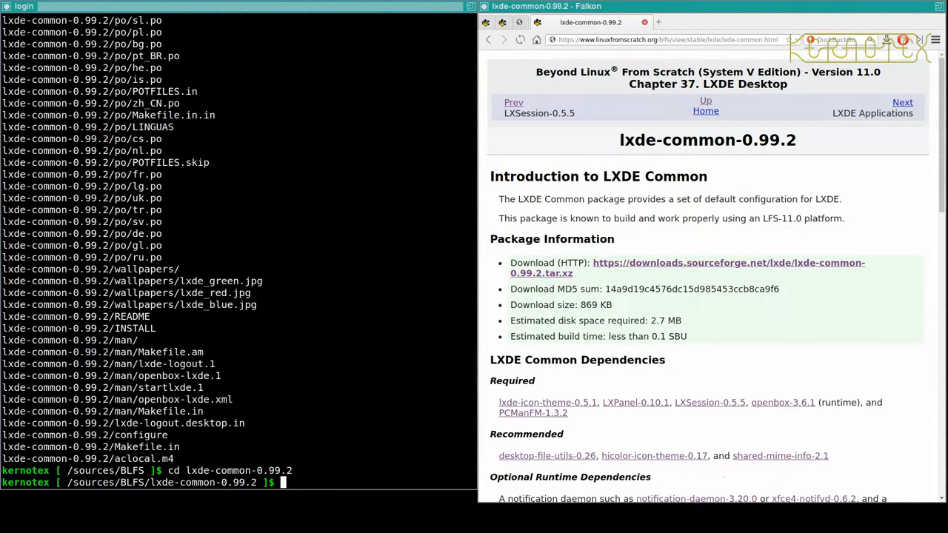
{"action": "scroll", "scroll_direction": "down", "scroll_amount": 3}
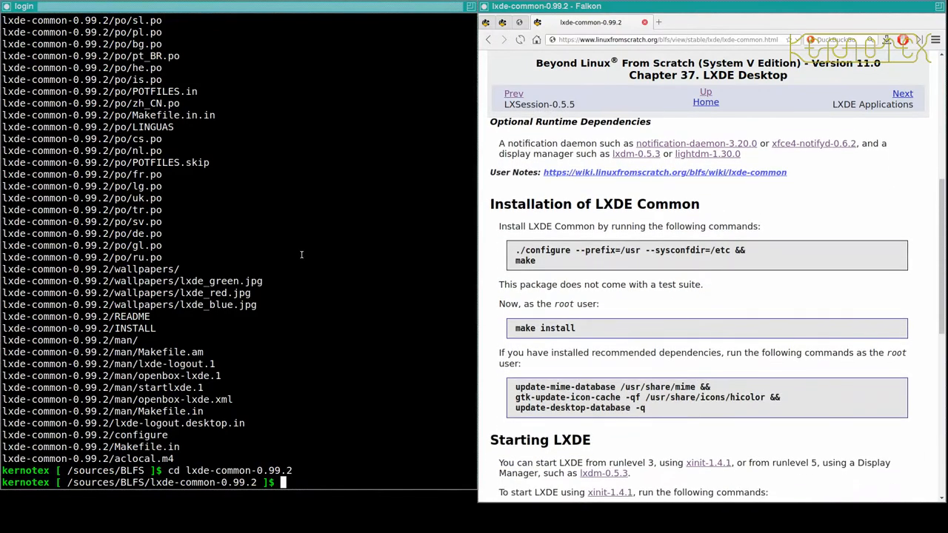
{"action": "scroll", "scroll_direction": "down", "scroll_amount": 3}
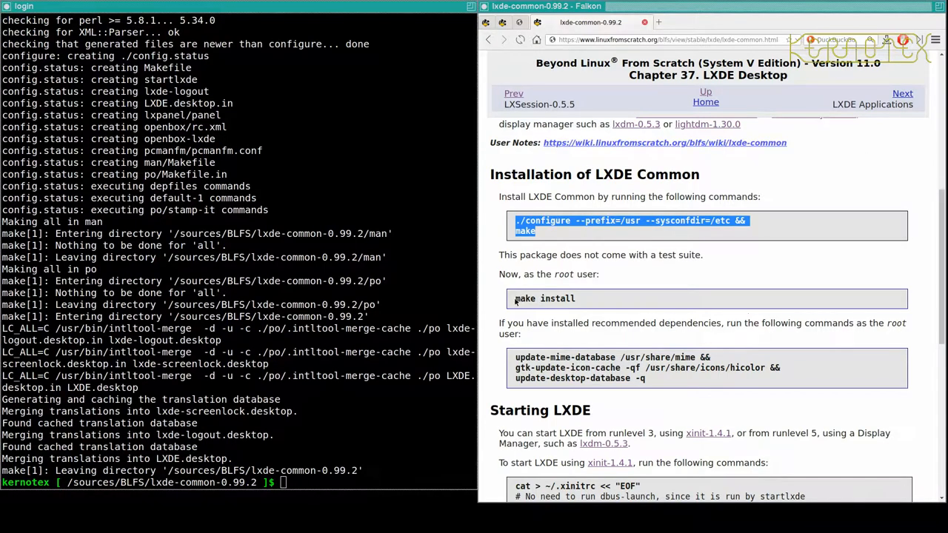
{"action": "type", "text": "su"}
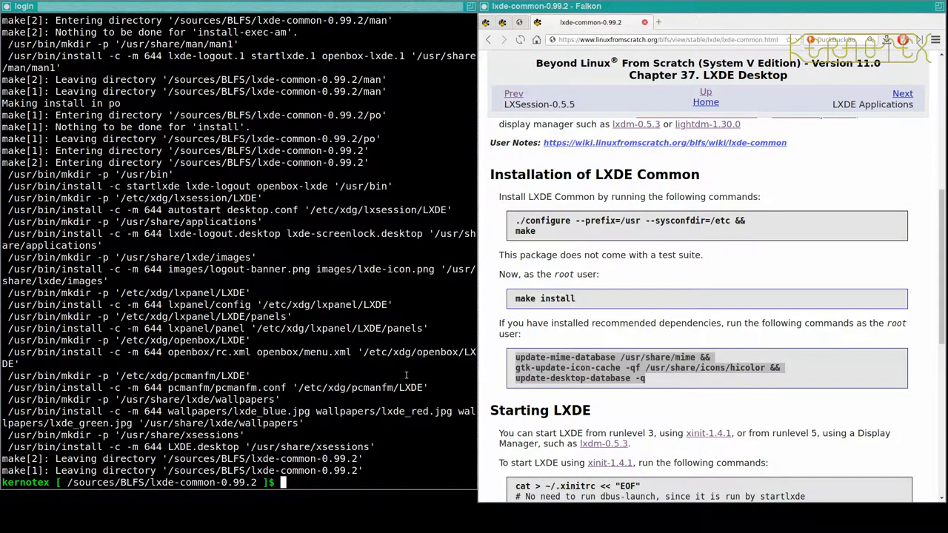
{"action": "type", "text": "sudo su"}
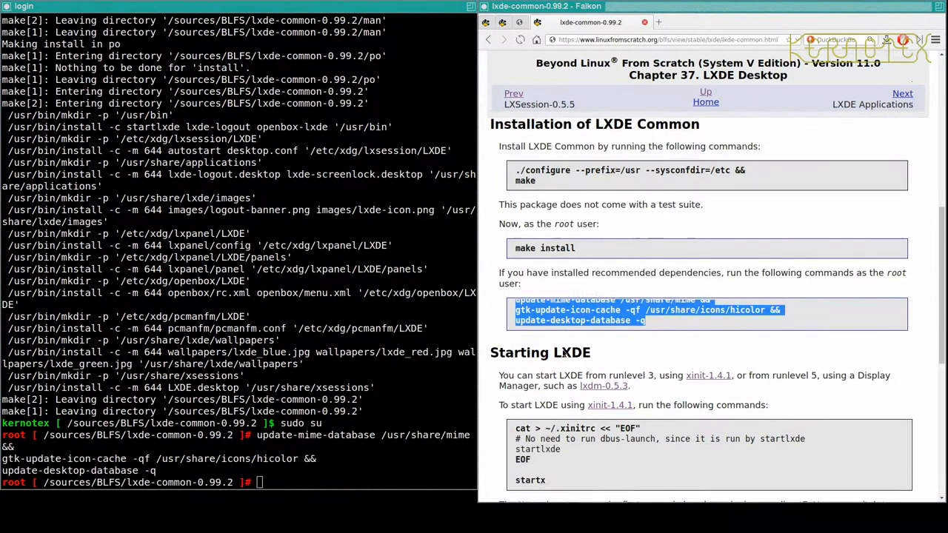
Update the MIME, icon and desktop databases as root, exit, and remove the lxde-common source directory
{"action": "scroll", "scroll_direction": "down", "scroll_amount": 3}
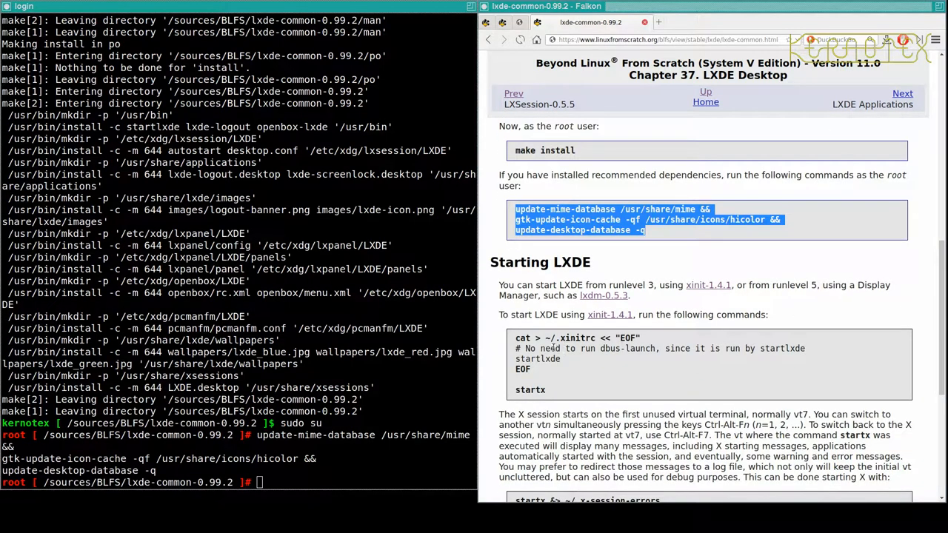
{"action": "scroll", "scroll_direction": "down", "scroll_amount": 3}
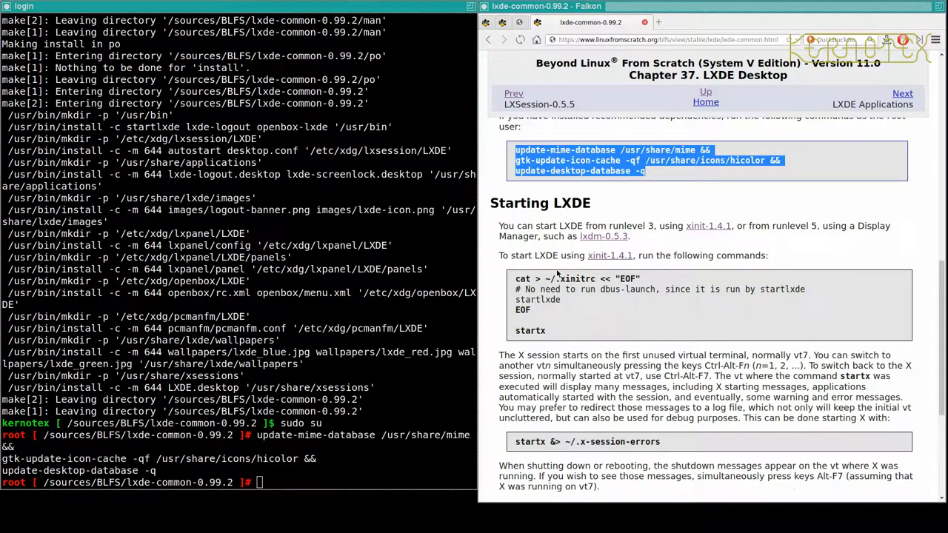
{"action": "scroll", "scroll_direction": "down", "scroll_amount": 3}
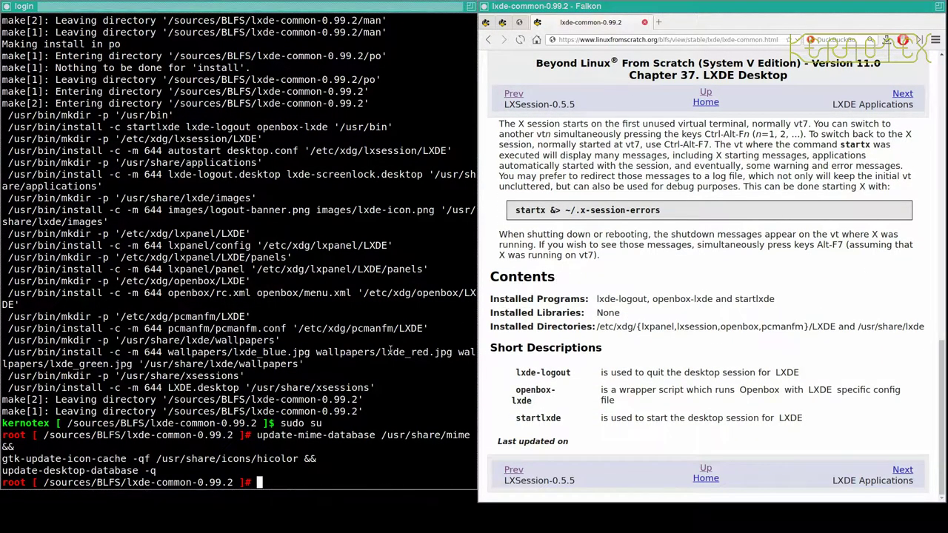
{"action": "type", "text": "exit"}
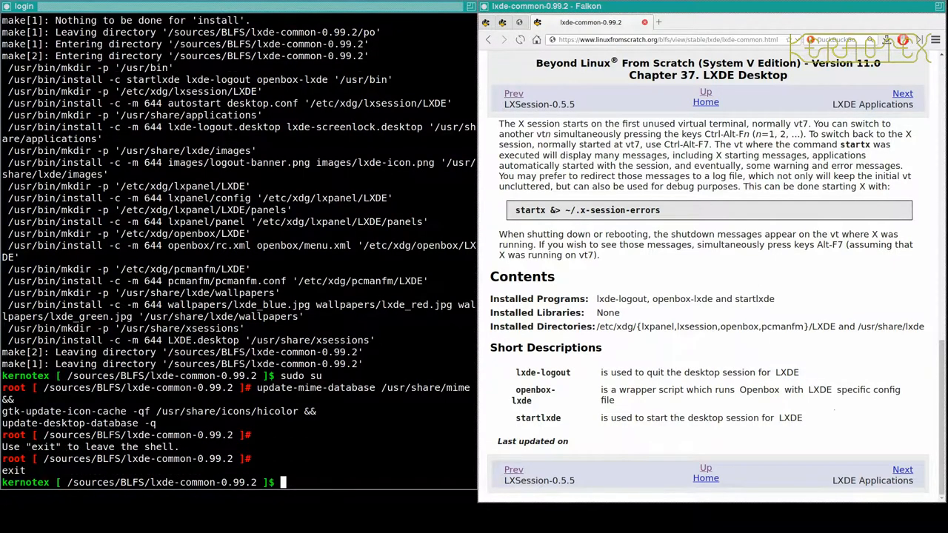
{"action": "type", "text": "cd .."}
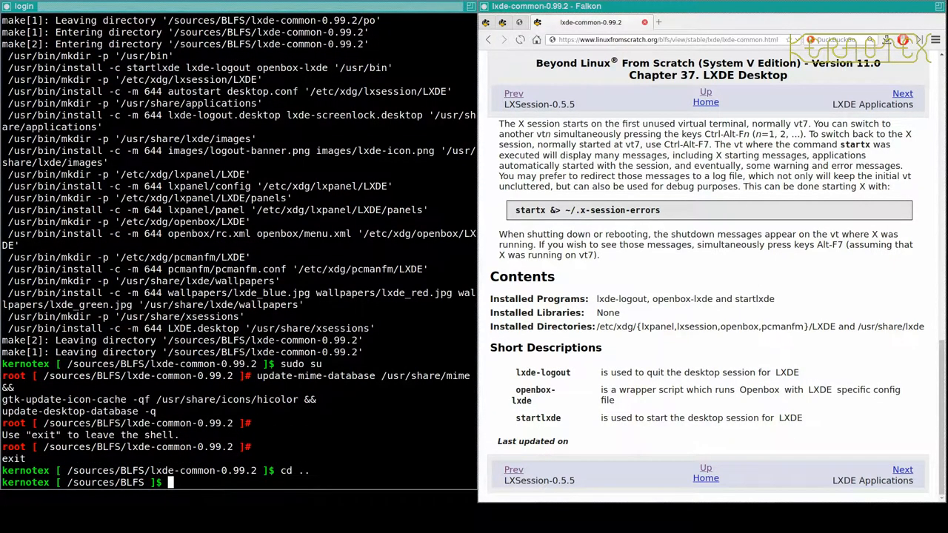
{"action": "type", "text": "rm -Rf lxde"}
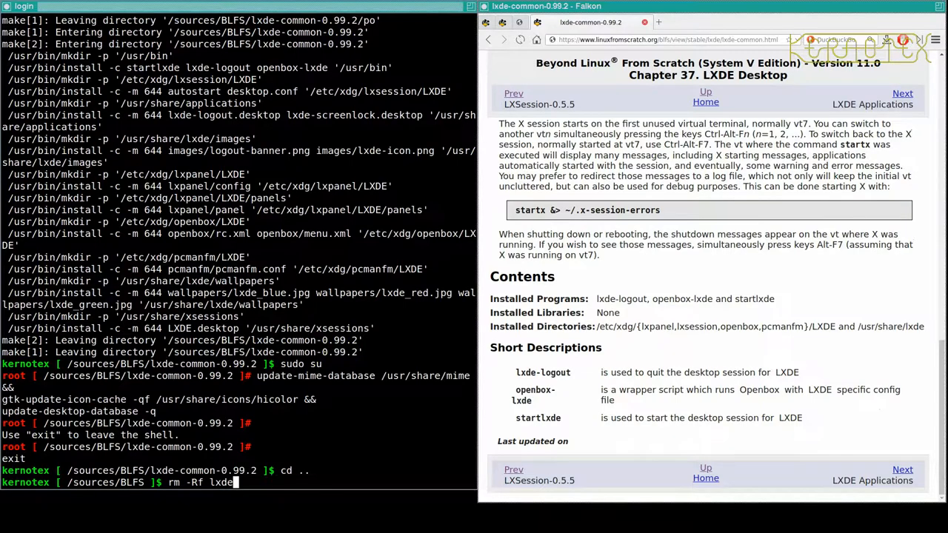
{"action": "key", "text": "Return"}
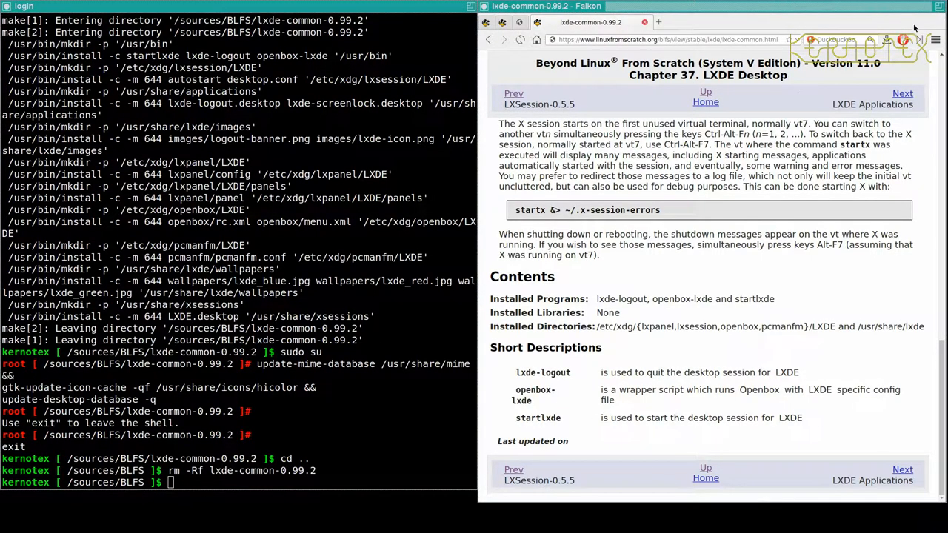
Enter the LXDE Applications chapter and open the GPicView, LXRandR and LXTerminal pages in new tabs
{"action": "left_click", "coordinate": [901, 93]}
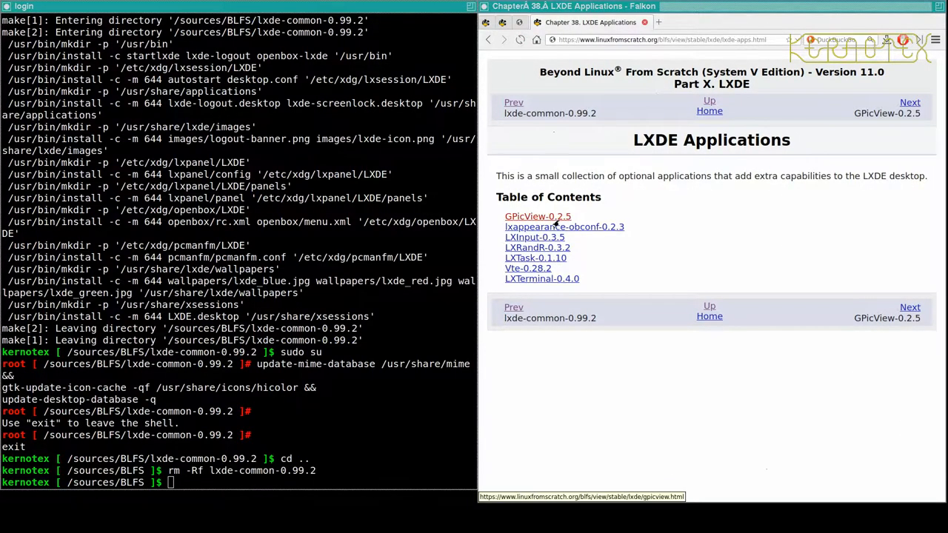
{"action": "left_click", "coordinate": [536, 217]}
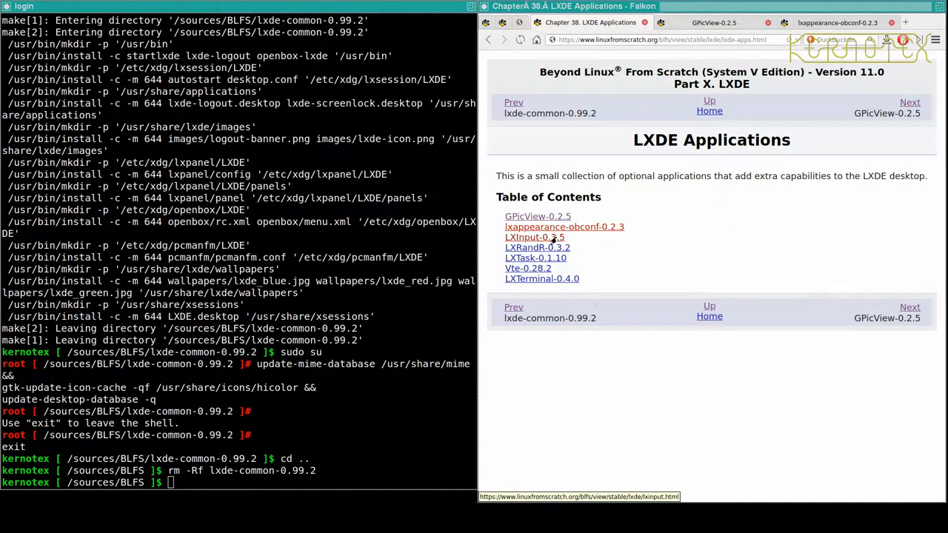
{"action": "right_click", "coordinate": [533, 247]}
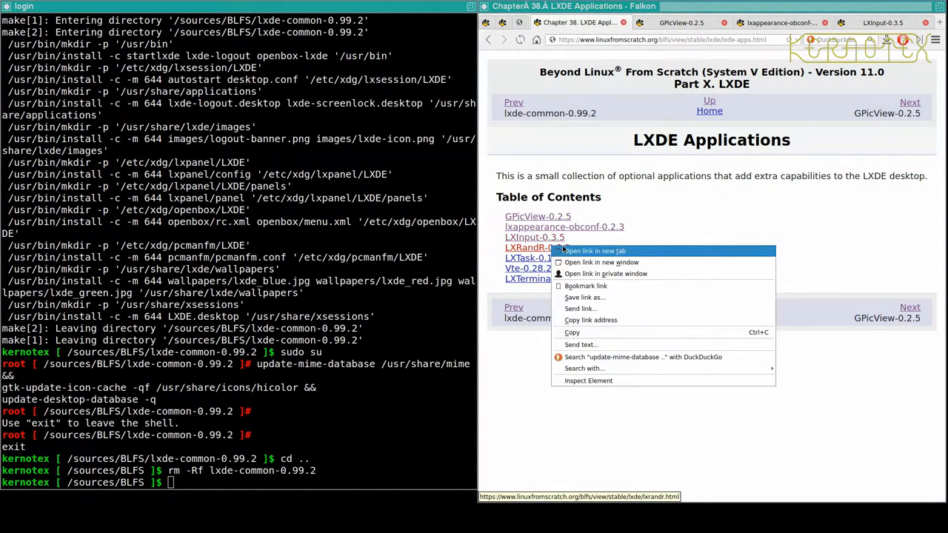
{"action": "left_click", "coordinate": [593, 250]}
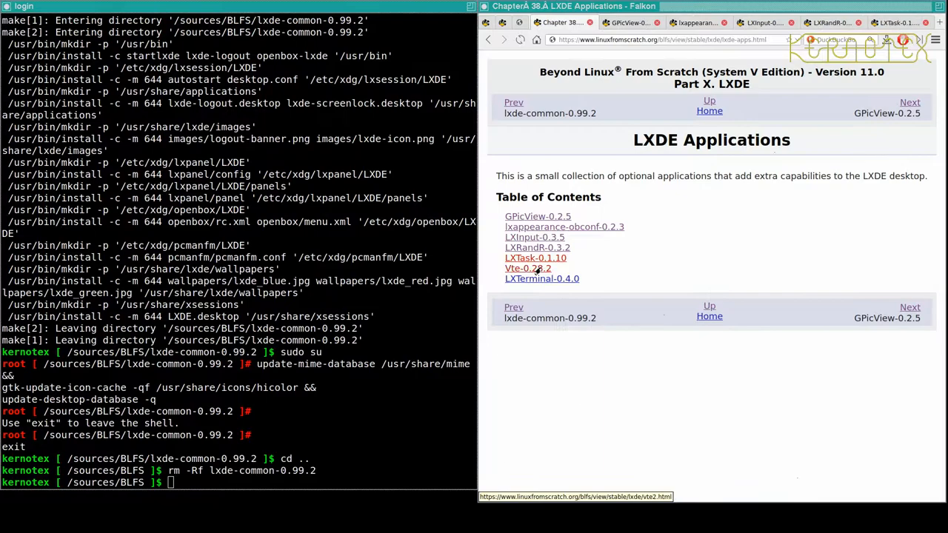
{"action": "right_click", "coordinate": [530, 278]}
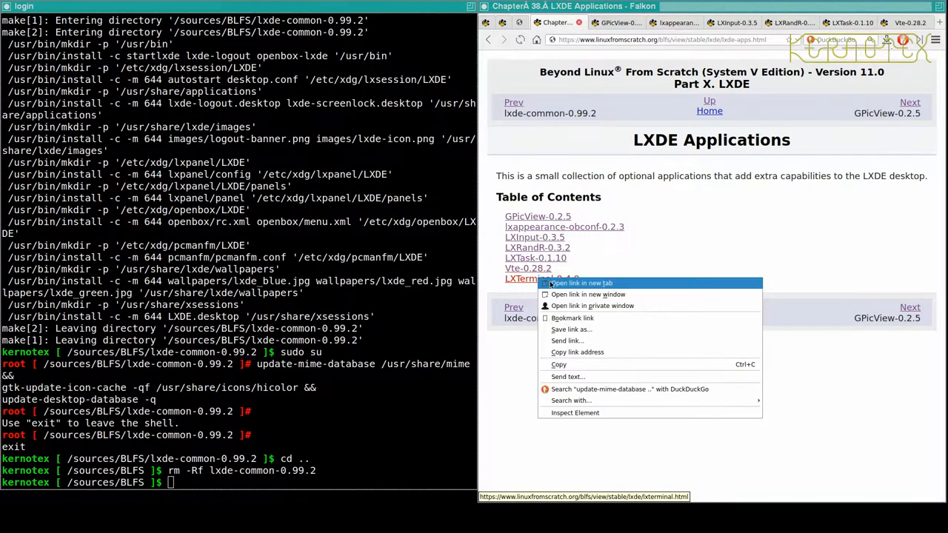
{"action": "left_click", "coordinate": [585, 283]}
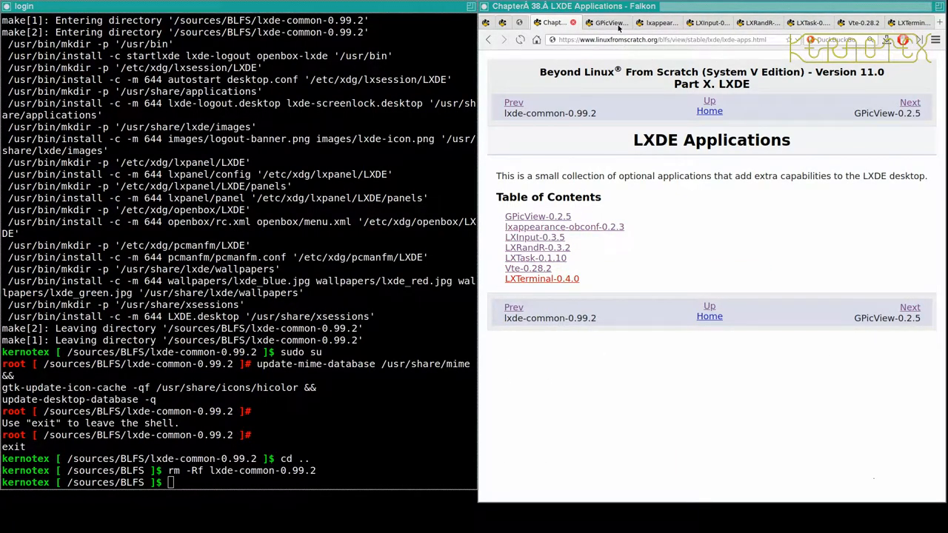
{"action": "left_click", "coordinate": [536, 216]}
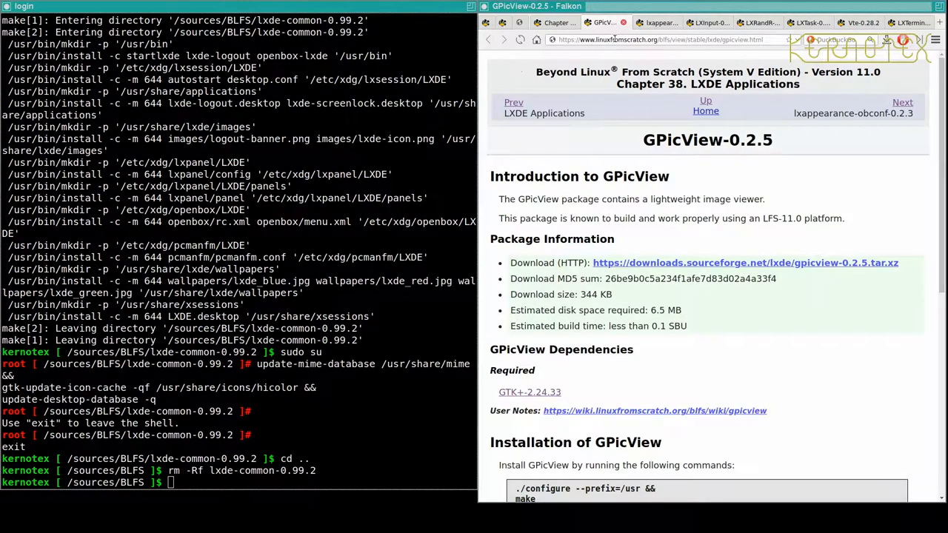
{"action": "mouse_move", "coordinate": [673, 263]}
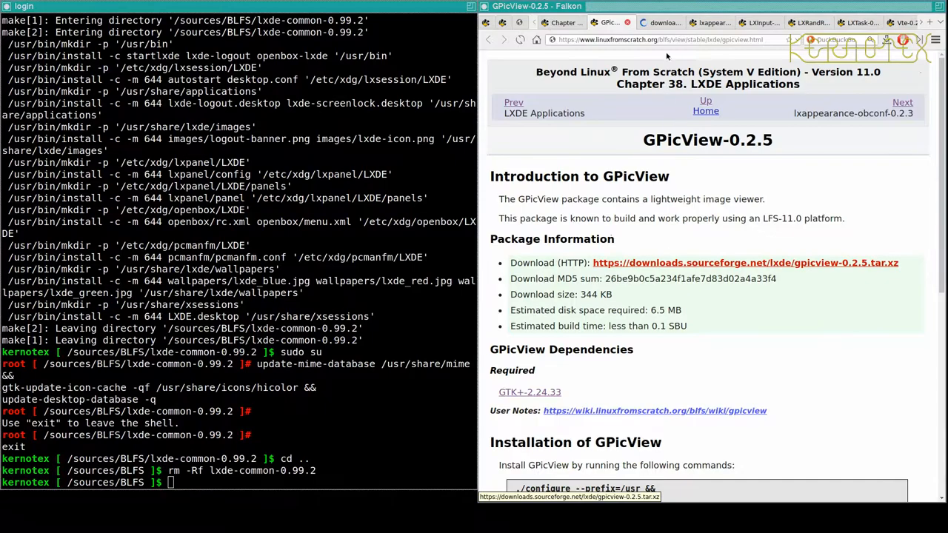
Save the LXInput, lxappearance-obconf, LXTask and Vte tarballs into /sources/BLFS
{"action": "left_click", "coordinate": [903, 101]}
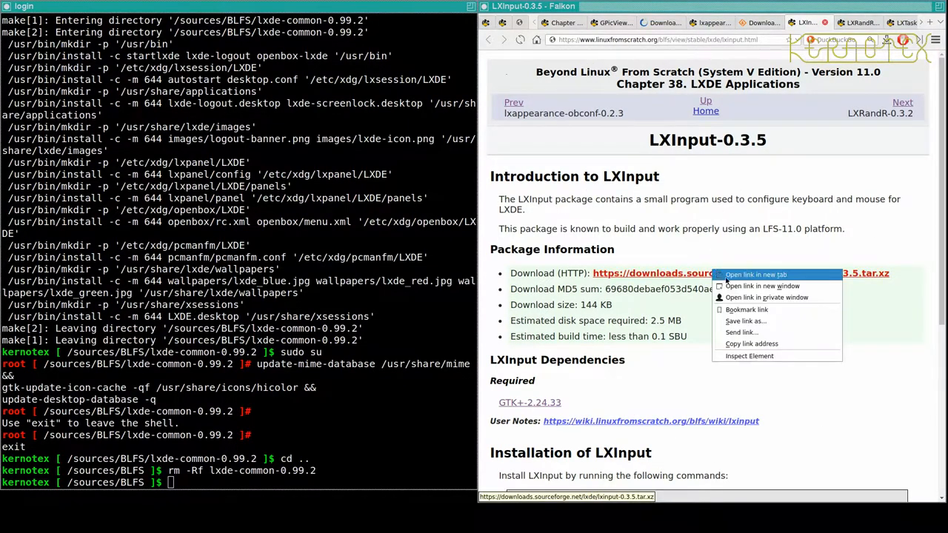
{"action": "left_click", "coordinate": [745, 320]}
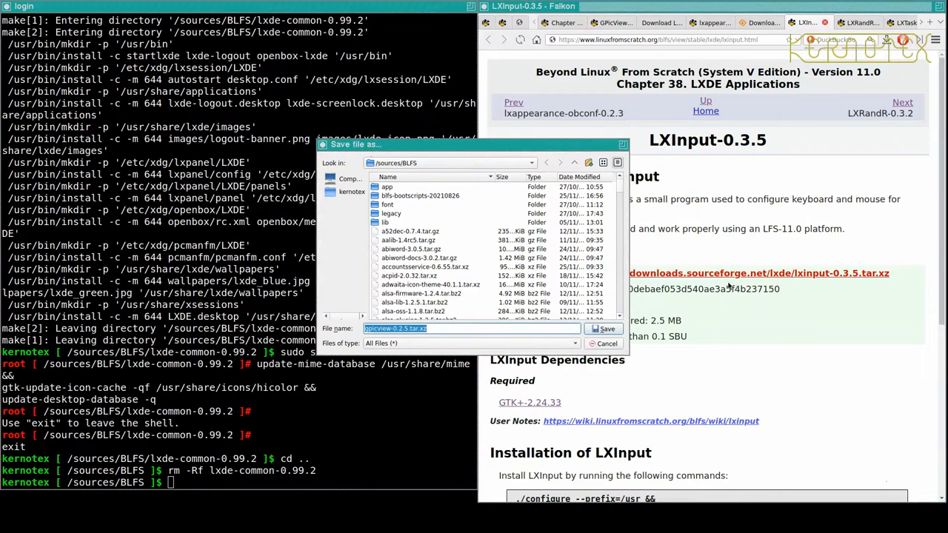
{"action": "left_click", "coordinate": [604, 329]}
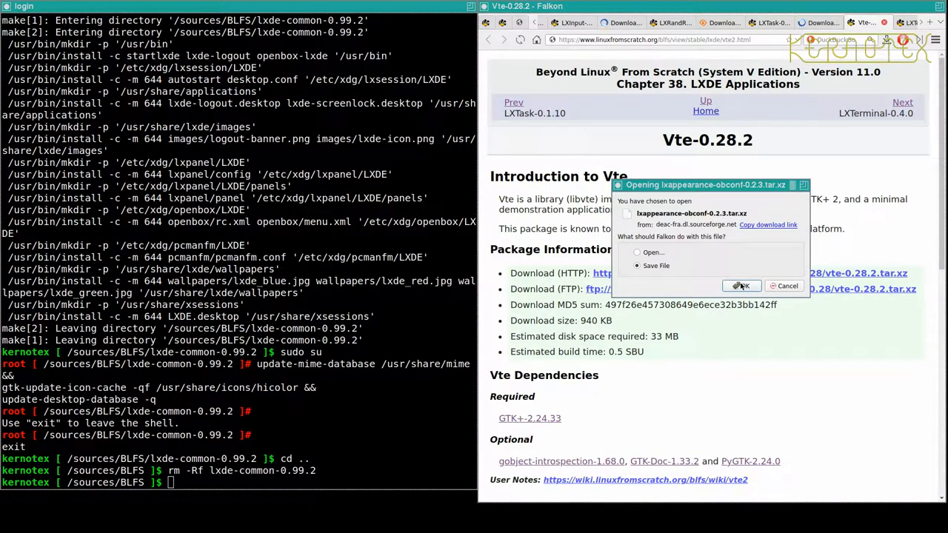
{"action": "left_click", "coordinate": [741, 286]}
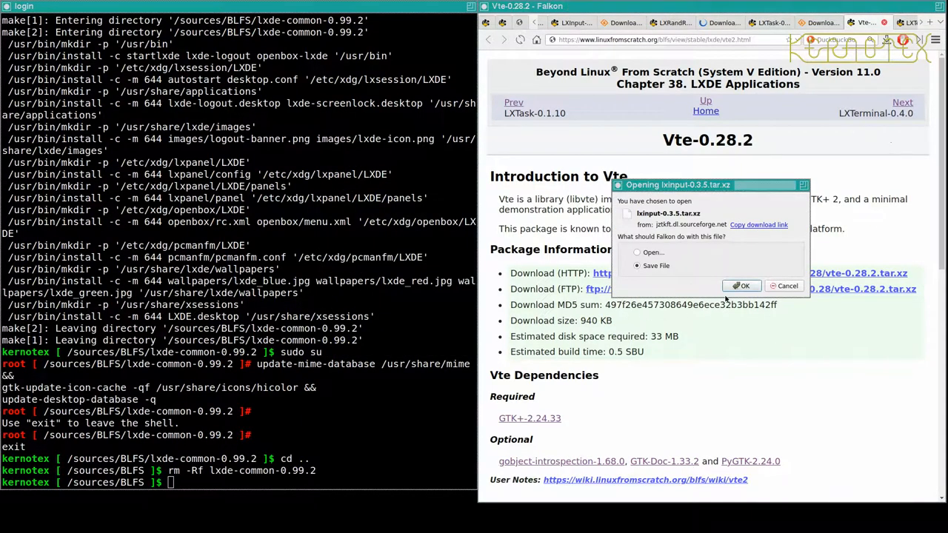
{"action": "left_click", "coordinate": [740, 286]}
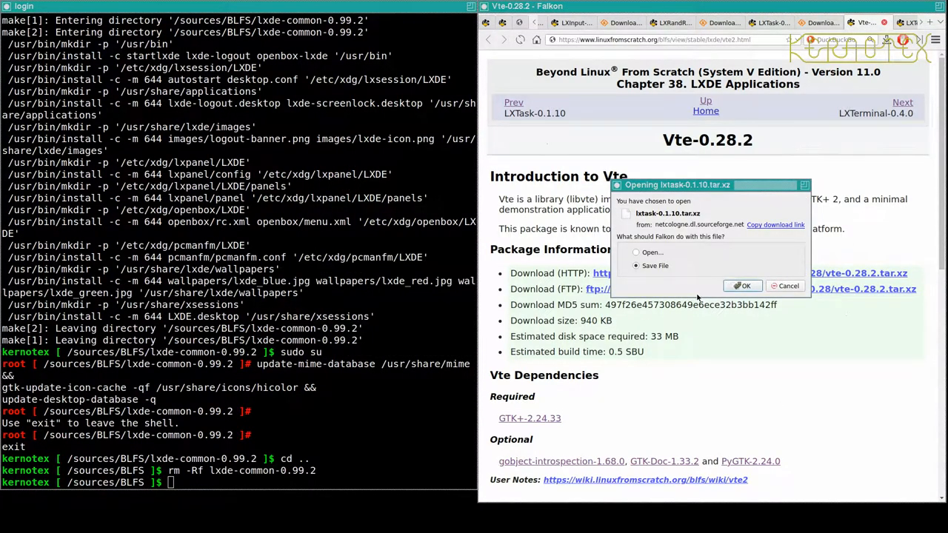
{"action": "left_click", "coordinate": [742, 286]}
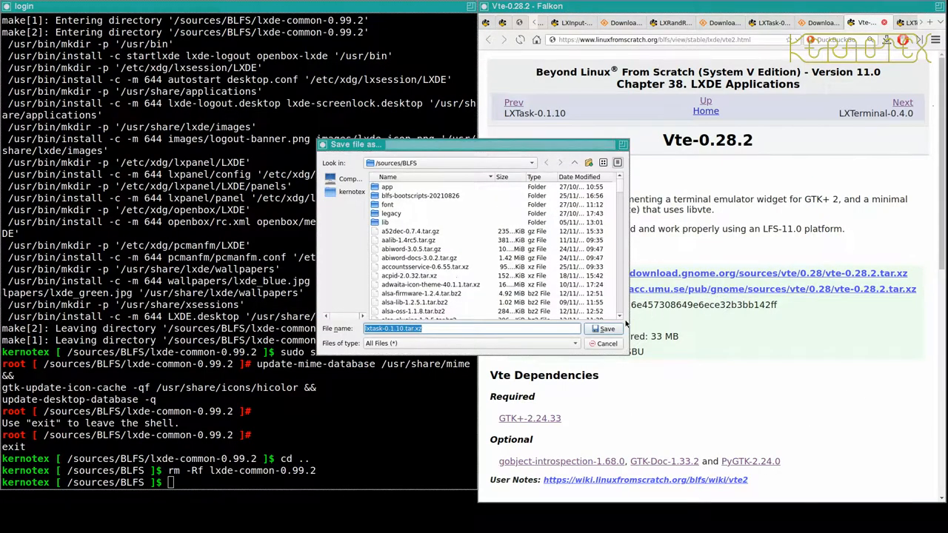
{"action": "left_click", "coordinate": [606, 329]}
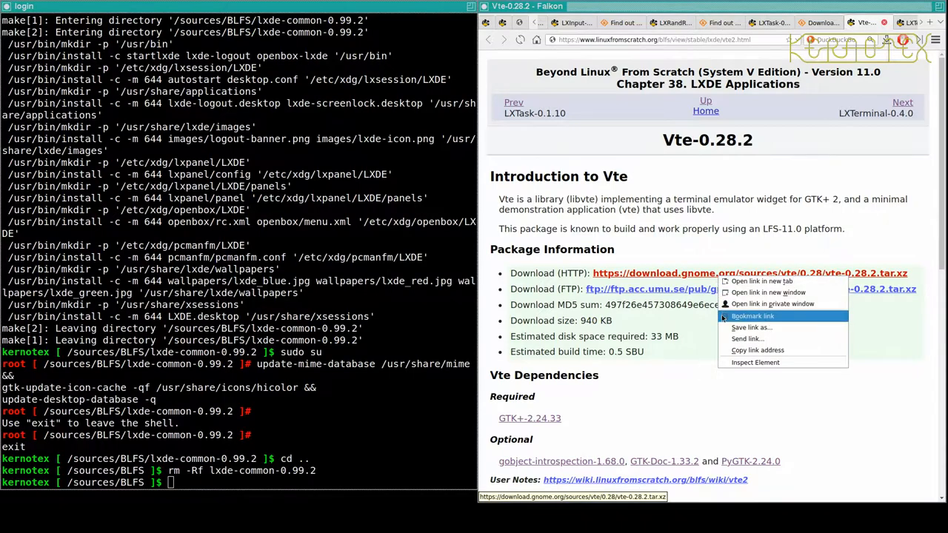
Go to the LXTerminal page and follow its download link to the SourceForge page
{"action": "left_click", "coordinate": [751, 328]}
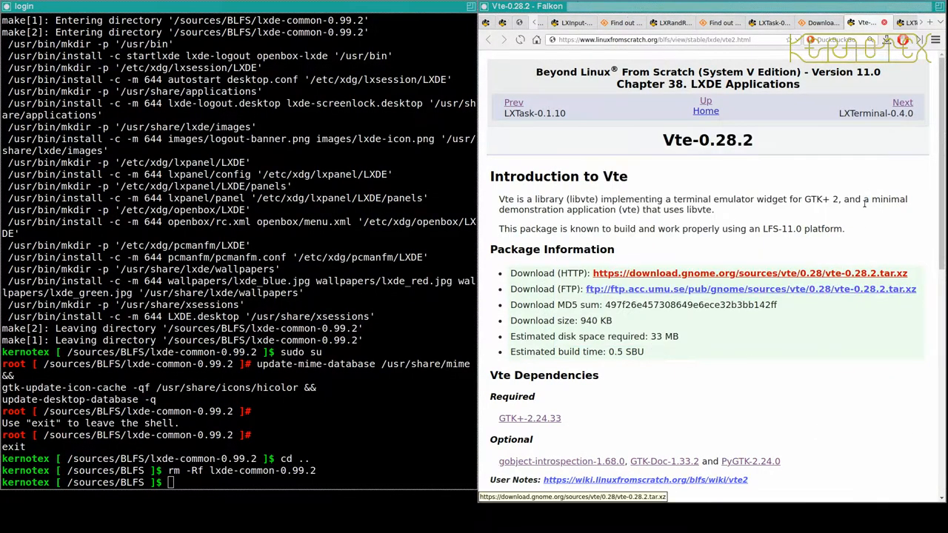
{"action": "left_click", "coordinate": [902, 102]}
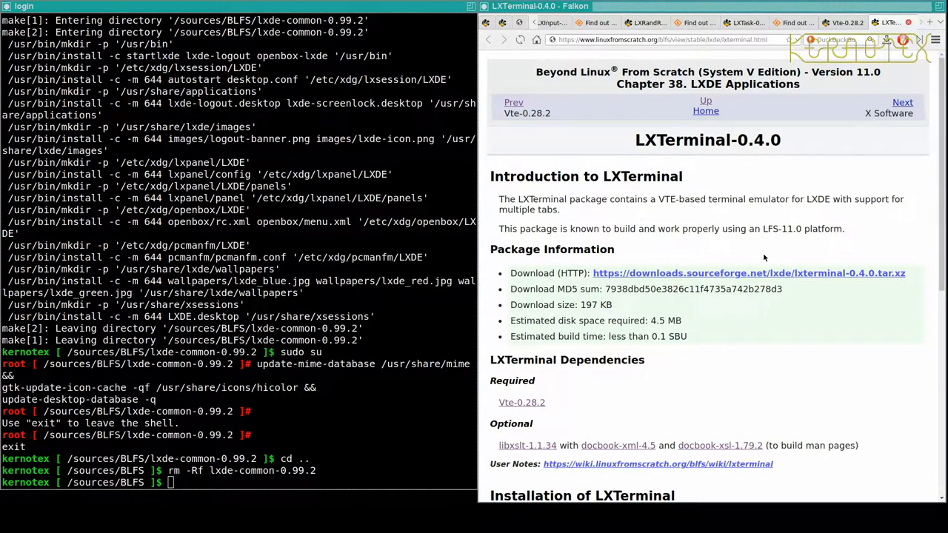
{"action": "left_click", "coordinate": [748, 272]}
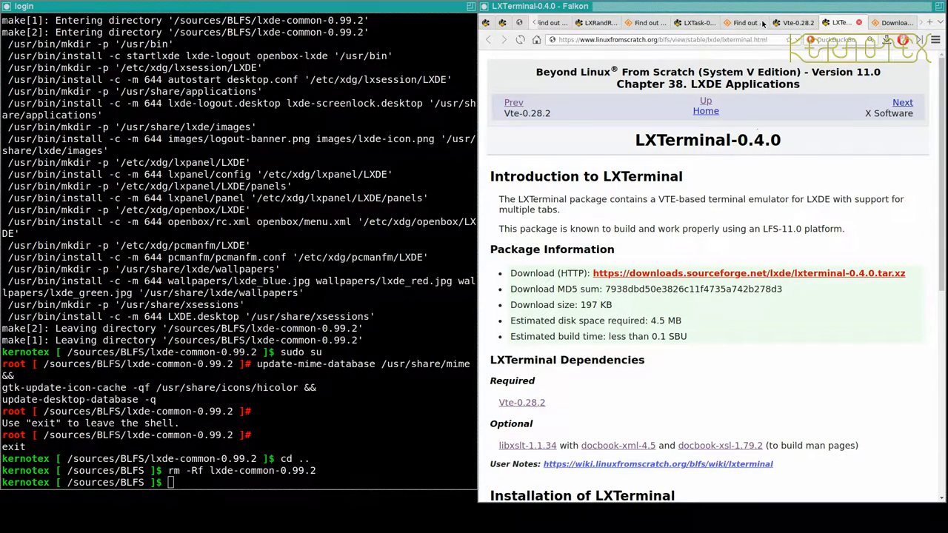
{"action": "left_click", "coordinate": [527, 113]}
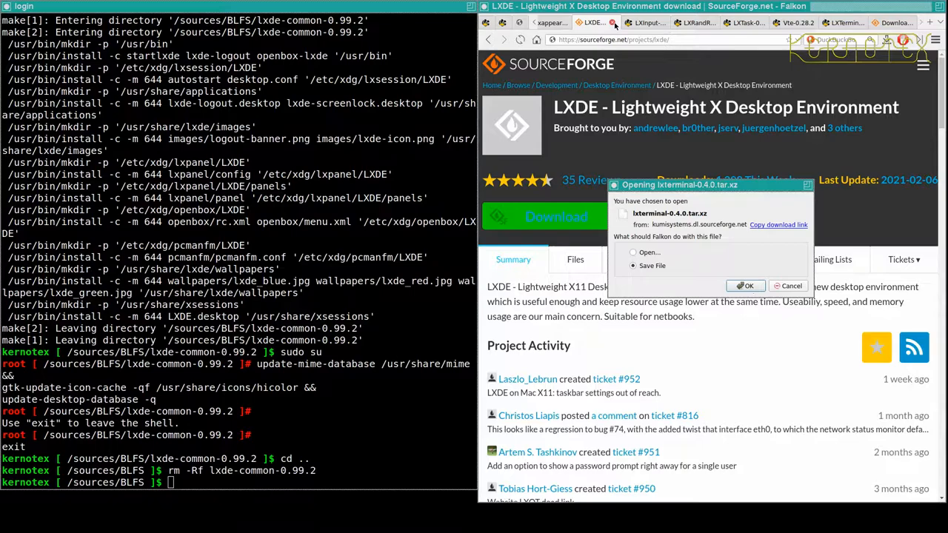
Save the lxterminal-0.4.0 tarball into /sources/BLFS and return to the GPicView-0.2.5 page
{"action": "left_click", "coordinate": [744, 286]}
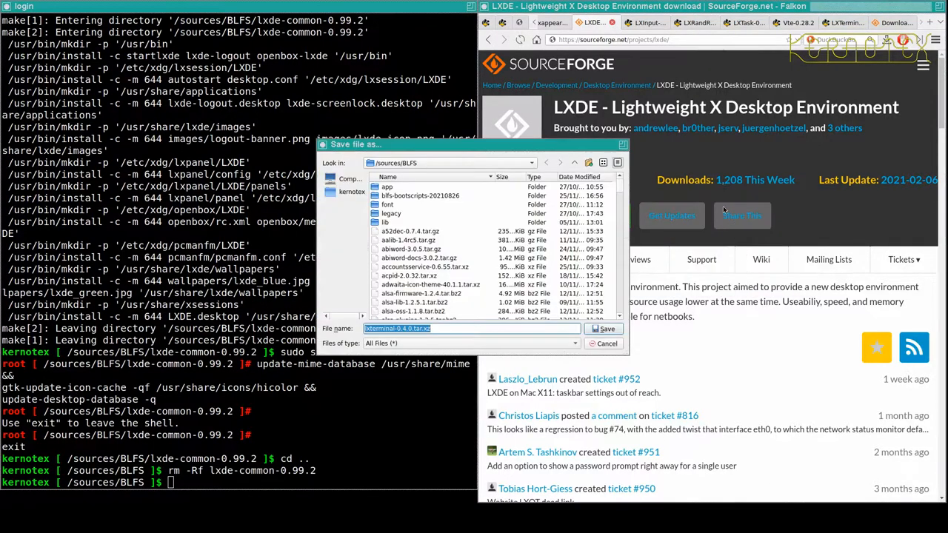
{"action": "left_click", "coordinate": [604, 343]}
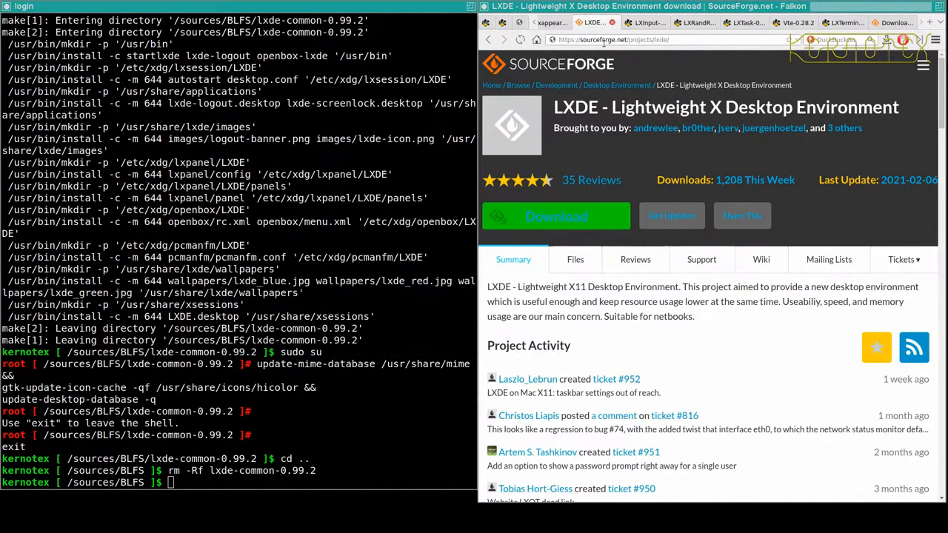
{"action": "left_click", "coordinate": [639, 22]}
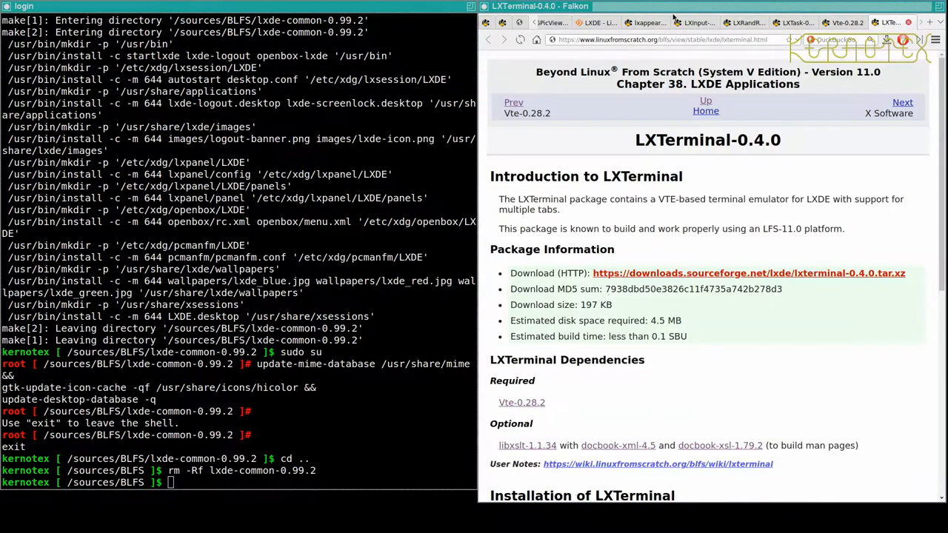
{"action": "left_click", "coordinate": [598, 22]}
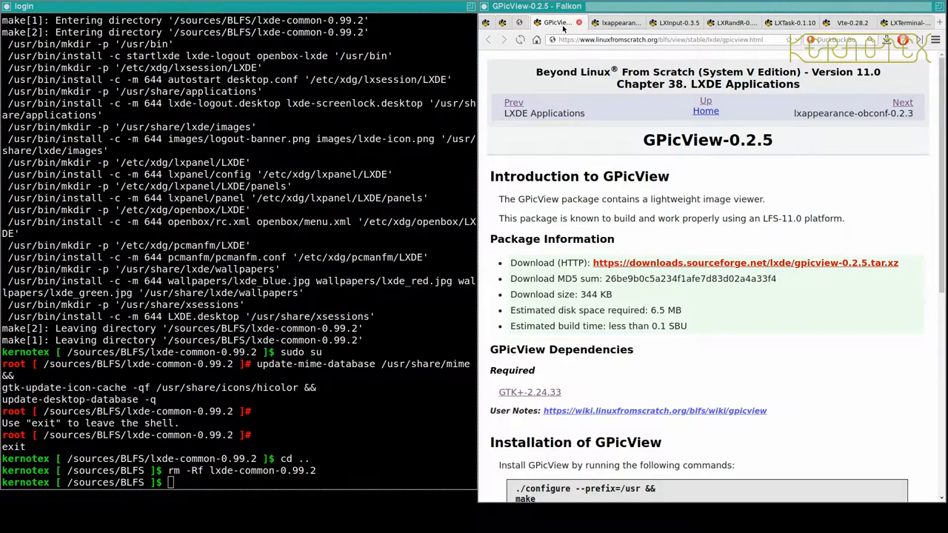
Extract the gpicview-0.2.5 tarball, then configure and make it
{"action": "scroll", "scroll_direction": "down", "scroll_amount": 3}
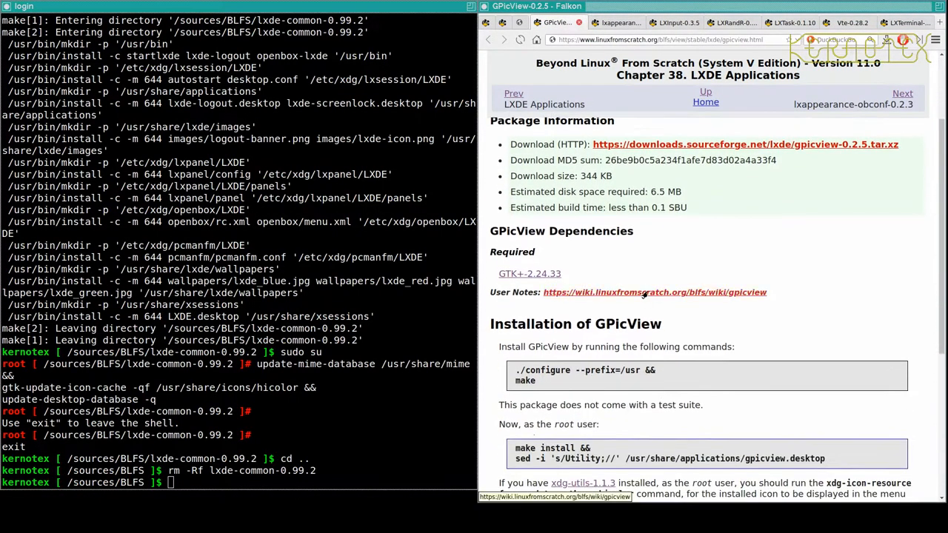
{"action": "scroll", "scroll_direction": "down", "scroll_amount": 3}
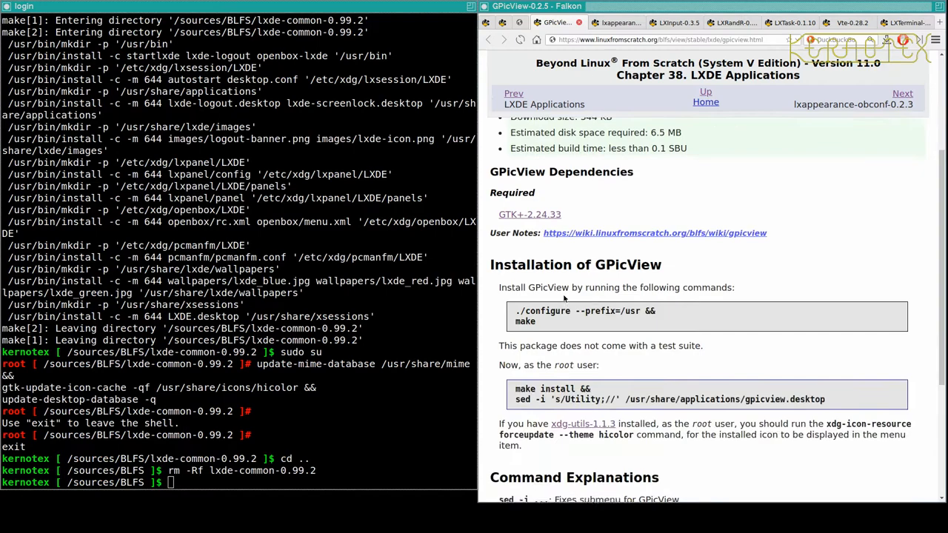
{"action": "scroll", "scroll_direction": "down", "scroll_amount": 3}
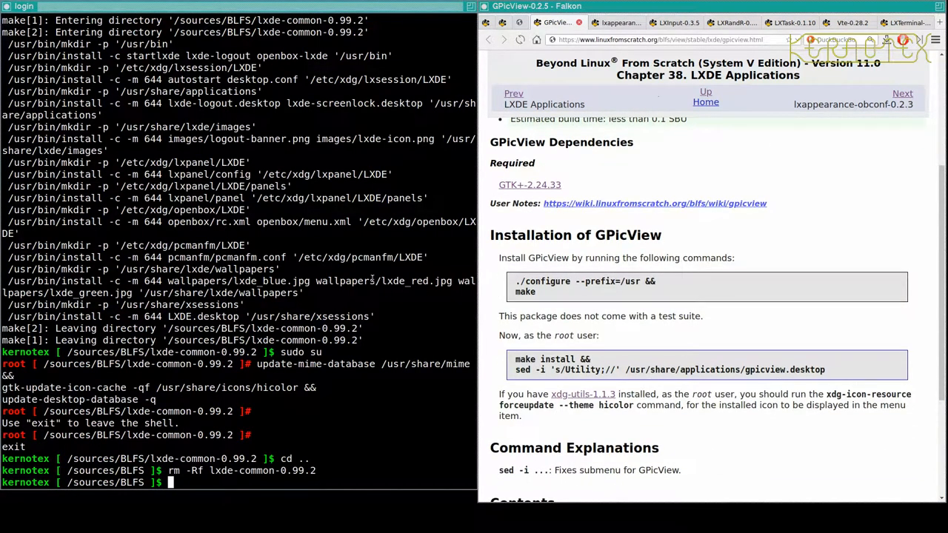
{"action": "type", "text": "tar -xvf gp"}
{"action": "type", "text": "cd gpicview-0.2.5"}
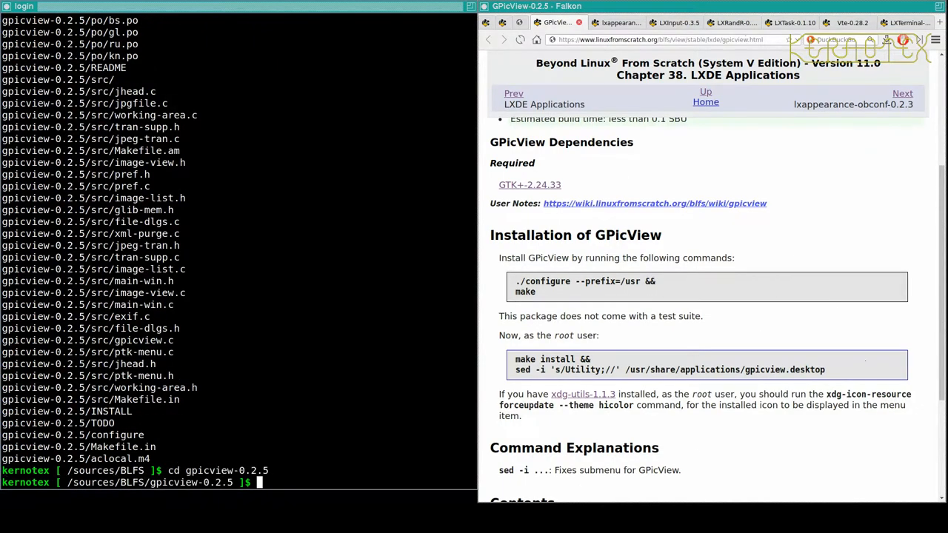
{"action": "scroll", "scroll_direction": "down", "scroll_amount": 3}
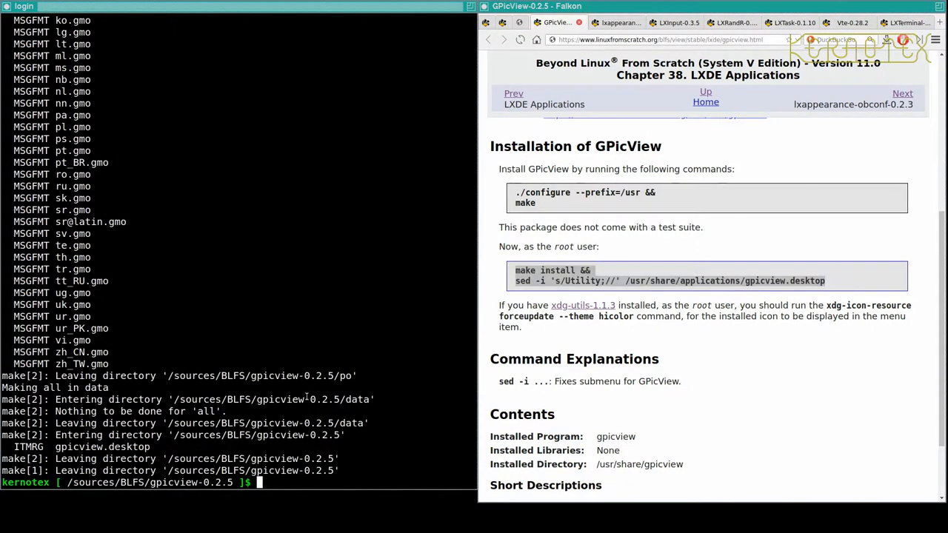
As root, make install GPicView and run the sed and xdg-icon-resource forceupdate commands
{"action": "type", "text": "sudo"}
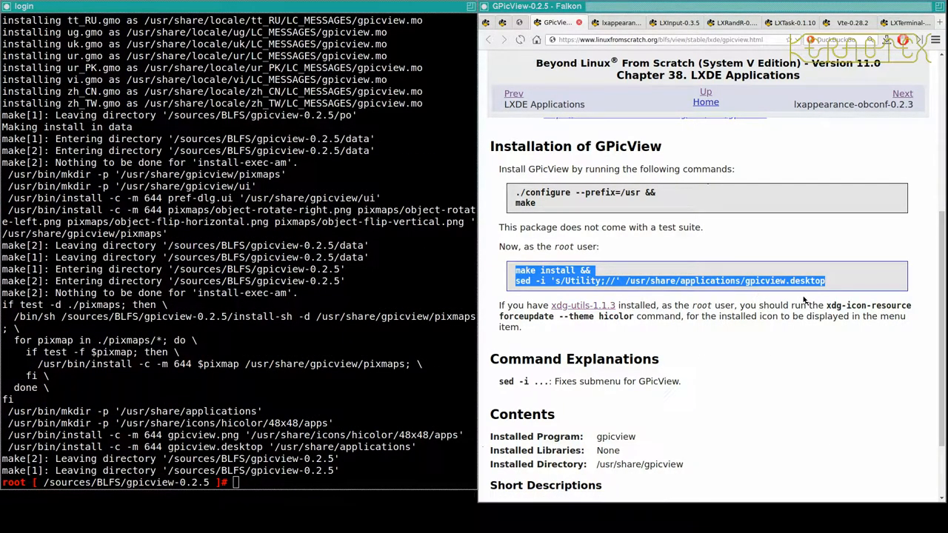
{"action": "left_click_drag", "start_coordinate": [654, 305], "coordinate": [823, 305]}
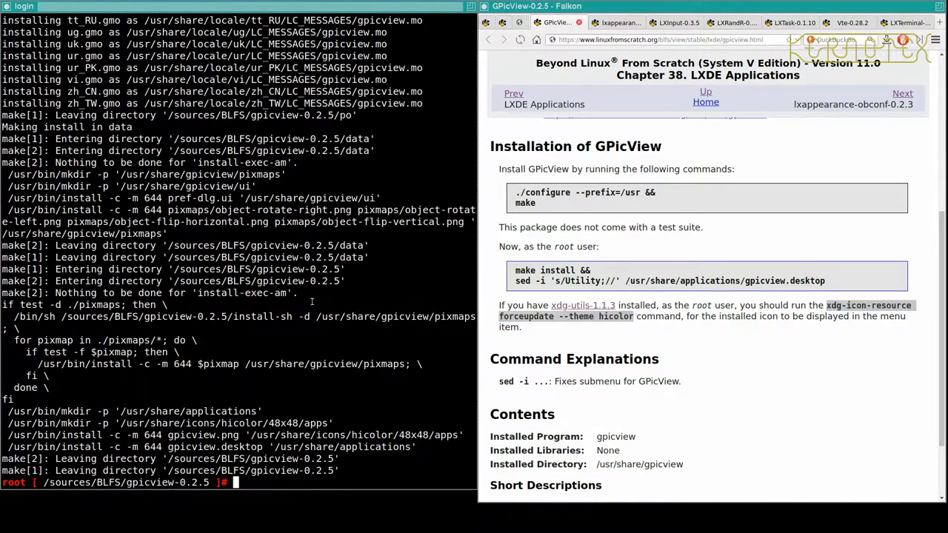
{"action": "key", "text": "Return"}
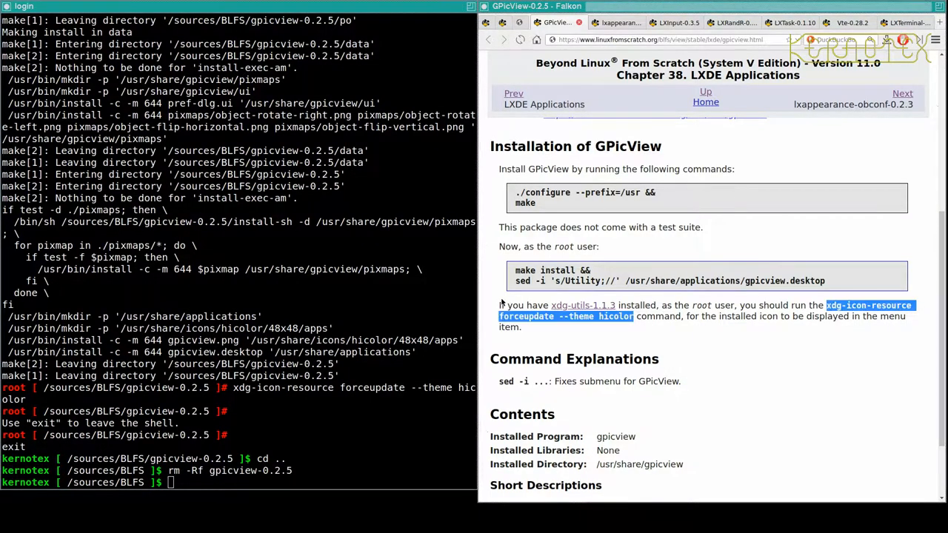
{"action": "scroll", "scroll_direction": "up", "scroll_amount": 3}
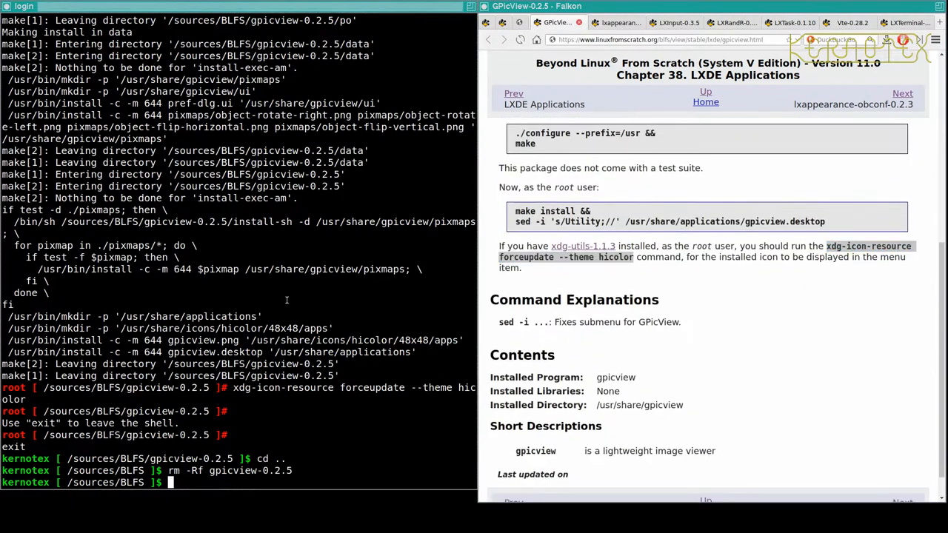
Launch gpicview and open the first screenshot from the recently used files
{"action": "type", "text": "gpicview"}
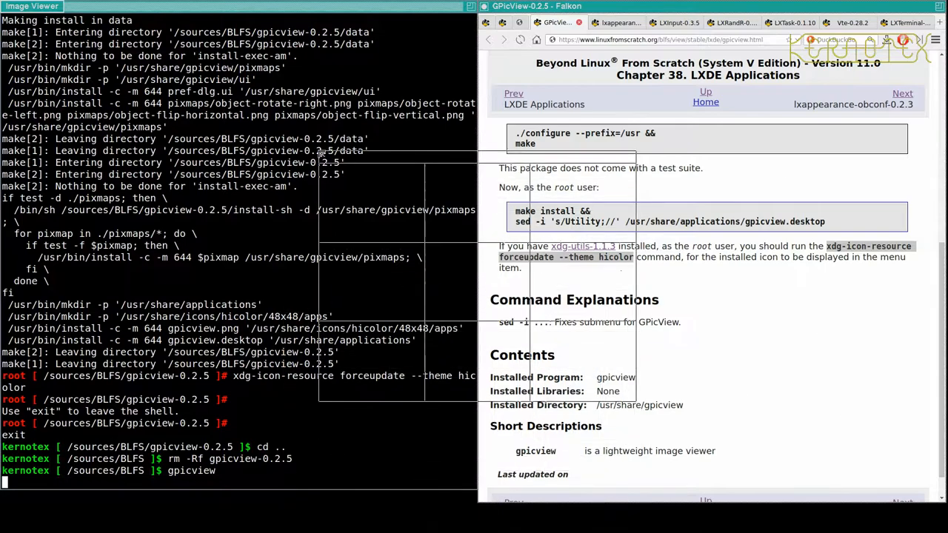
{"action": "key", "text": "Return"}
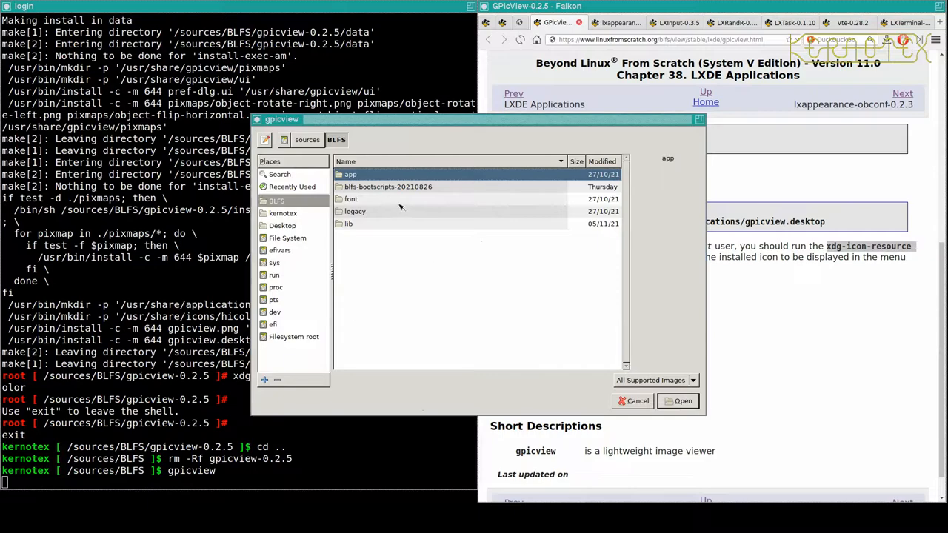
{"action": "mouse_move", "coordinate": [292, 187]}
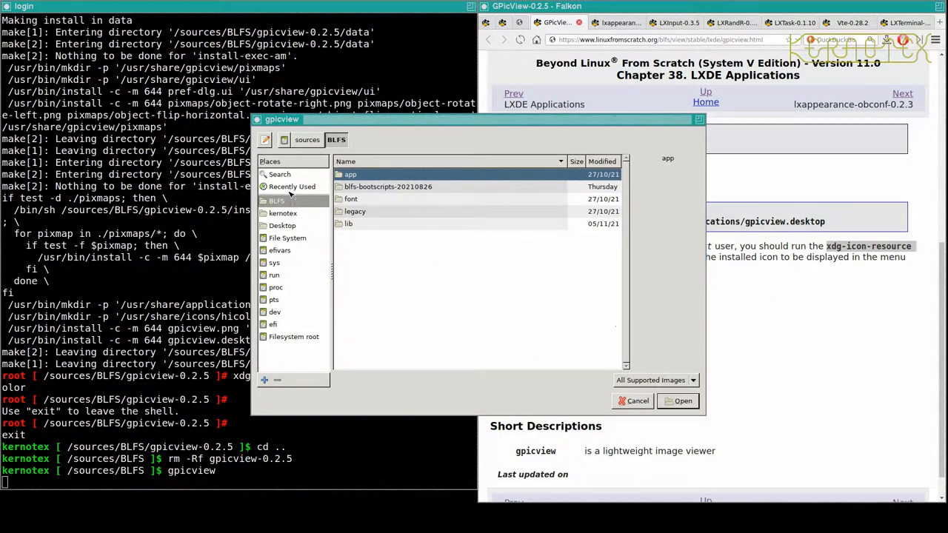
{"action": "left_click", "coordinate": [292, 187]}
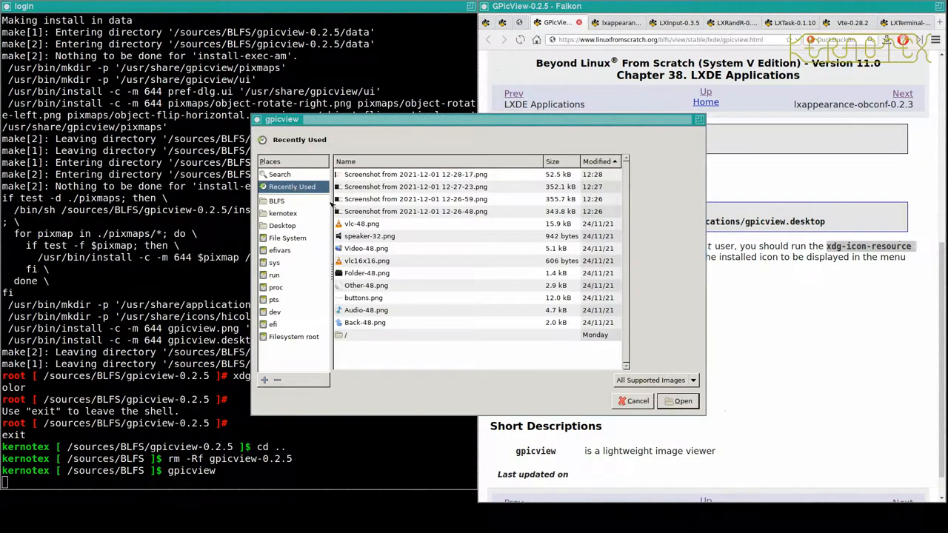
{"action": "left_click", "coordinate": [414, 174]}
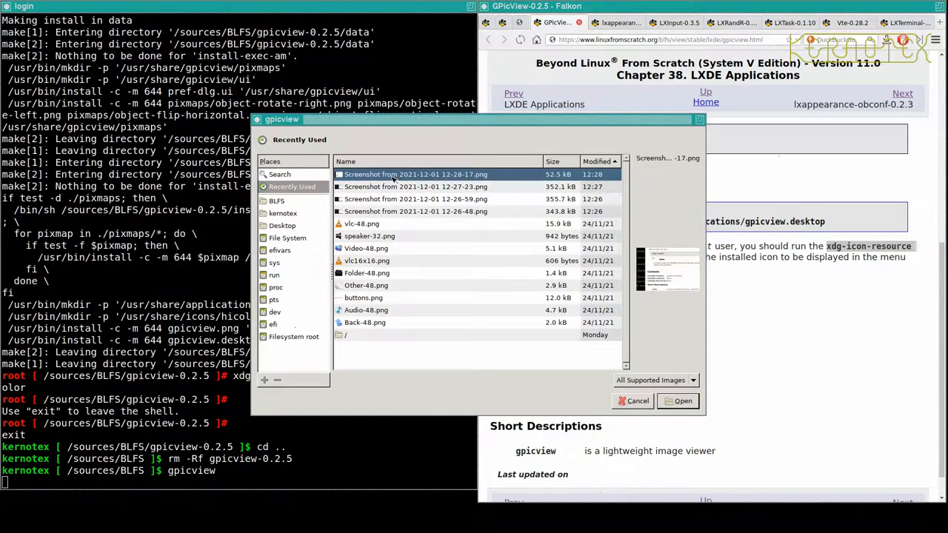
{"action": "double_click", "coordinate": [415, 175]}
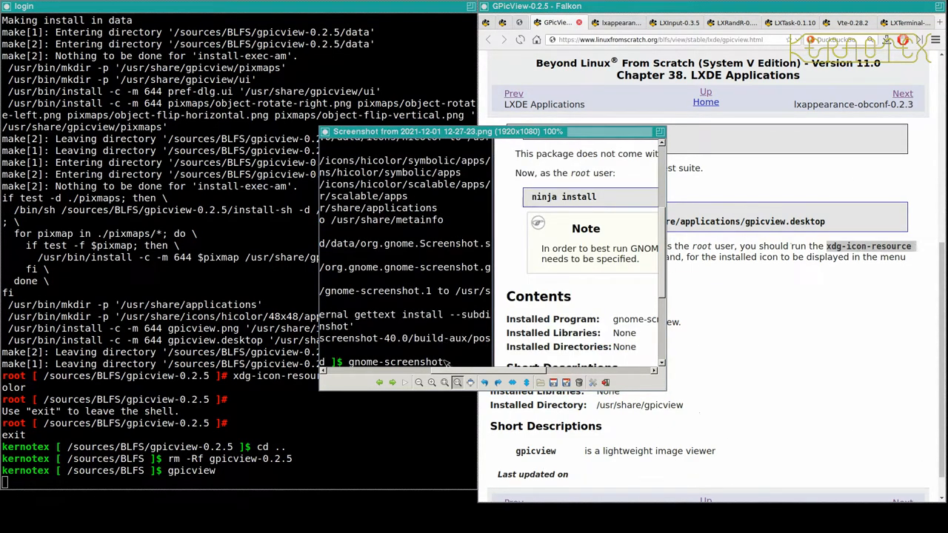
Zoom out on the screenshot twice, then close the image viewer
{"action": "left_click", "coordinate": [419, 382]}
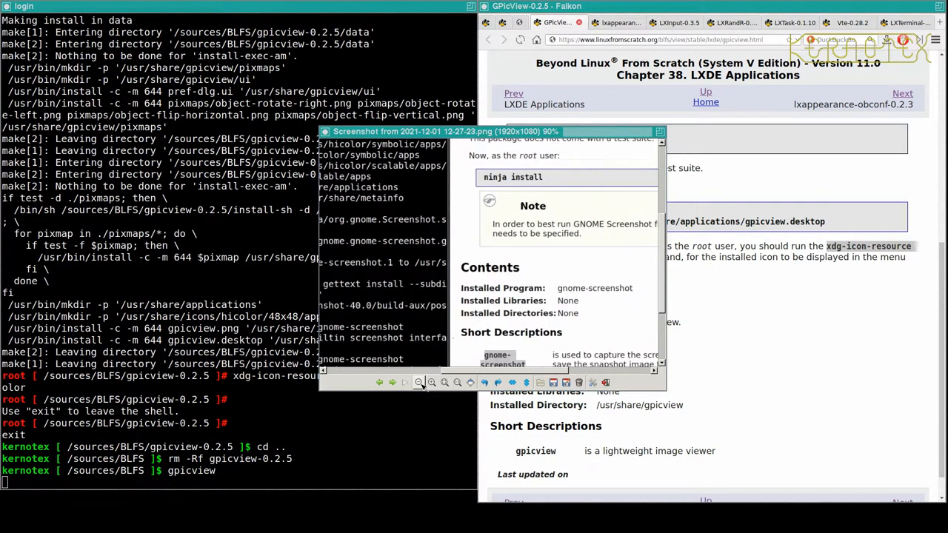
{"action": "left_click", "coordinate": [419, 382]}
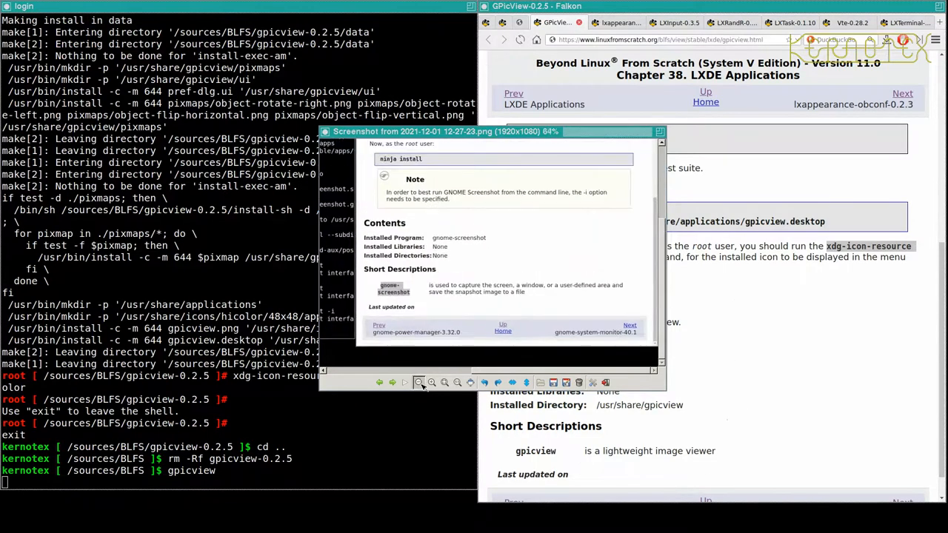
{"action": "left_click", "coordinate": [417, 382]}
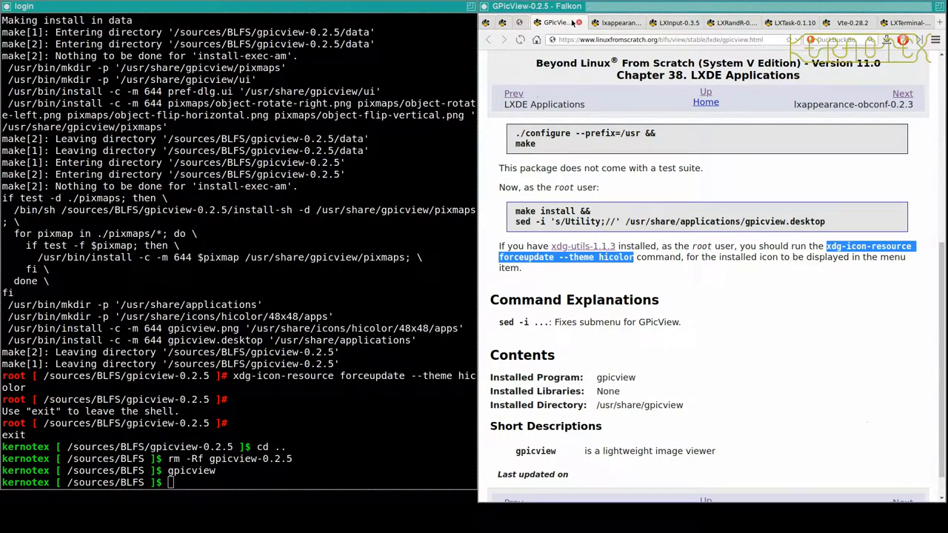
Move to the LXAppearance OBconf page and extract the lxappearance-obconf tarball
{"action": "left_click", "coordinate": [901, 94]}
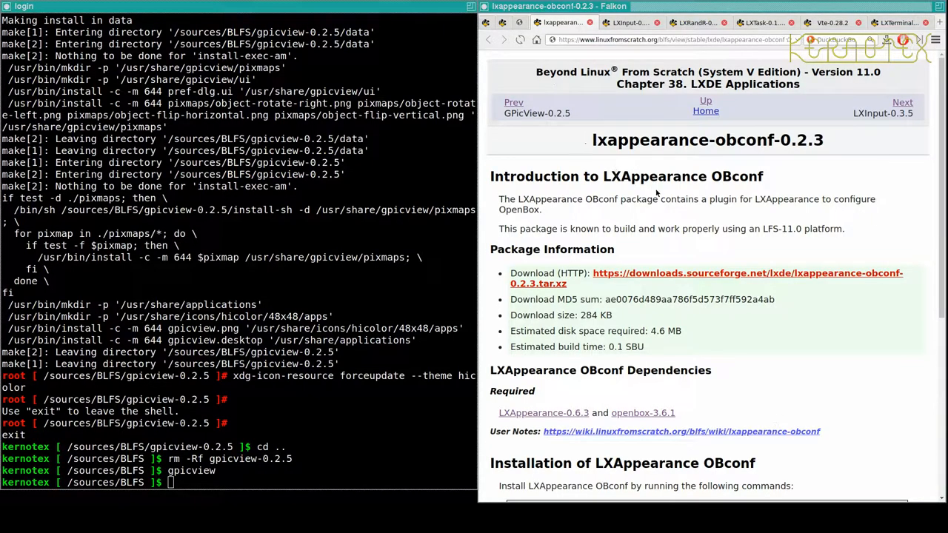
{"action": "scroll", "scroll_direction": "down", "scroll_amount": 3}
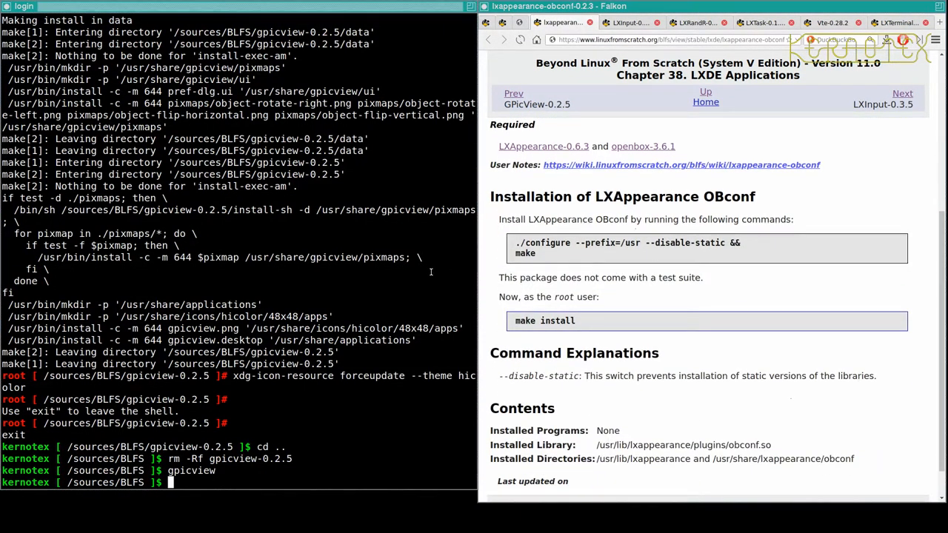
{"action": "type", "text": "t"}
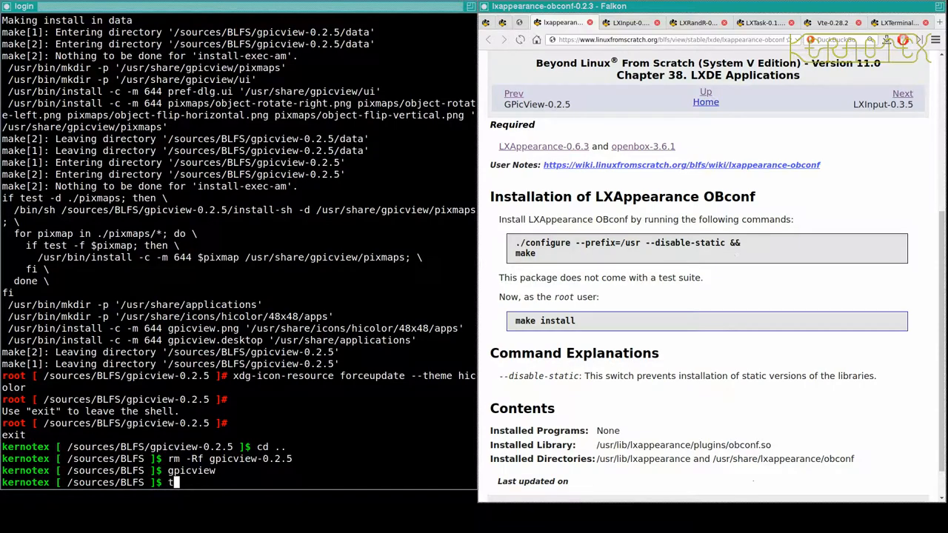
{"action": "type", "text": "ar -xvf lx"}
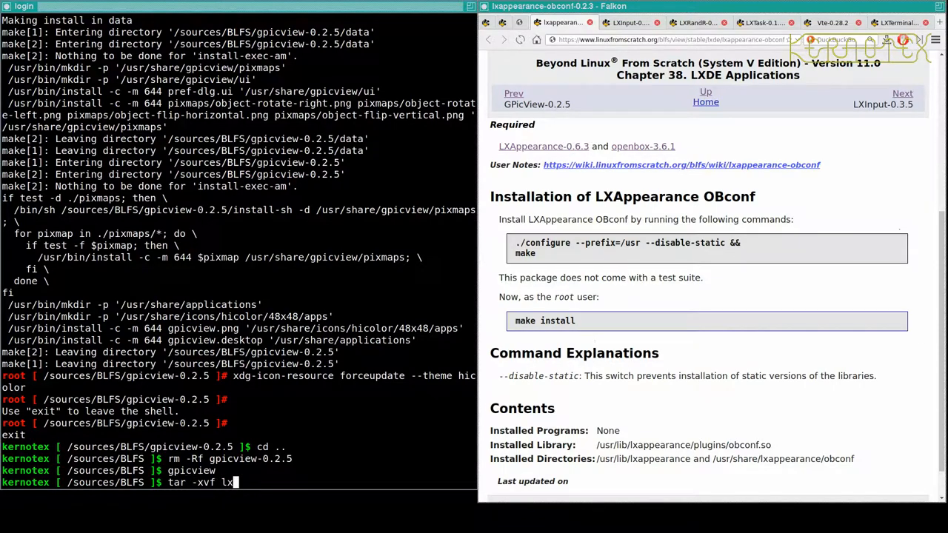
{"action": "type", "text": "appearance-ob"}
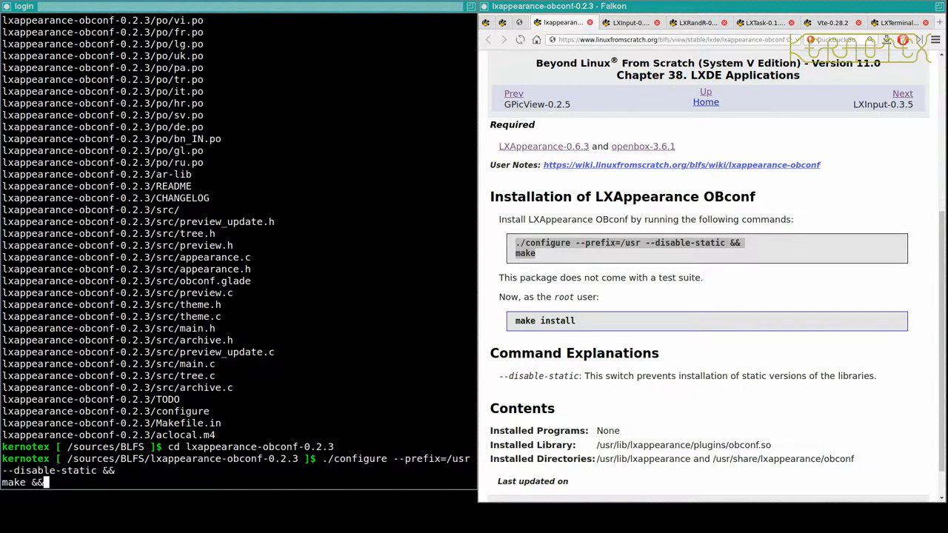
Configure, make and sudo make install lxappearance-obconf-0.2.3, remove its source directory, and go on to LXInput-0.3.5
{"action": "type", "text": "sudo make insta"}
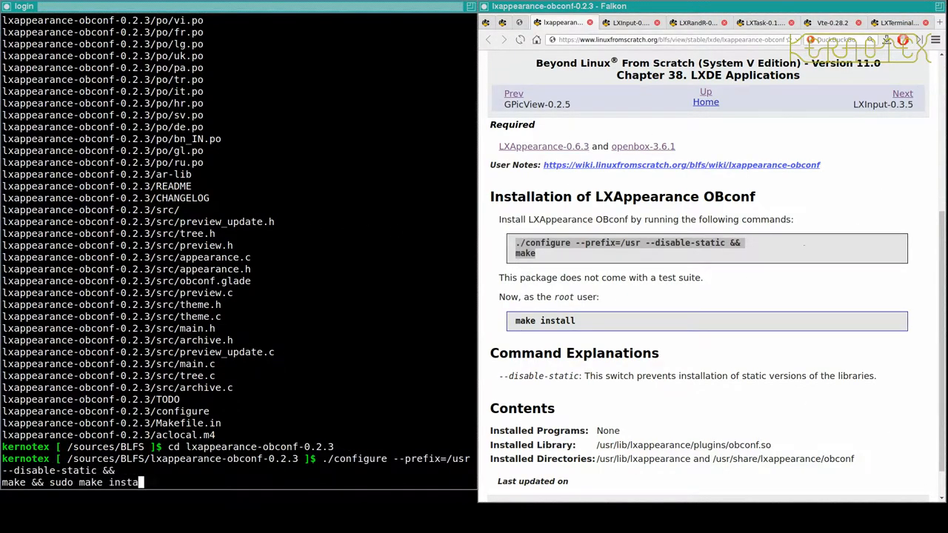
{"action": "key", "text": "Return"}
{"action": "type", "text": "rm -Rf lx"}
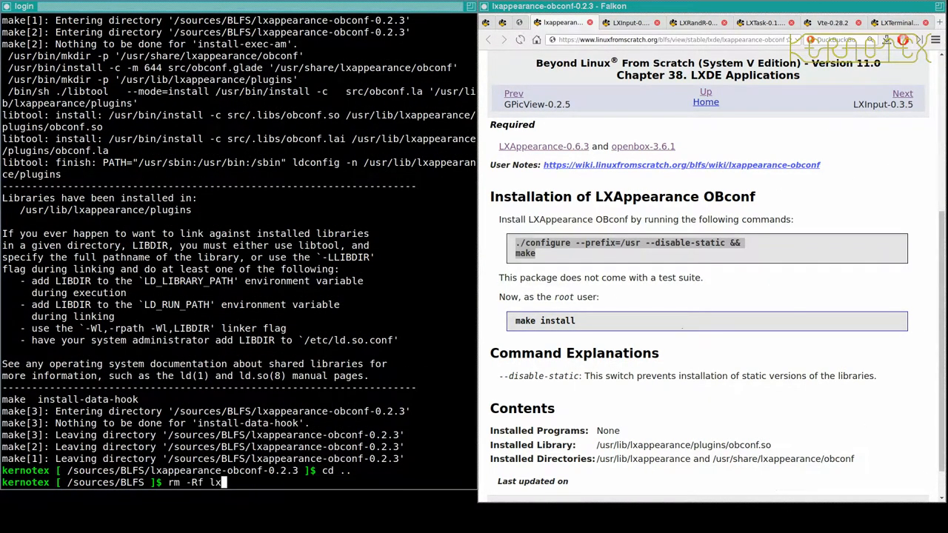
{"action": "type", "text": "appearance-obconf-0.2.3"}
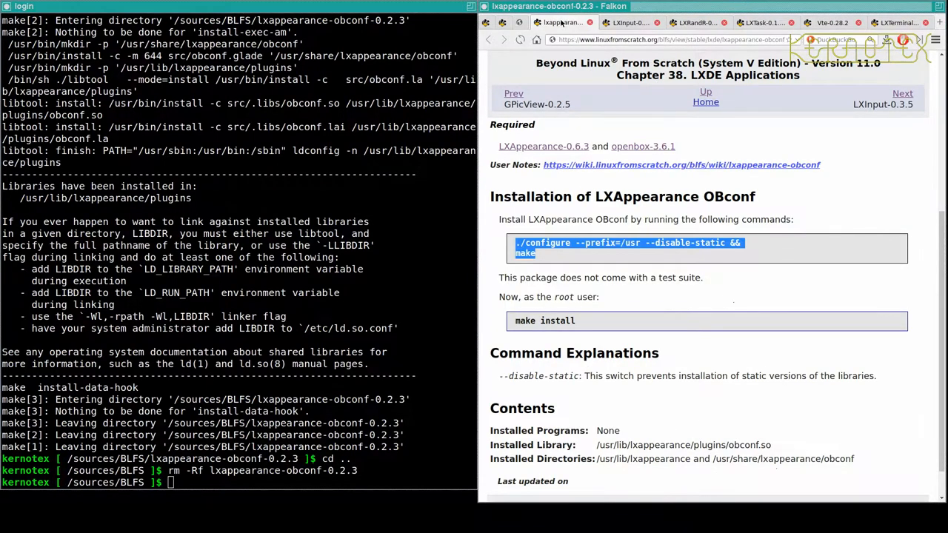
{"action": "left_click", "coordinate": [901, 93]}
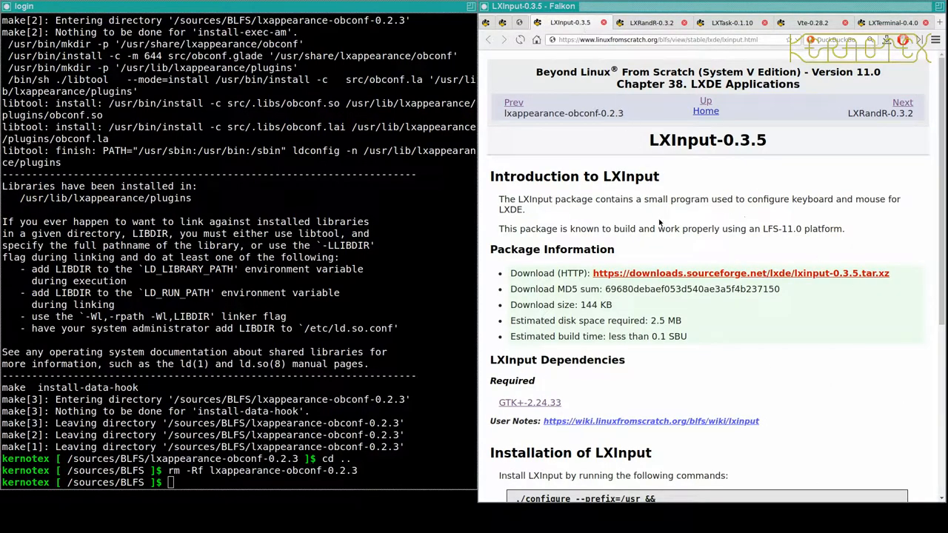
Extract the lxinput tarball, cd into it, and run the recalled configure && make && sudo make install line
{"action": "scroll", "scroll_direction": "down", "scroll_amount": 3}
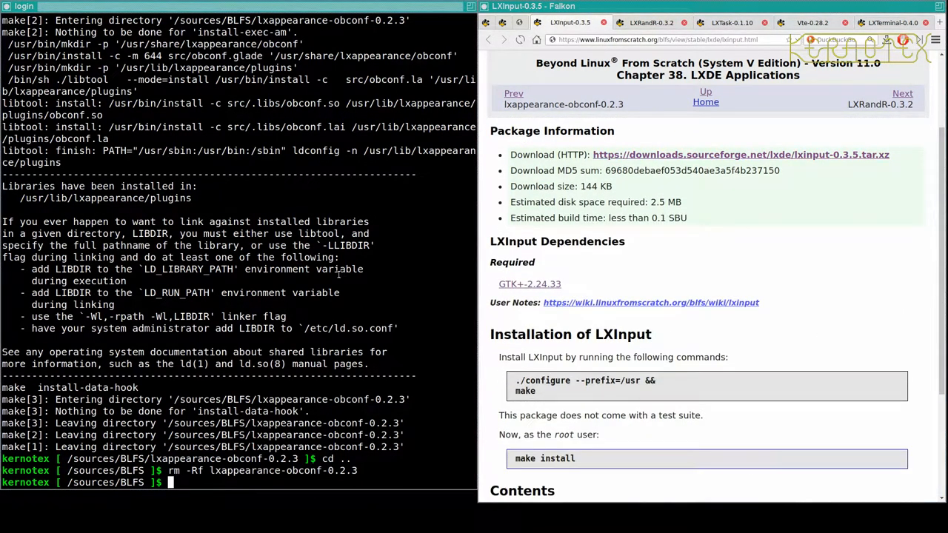
{"action": "type", "text": "tar -xvf lx"}
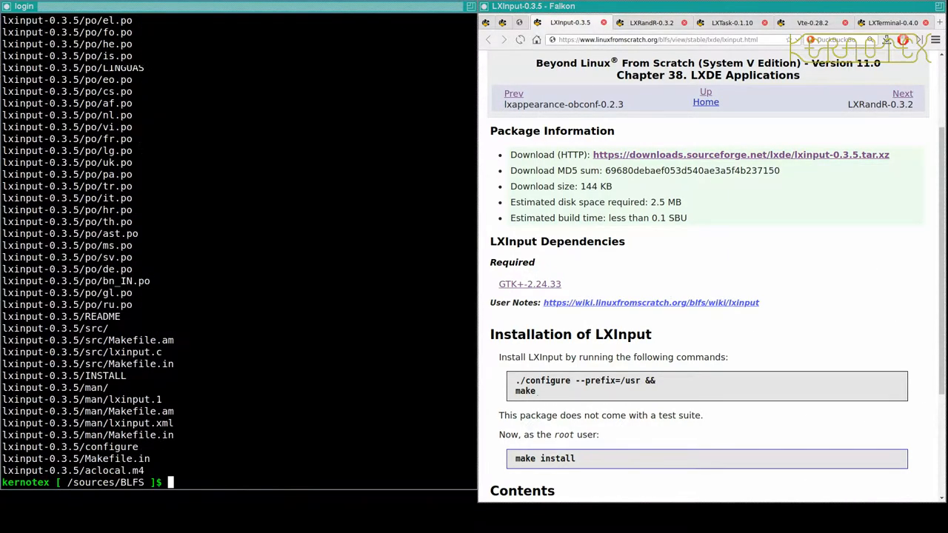
{"action": "type", "text": "cd lxinput-0.3.5"}
{"action": "type", "text": "s"}
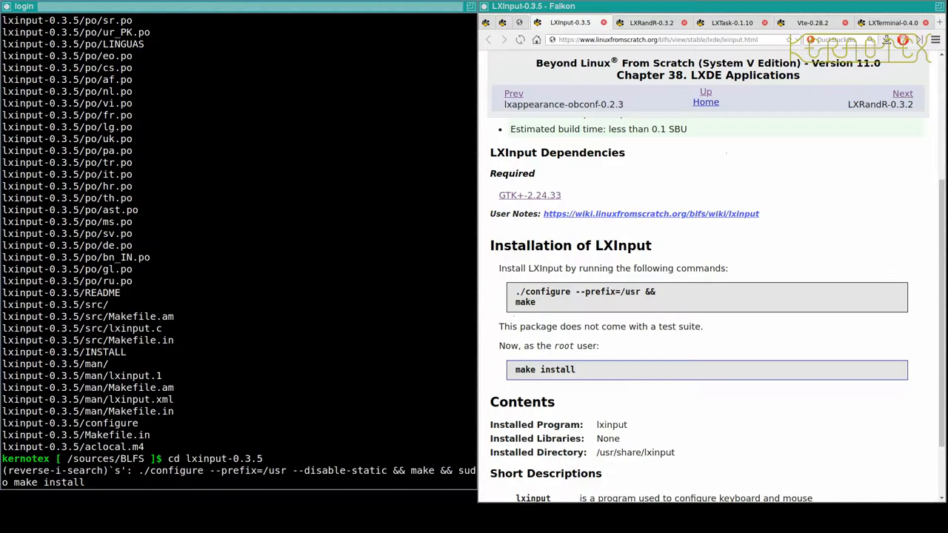
{"action": "type", "text": "ud"}
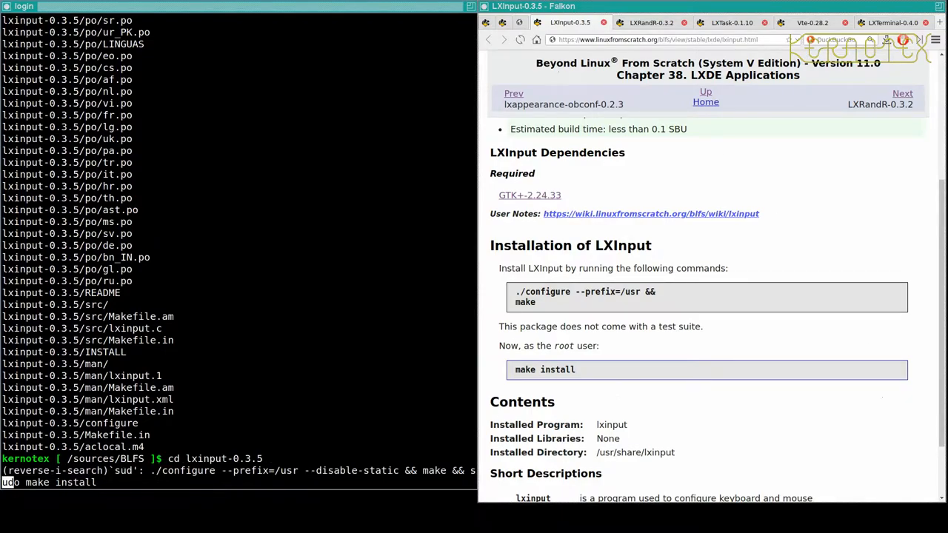
{"action": "key", "text": "Enter"}
{"action": "type", "text": "rm -Rf"}
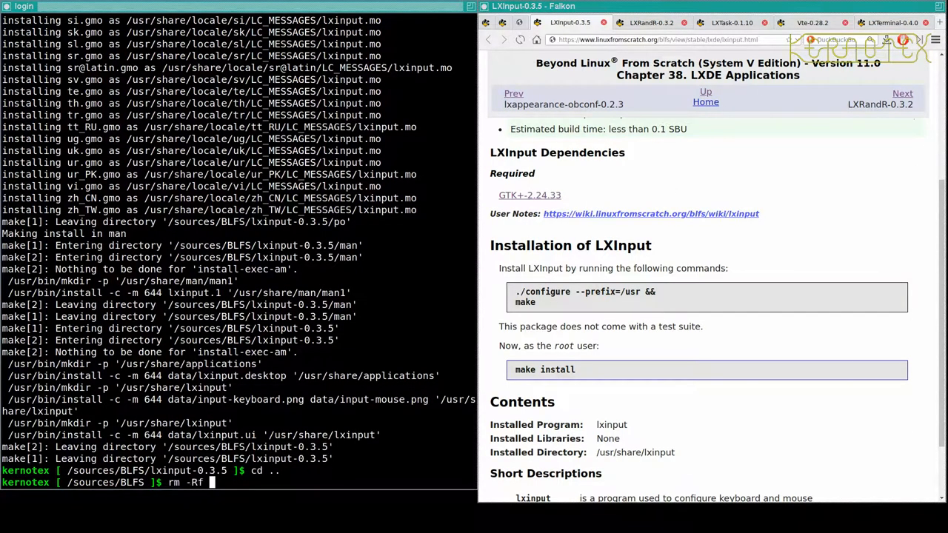
Delete the lxinput-0.3.5 source directory and start typing the lxinput command
{"action": "type", "text": "lxinput-0.3.5"}
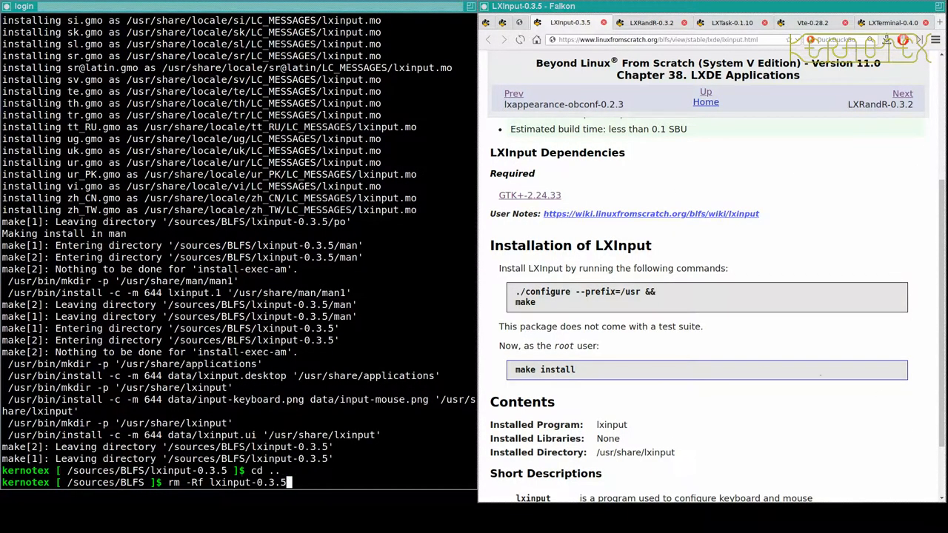
{"action": "key", "text": "Return"}
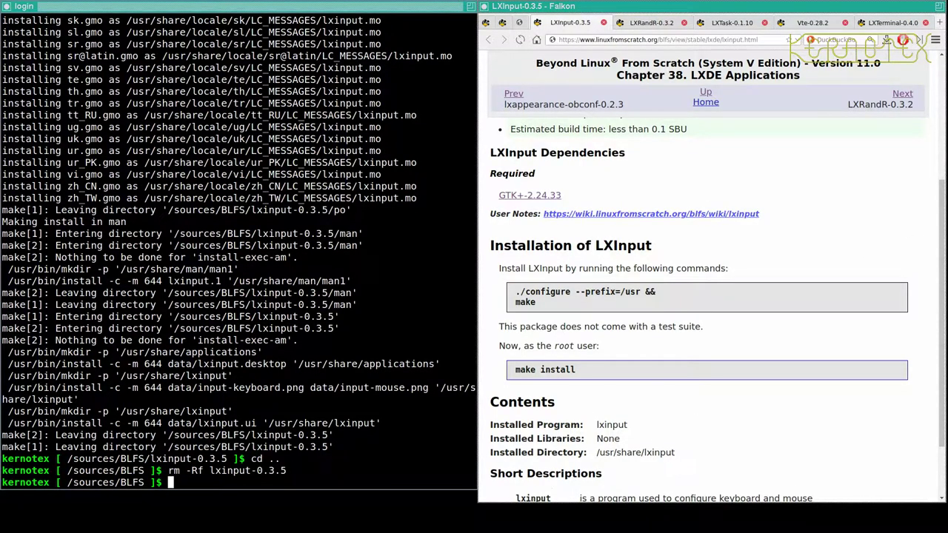
{"action": "type", "text": "lxinput"}
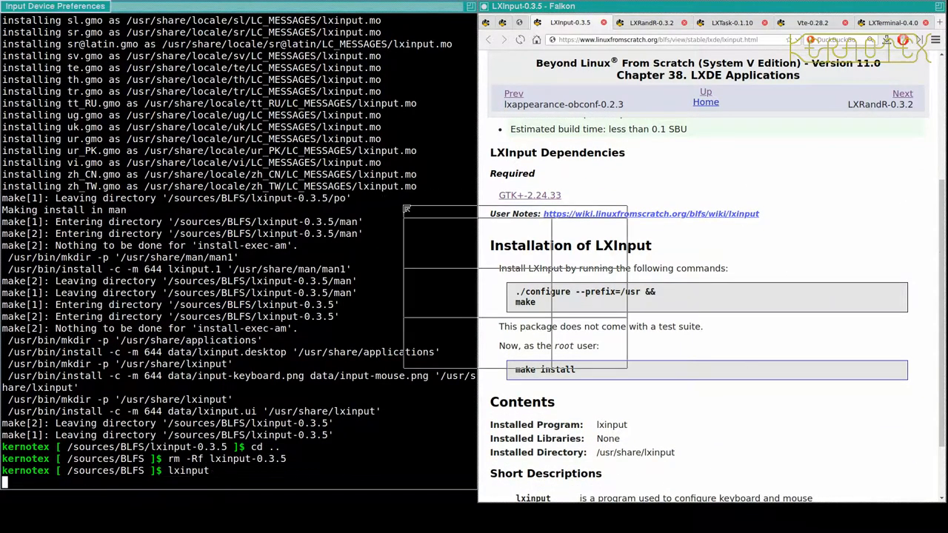
Launch lxinput, view the Keyboard and Mouse tabs, cancel the dialog, and move on to LXRandR-0.3.2
{"action": "key", "text": "Return"}
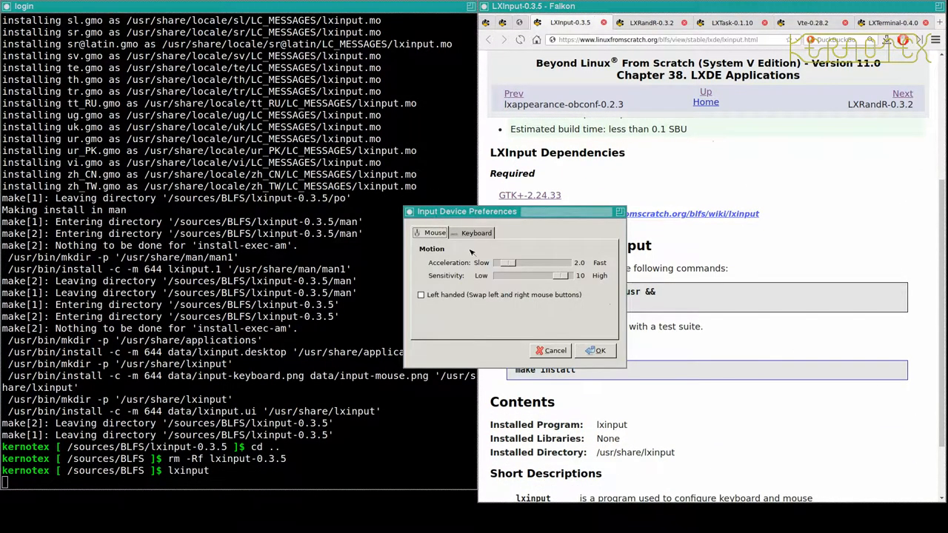
{"action": "left_click", "coordinate": [477, 232]}
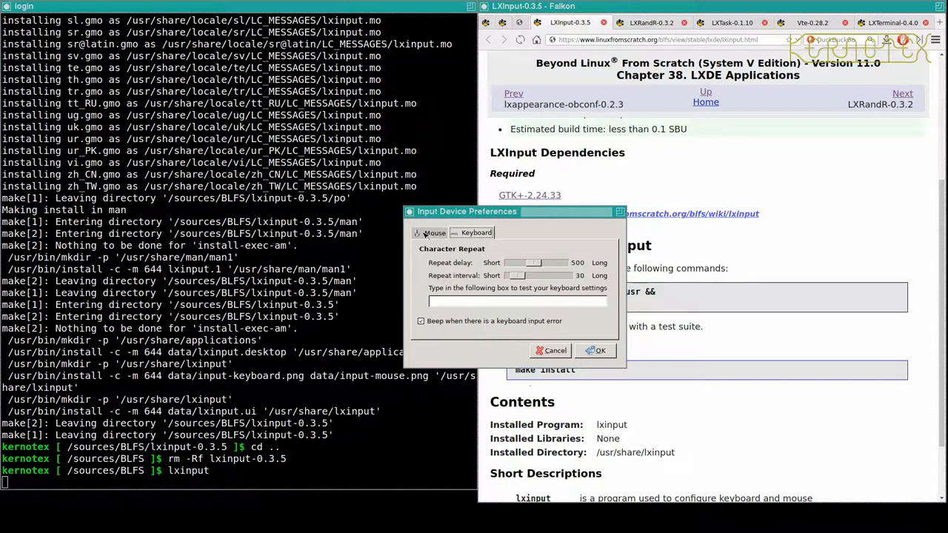
{"action": "left_click", "coordinate": [433, 233]}
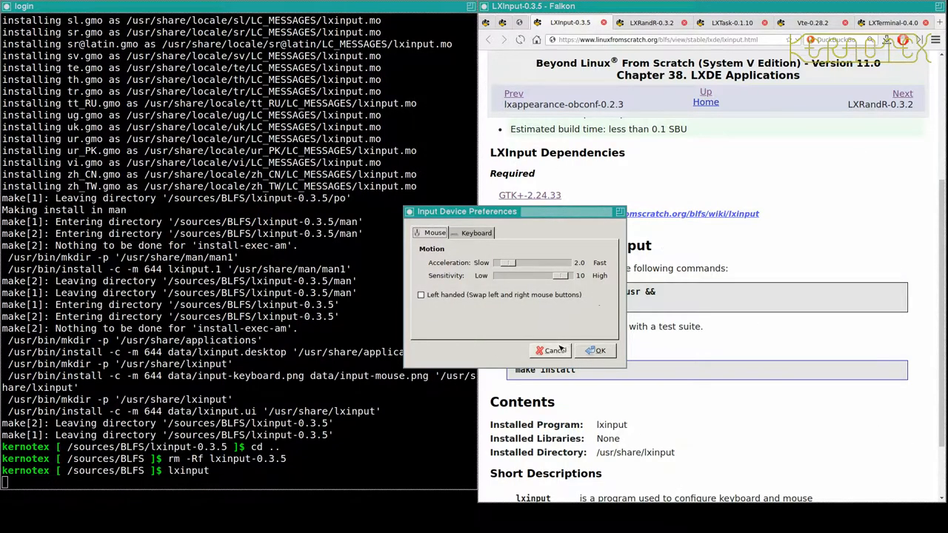
{"action": "left_click", "coordinate": [551, 349]}
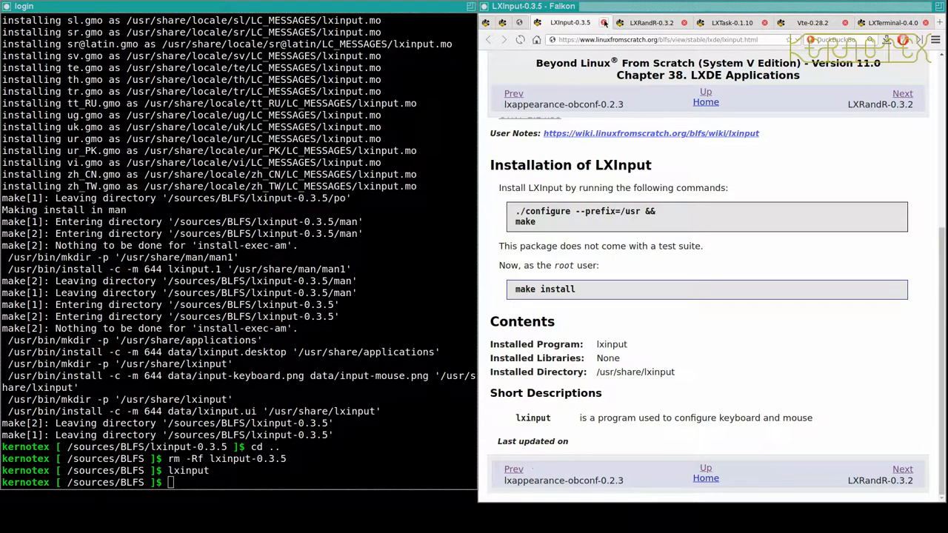
{"action": "left_click", "coordinate": [902, 93]}
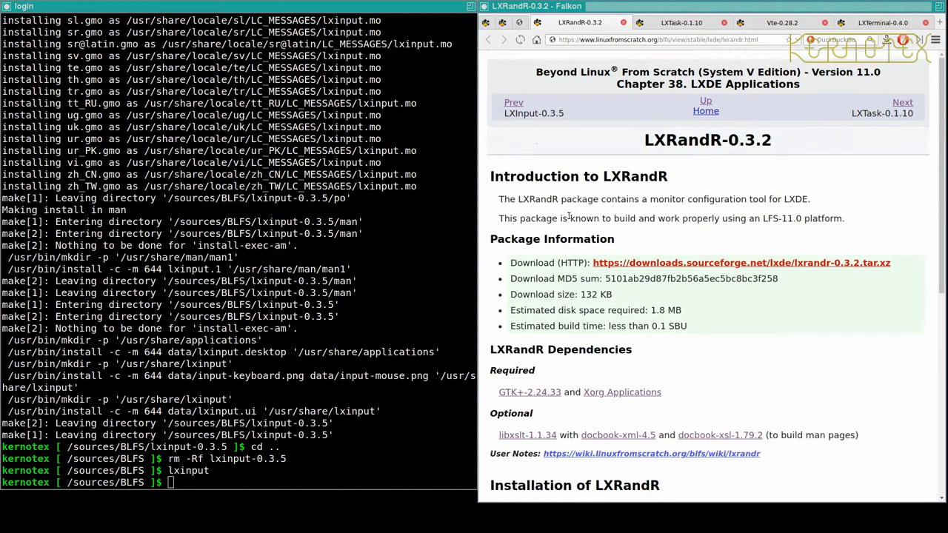
Extract lxrandr-0.3.2, cd into it, and run ./configure --prefix=/usr && make && sudo make install
{"action": "scroll", "scroll_direction": "down", "scroll_amount": 3}
{"action": "type", "text": "t"}
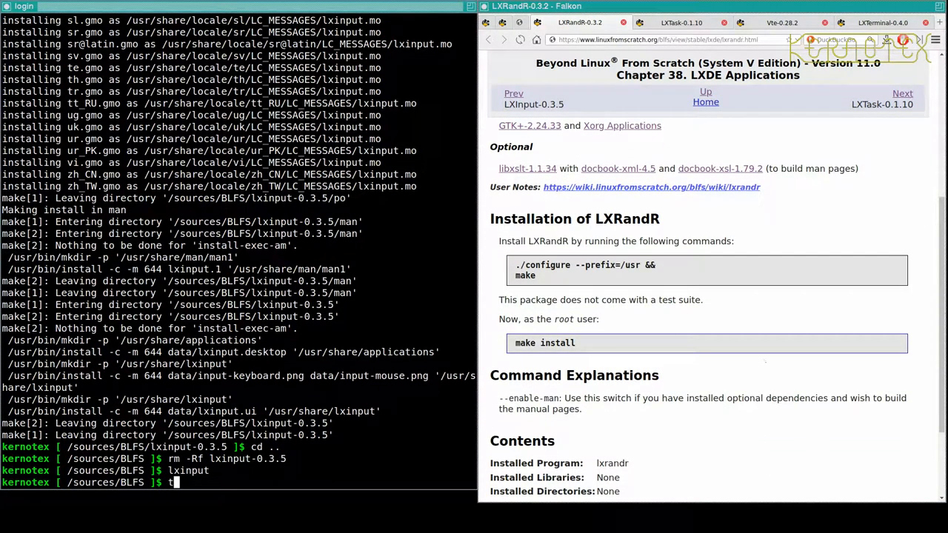
{"action": "type", "text": "ar -xvf lxrandr-0.3.2.tar.xz"}
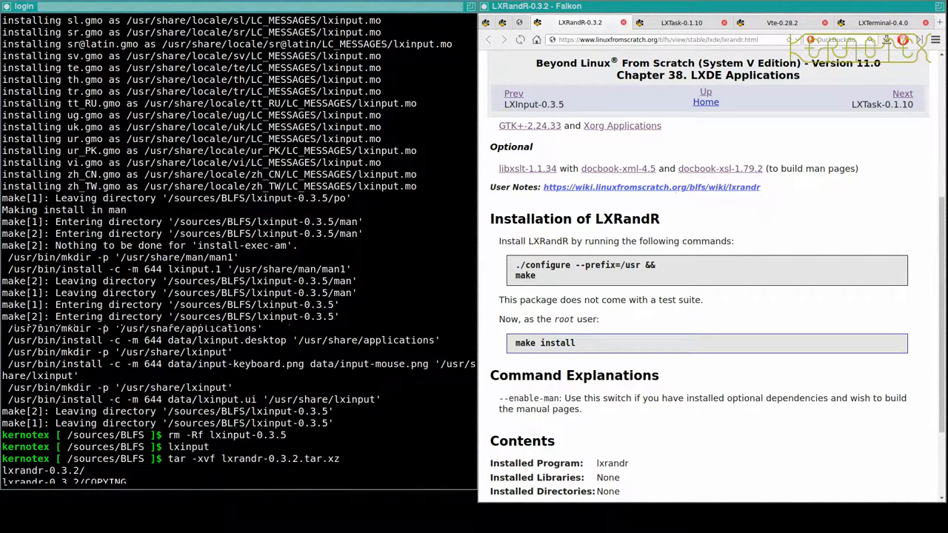
{"action": "type", "text": "cd lxrandr-0.3.2"}
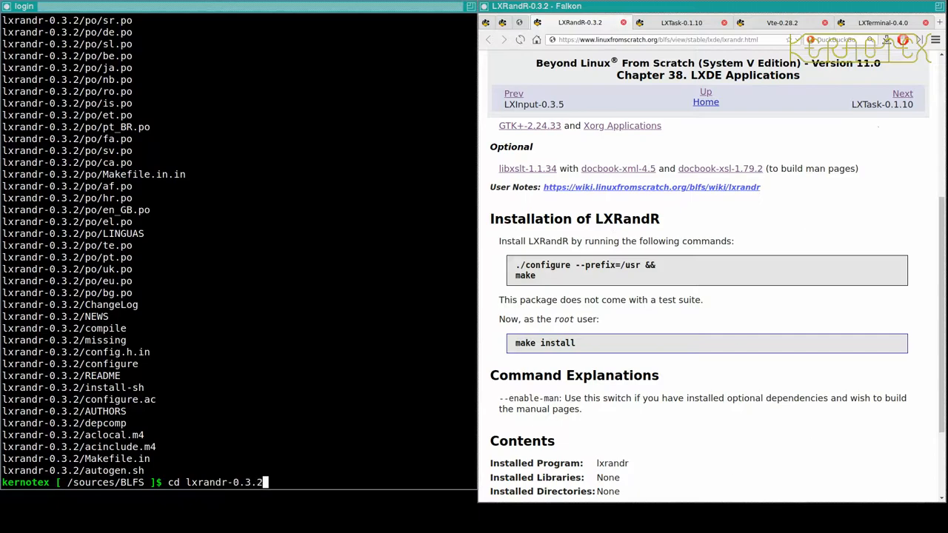
{"action": "key", "text": "ctrl+r"}
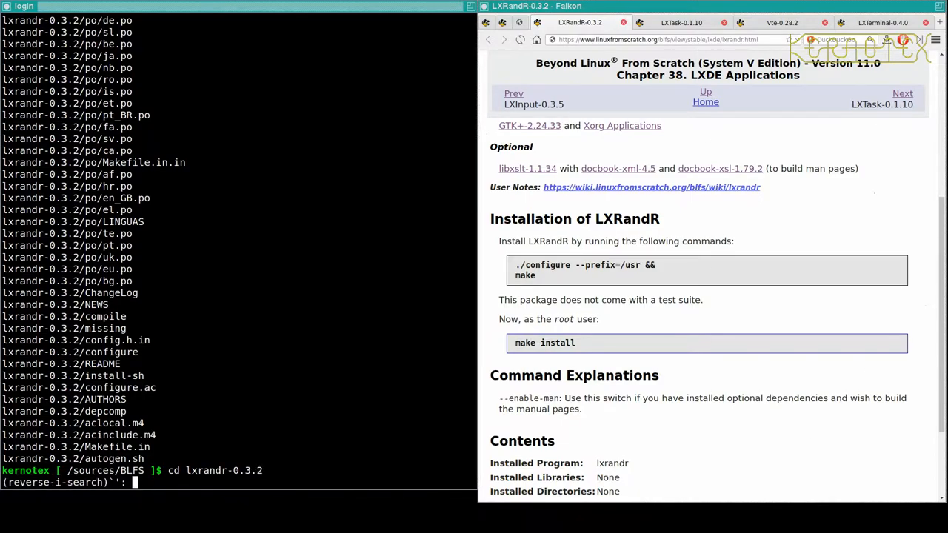
{"action": "type", "text": "sudo"}
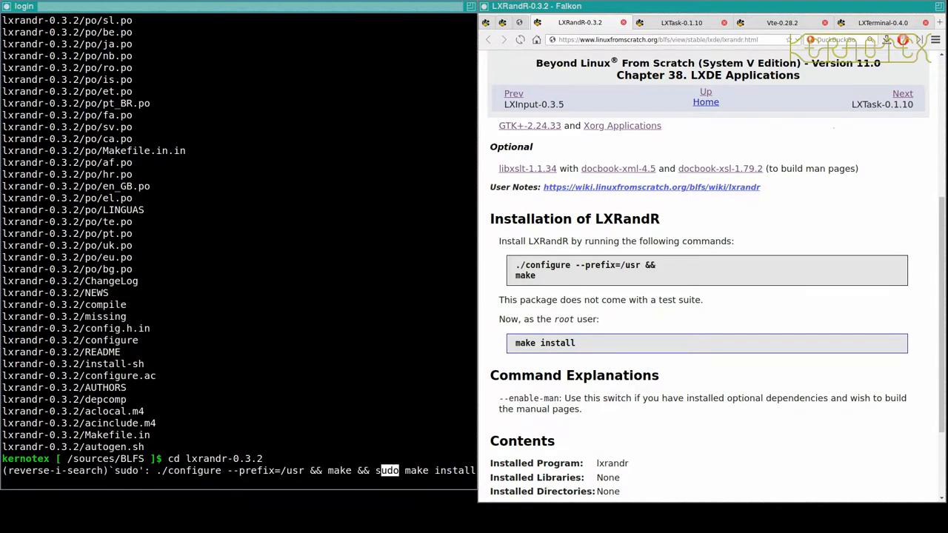
{"action": "key", "text": "Return"}
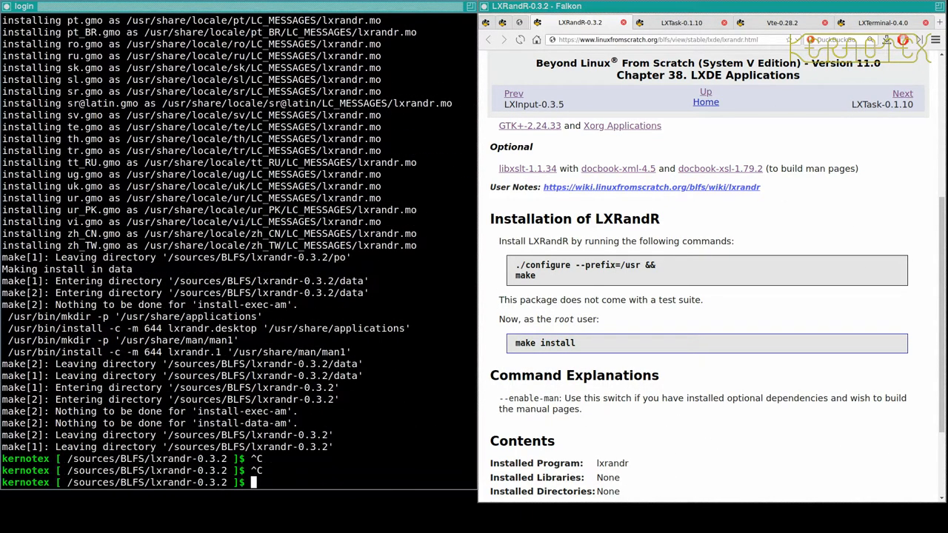
{"action": "type", "text": "./configure --prefix=/usr && make && sudo make install"}
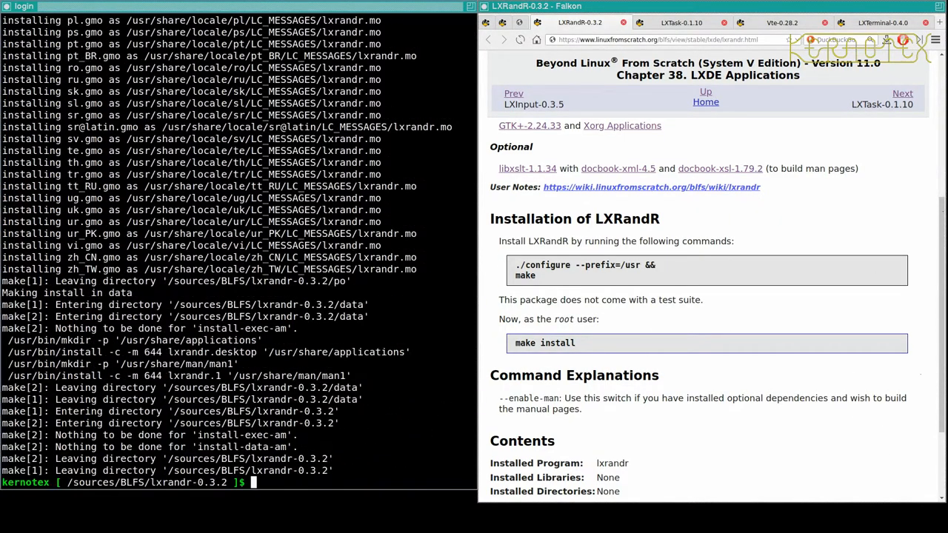
Leave and remove the lxrandr-0.3.2 directory and start the lxrandr command
{"action": "type", "text": "cd .."}
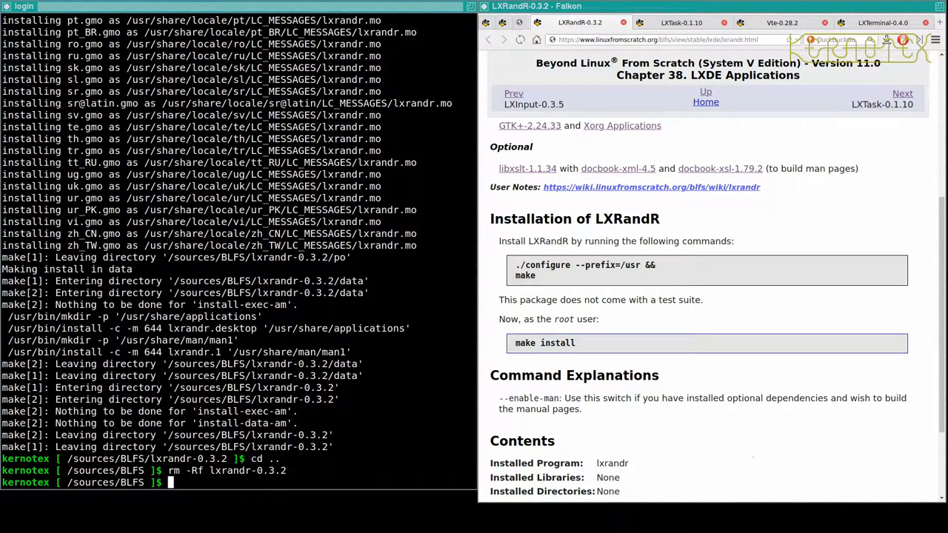
{"action": "type", "text": "lxrandr"}
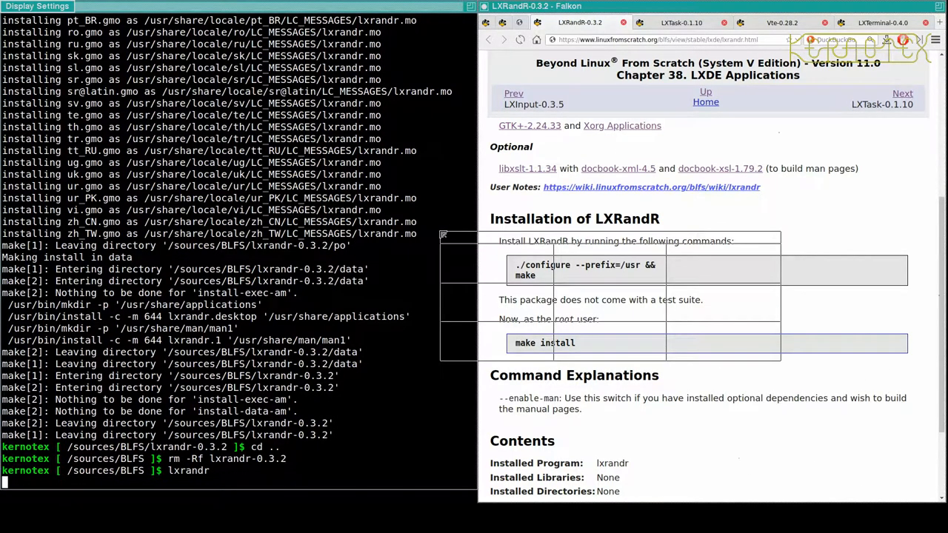
Launch lxrandr to see the detected HDMI2 and eDP1 monitors, then close Display Settings
{"action": "key", "text": "Return"}
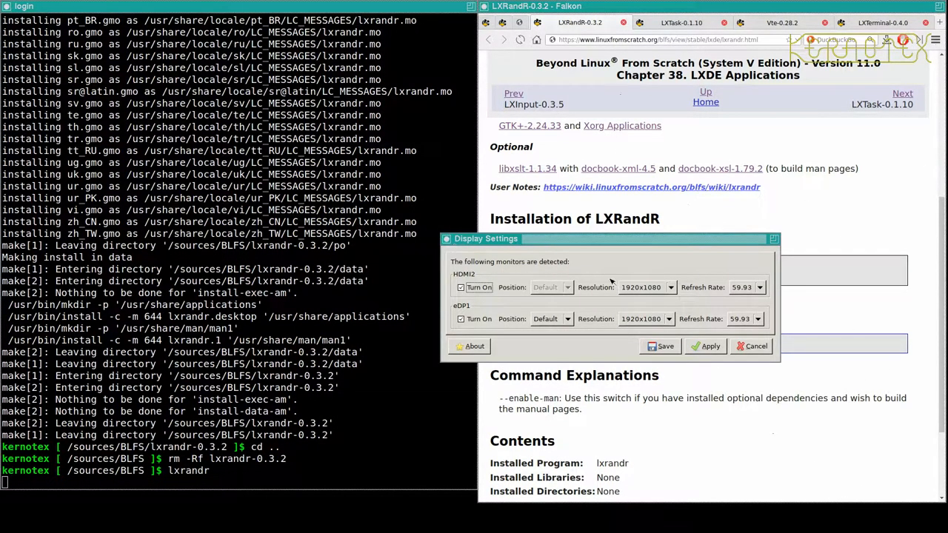
{"action": "mouse_move", "coordinate": [634, 305]}
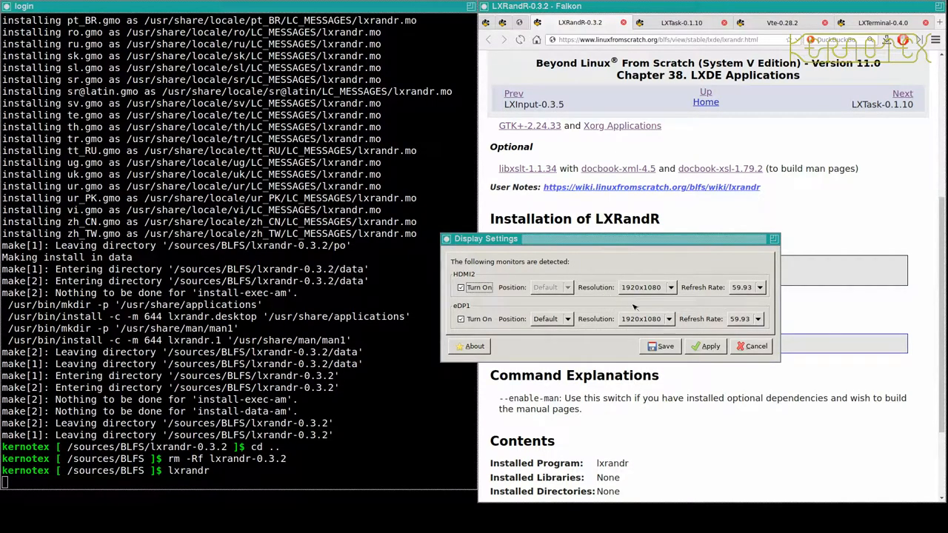
{"action": "left_click", "coordinate": [749, 347]}
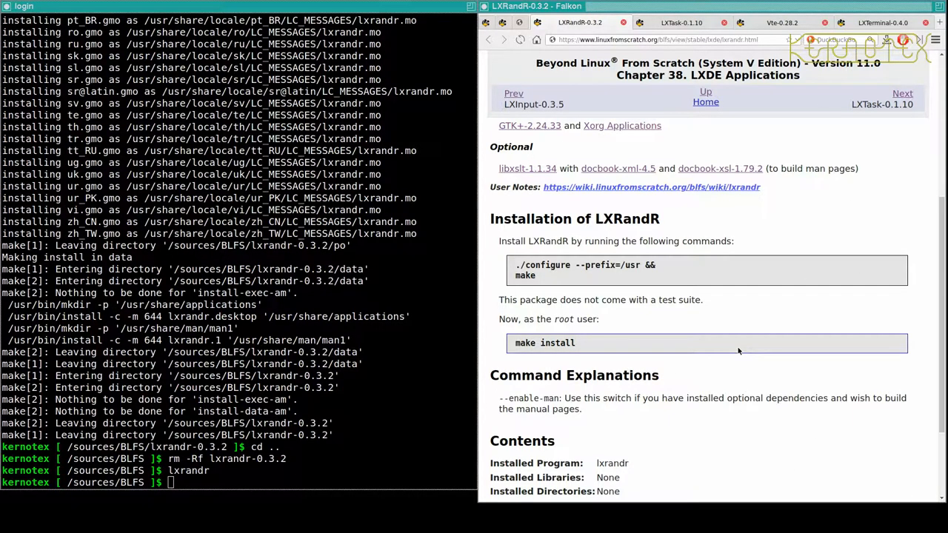
{"action": "mouse_move", "coordinate": [891, 177]}
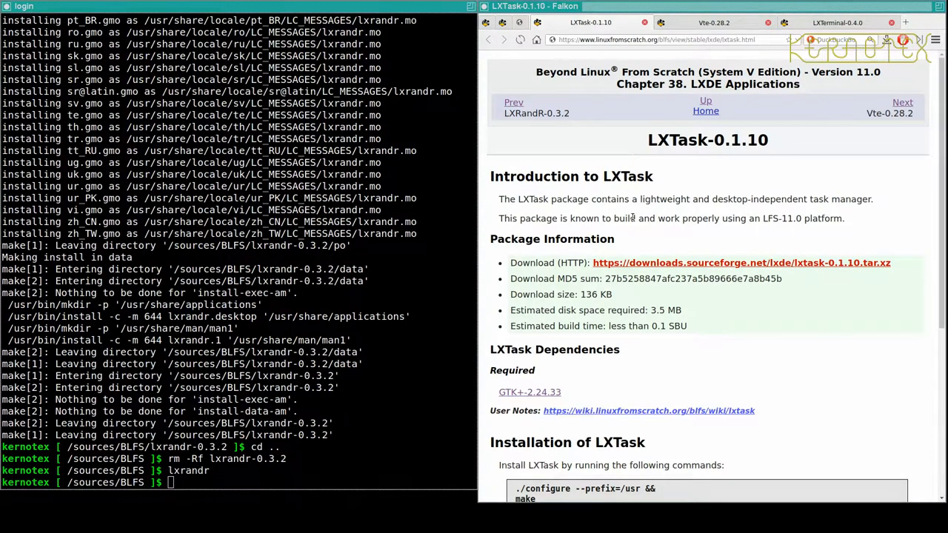
Extract lxtask-0.1.10, build and install it, remove the source, and run lxtask
{"action": "scroll", "scroll_direction": "down", "scroll_amount": 3}
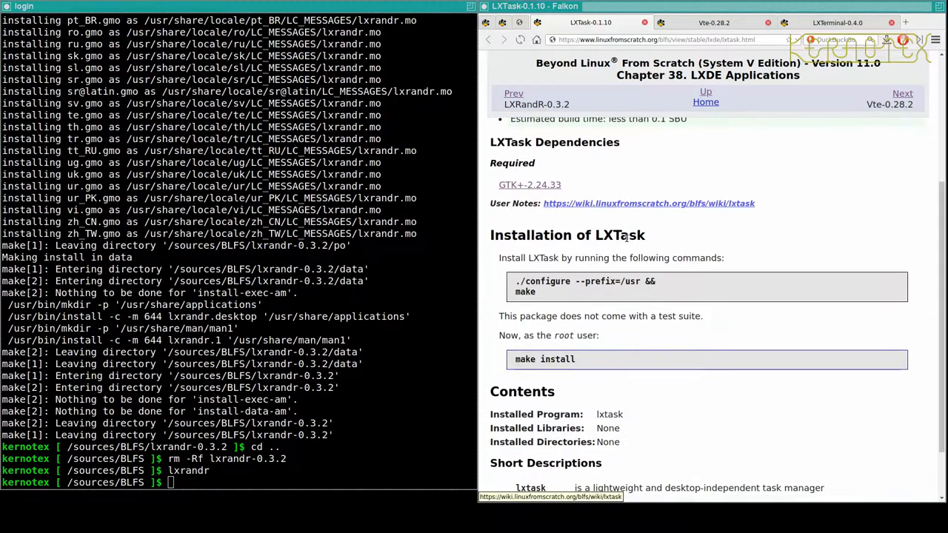
{"action": "type", "text": "tar -"}
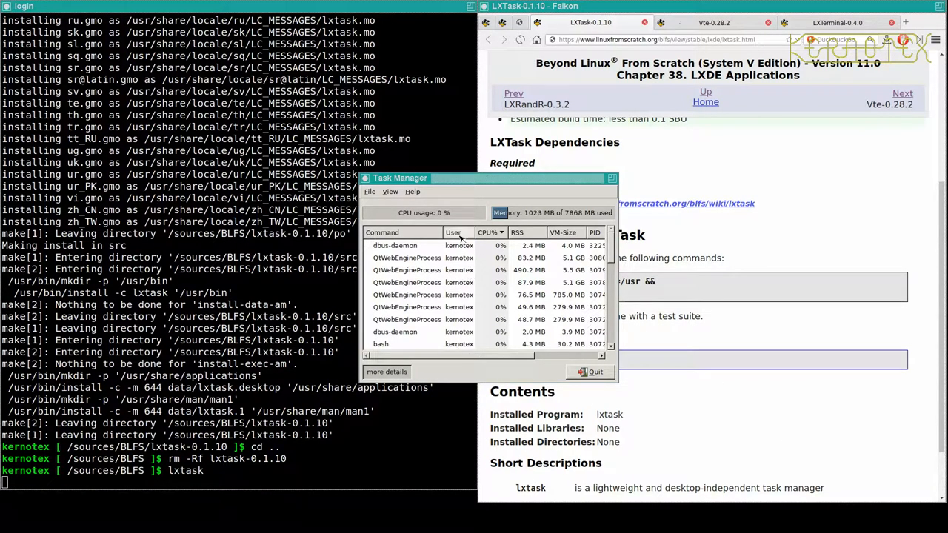
Check View > Preferences in LXTask, quit the task manager, and go on to the Vte-0.28.2 page
{"action": "left_click", "coordinate": [389, 192]}
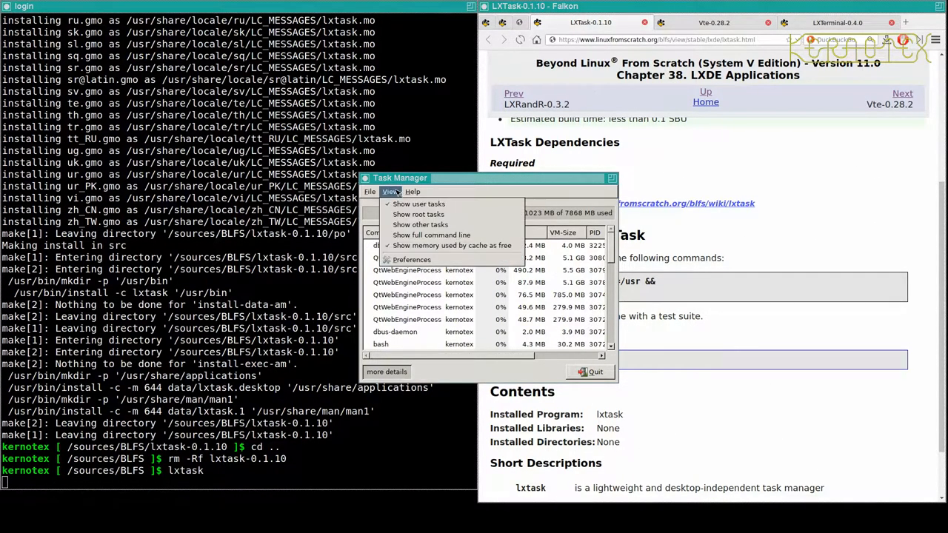
{"action": "mouse_move", "coordinate": [412, 259]}
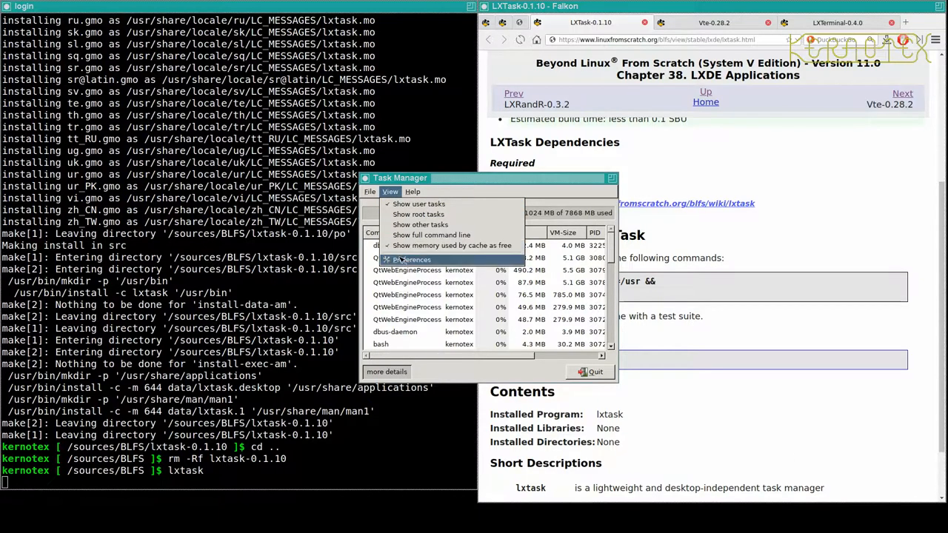
{"action": "left_click", "coordinate": [412, 261]}
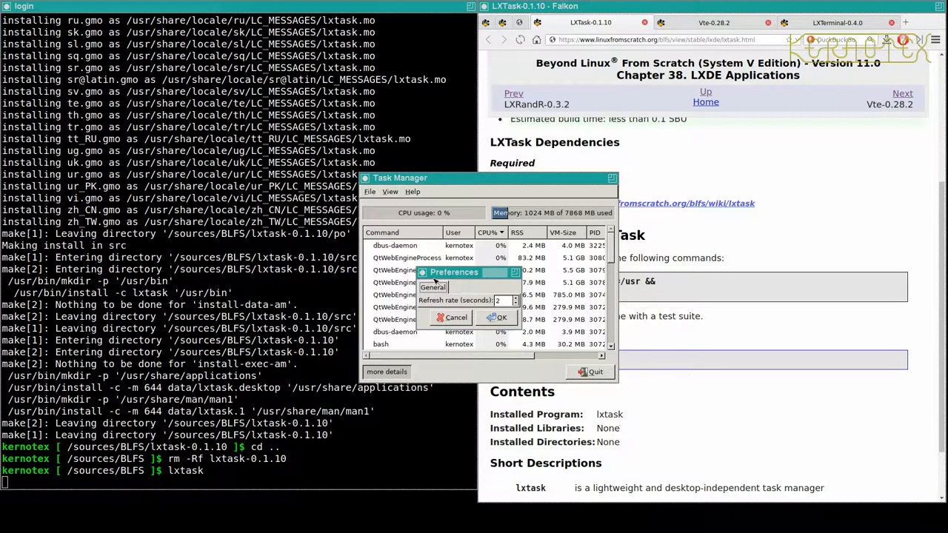
{"action": "left_click", "coordinate": [496, 316]}
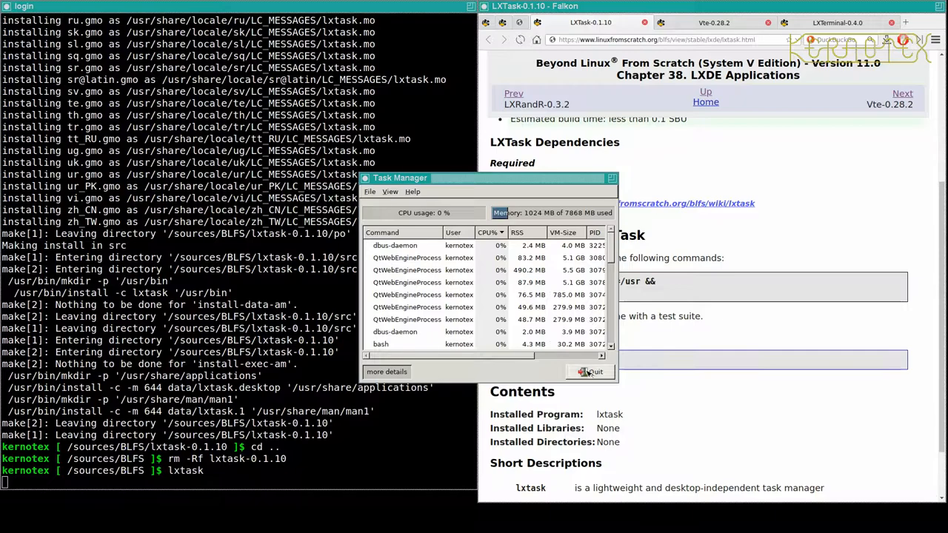
{"action": "left_click", "coordinate": [586, 372]}
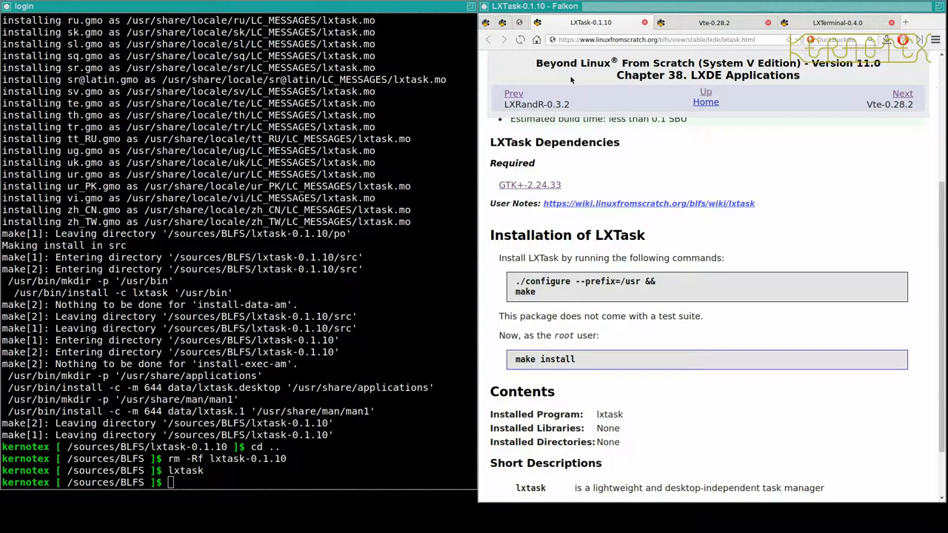
{"action": "mouse_move", "coordinate": [613, 57]}
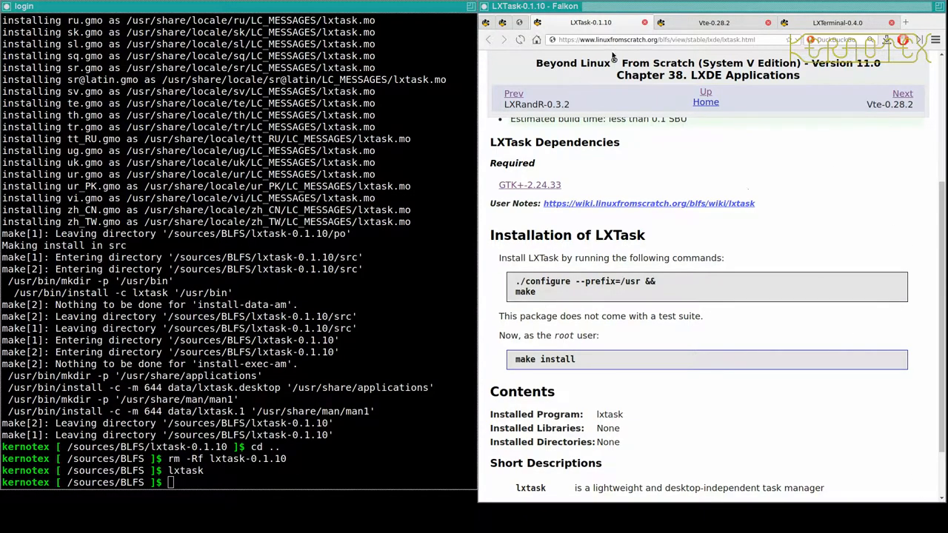
{"action": "left_click", "coordinate": [902, 91]}
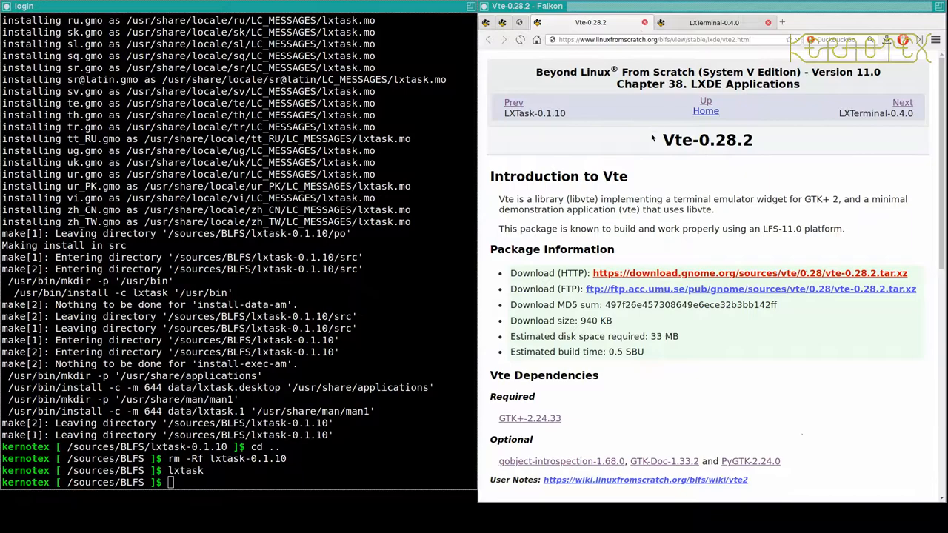
Extract vte-0.28.2.tar.xz, cd into vte-0.28.2, and paste the book's configure commands
{"action": "scroll", "scroll_direction": "down", "scroll_amount": 3}
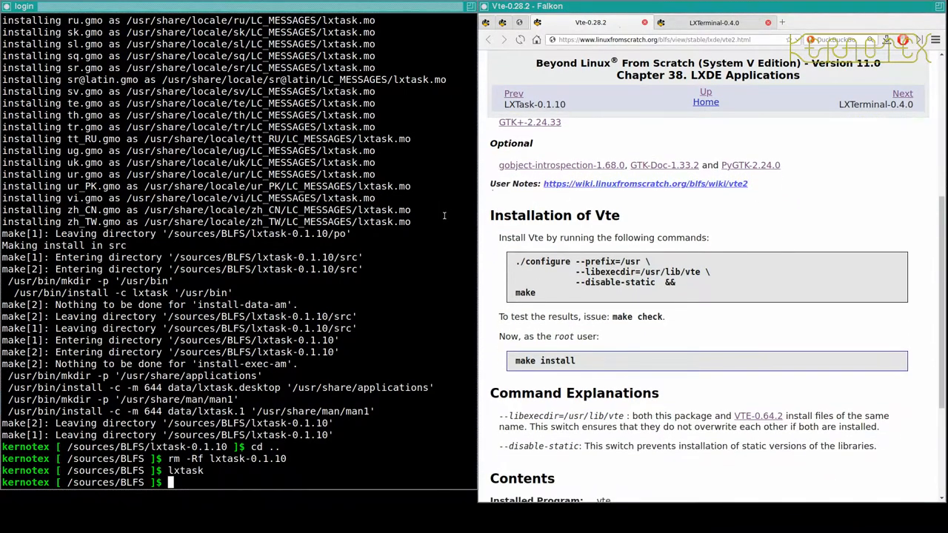
{"action": "type", "text": "tar -xv"}
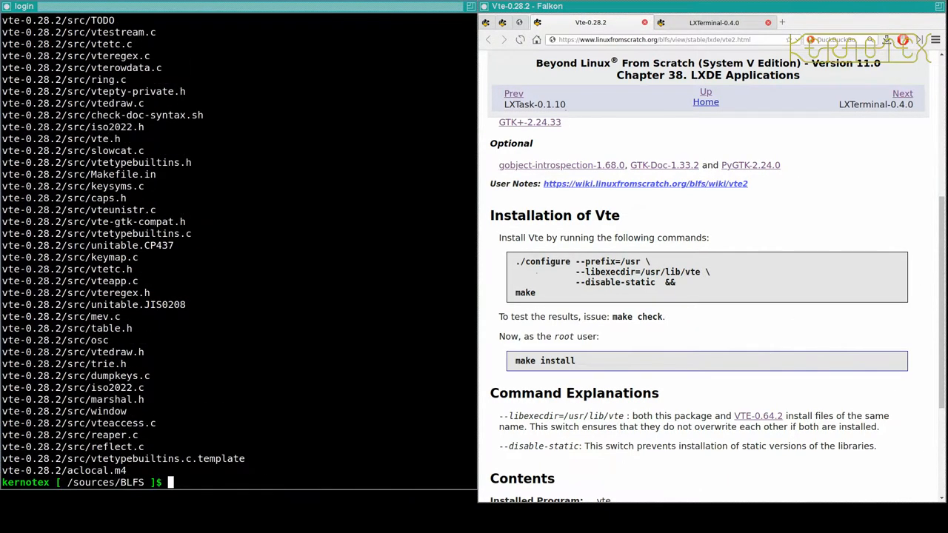
{"action": "type", "text": "tar -xvf vte-0.28.2.tar.xz"}
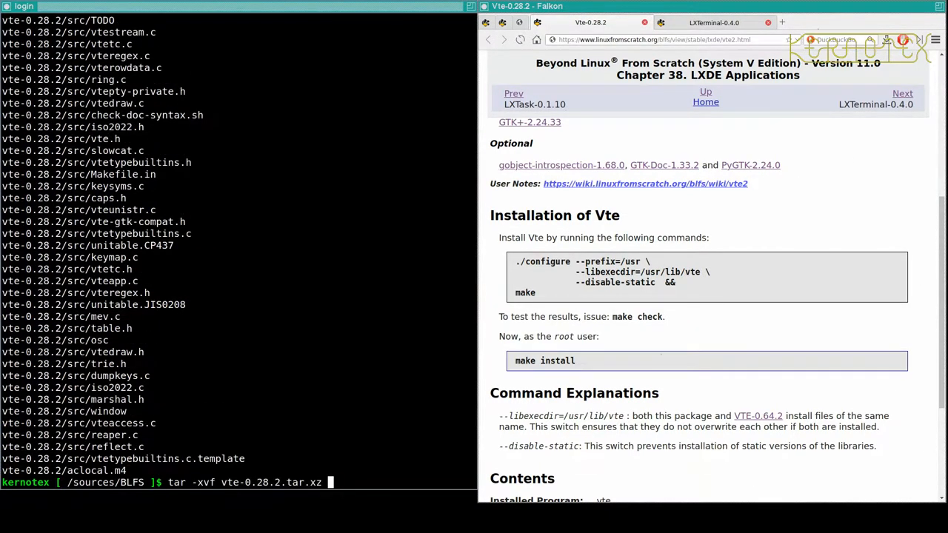
{"action": "type", "text": "cd vte-0.28.2"}
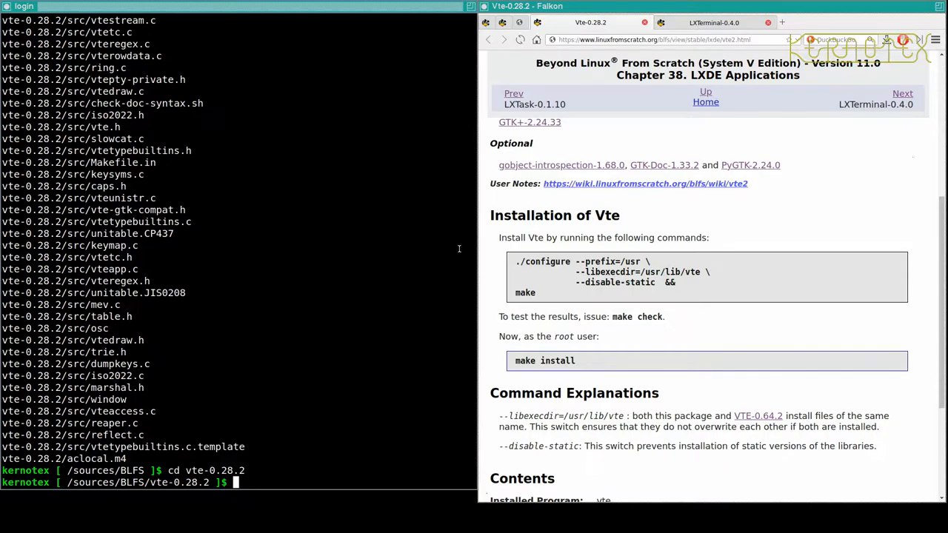
{"action": "left_click_drag", "start_coordinate": [515, 260], "coordinate": [544, 294]}
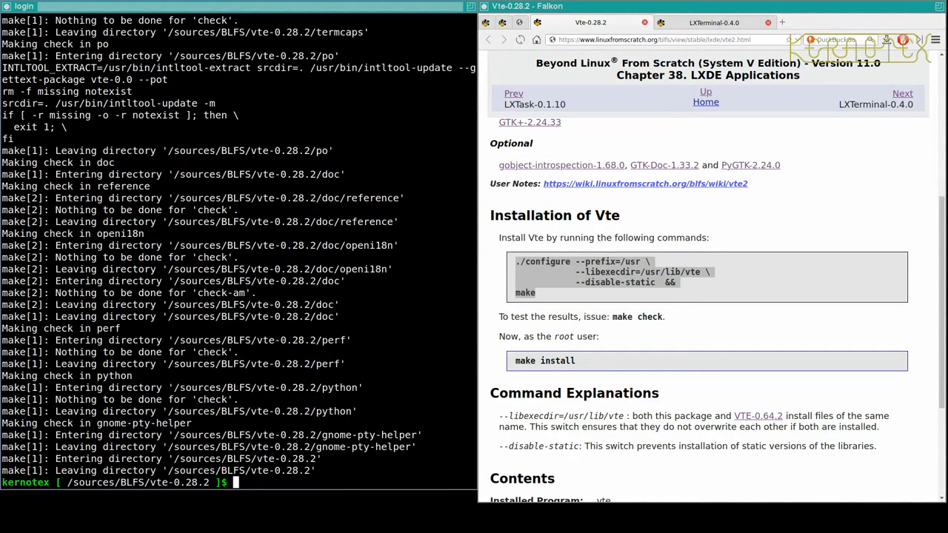
Run make and sudo make install for Vte, remove its source directory, and launch vte
{"action": "type", "text": "sudo mak"}
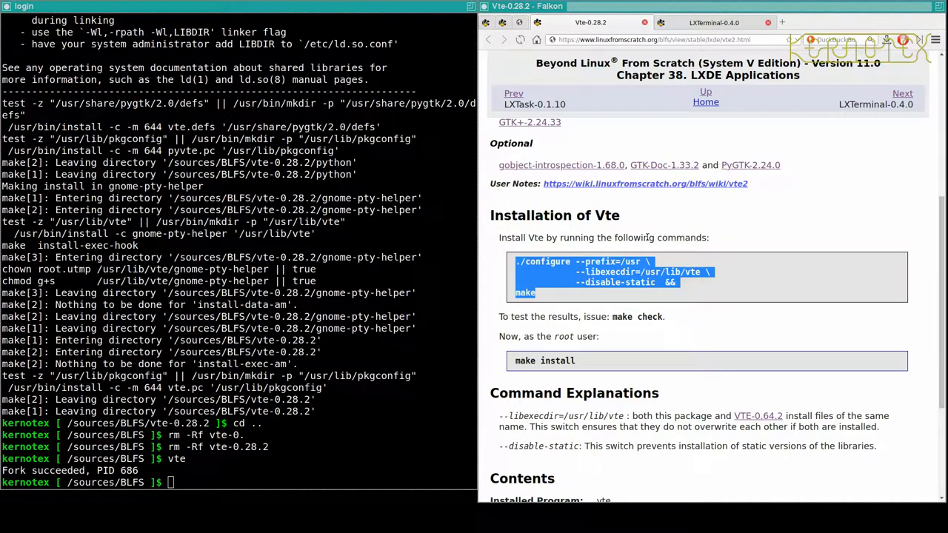
{"action": "scroll", "scroll_direction": "down", "scroll_amount": 3}
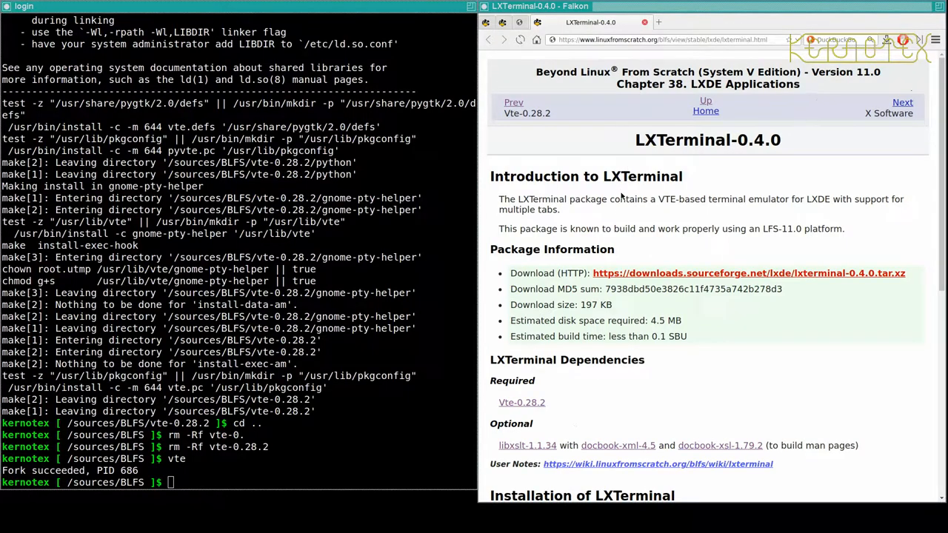
Extract lxterminal-0.4.0 and run ./configure --prefix=/usr && make && sudo make install
{"action": "scroll", "scroll_direction": "down", "scroll_amount": 3}
{"action": "type", "text": "tar"}
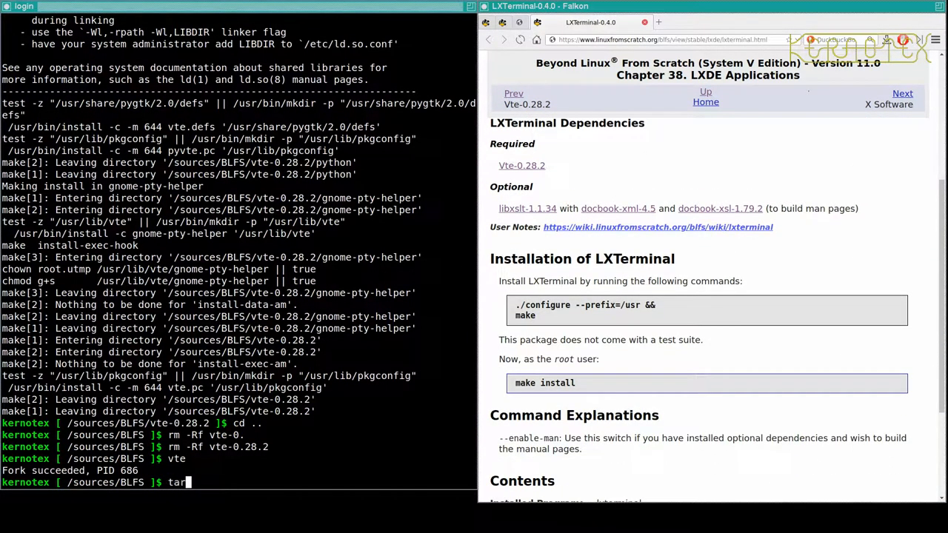
{"action": "type", "text": "-xvf lxterm"}
{"action": "type", "text": "./configure --prefix=/usr --enable-&& make && sudo make install"}
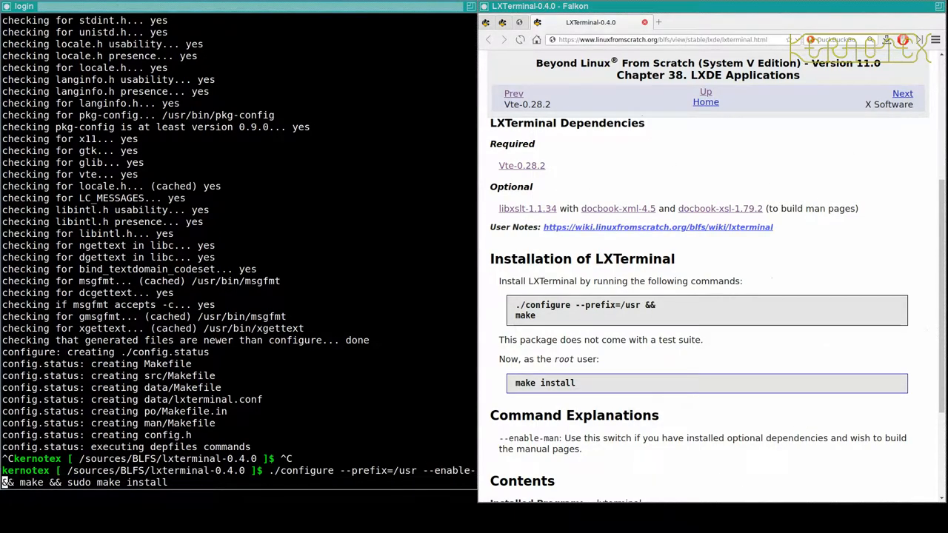
{"action": "key", "text": "Return"}
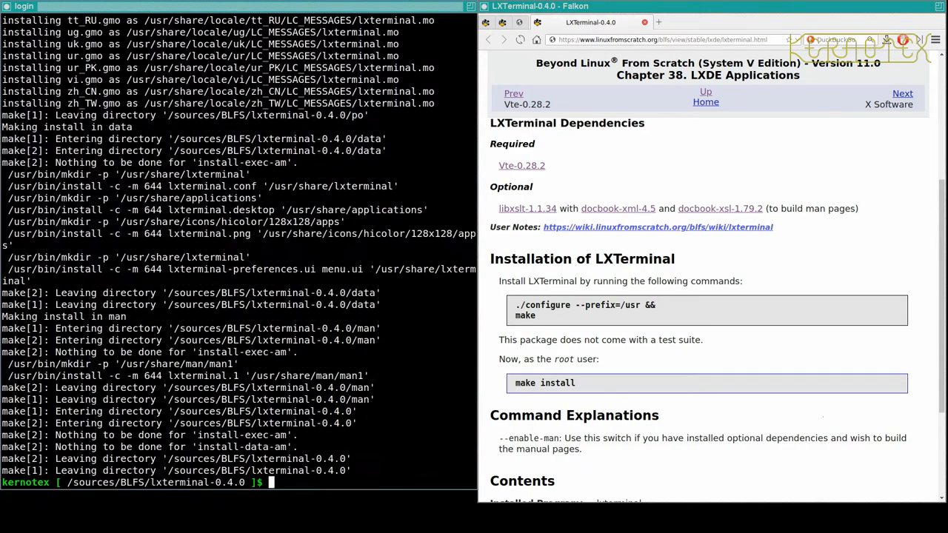
Return to the BLFS sources directory and begin removing the LXTerminal source tree
{"action": "type", "text": "cd .."}
{"action": "type", "text": "rm -Rf lxter"}
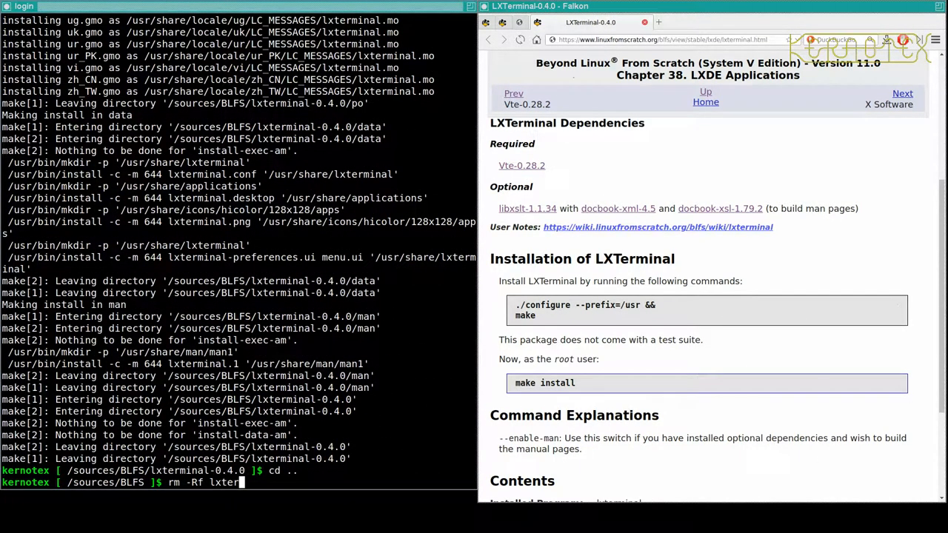
{"action": "key", "text": "Return"}
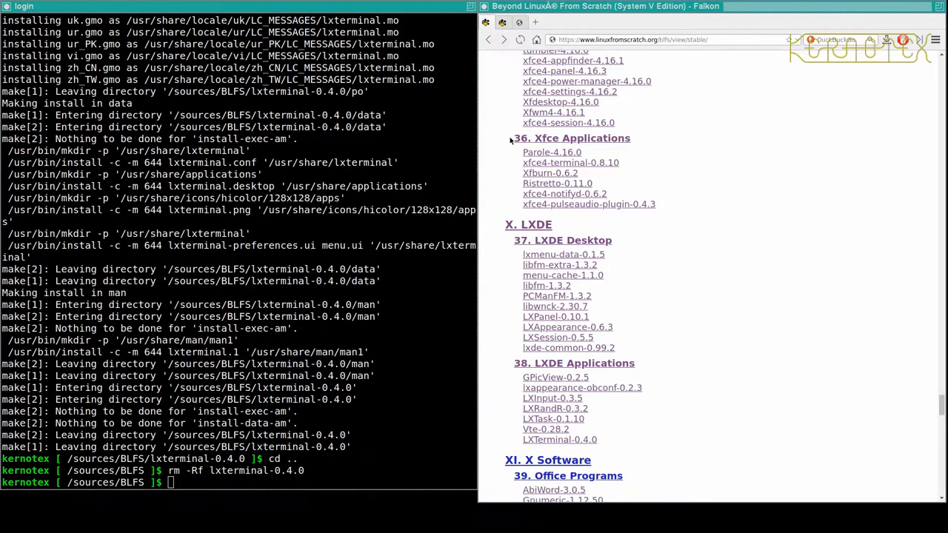
{"action": "mouse_move", "coordinate": [566, 183]}
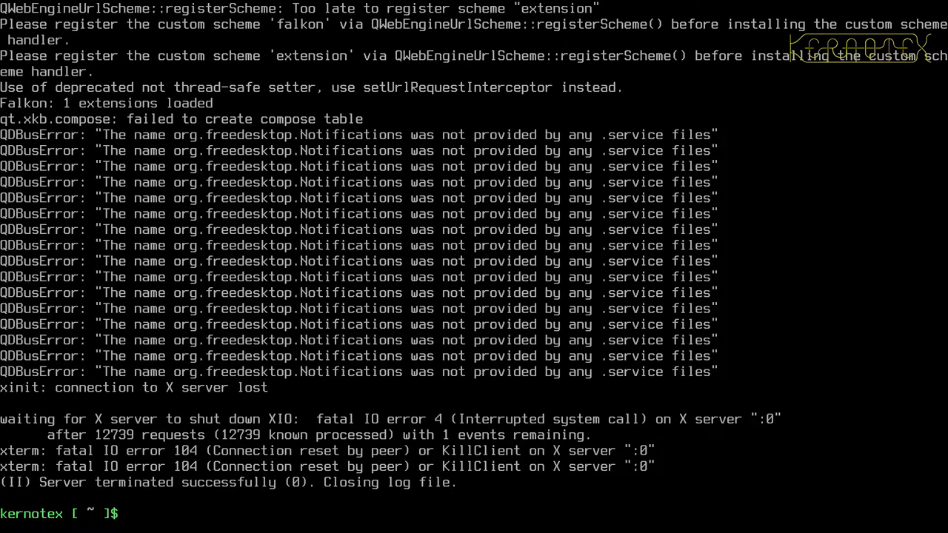
Run sudo init 5 at the console to bring up the graphical login
{"action": "type", "text": "sudo init"}
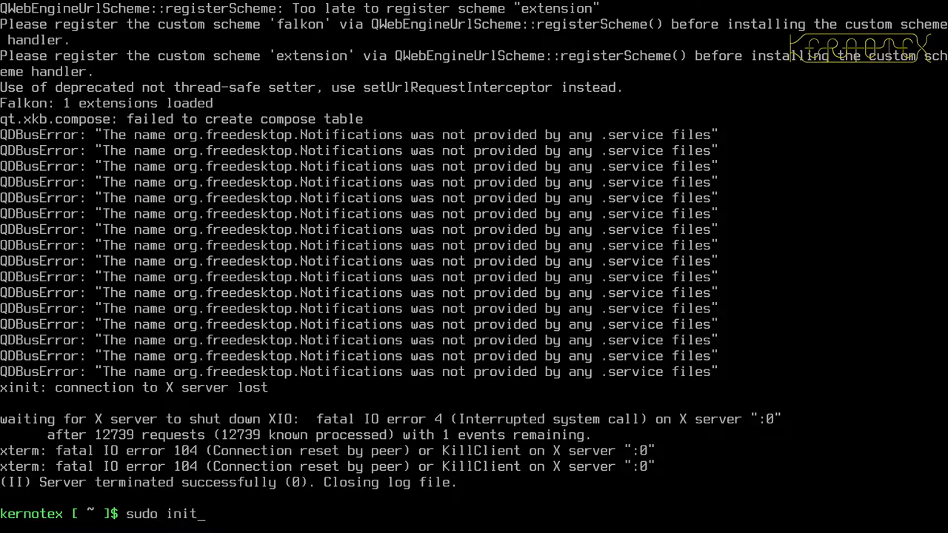
{"action": "type", "text": "5"}
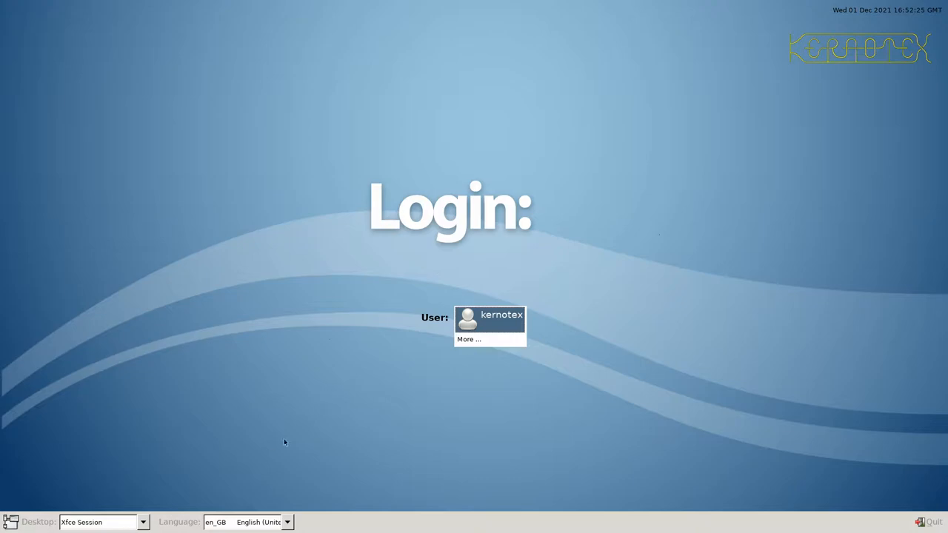
Choose the LXDE session from LXDM's Desktop list and log in as kernotex
{"action": "left_click", "coordinate": [142, 523]}
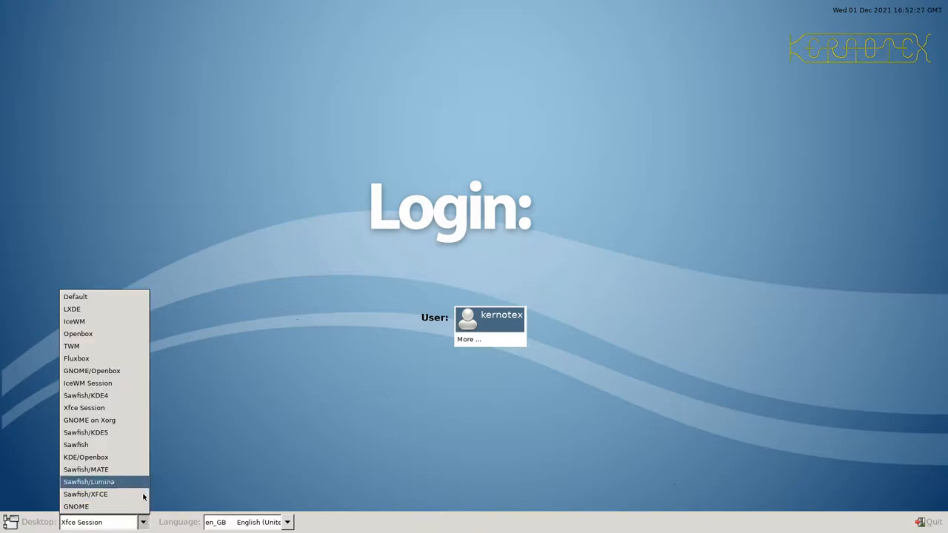
{"action": "left_click", "coordinate": [71, 309]}
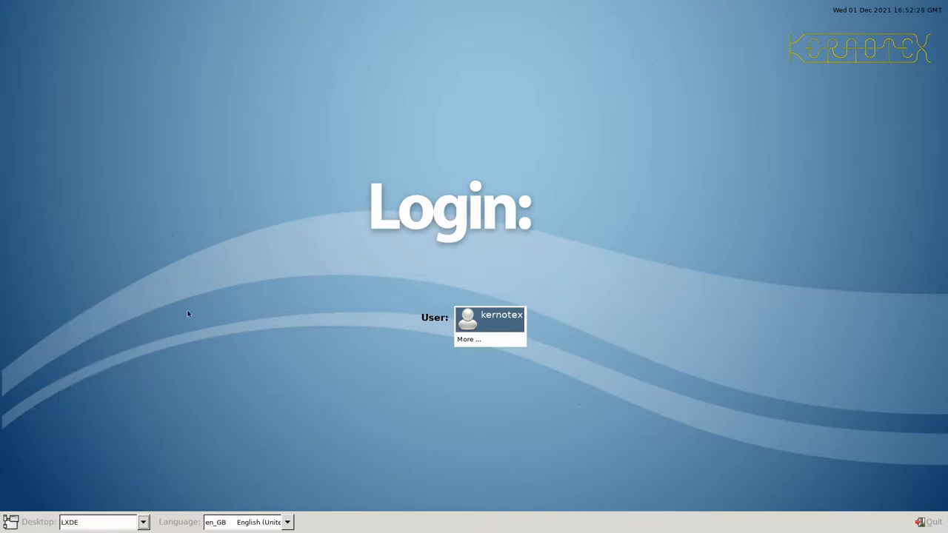
{"action": "left_click", "coordinate": [490, 317]}
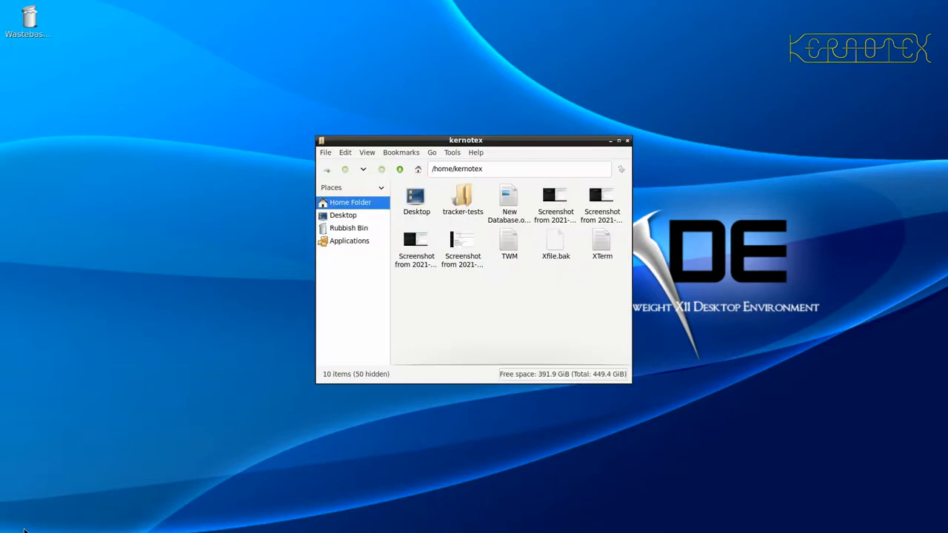
{"action": "mouse_move", "coordinate": [88, 436]}
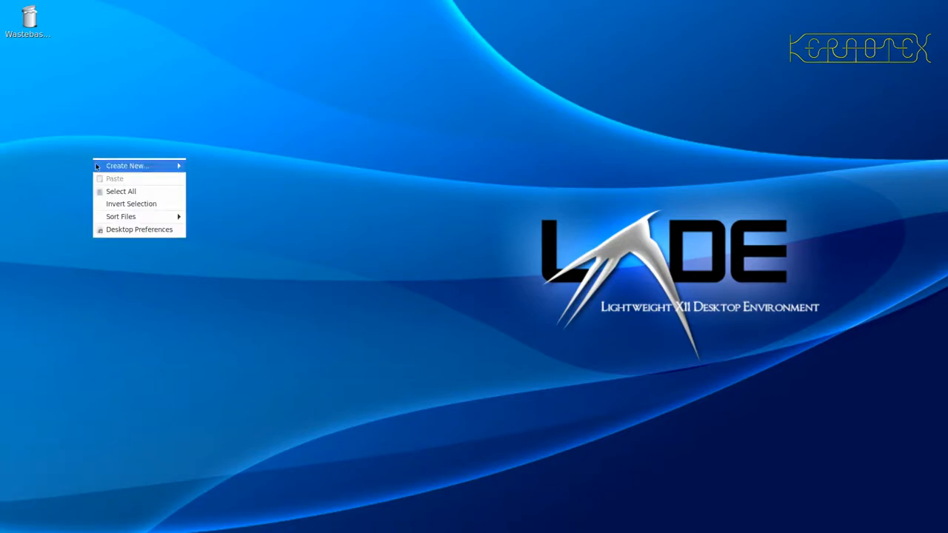
{"action": "mouse_move", "coordinate": [111, 287]}
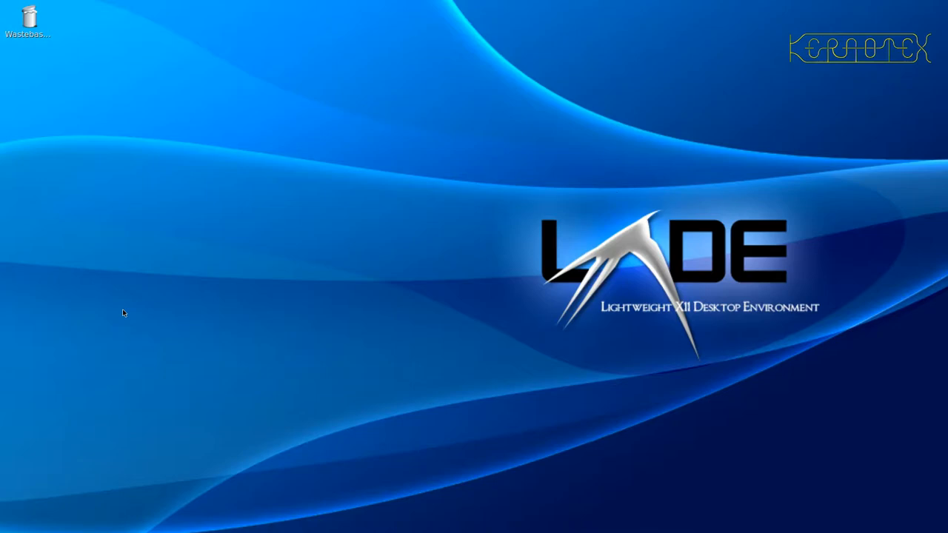
Review the Advanced tab of Desktop Preferences from the desktop menu, then close it
{"action": "right_click", "coordinate": [125, 313]}
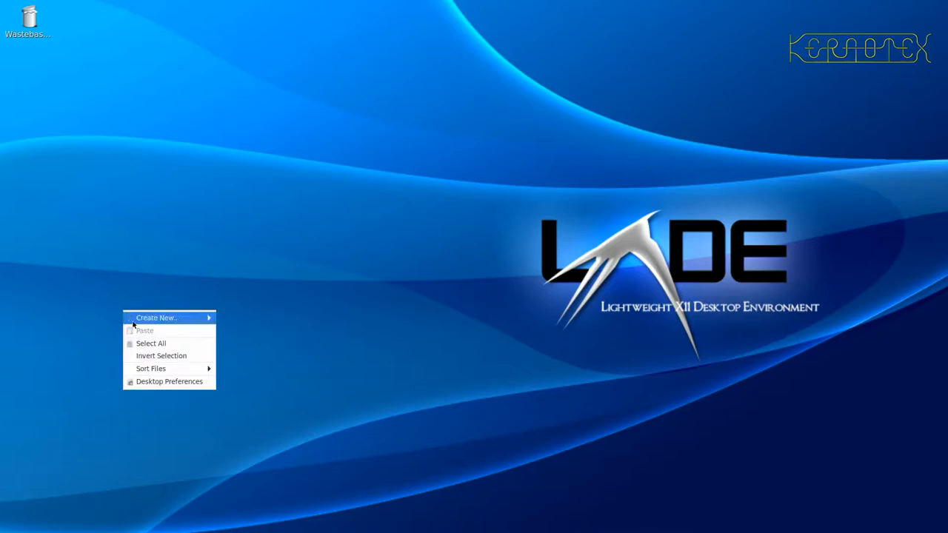
{"action": "mouse_move", "coordinate": [145, 369]}
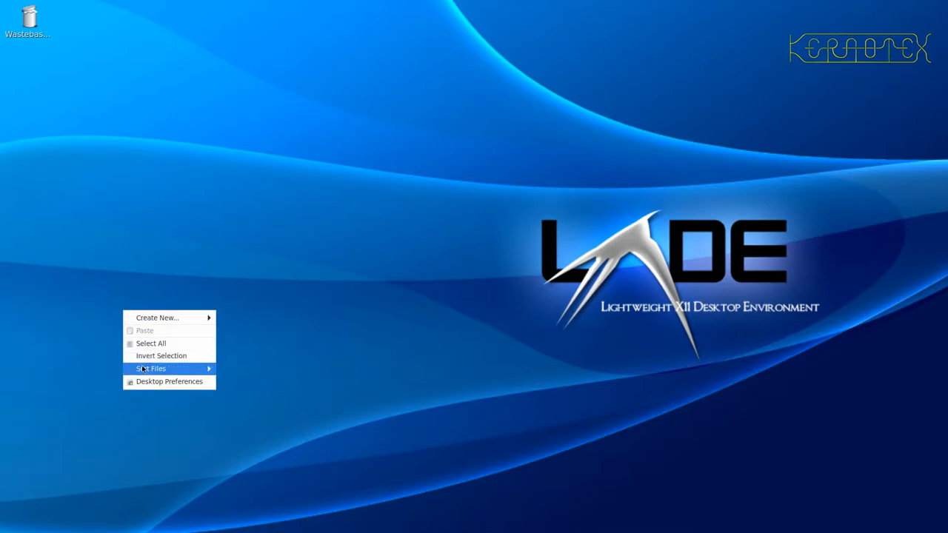
{"action": "mouse_move", "coordinate": [157, 317]}
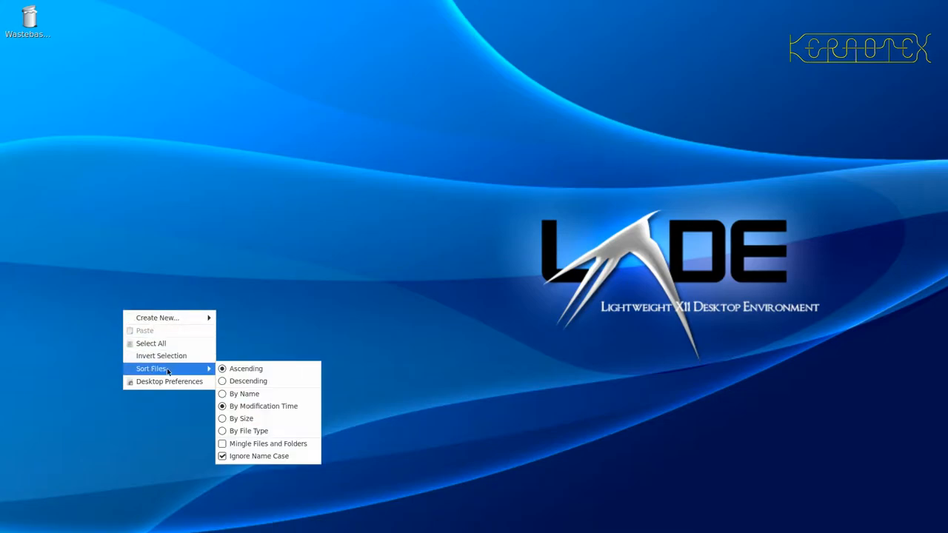
{"action": "mouse_move", "coordinate": [168, 382]}
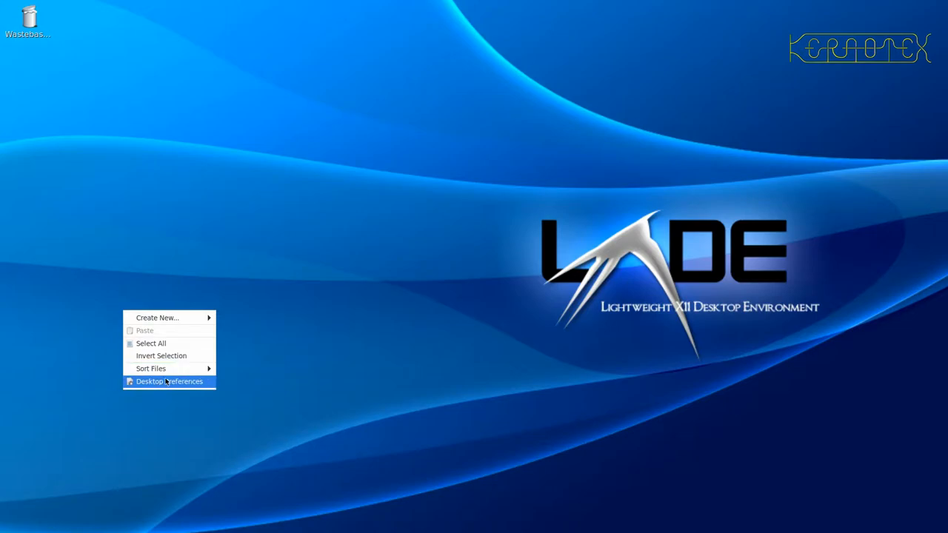
{"action": "left_click", "coordinate": [169, 382]}
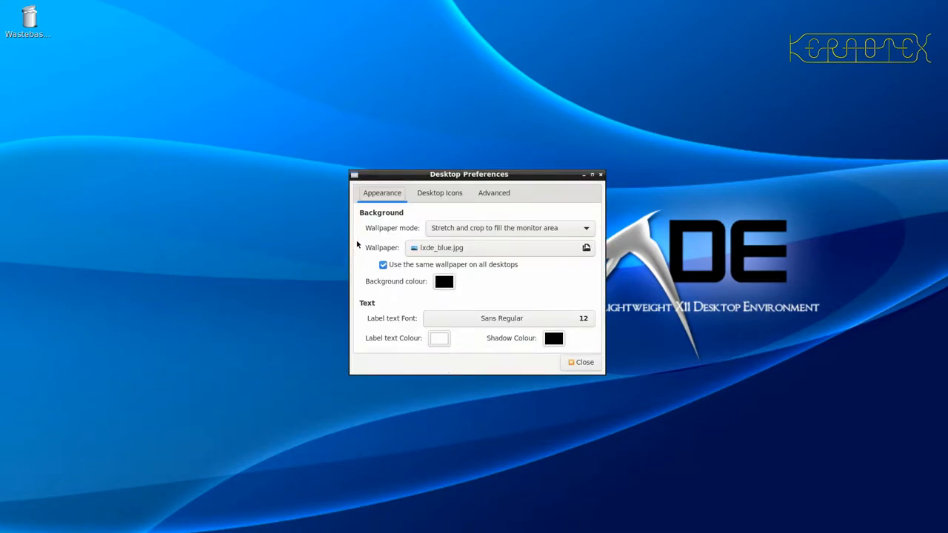
{"action": "left_click", "coordinate": [493, 192]}
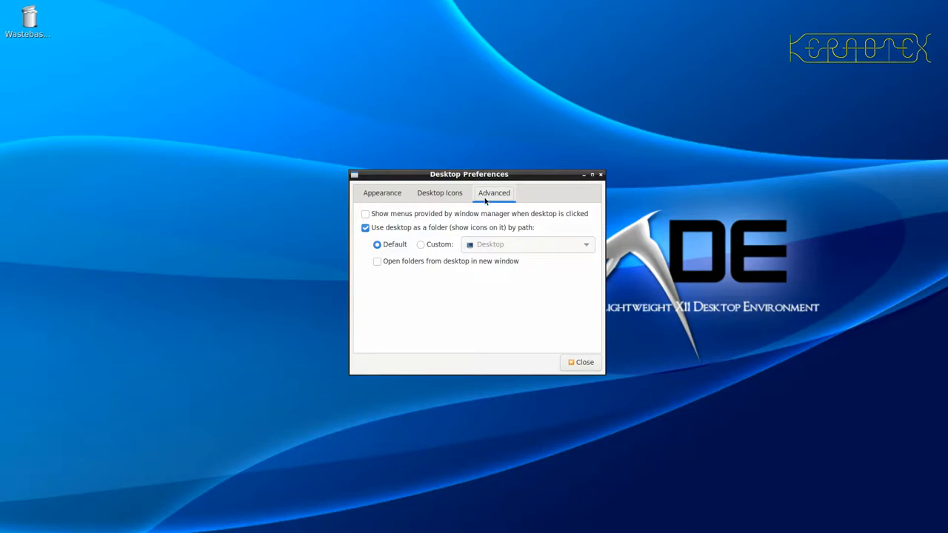
{"action": "left_click", "coordinate": [365, 213]}
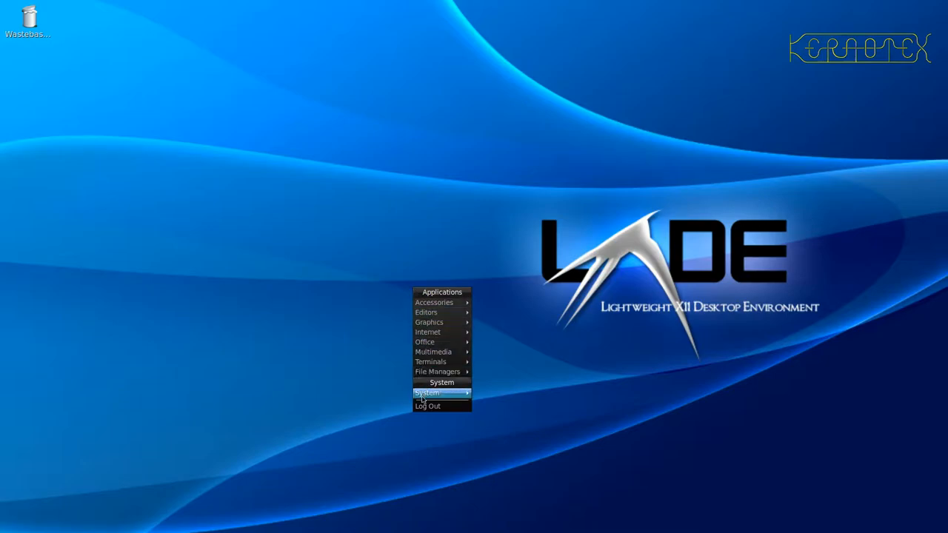
{"action": "left_click", "coordinate": [428, 405]}
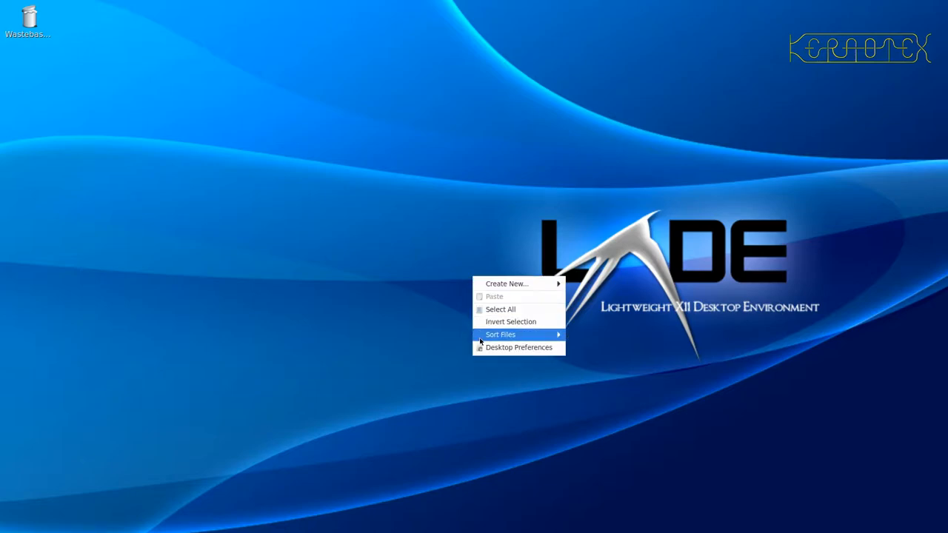
{"action": "left_click", "coordinate": [424, 302]}
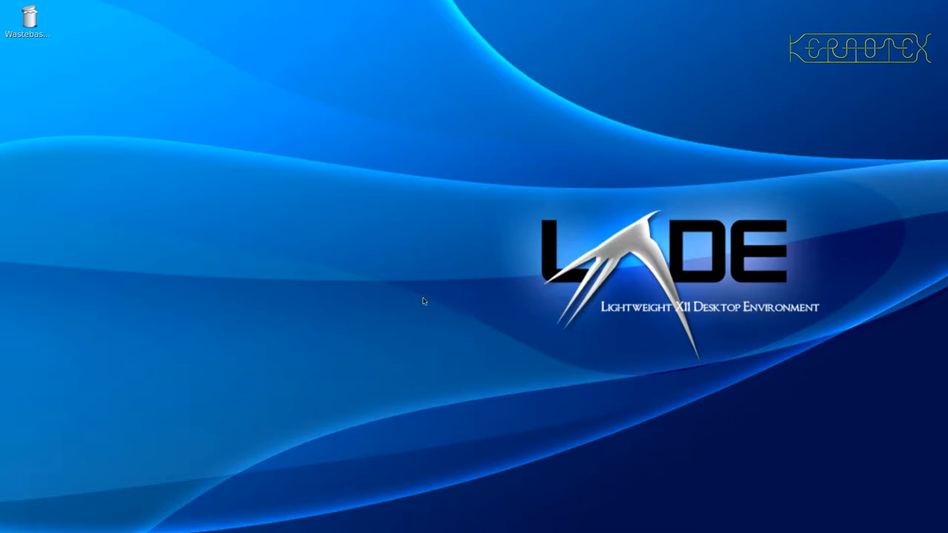
Enable 'Show menus provided by window manager when desktop is clicked', check Desktop Icons, and close the dialog
{"action": "right_click", "coordinate": [418, 303]}
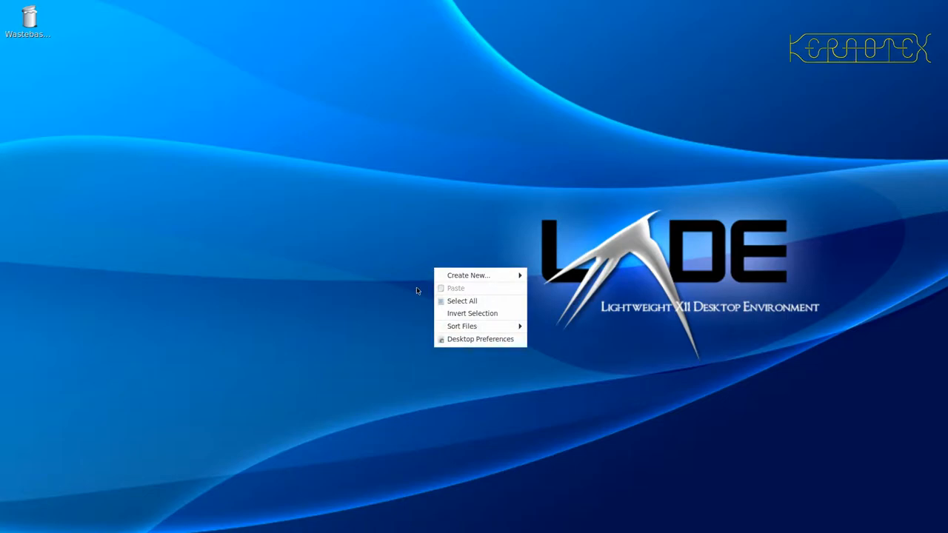
{"action": "left_click", "coordinate": [480, 339]}
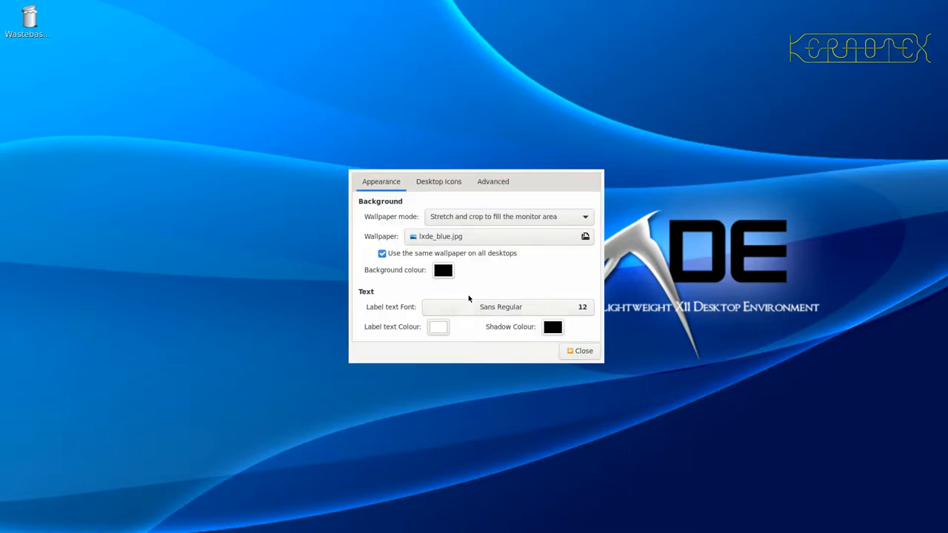
{"action": "left_click", "coordinate": [492, 181]}
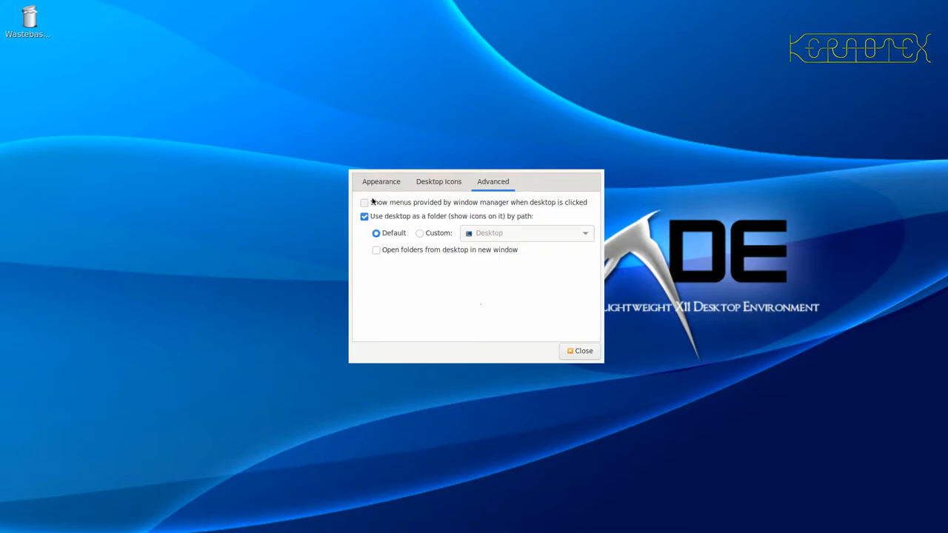
{"action": "left_click", "coordinate": [365, 201]}
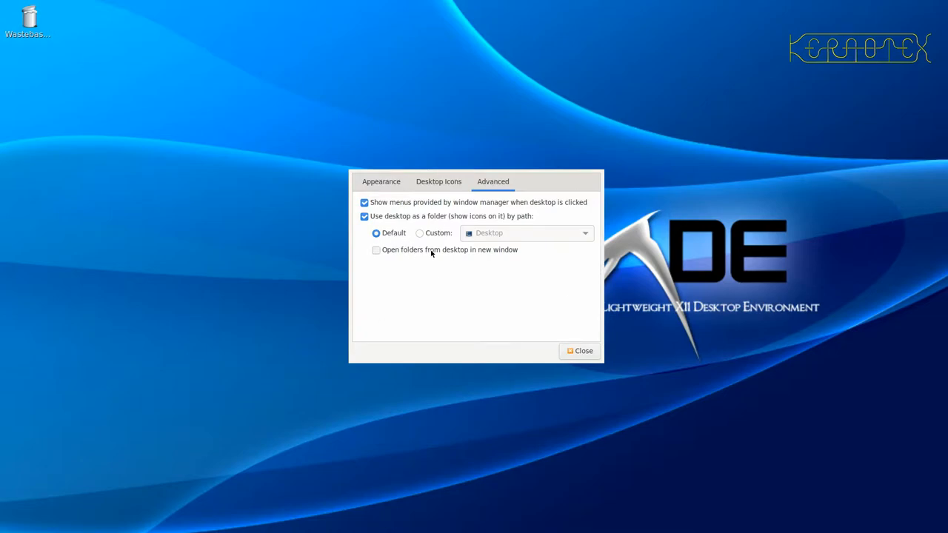
{"action": "left_click", "coordinate": [438, 180]}
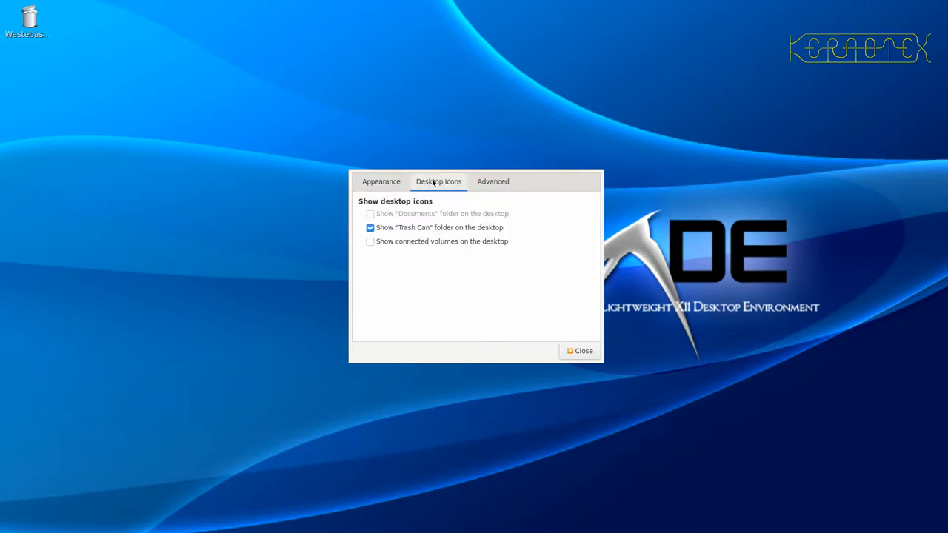
{"action": "left_click", "coordinate": [380, 180]}
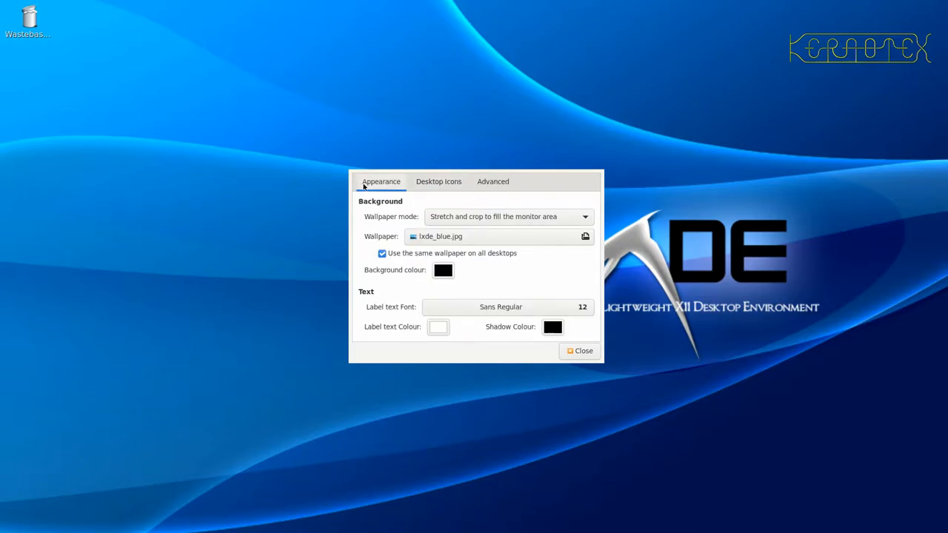
{"action": "mouse_move", "coordinate": [420, 289]}
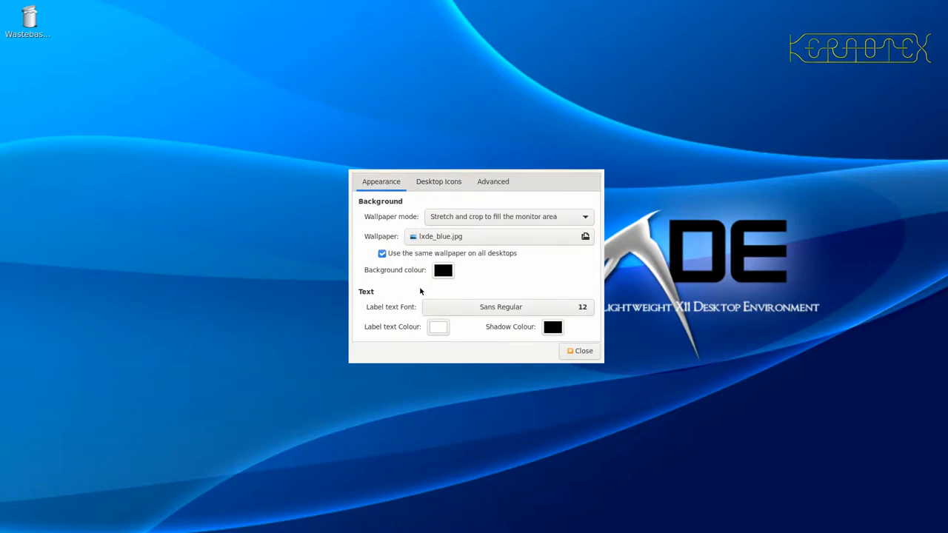
{"action": "left_click", "coordinate": [579, 351]}
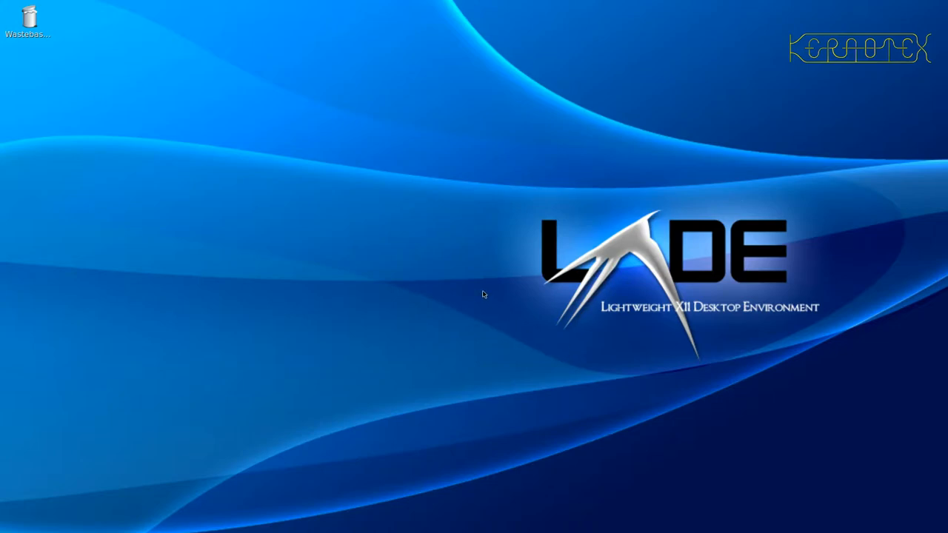
Open the Rubbish Bin folder, browse PCManFM's menus, and close the window via File > Close Window
{"action": "double_click", "coordinate": [27, 17]}
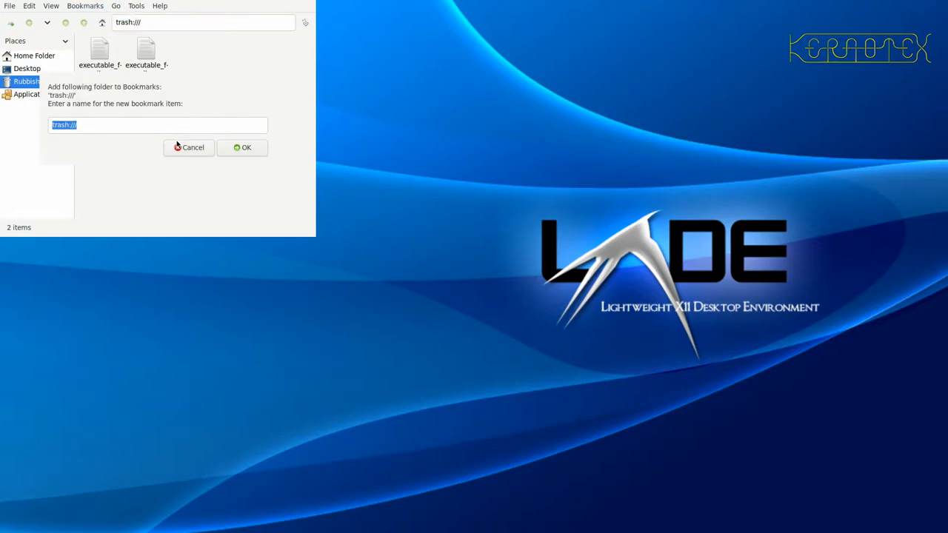
{"action": "left_click", "coordinate": [188, 149]}
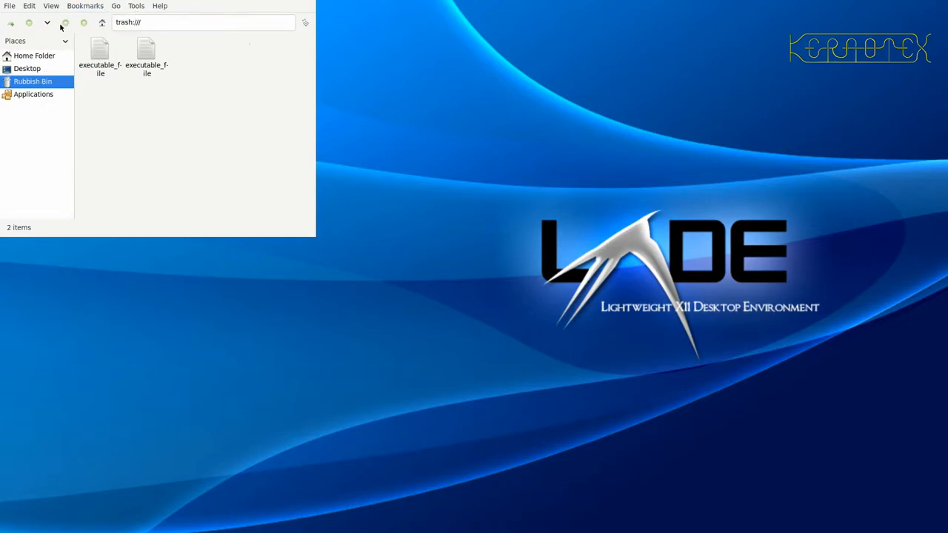
{"action": "left_click", "coordinate": [9, 6]}
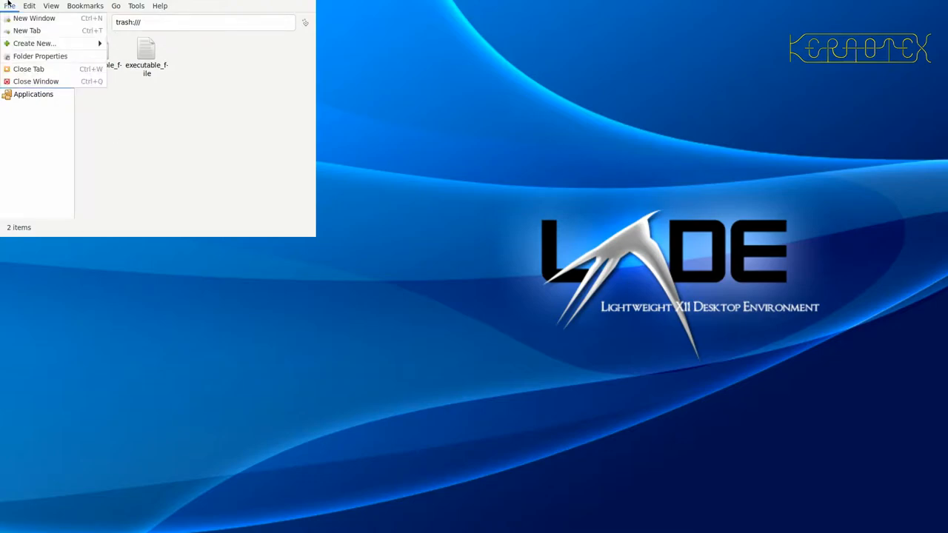
{"action": "right_click", "coordinate": [186, 126]}
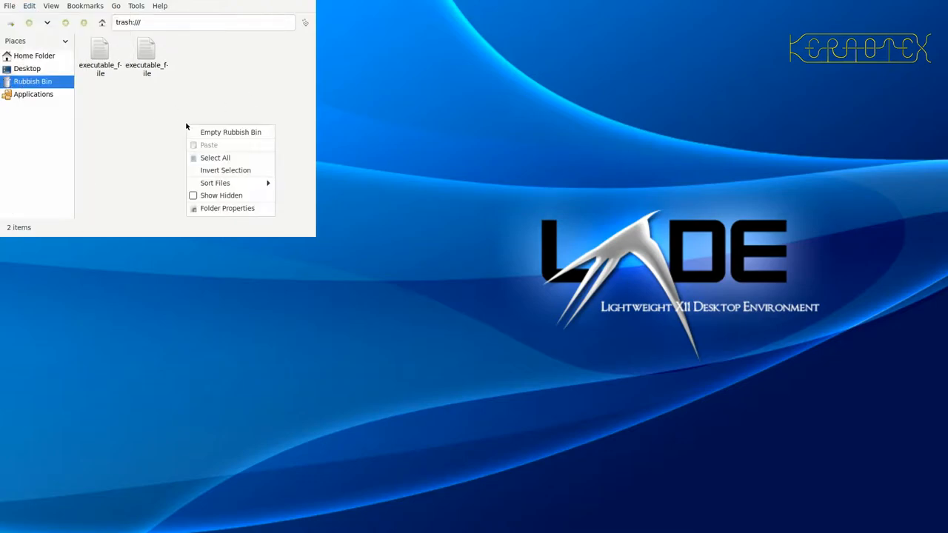
{"action": "mouse_move", "coordinate": [133, 5]}
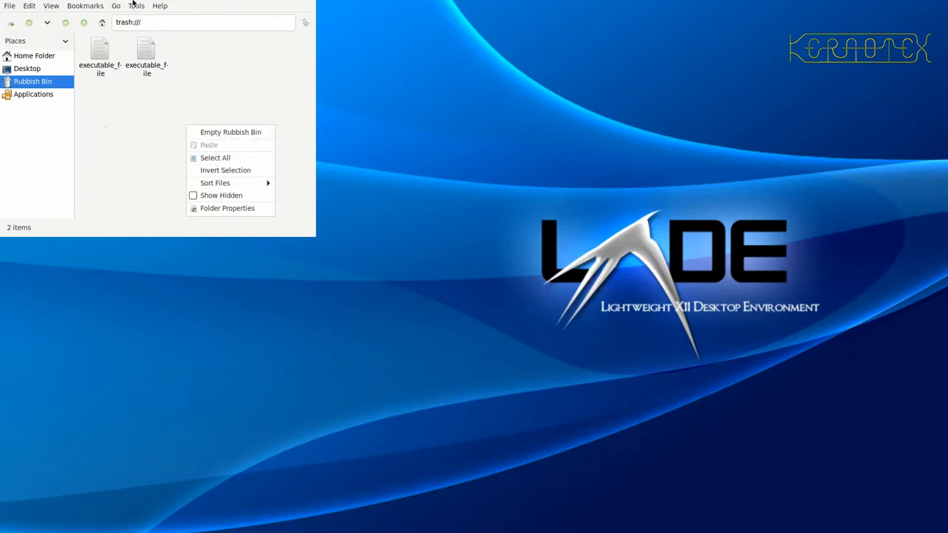
{"action": "left_click", "coordinate": [115, 6]}
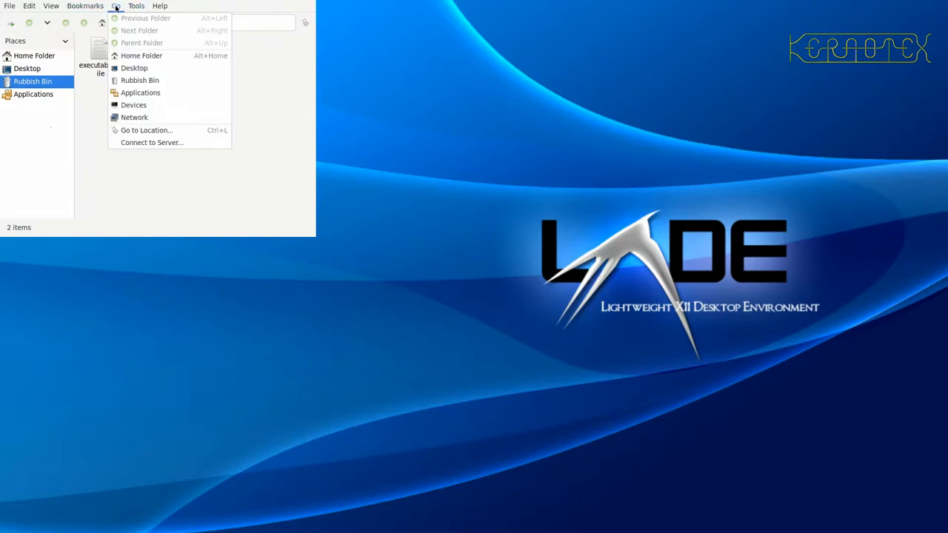
{"action": "left_click", "coordinate": [51, 6]}
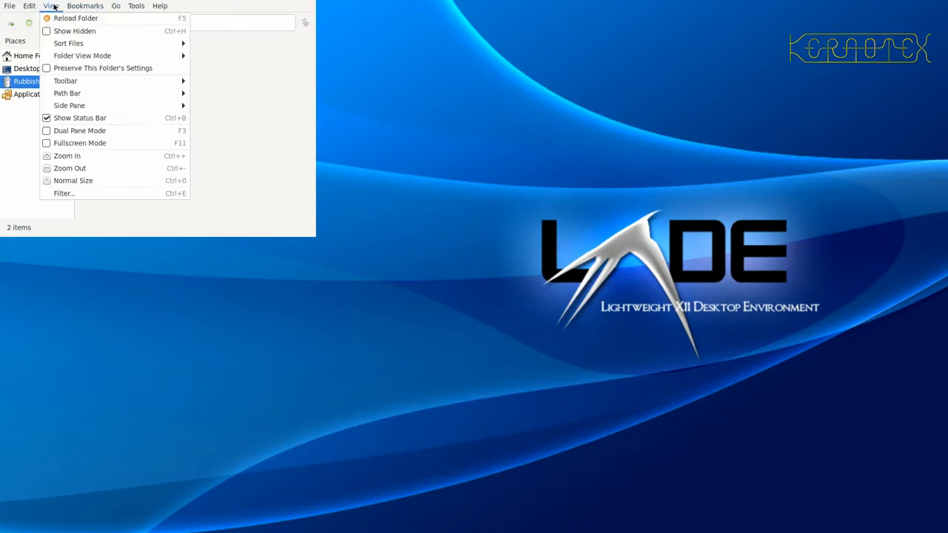
{"action": "left_click", "coordinate": [27, 6]}
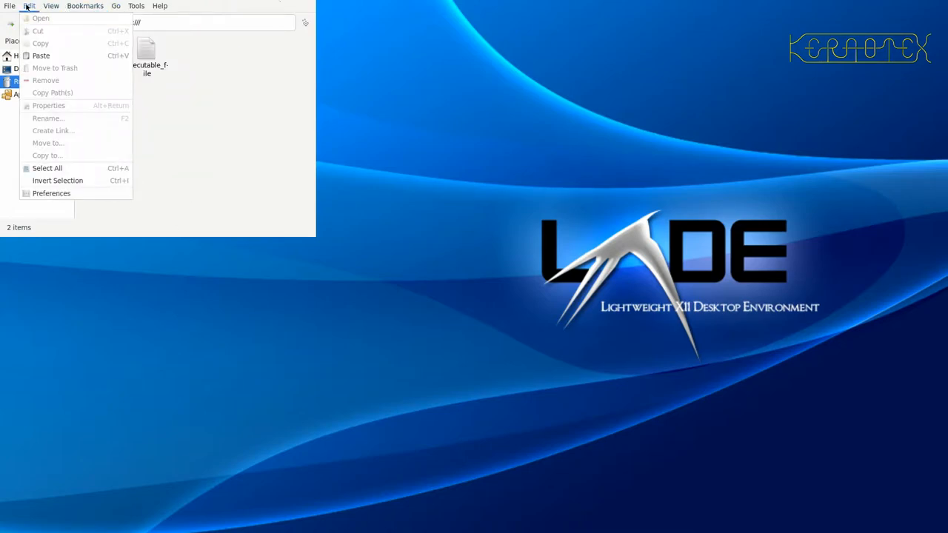
{"action": "left_click", "coordinate": [9, 6]}
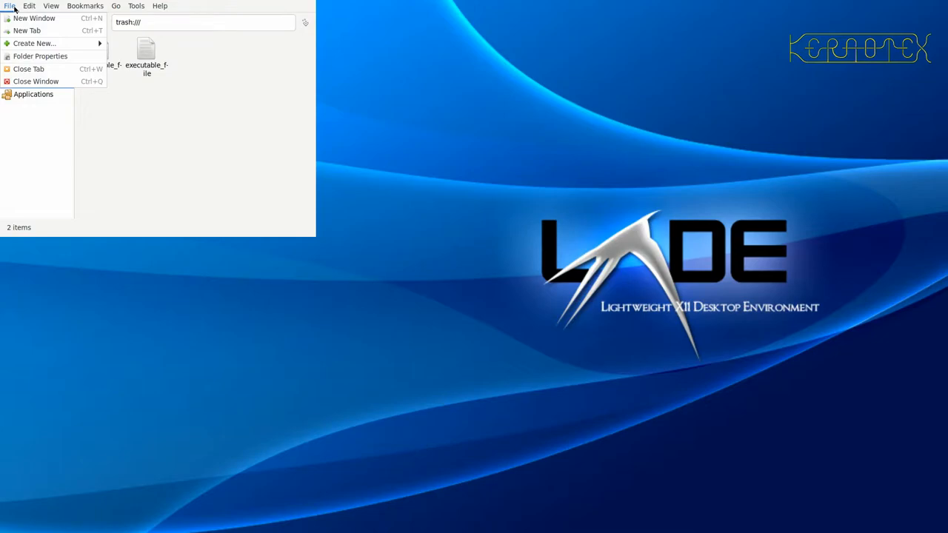
{"action": "mouse_move", "coordinate": [26, 86]}
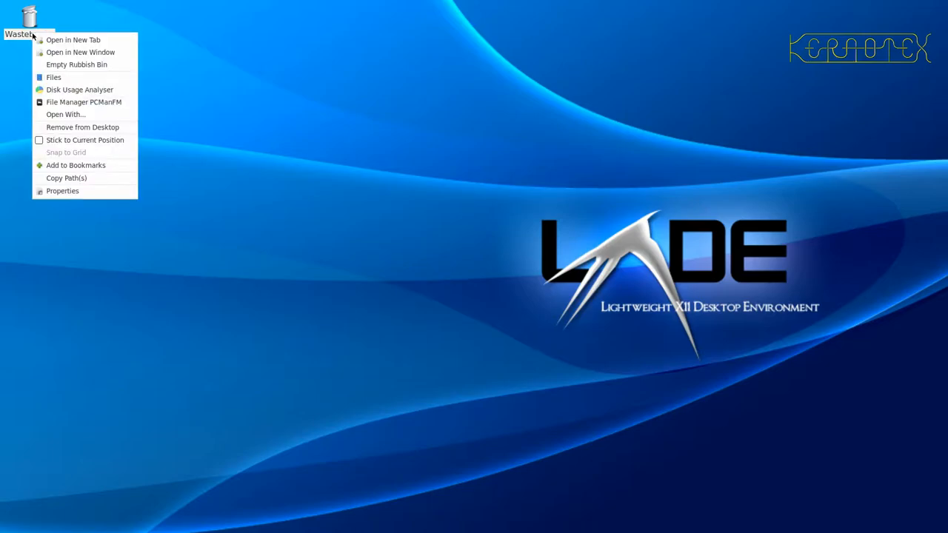
{"action": "mouse_move", "coordinate": [83, 101]}
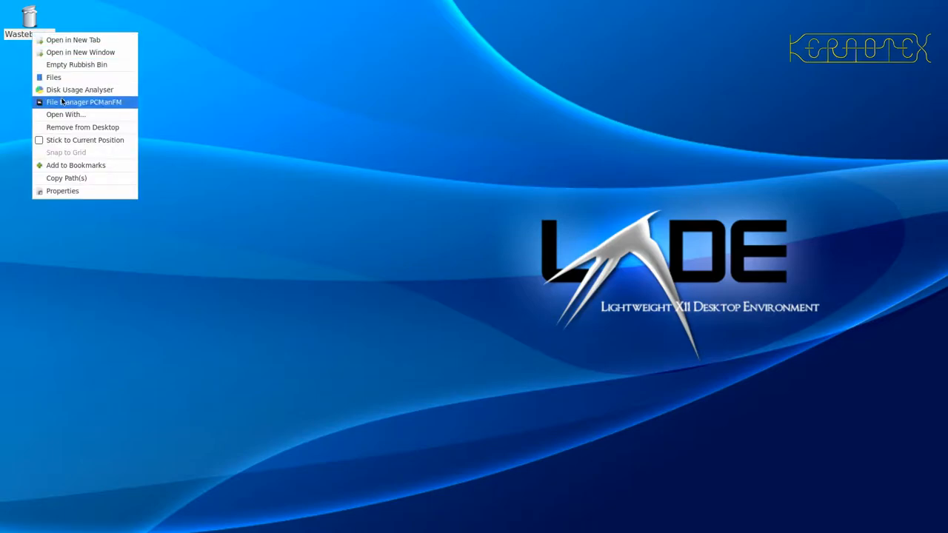
{"action": "mouse_move", "coordinate": [74, 165]}
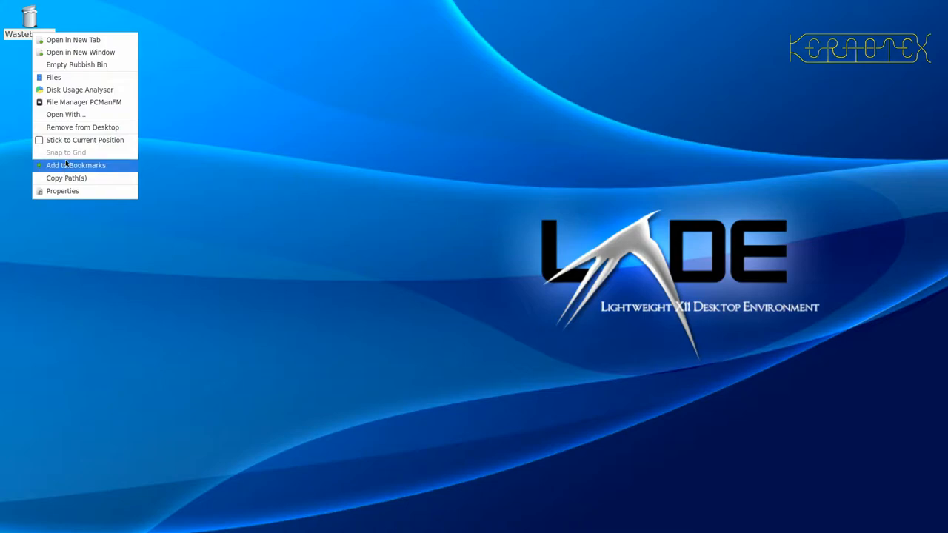
{"action": "mouse_move", "coordinate": [83, 101]}
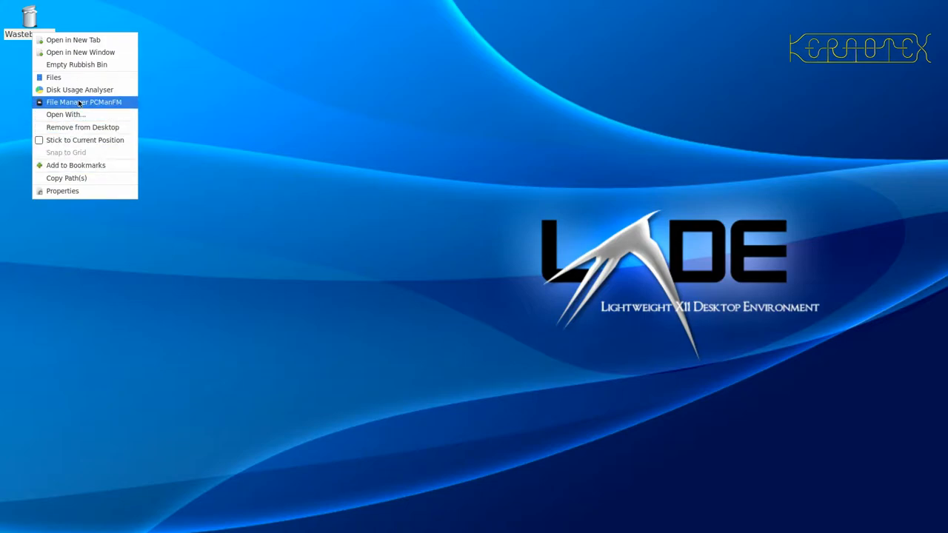
Reopen the Wastebasket in PCManFM from its desktop icon, showing its two files
{"action": "left_click", "coordinate": [83, 101]}
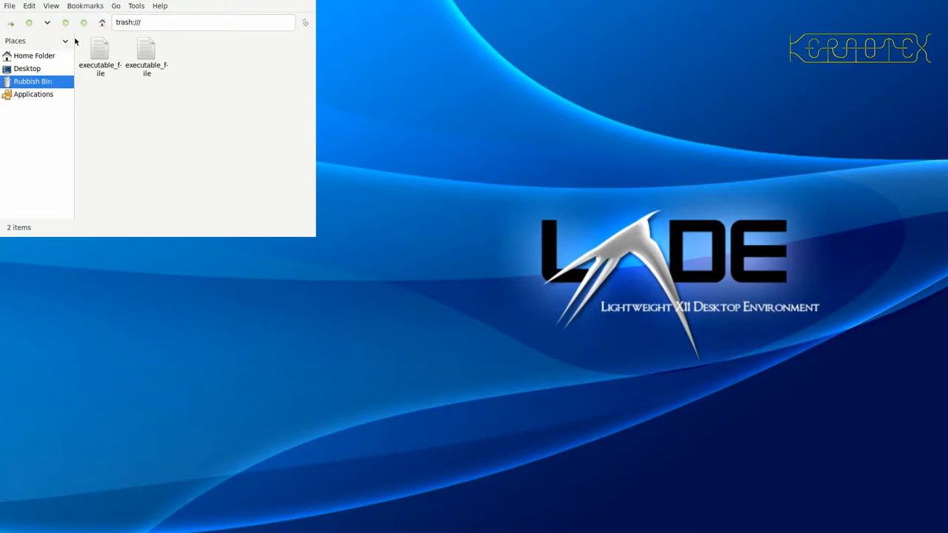
{"action": "left_click", "coordinate": [8, 6]}
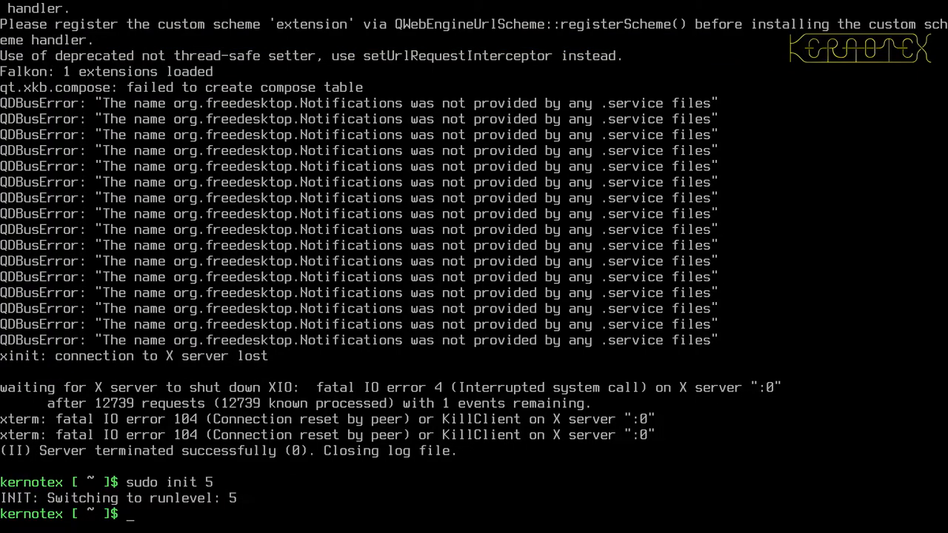
Log out at the console, let the system restart, and select the kernotex account on the LXDM screen
{"action": "type", "text": "logout"}
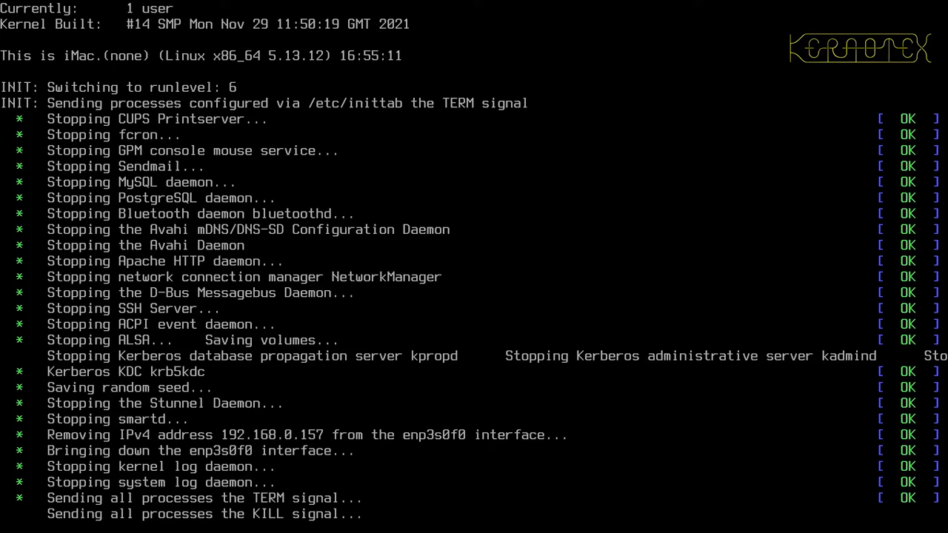
{"action": "scroll", "scroll_direction": "down", "scroll_amount": 3}
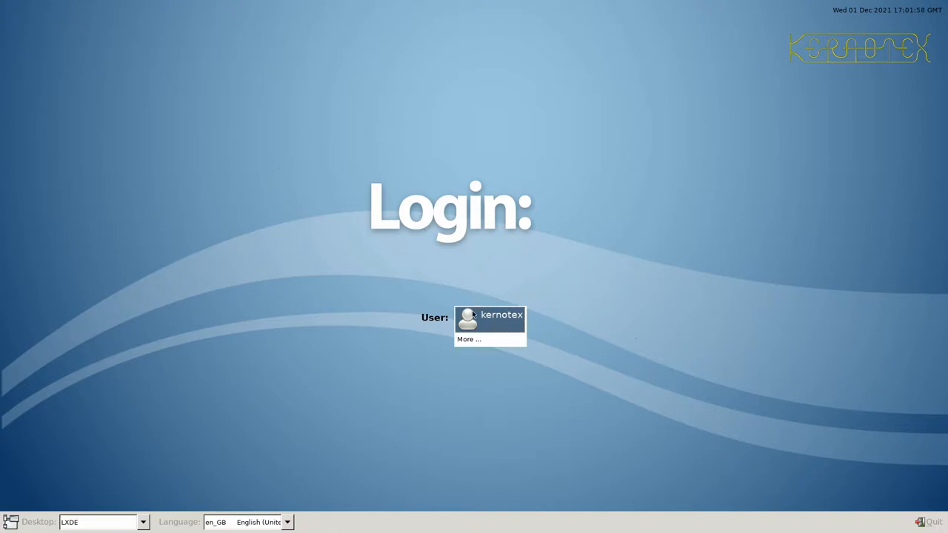
{"action": "left_click", "coordinate": [488, 319]}
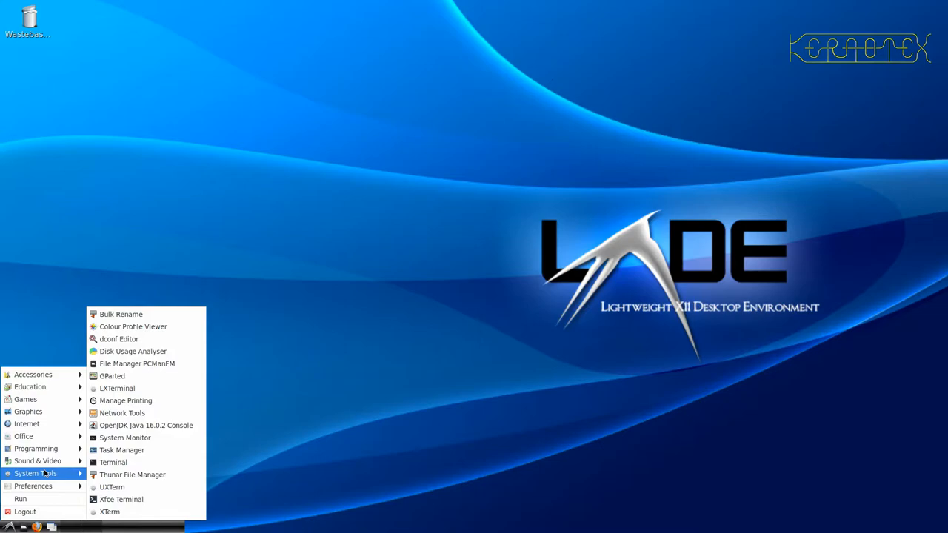
{"action": "mouse_move", "coordinate": [122, 499]}
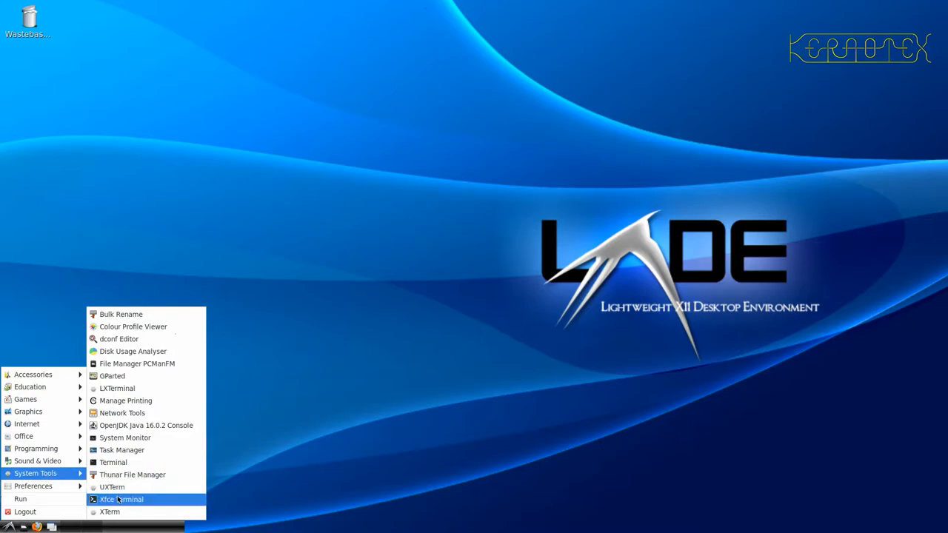
{"action": "mouse_move", "coordinate": [118, 339]}
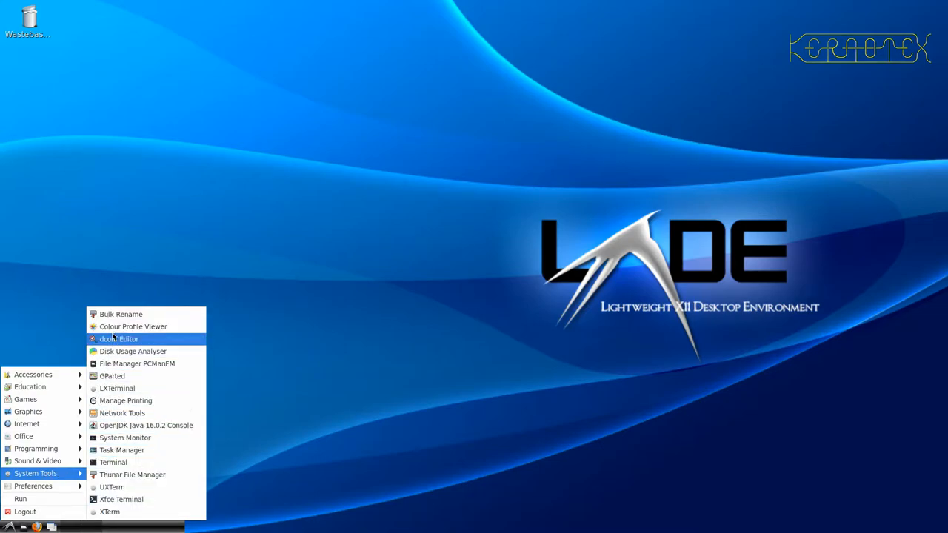
{"action": "mouse_move", "coordinate": [112, 462]}
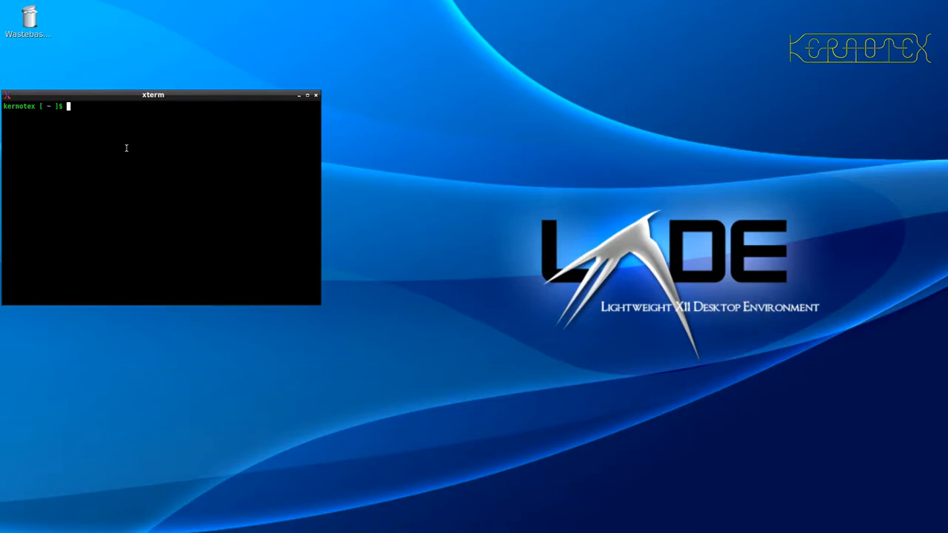
Launch falkon & in the background from xterm and get a fresh prompt
{"action": "type", "text": "falkon &"}
{"action": "type", "text": "xterm"}
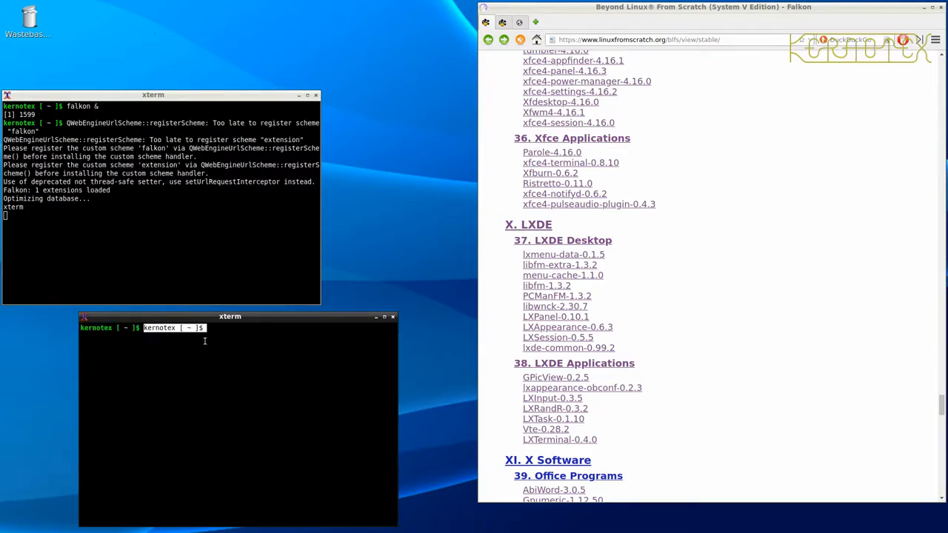
{"action": "key", "text": "Return"}
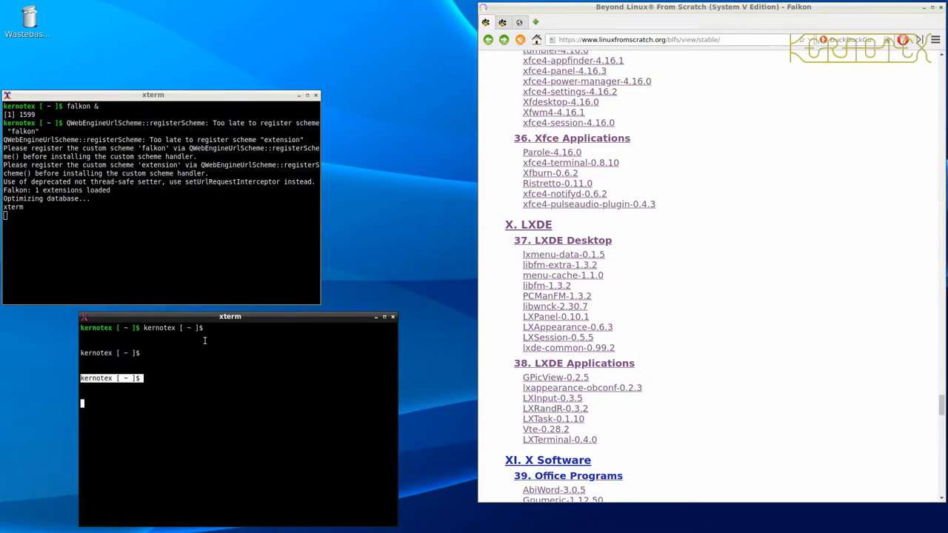
{"action": "key", "text": "ctrl+c"}
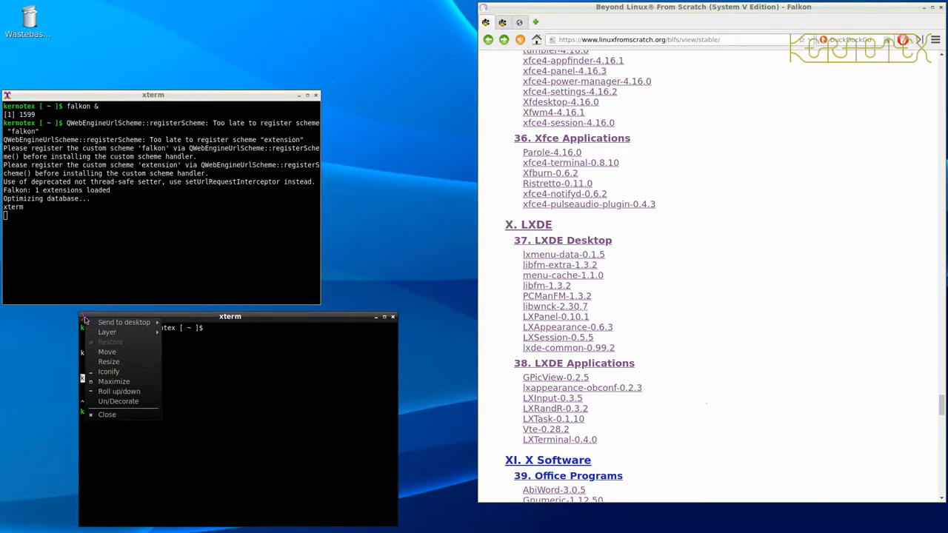
{"action": "mouse_move", "coordinate": [110, 370]}
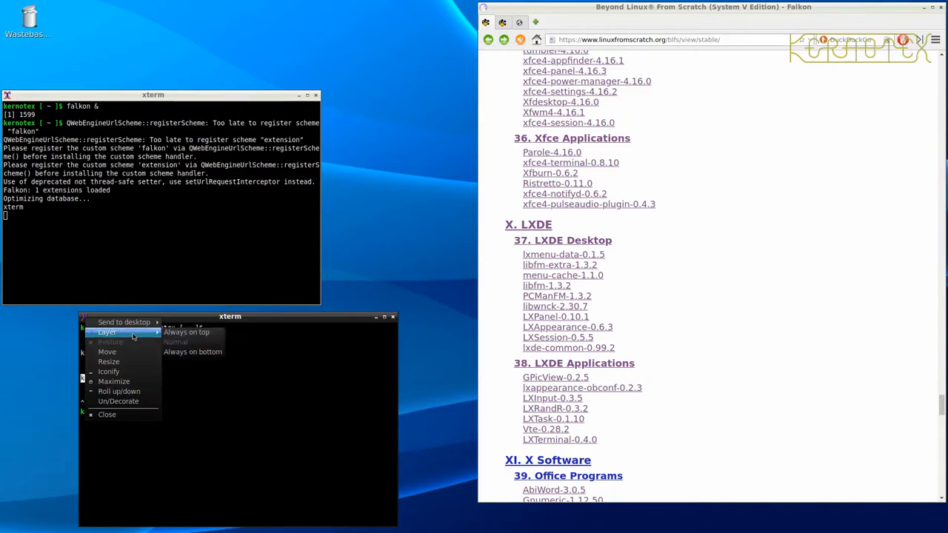
{"action": "mouse_move", "coordinate": [299, 320]}
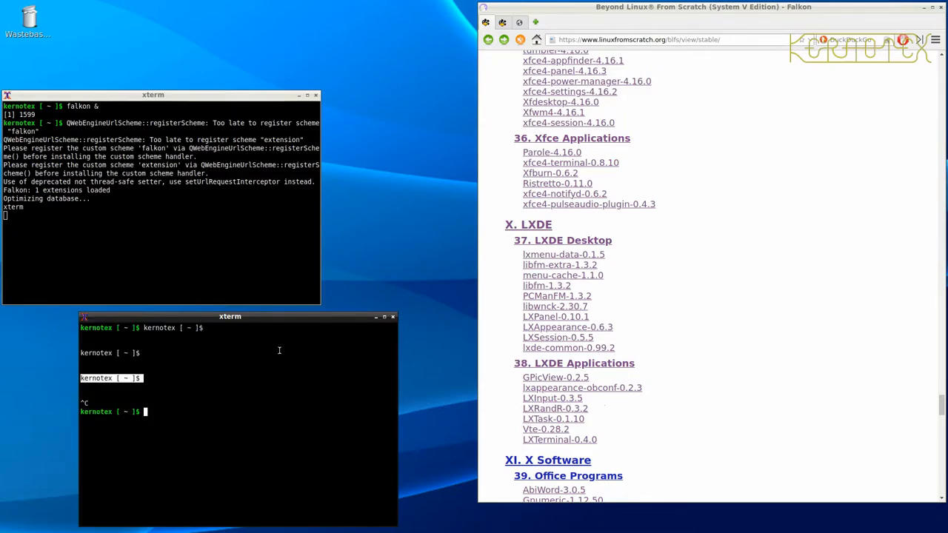
{"action": "mouse_move", "coordinate": [274, 352]}
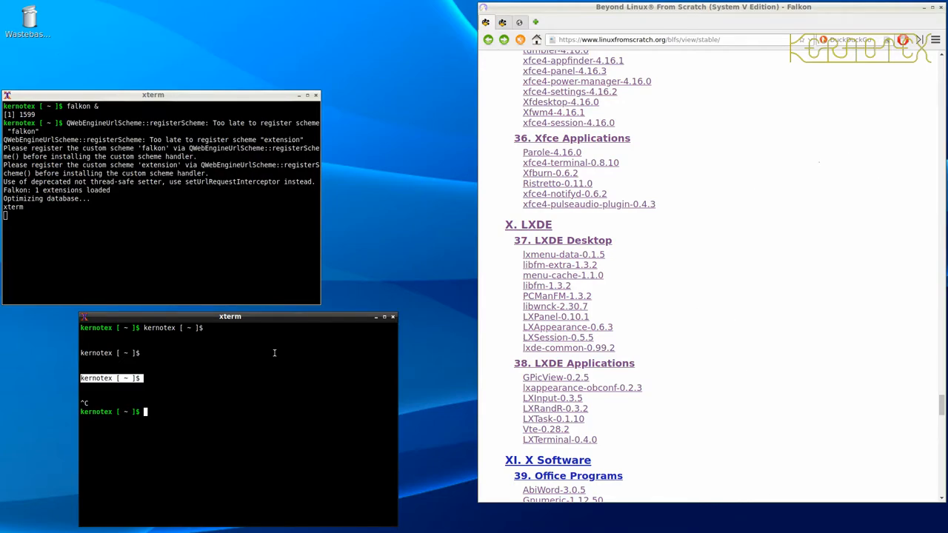
Launch the rebuilt lxterminal from xterm and glance through its Tabs menu
{"action": "type", "text": "lxterminal"}
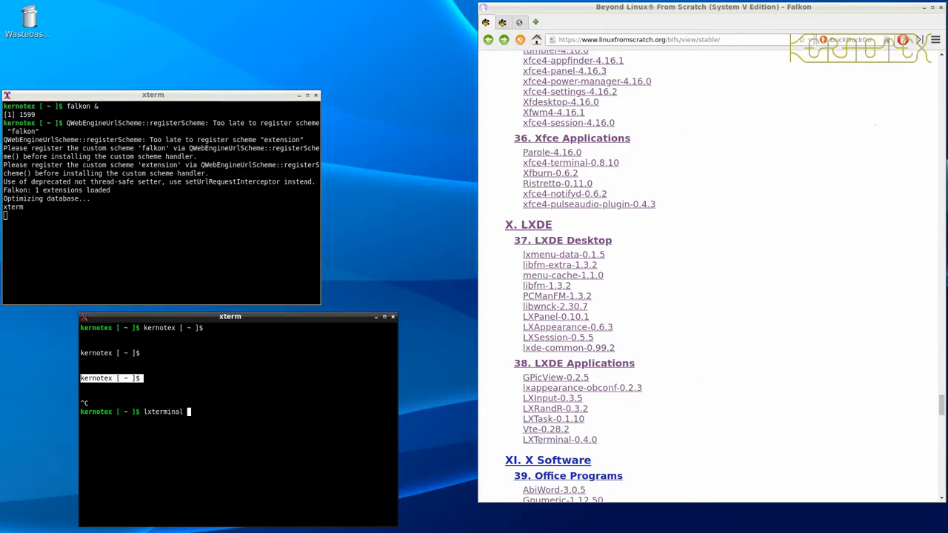
{"action": "key", "text": "Return"}
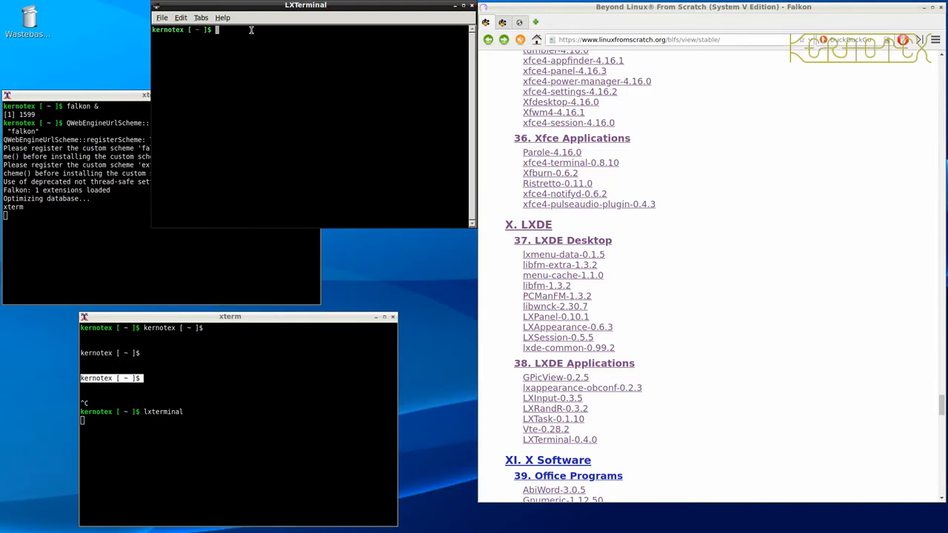
{"action": "left_click", "coordinate": [200, 18]}
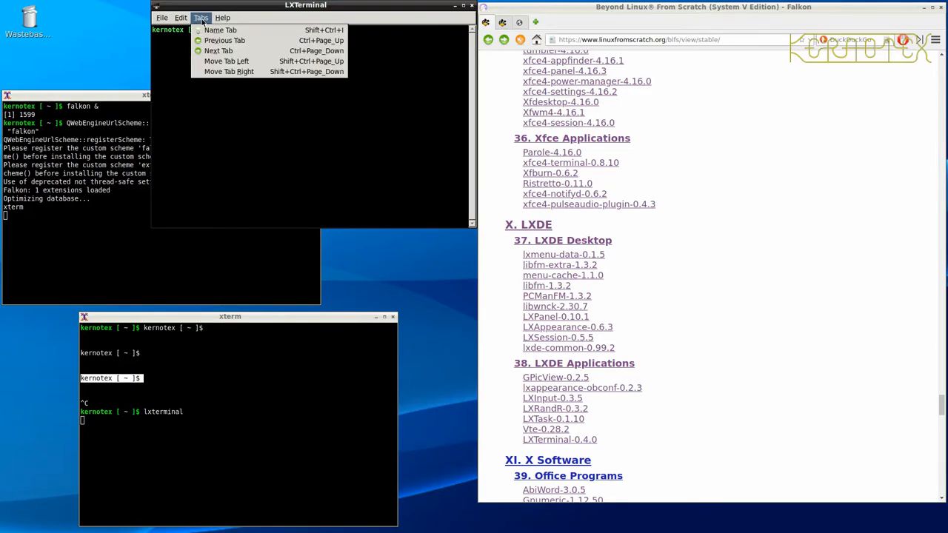
{"action": "left_click", "coordinate": [181, 17]}
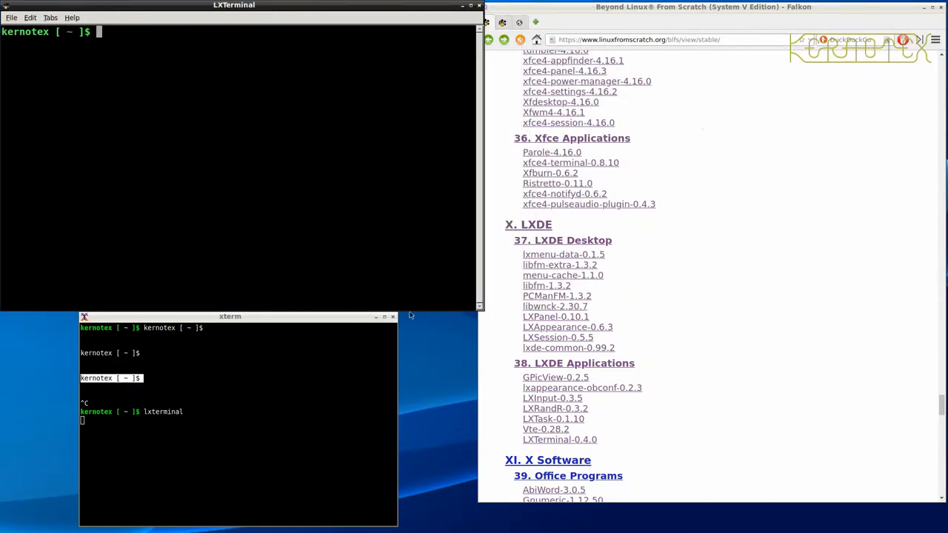
{"action": "mouse_move", "coordinate": [423, 317]}
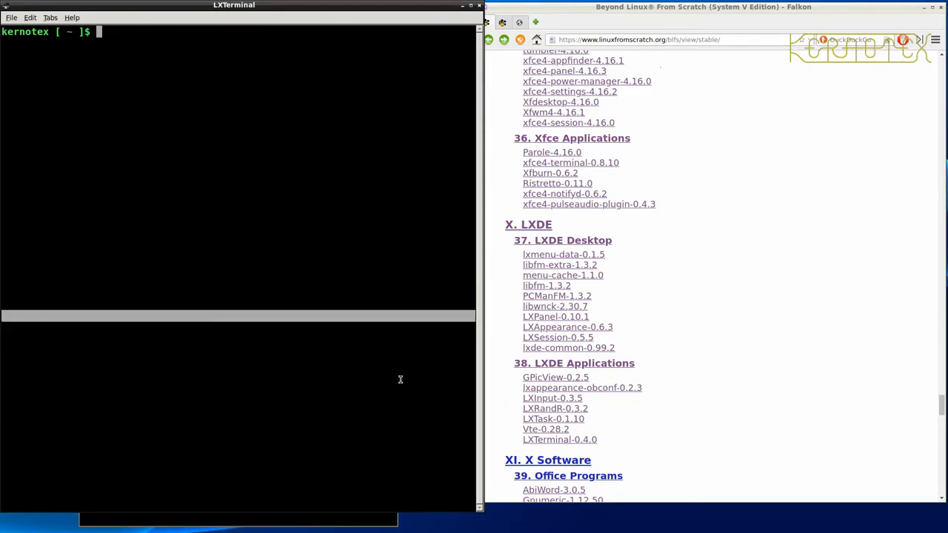
Run lxpanel, which aborts with assertion errors, then open the LXPanel-0.10.1 BLFS page in Falkon
{"action": "type", "text": "lxpan"}
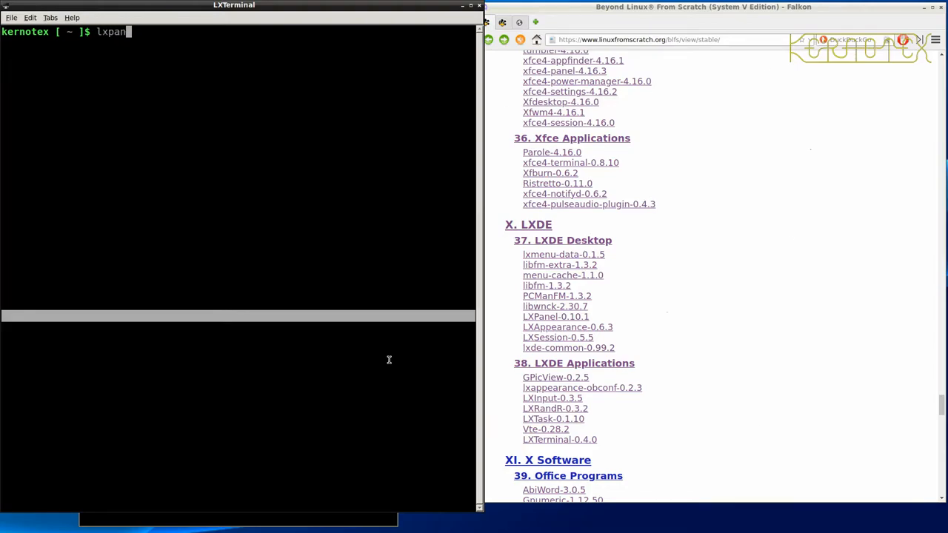
{"action": "key", "text": "Return"}
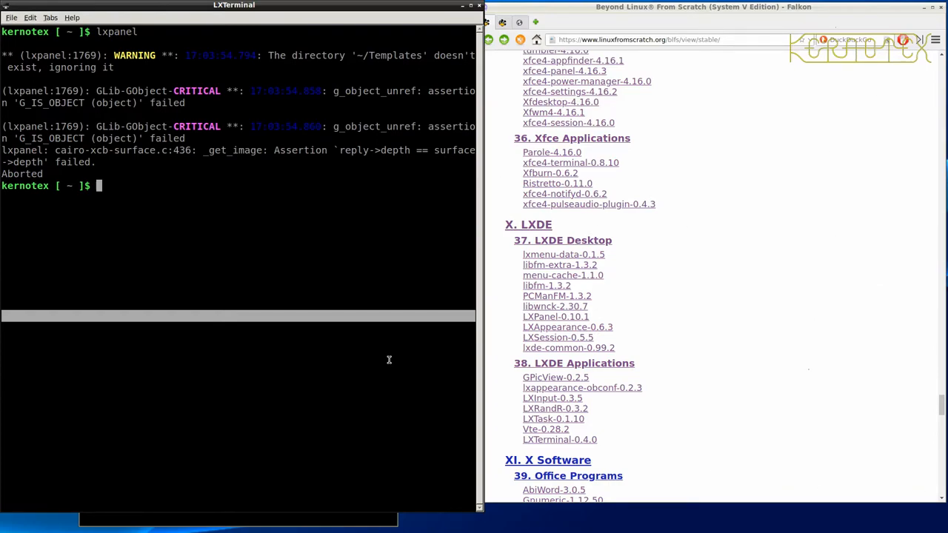
{"action": "mouse_move", "coordinate": [389, 357]}
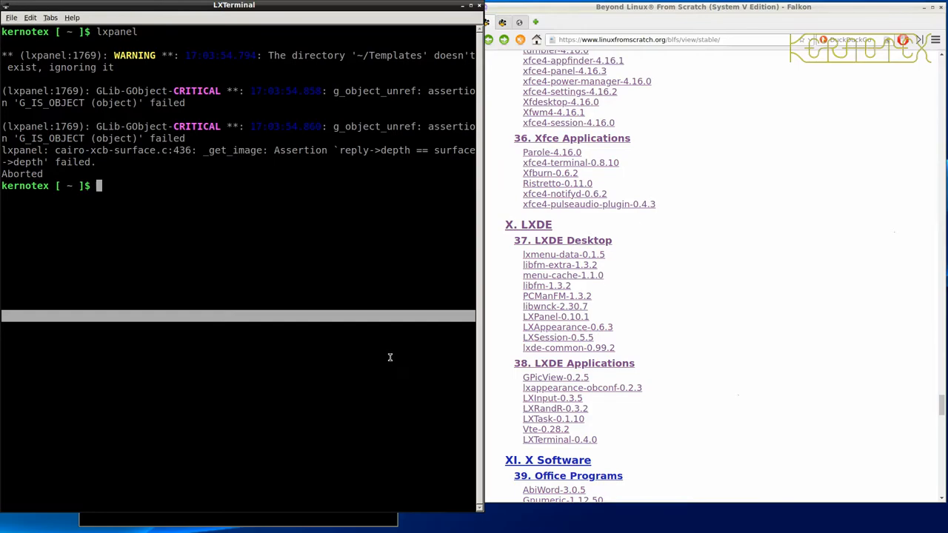
{"action": "mouse_move", "coordinate": [513, 317]}
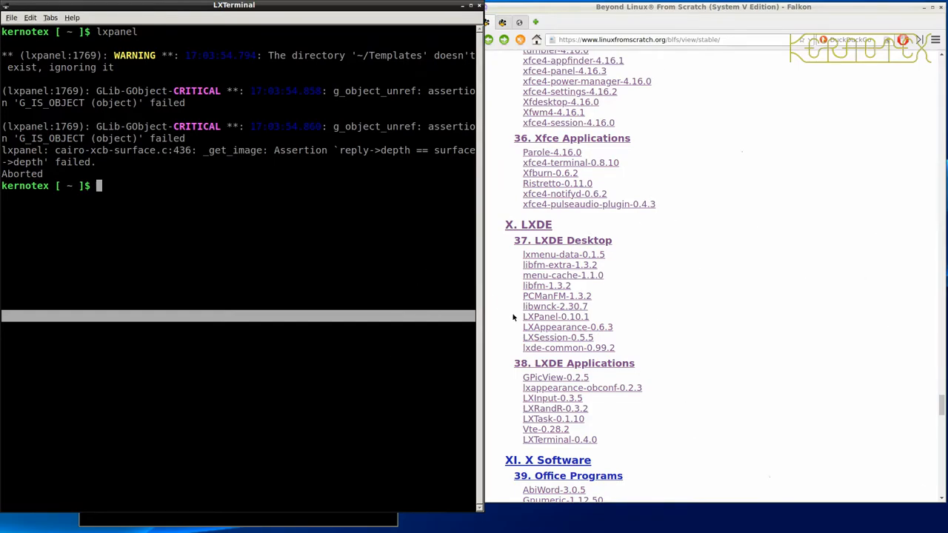
{"action": "left_click", "coordinate": [555, 317]}
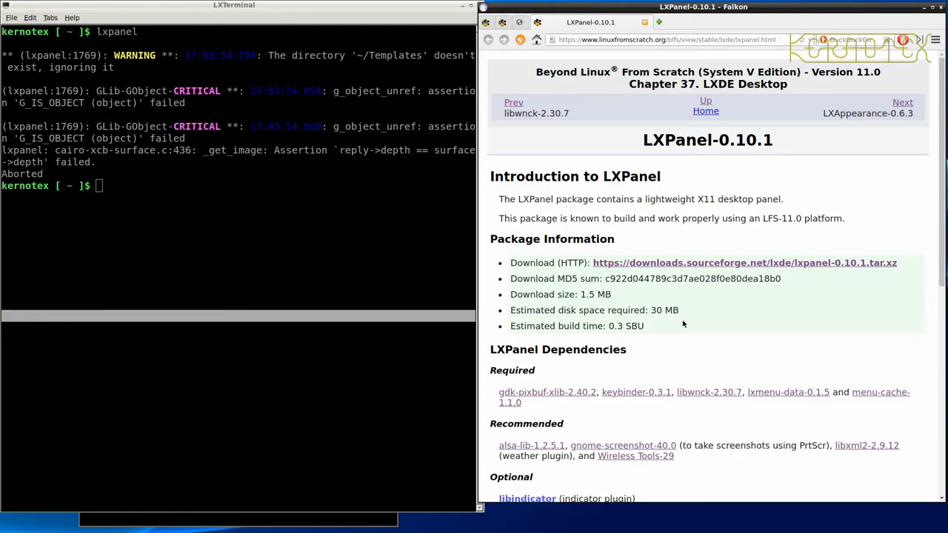
{"action": "mouse_move", "coordinate": [681, 339]}
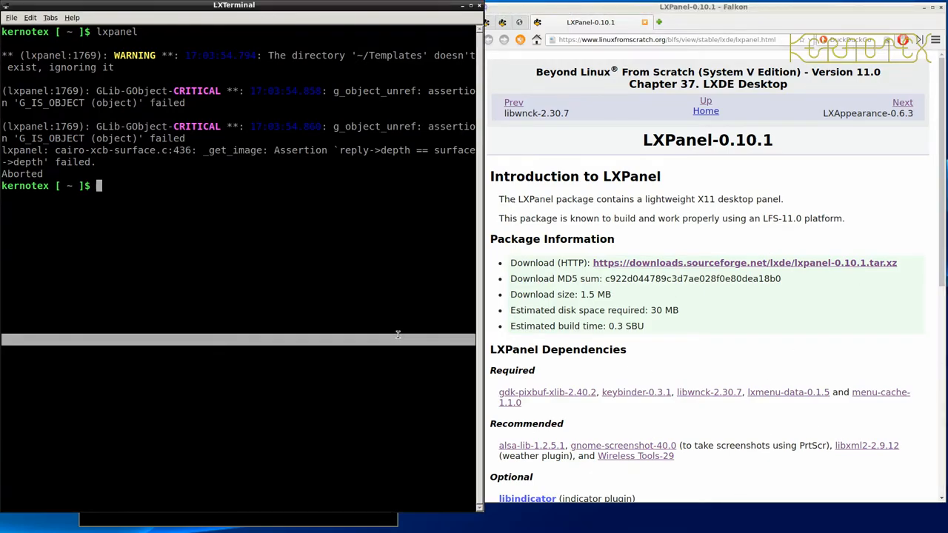
Extract the lxpanel-0.10.1 tarball from /sources/BLFS with tar -xvf
{"action": "type", "text": "tar -xvf lxp"}
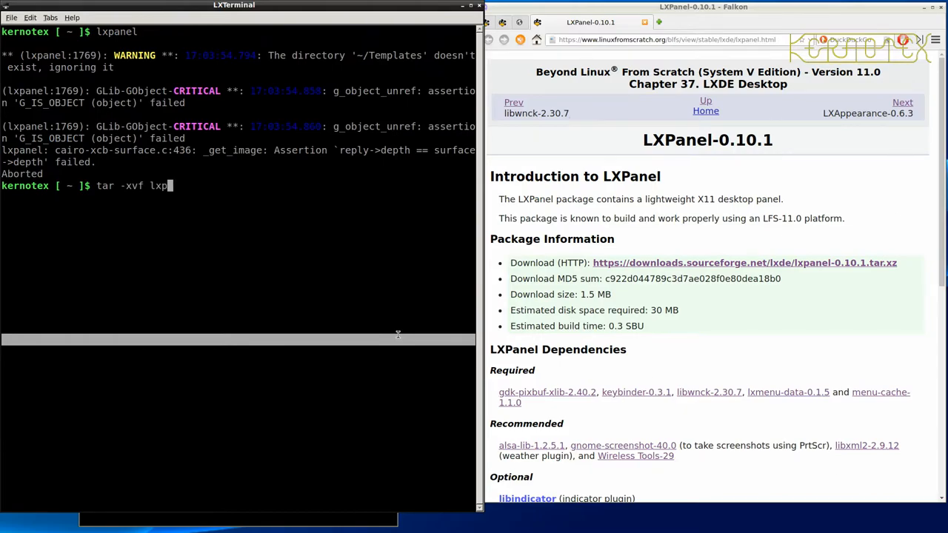
{"action": "type", "text": "anel"}
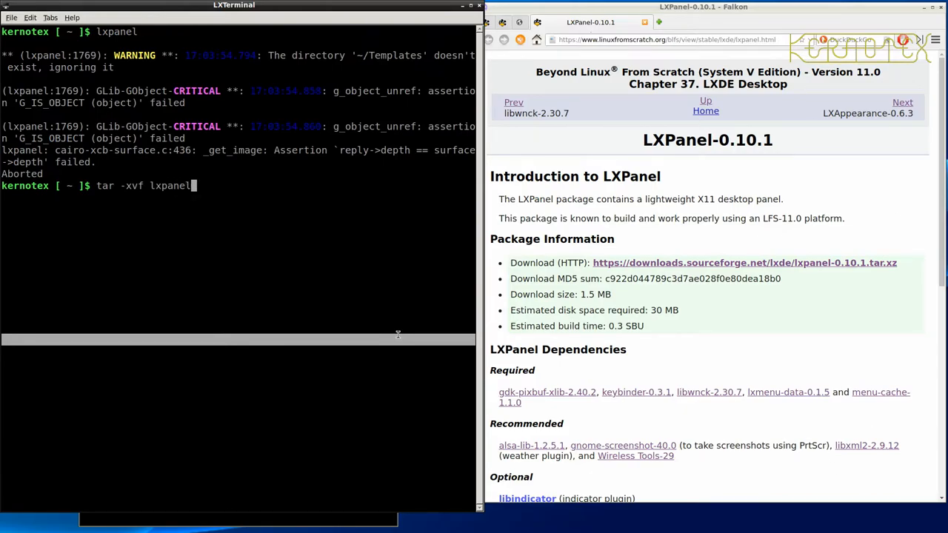
{"action": "type", "text": "cdd"}
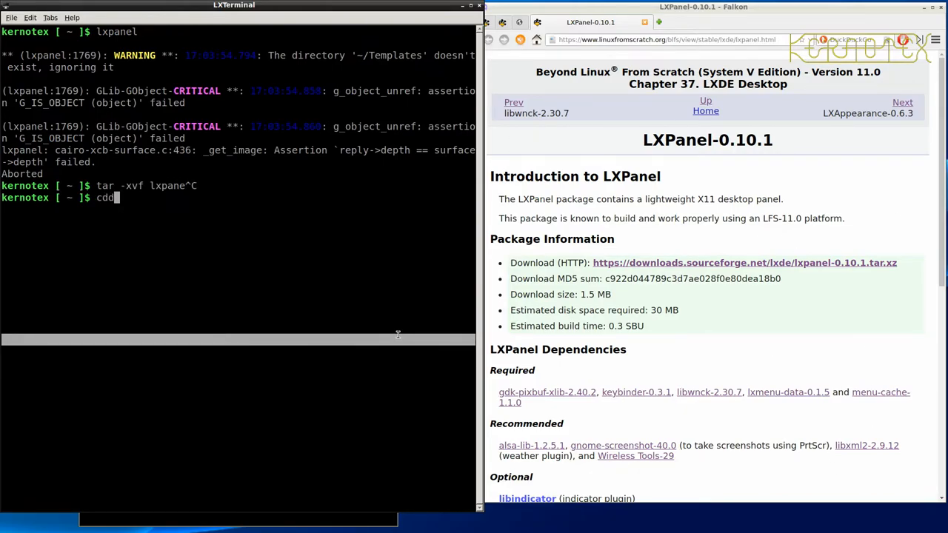
{"action": "type", "text": "/sources/BLFS/"}
{"action": "type", "text": "tar -xvf lxpan"}
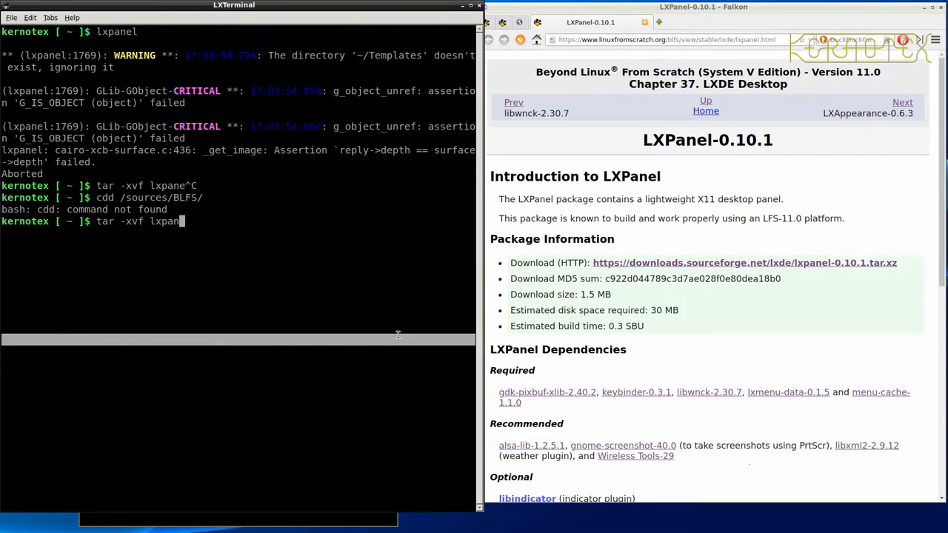
{"action": "type", "text": "cd /"}
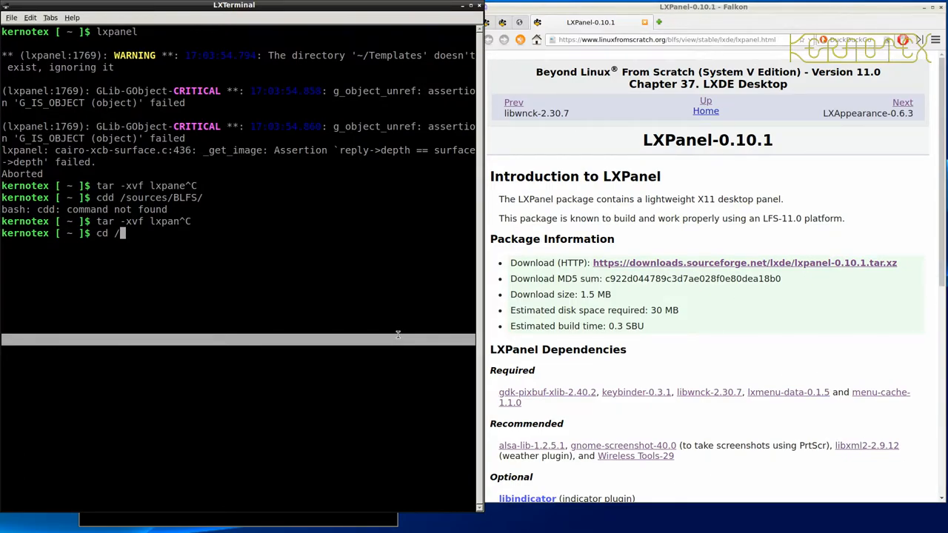
{"action": "type", "text": "sources/BLFS/"}
{"action": "type", "text": "tar -"}
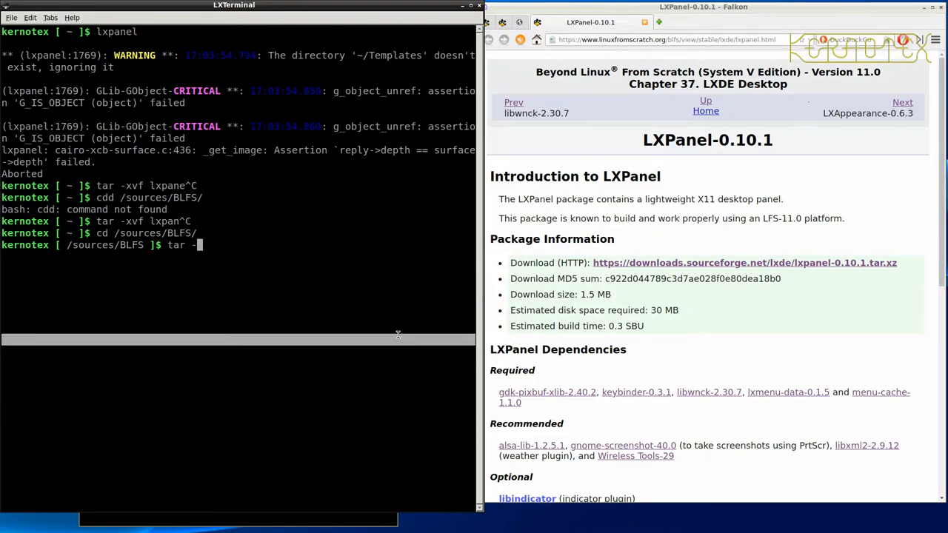
{"action": "key", "text": "Return"}
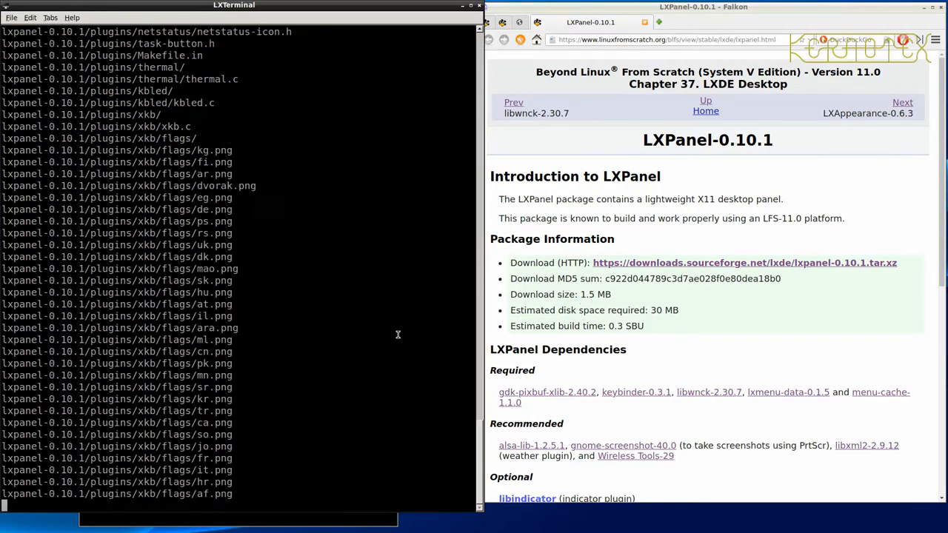
Enter lxpanel-0.10.1 and run ./configure --prefix=/usr && make, which fails on missing libfm-gtk
{"action": "type", "text": "cd lxpanel-0.10.1"}
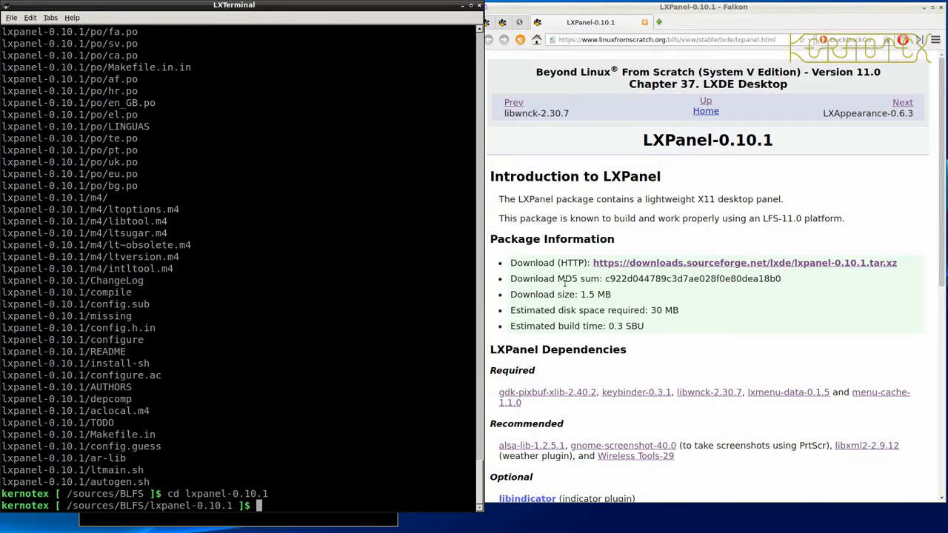
{"action": "scroll", "scroll_direction": "down", "scroll_amount": 3}
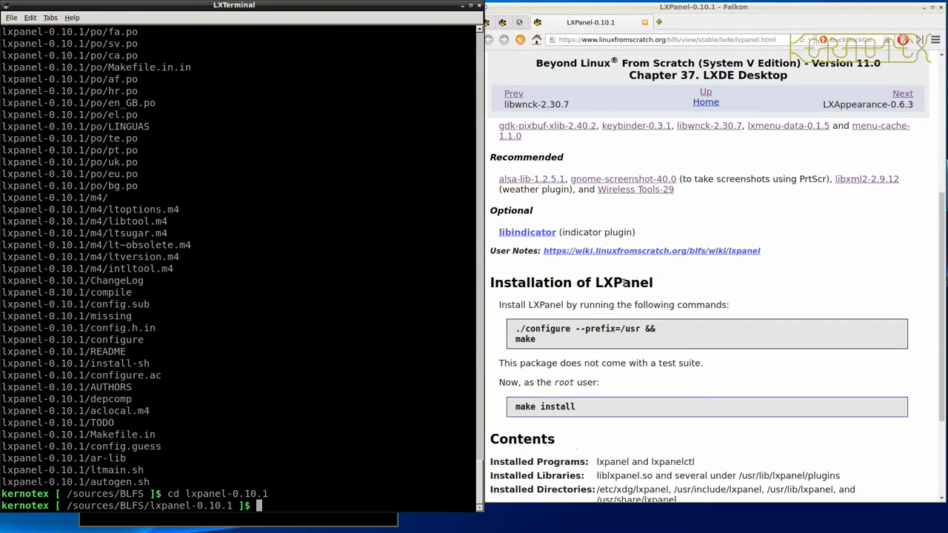
{"action": "scroll", "scroll_direction": "up", "scroll_amount": 3}
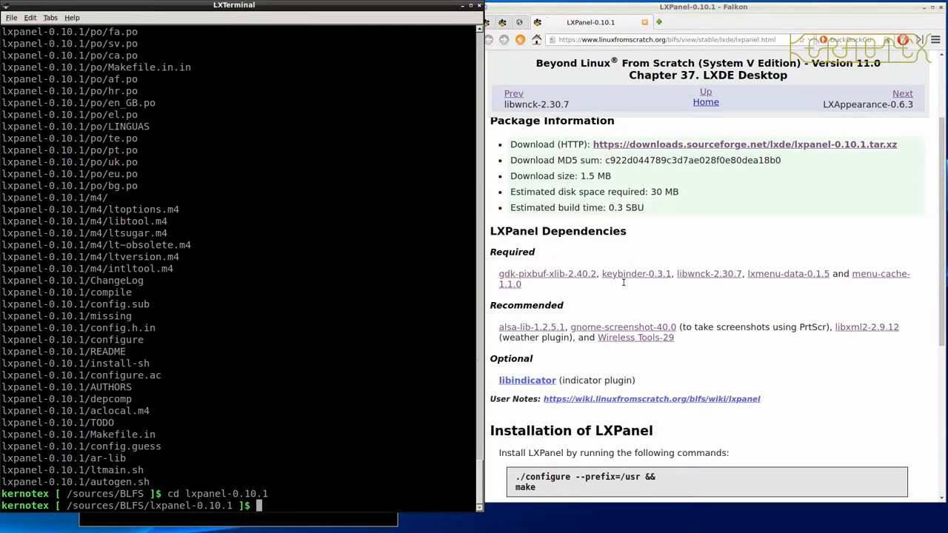
{"action": "scroll", "scroll_direction": "down", "scroll_amount": 3}
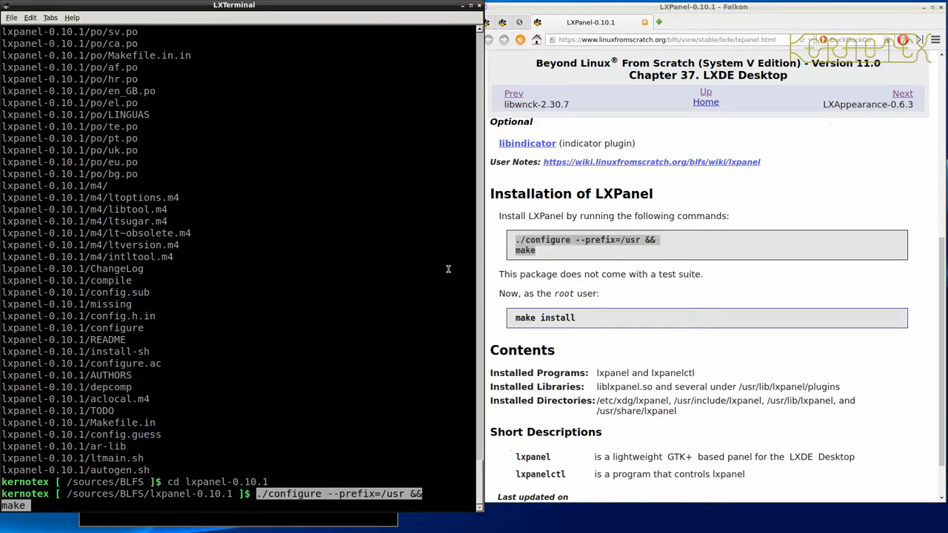
{"action": "key", "text": "Return"}
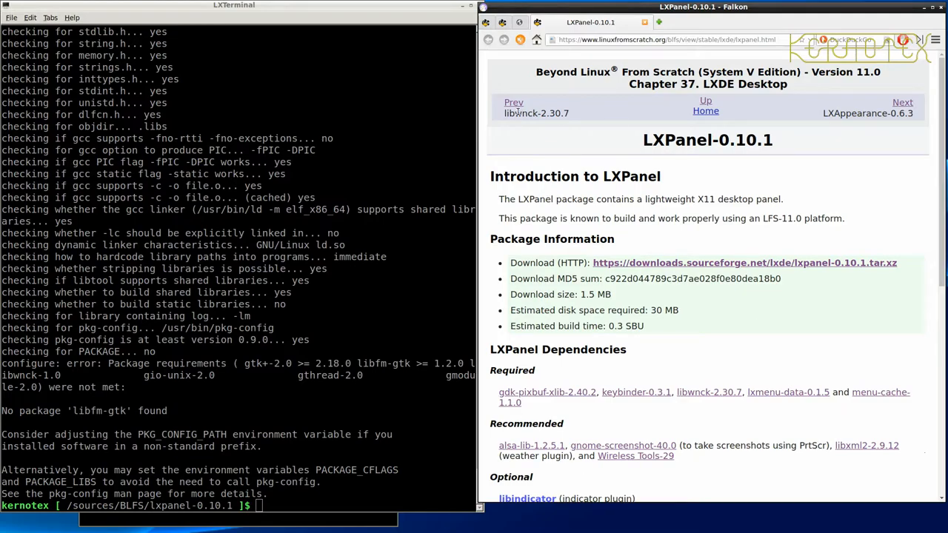
Step Falkon back through libwnck and PCManFM to the libfm-1.3.2 page and scroll its instructions
{"action": "left_click", "coordinate": [512, 102]}
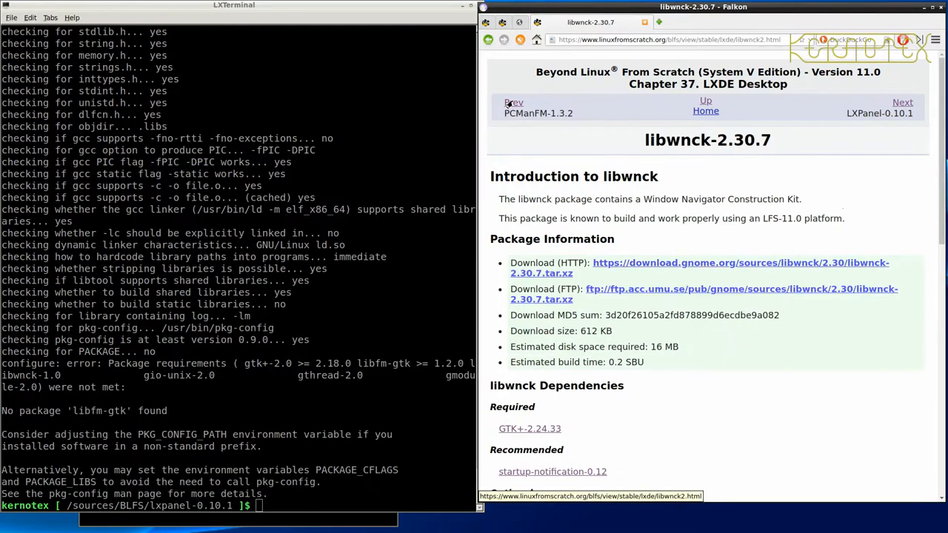
{"action": "left_click", "coordinate": [514, 102]}
{"action": "type", "text": "rm -Rf lxpanel-0.10.1"}
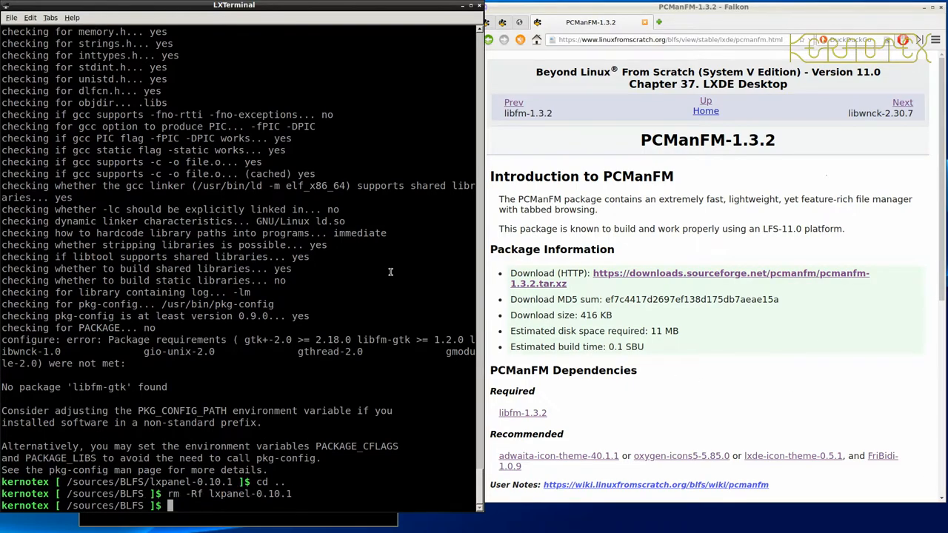
{"action": "scroll", "scroll_direction": "down", "scroll_amount": 3}
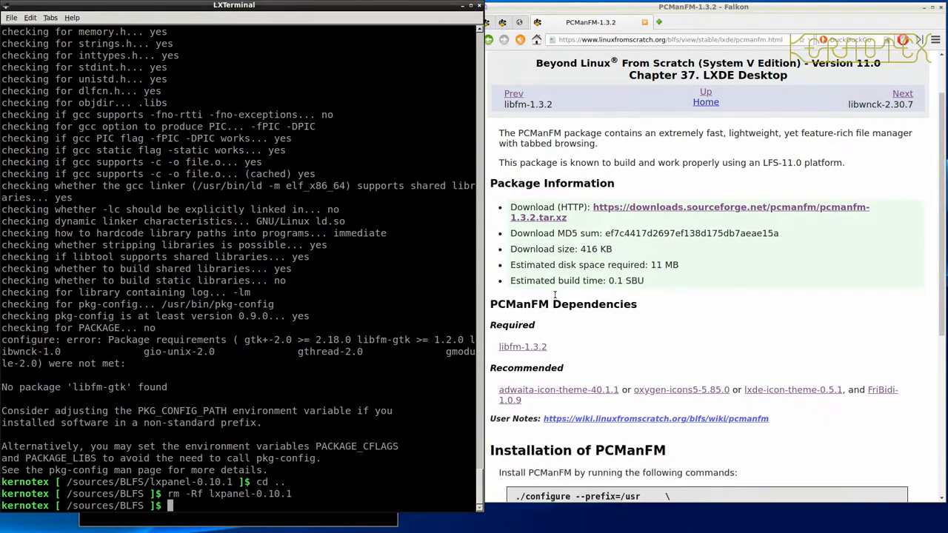
{"action": "scroll", "scroll_direction": "down", "scroll_amount": 3}
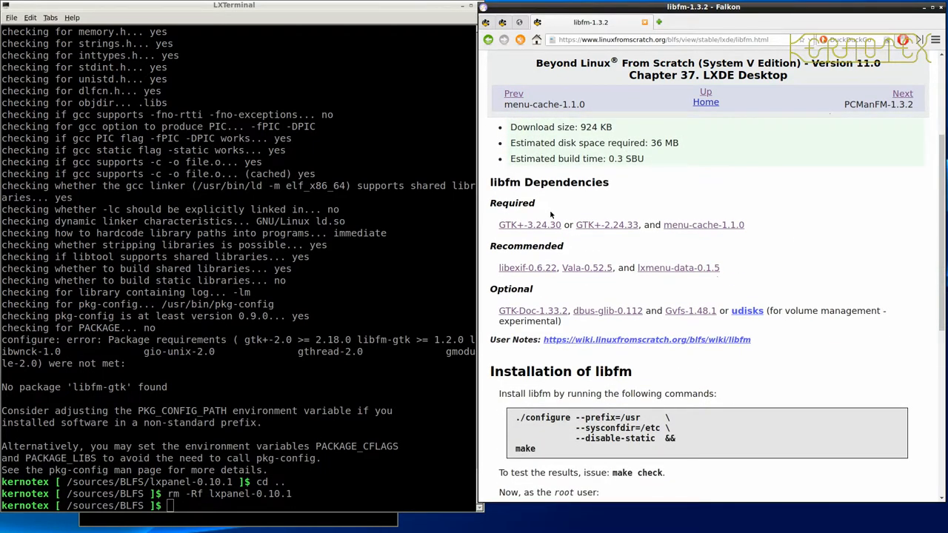
{"action": "scroll", "scroll_direction": "down", "scroll_amount": 3}
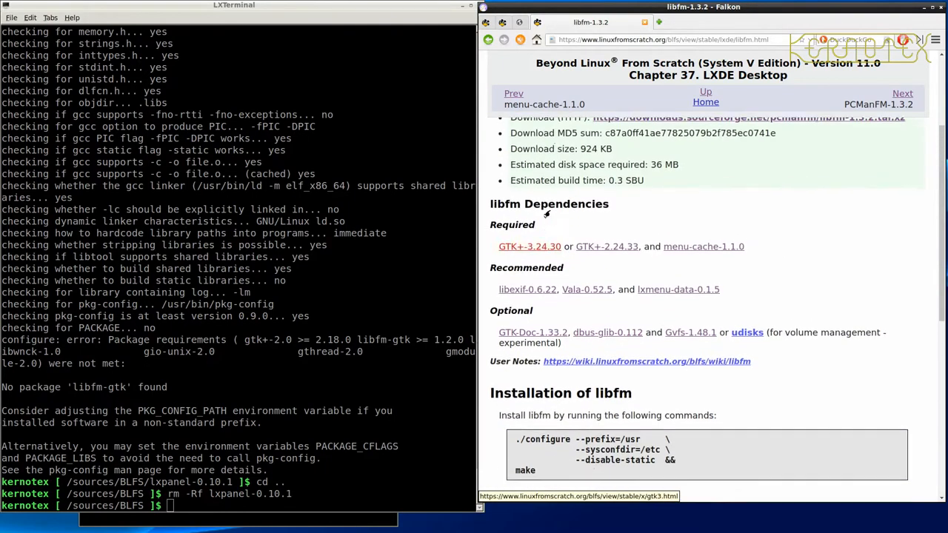
{"action": "scroll", "scroll_direction": "up", "scroll_amount": 3}
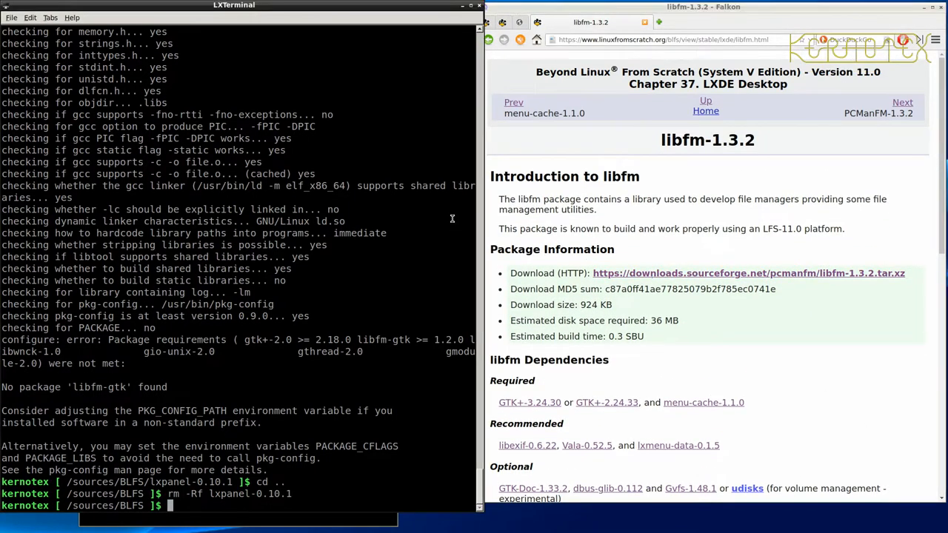
Unpack libfm-1.3.2.tar.xz, enter the directory and run configure --prefix=/usr --sysconfdir=/etc --disable-static && make
{"action": "type", "text": "tar -xv"}
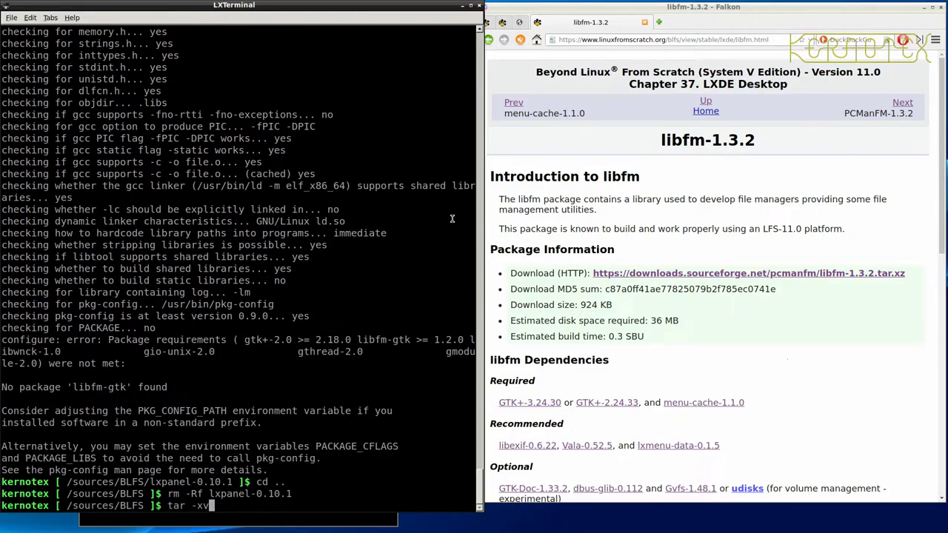
{"action": "type", "text": "f"}
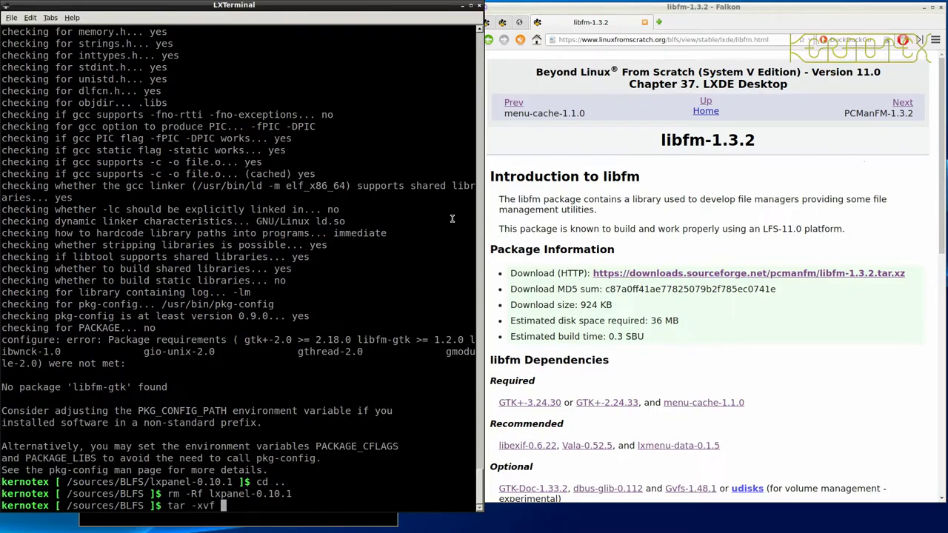
{"action": "key", "text": "Return"}
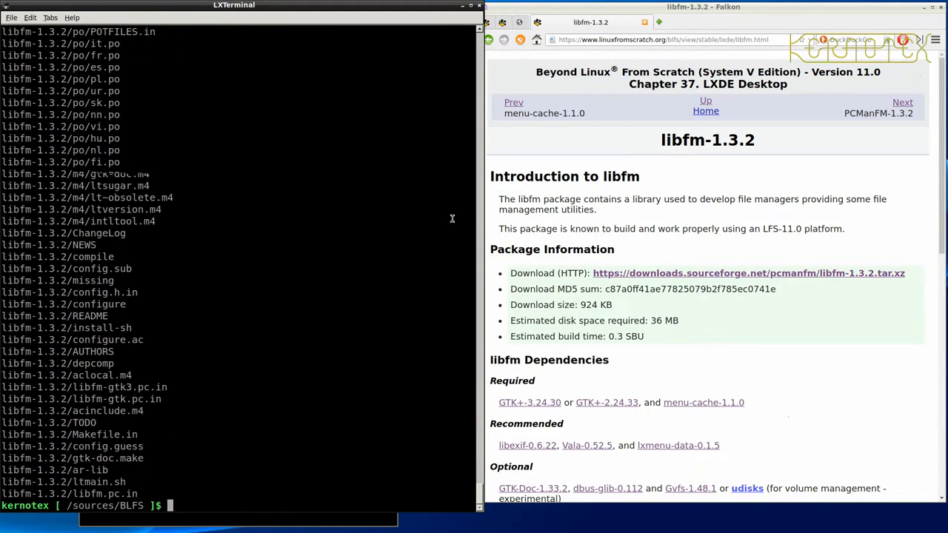
{"action": "type", "text": "cd libfm-1.3.2"}
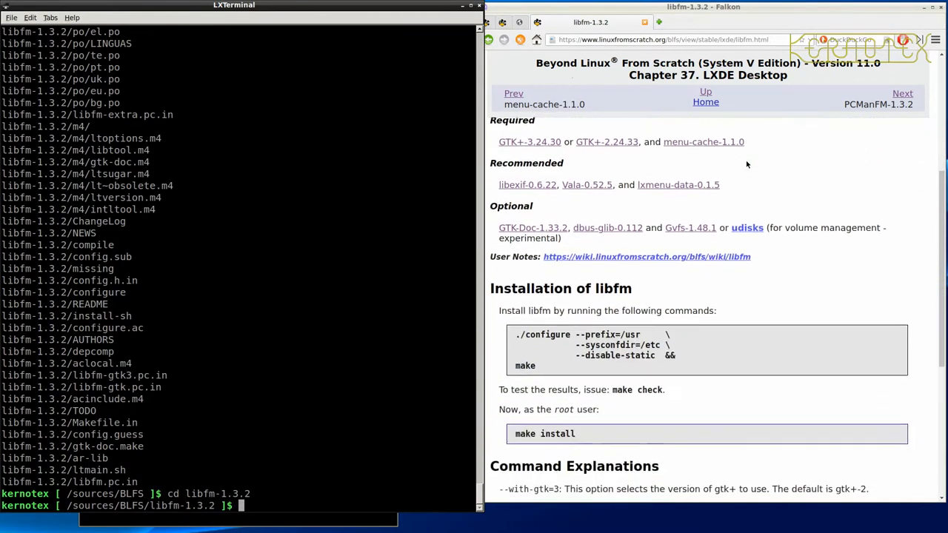
{"action": "scroll", "scroll_direction": "down", "scroll_amount": 3}
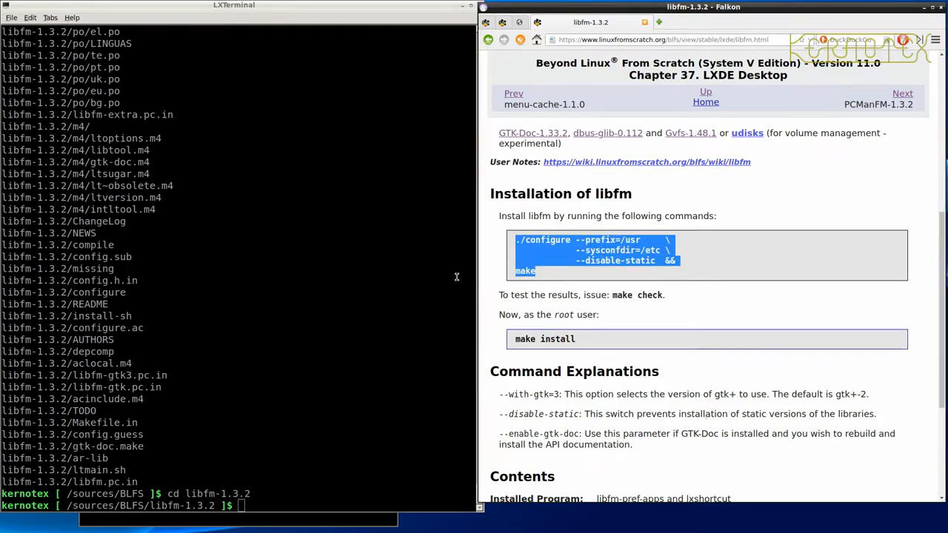
{"action": "key", "text": "Return"}
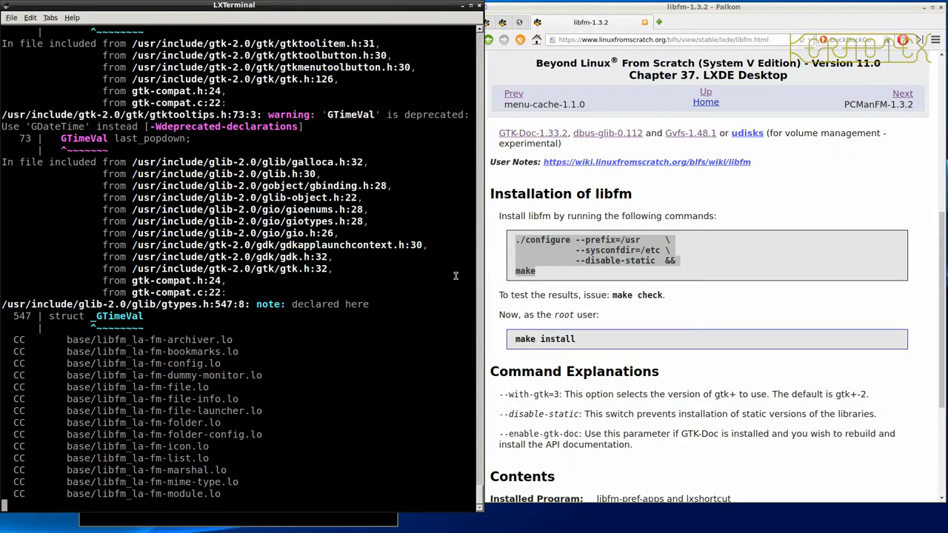
{"action": "scroll", "scroll_direction": "down", "scroll_amount": 3}
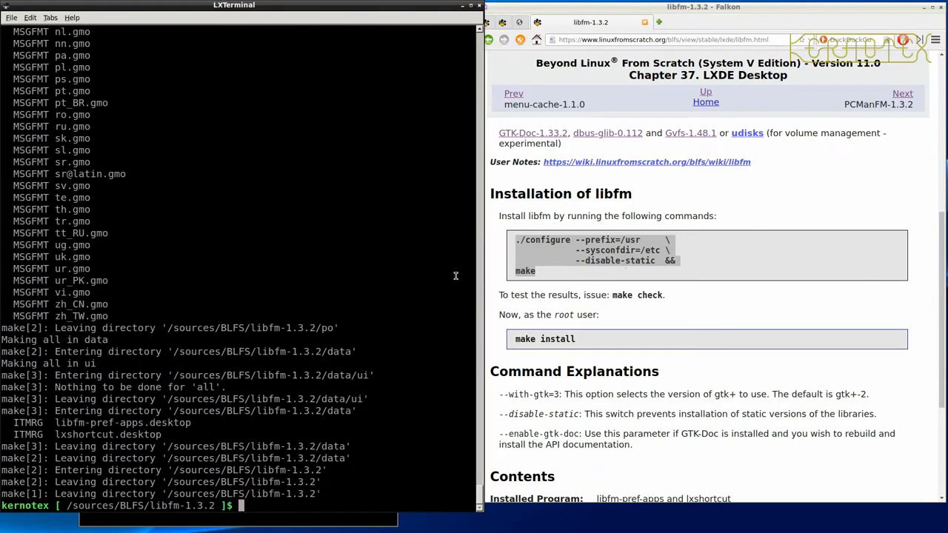
Run make check on libfm, then sudo make install it system-wide
{"action": "type", "text": "mak"}
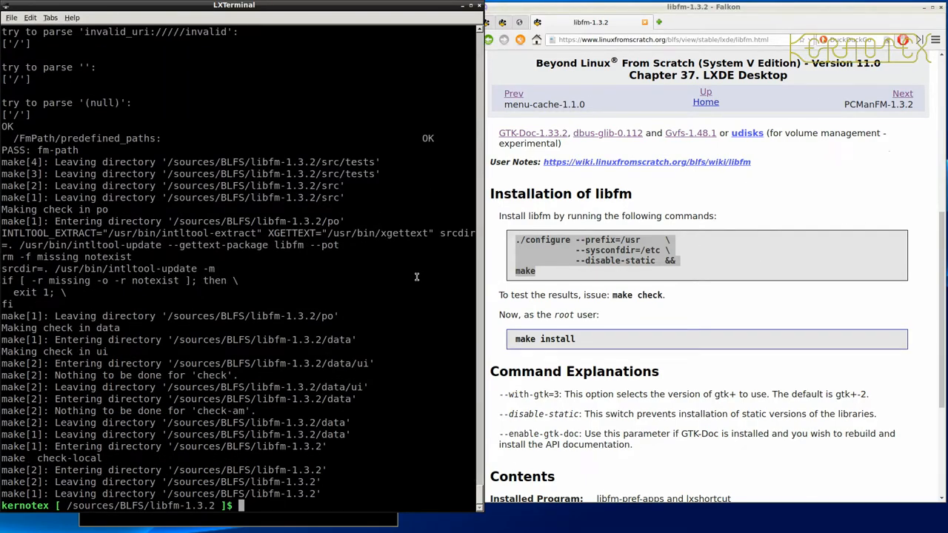
{"action": "type", "text": "sudo make i"}
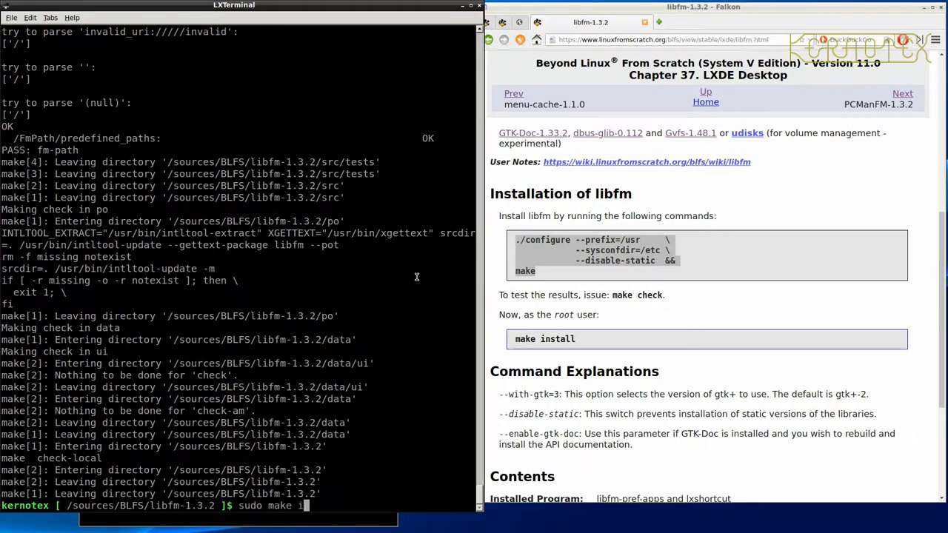
{"action": "key", "text": "Return"}
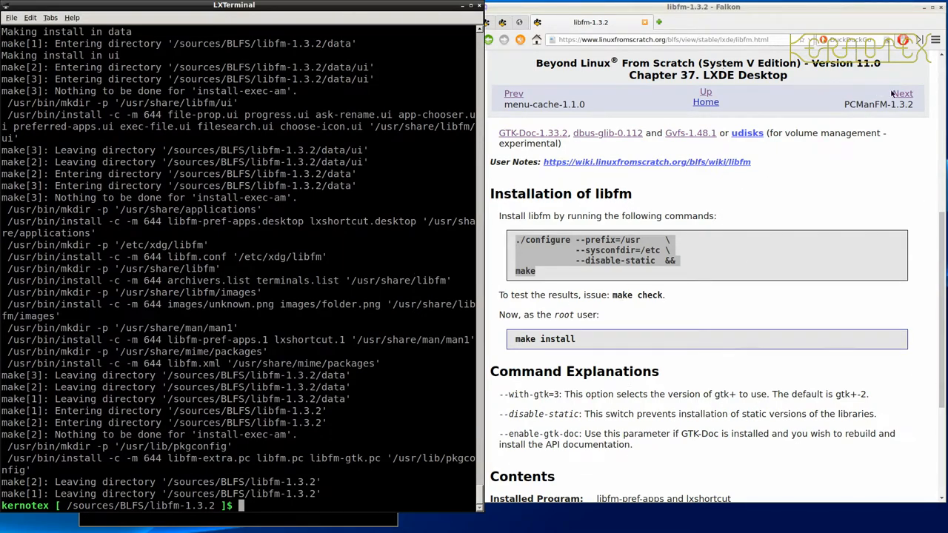
Remove the libfm source directory and unpack pcmanfm-1.3.2.tar.xz with the PCManFM page shown
{"action": "left_click", "coordinate": [900, 93]}
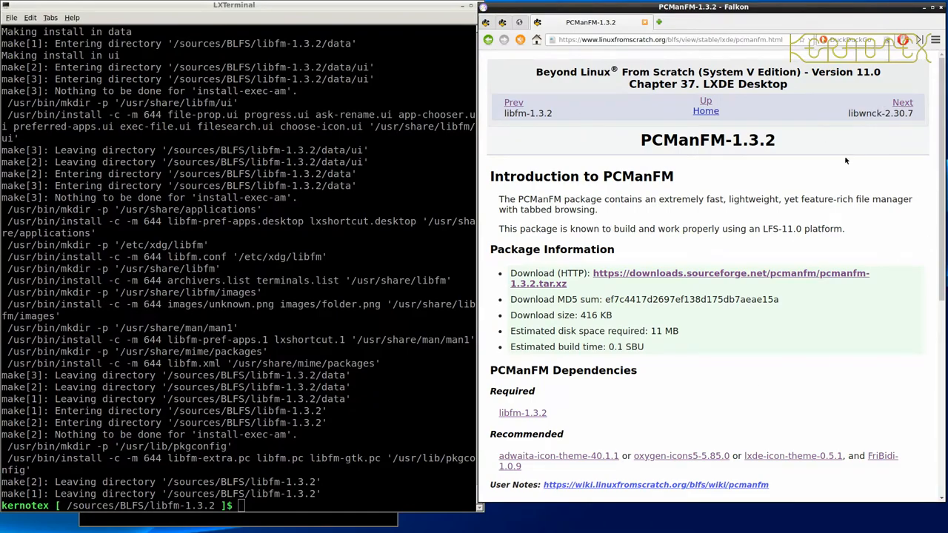
{"action": "scroll", "scroll_direction": "down", "scroll_amount": 3}
{"action": "type", "text": "rm"}
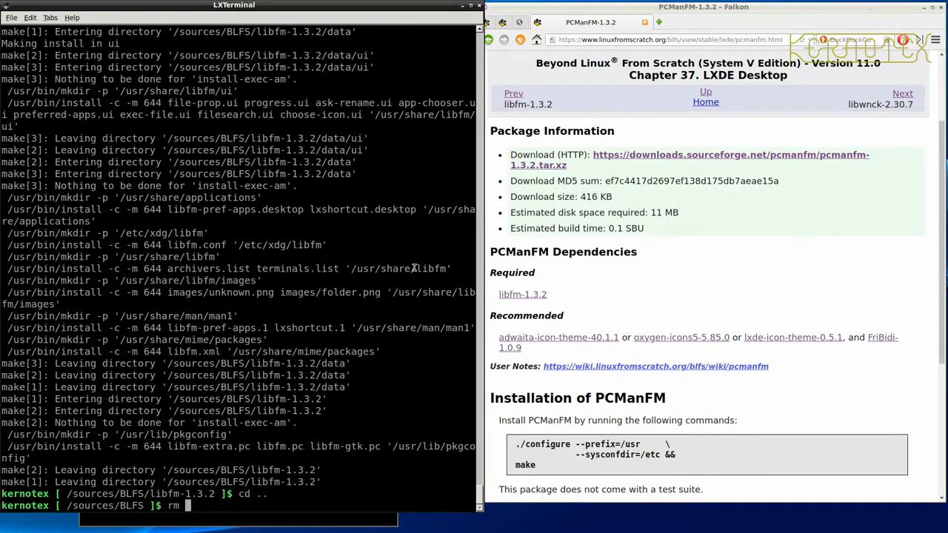
{"action": "type", "text": "-Rf libfm-1.3.2"}
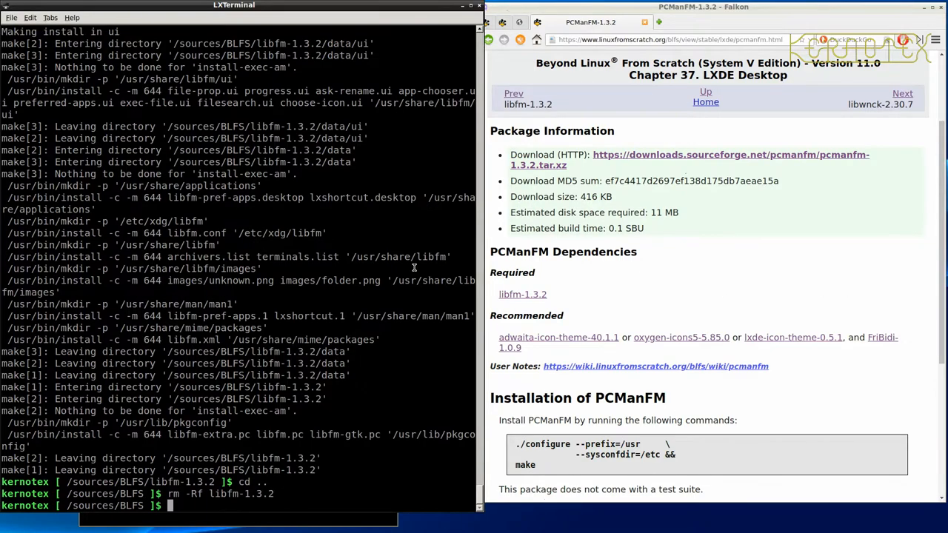
{"action": "type", "text": "tar -xvf f"}
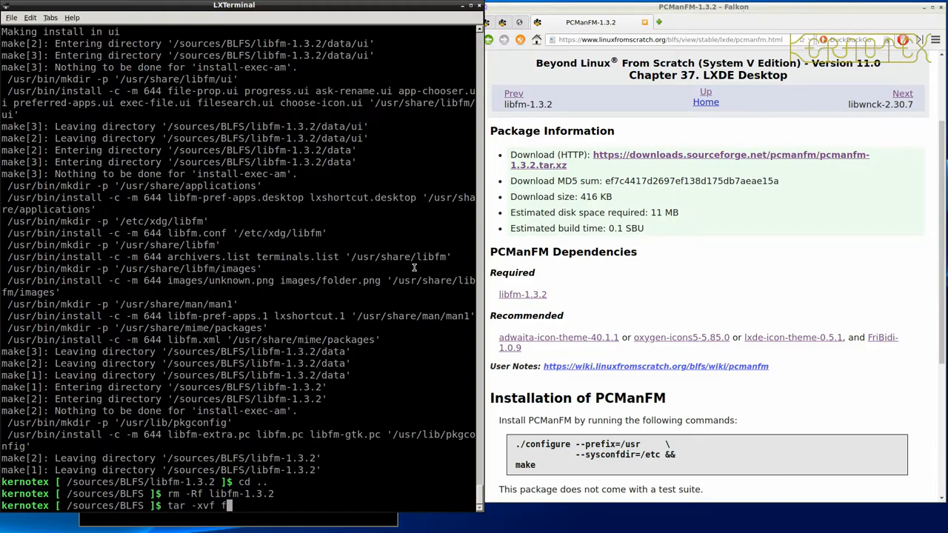
{"action": "type", "text": "pcmanfm-1.3.2.tar.xz"}
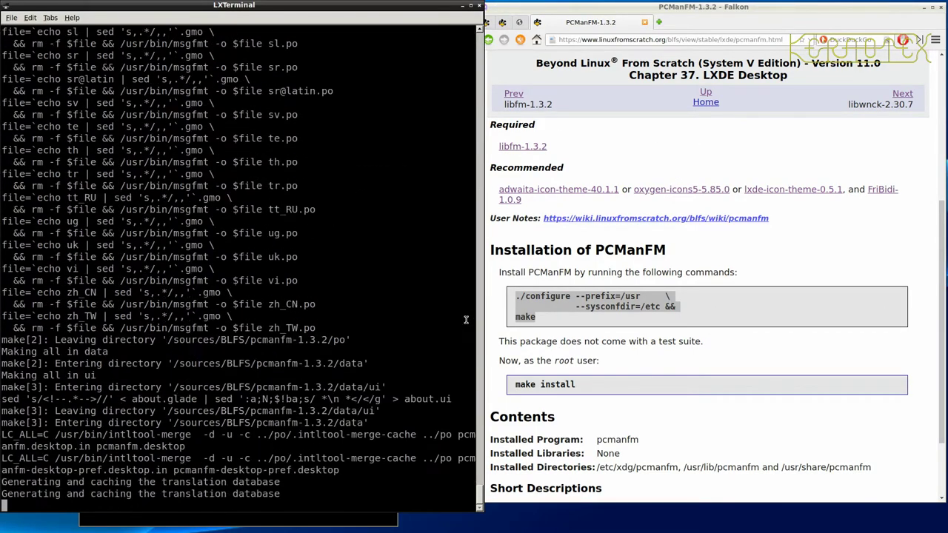
Install the freshly built PCManFM 1.3.2 as root with sudo make install
{"action": "type", "text": "sudo m"}
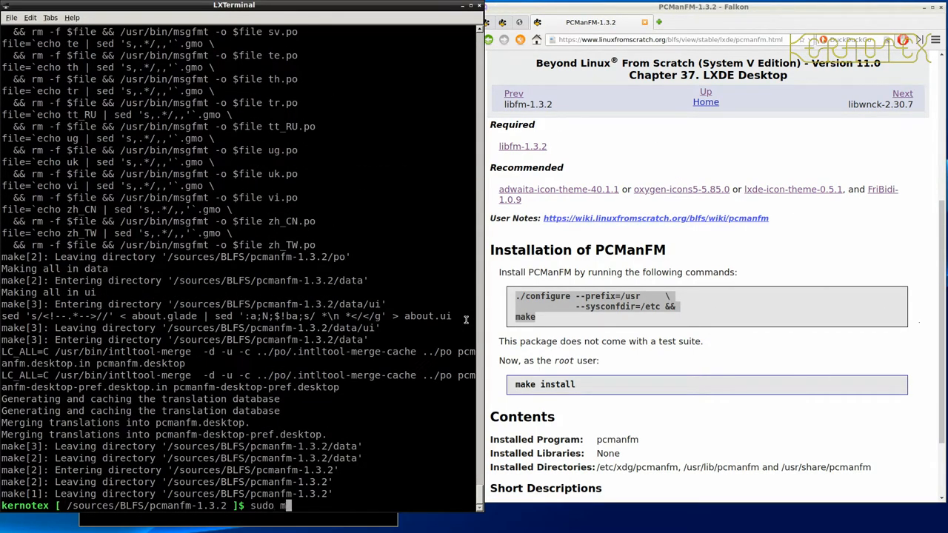
{"action": "key", "text": "Return"}
{"action": "type", "text": "rm -Rf pcmanfm-1.3.2"}
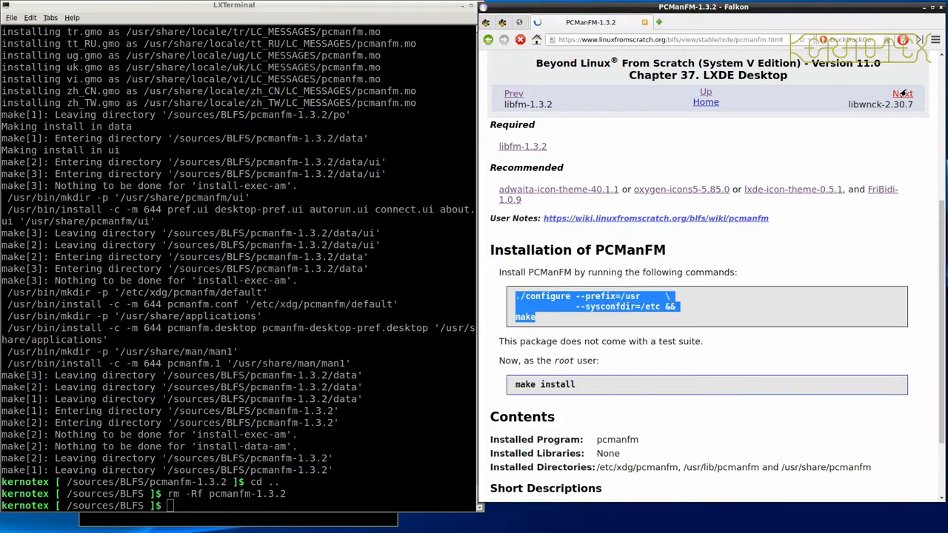
Browse forward through the libwnck and LXPanel instruction pages in Falkon
{"action": "left_click", "coordinate": [902, 93]}
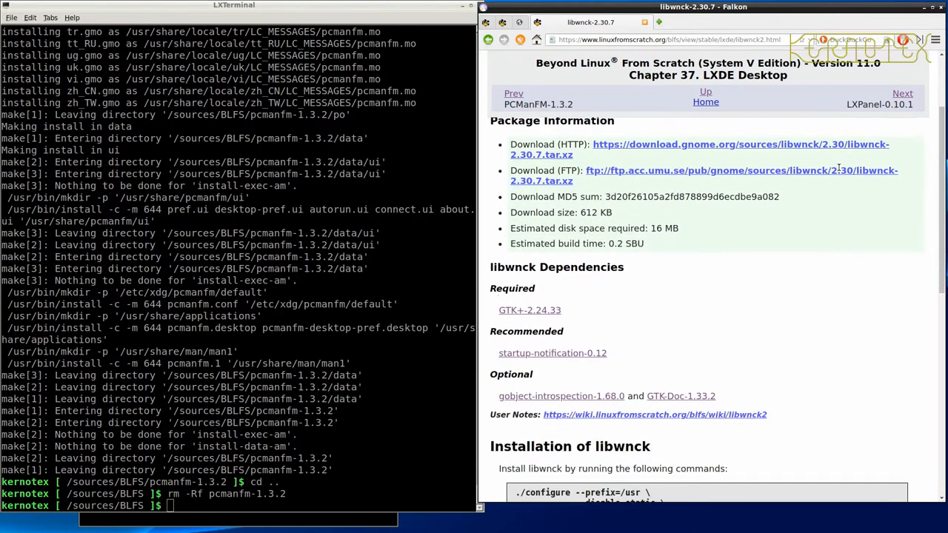
{"action": "scroll", "scroll_direction": "down", "scroll_amount": 3}
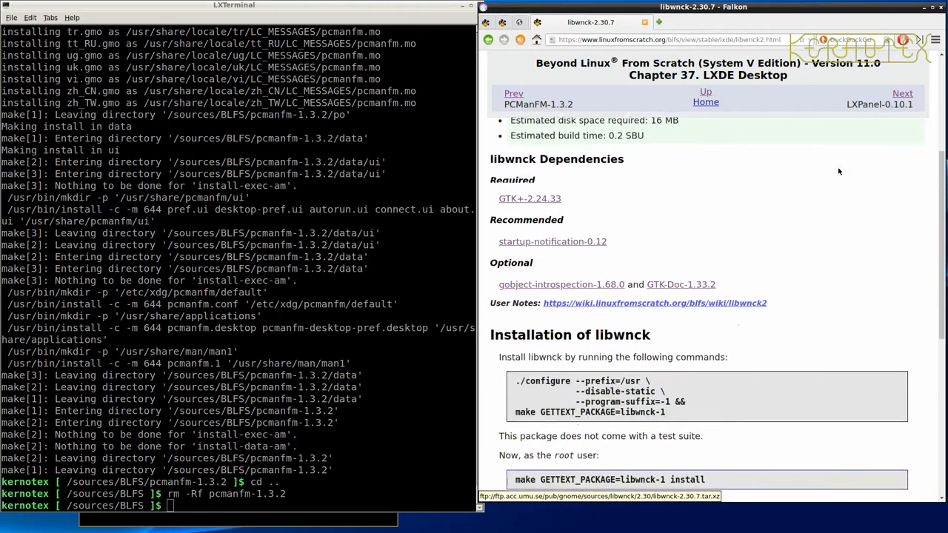
{"action": "scroll", "scroll_direction": "down", "scroll_amount": 3}
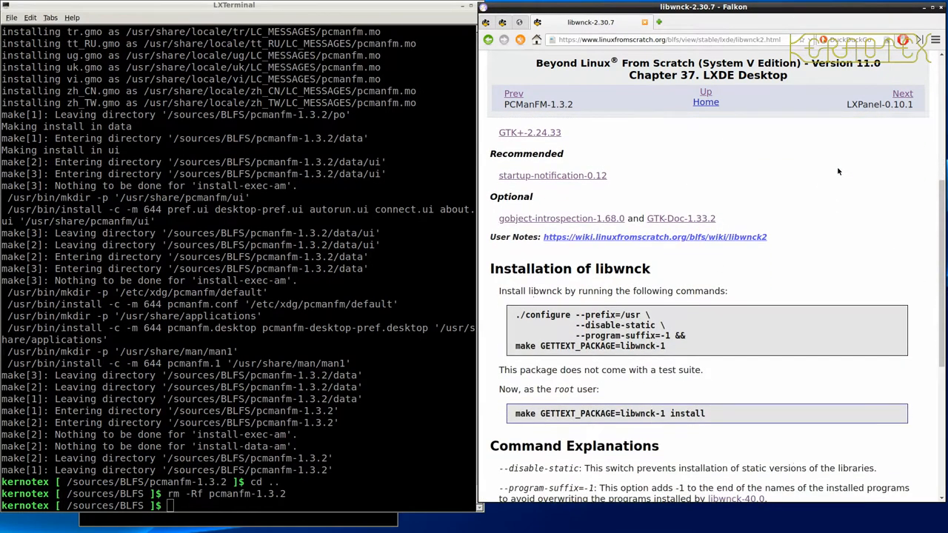
{"action": "mouse_move", "coordinate": [884, 94]}
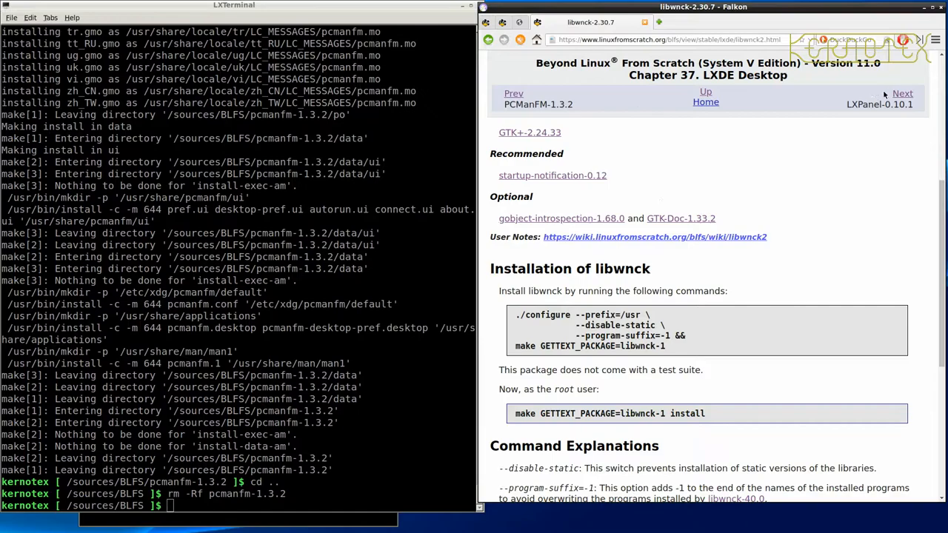
{"action": "left_click", "coordinate": [902, 94]}
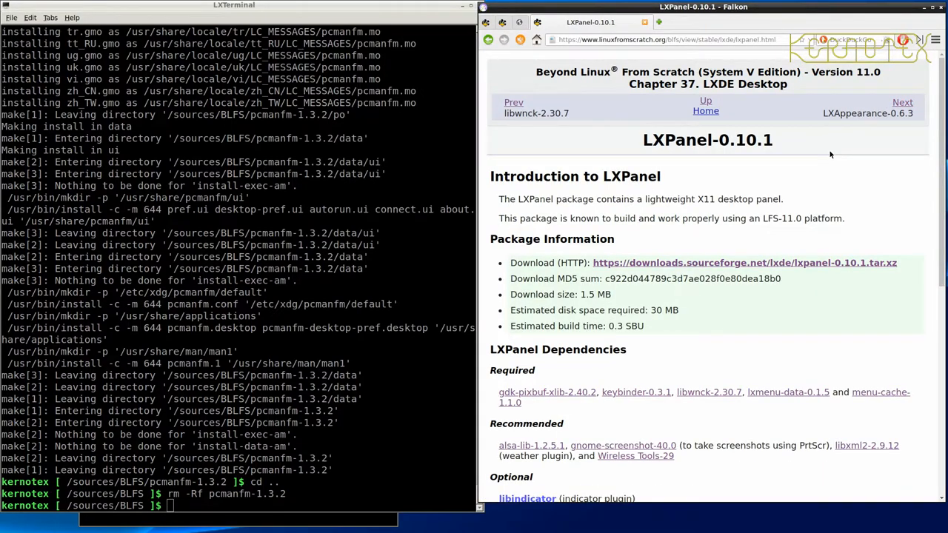
{"action": "scroll", "scroll_direction": "down", "scroll_amount": 3}
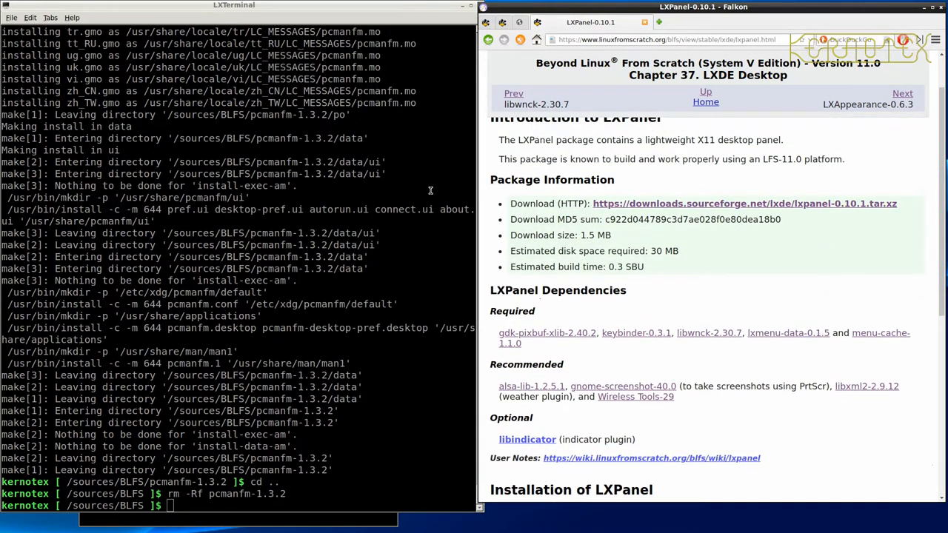
Start typing a tar extraction command, then return Falkon to the libwnck-2.30.7 page
{"action": "type", "text": "tar -"}
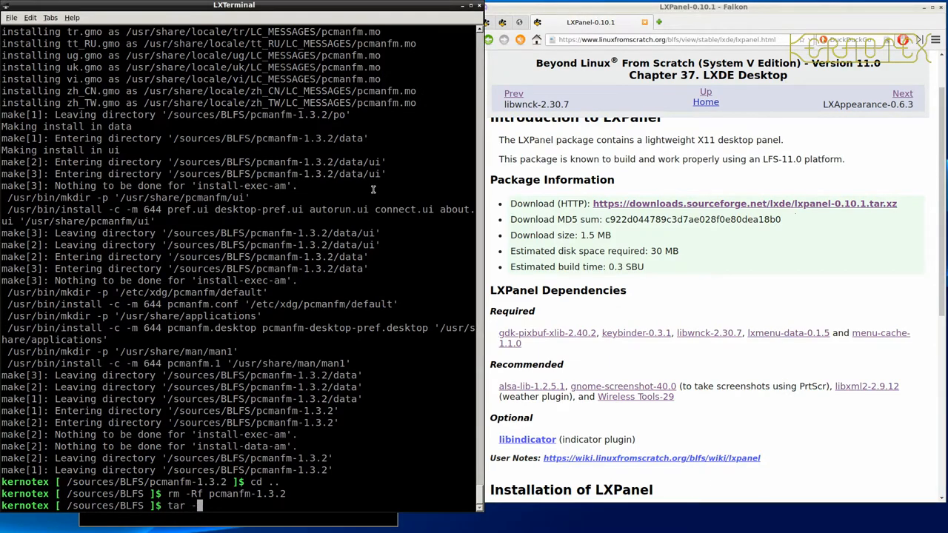
{"action": "type", "text": "xvf lxpanel"}
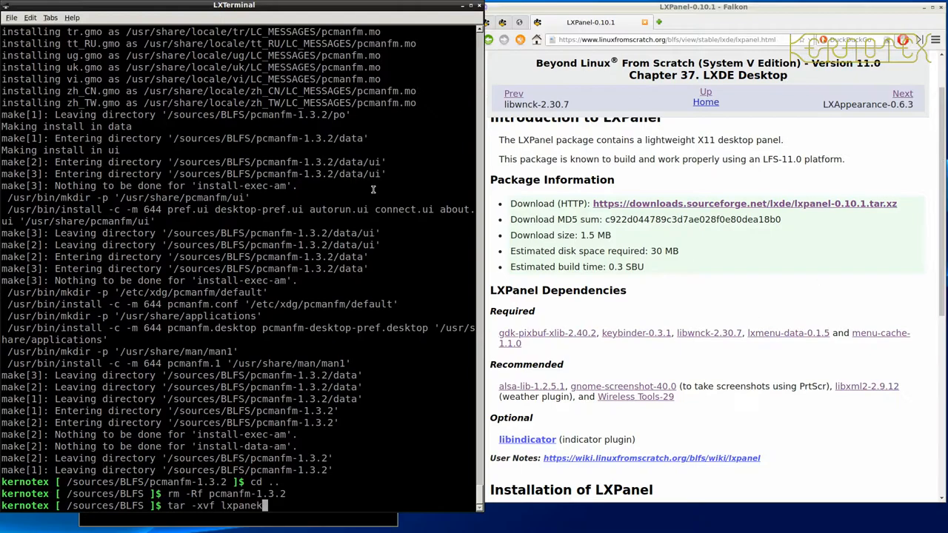
{"action": "mouse_move", "coordinate": [447, 101]}
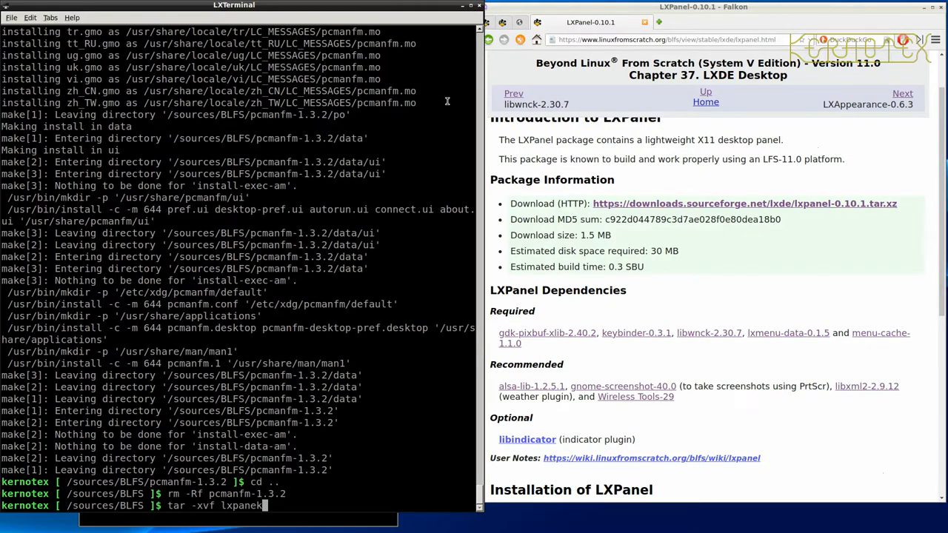
{"action": "left_click", "coordinate": [493, 39]}
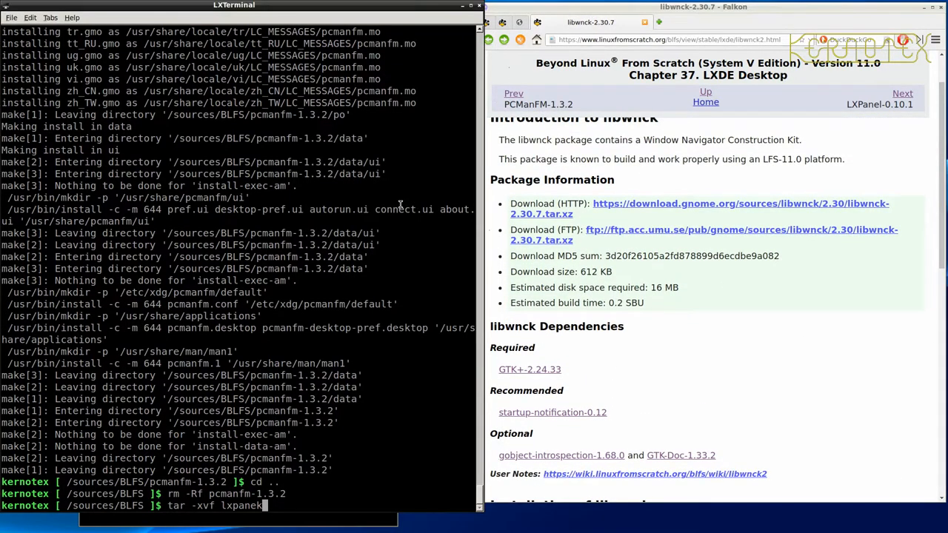
Unpack libwnck-2.30.7.tar.xz and enter its source directory
{"action": "key", "text": "BackSpace"}
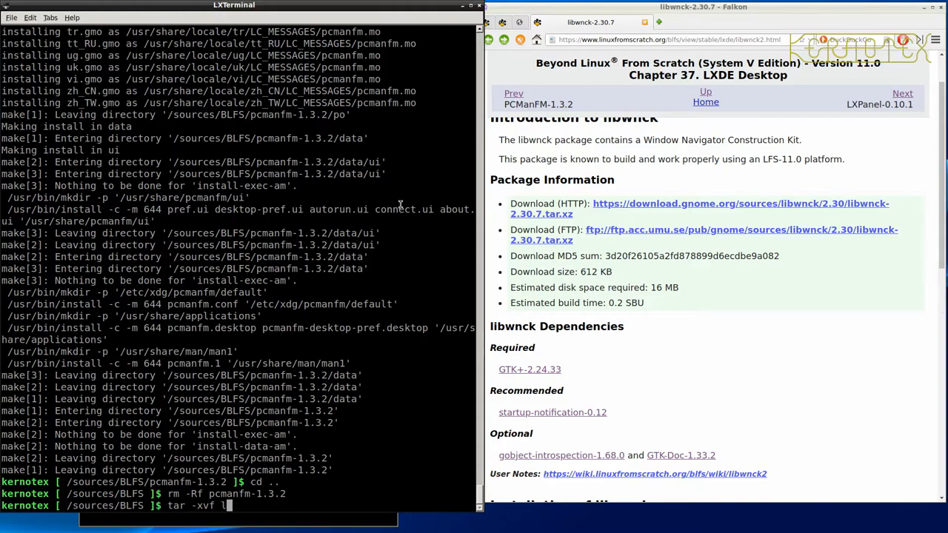
{"action": "type", "text": "ibwnck-"}
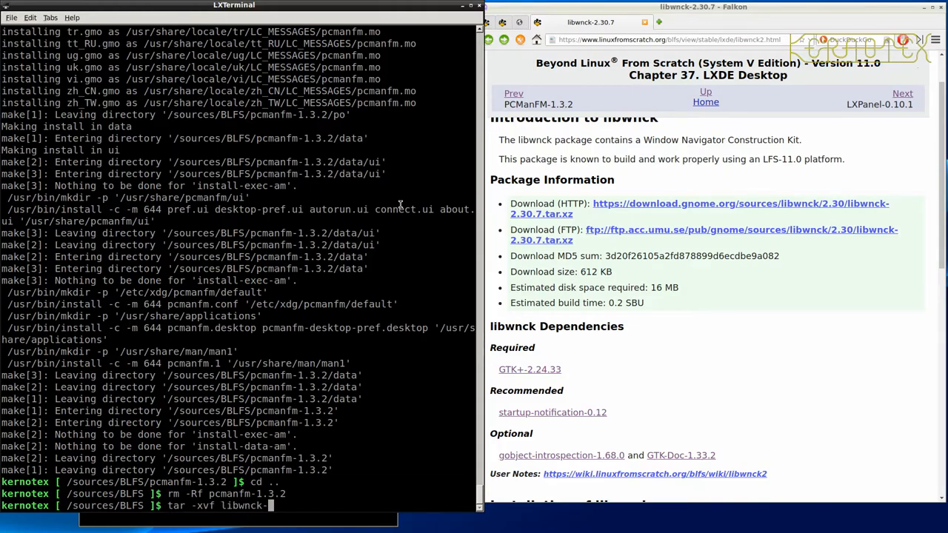
{"action": "key", "text": "Return"}
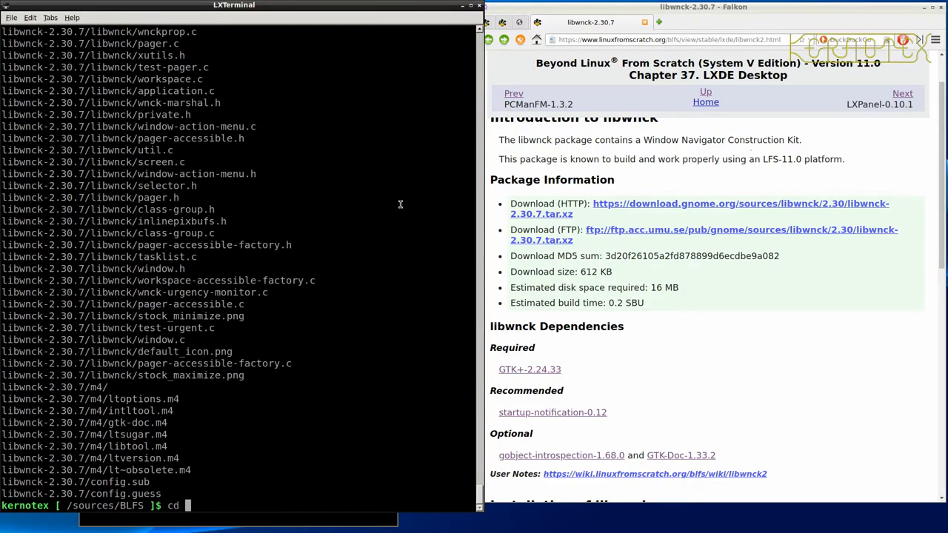
{"action": "type", "text": "libwnck-"}
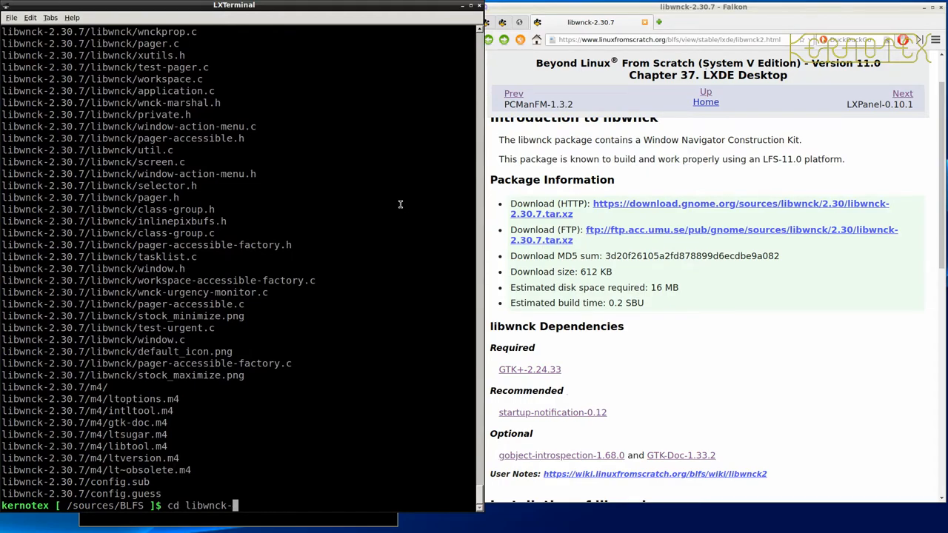
{"action": "key", "text": "Return"}
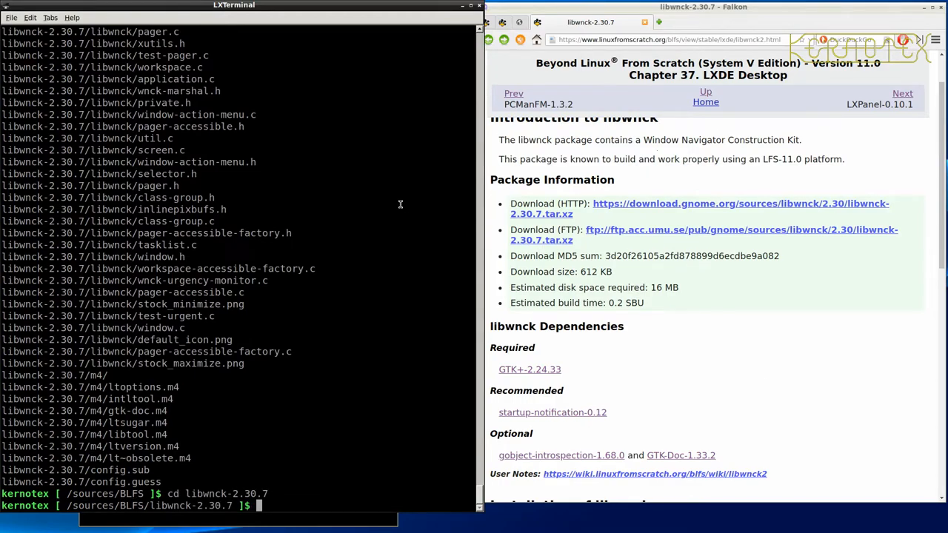
Paste the libwnck configure/make commands, sudo make install it, and cd back out
{"action": "scroll", "scroll_direction": "down", "scroll_amount": 3}
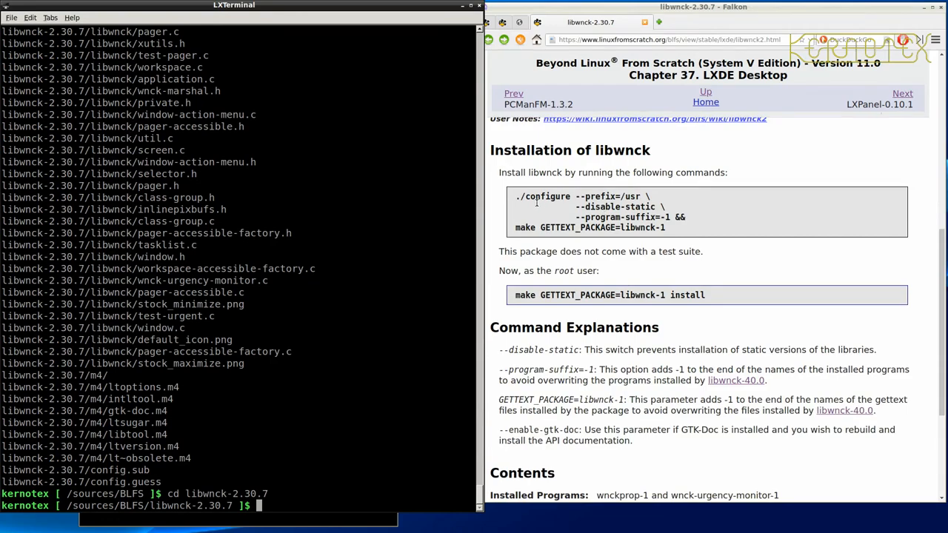
{"action": "left_click_drag", "start_coordinate": [515, 195], "coordinate": [669, 228]}
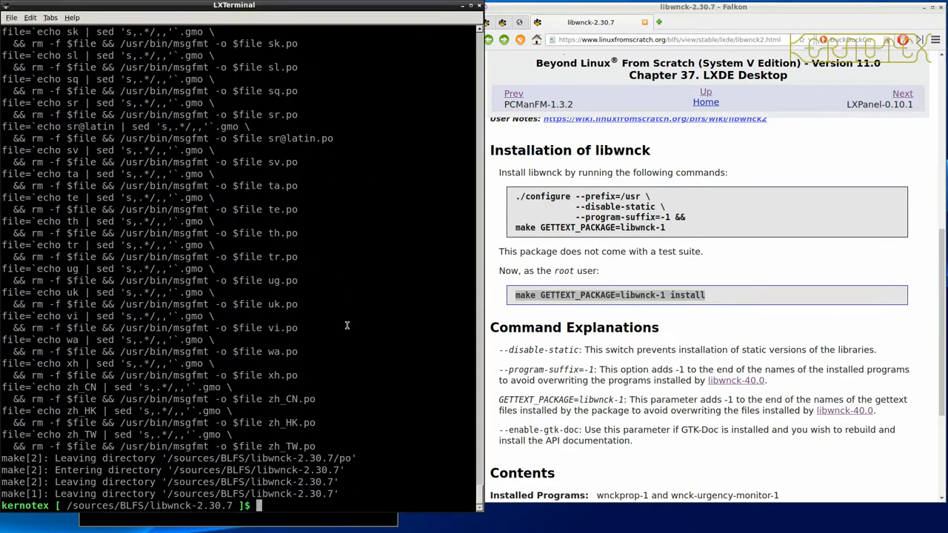
{"action": "type", "text": "sudo"}
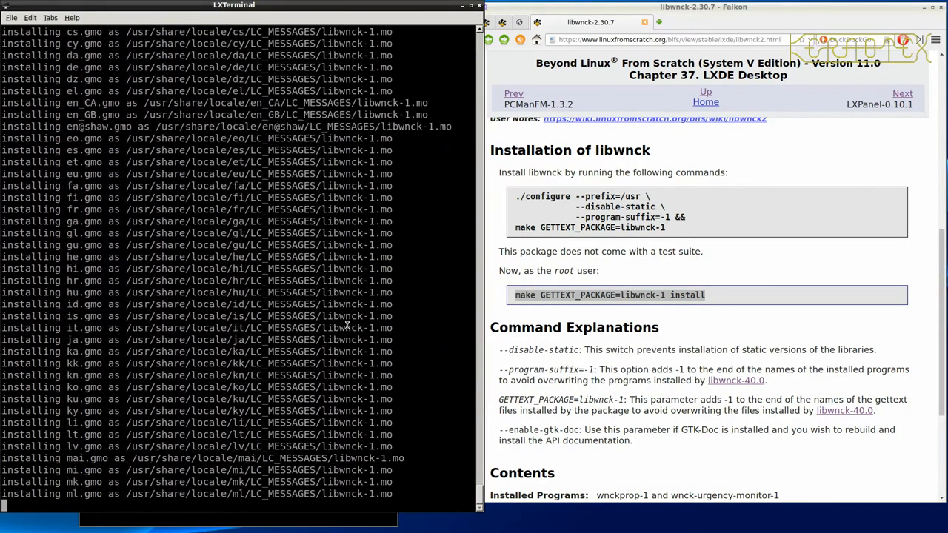
{"action": "type", "text": "cd .."}
{"action": "type", "text": "rm -Rf libwnck-2.30.7"}
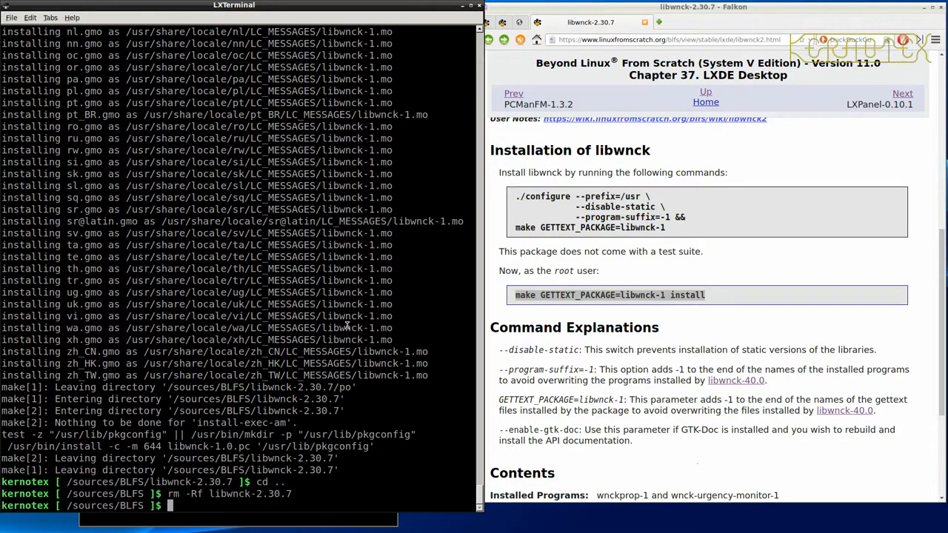
Unpack lxpanel-0.10.1.tar.xz and enter the lxpanel-0.10.1 directory
{"action": "type", "text": "tar -xv l"}
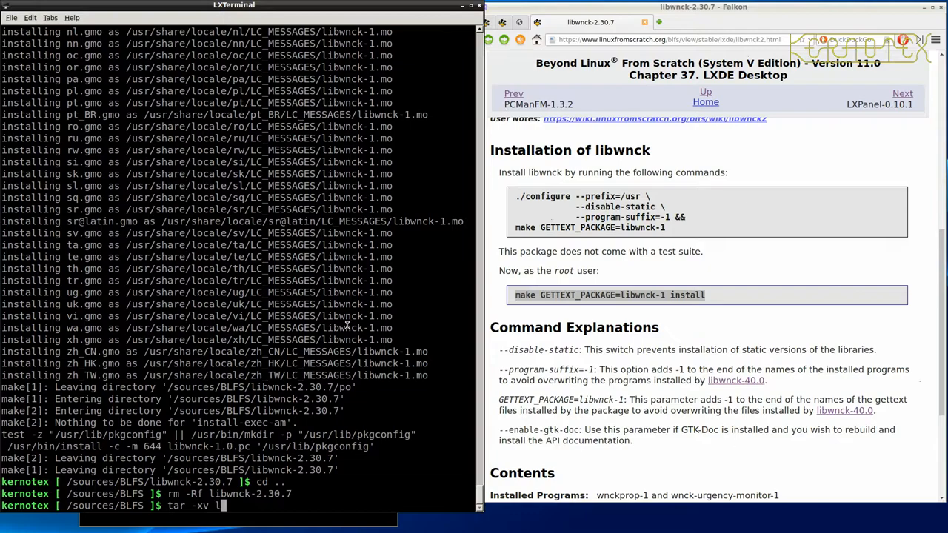
{"action": "type", "text": "xpanel-0.10.1.tar.xz"}
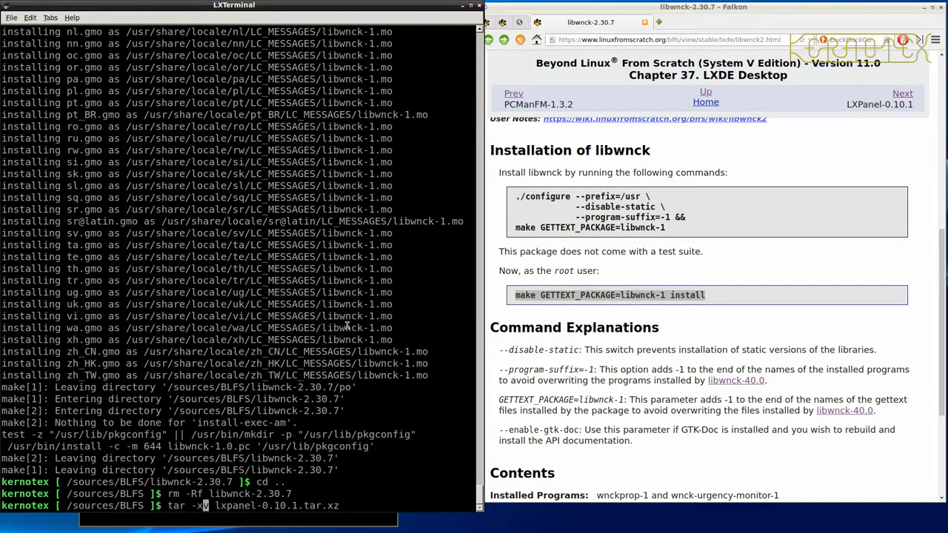
{"action": "key", "text": "Return"}
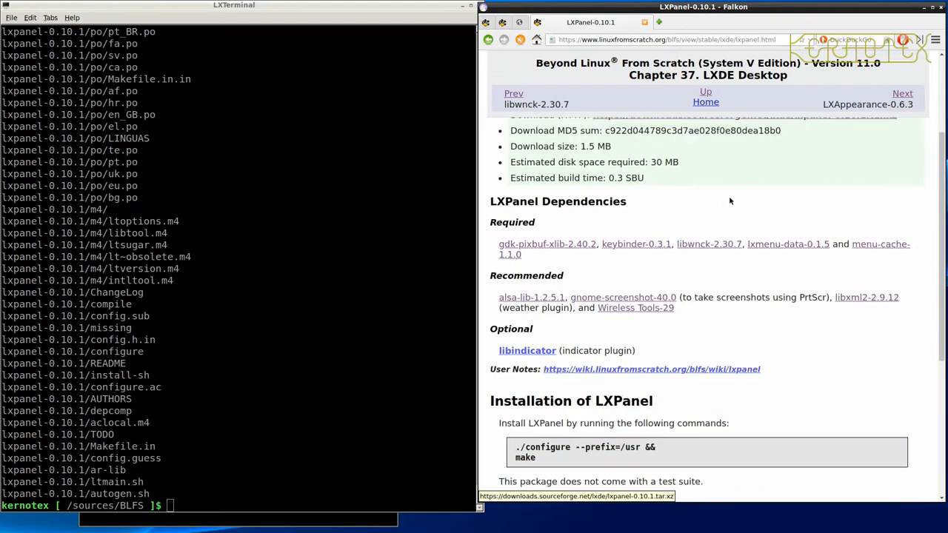
{"action": "scroll", "scroll_direction": "down", "scroll_amount": 3}
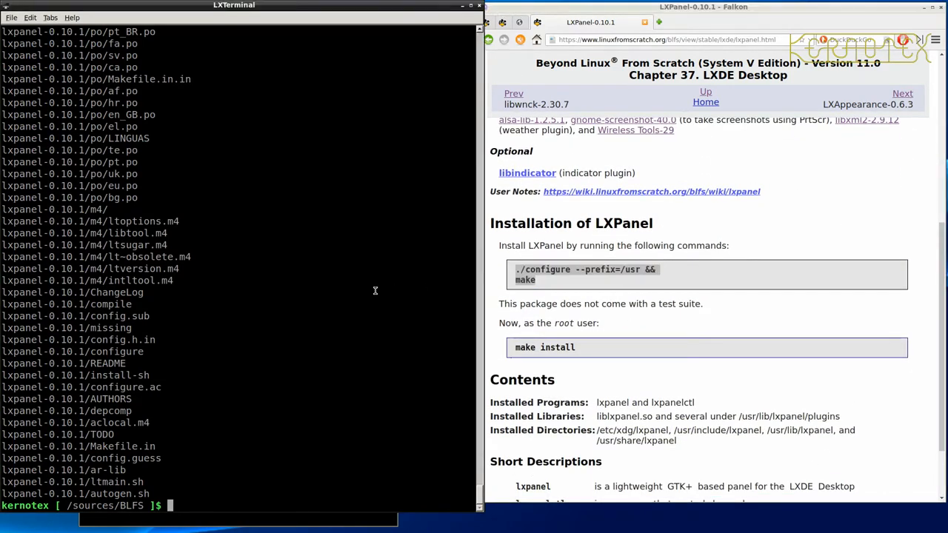
{"action": "type", "text": "cd lxpanel-0.10.1"}
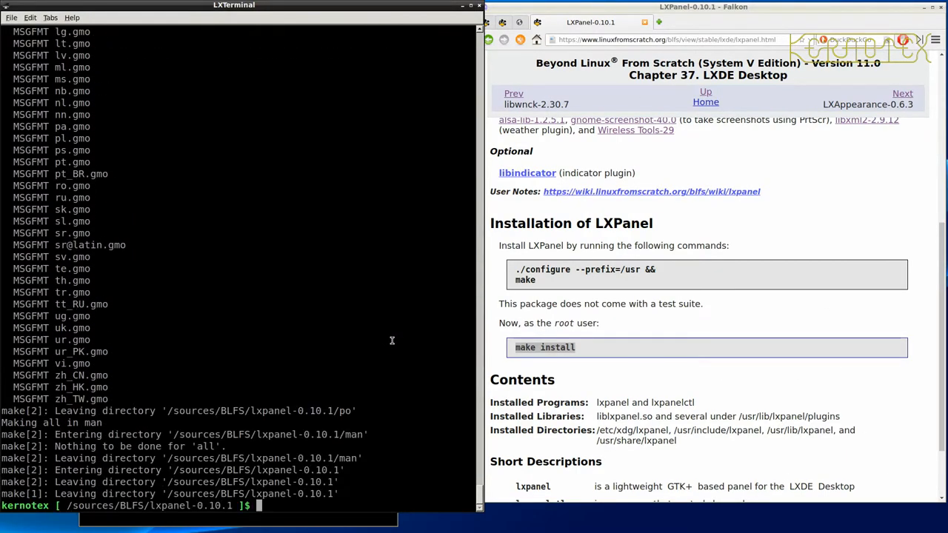
Build LXPanel with ./configure --prefix=/usr && make and sudo make install it
{"action": "type", "text": "sudo make"}
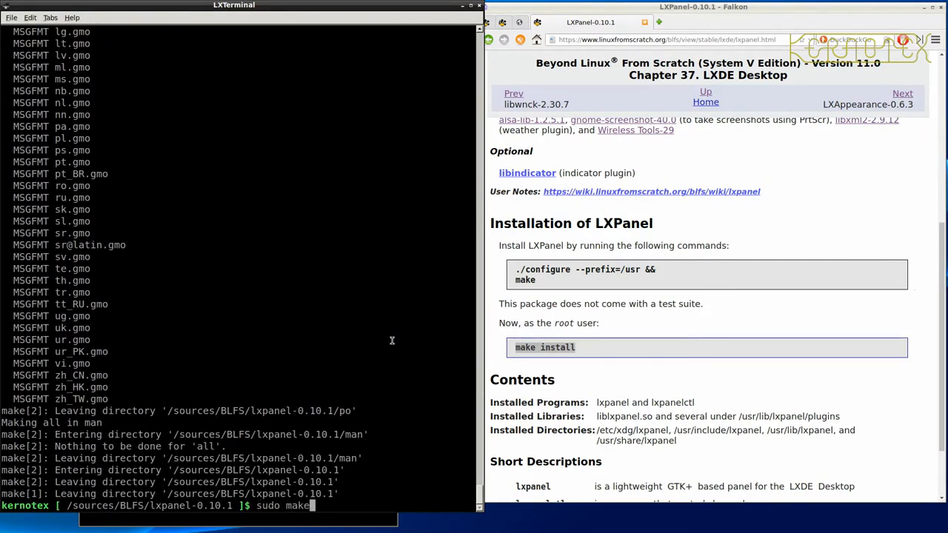
{"action": "key", "text": "Return"}
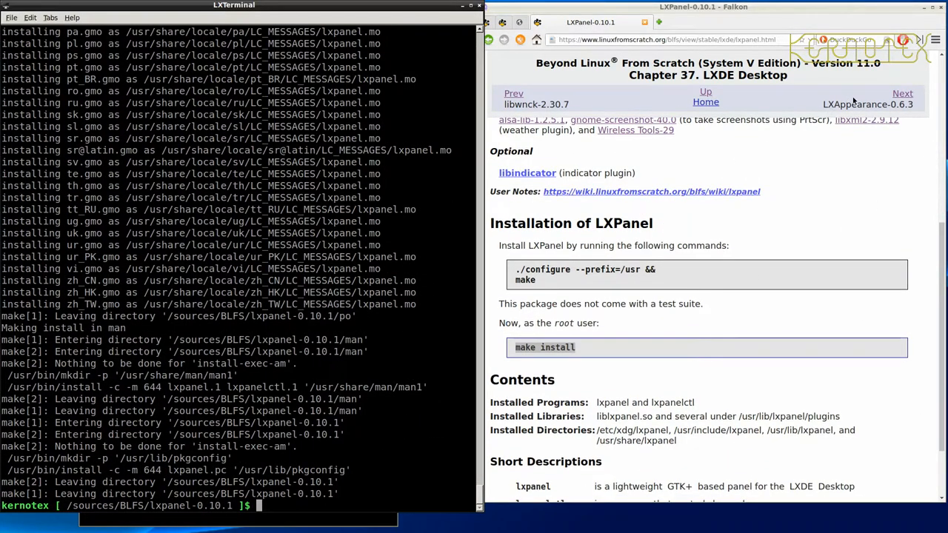
Remove the lxpanel-0.10.1 source folder and unpack the lxappearance archive with its page shown
{"action": "left_click", "coordinate": [902, 93]}
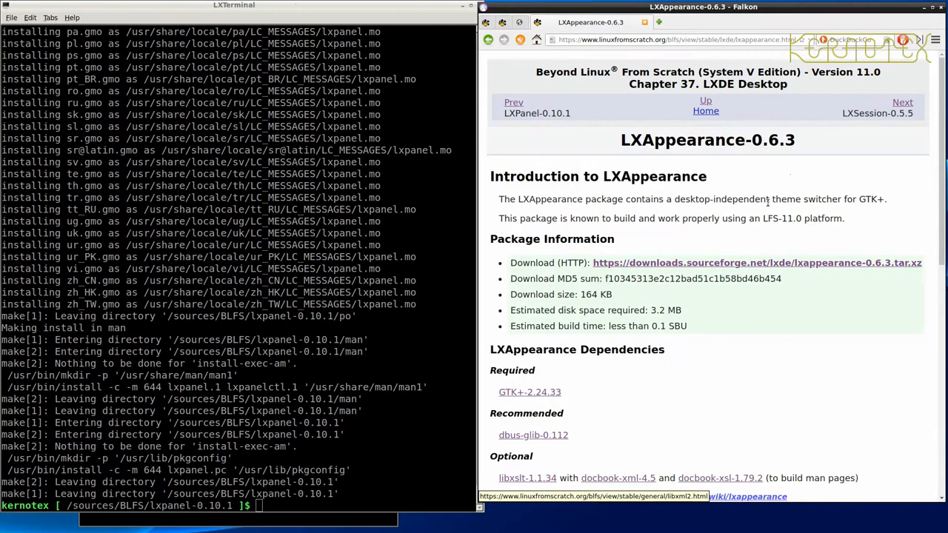
{"action": "scroll", "scroll_direction": "down", "scroll_amount": 3}
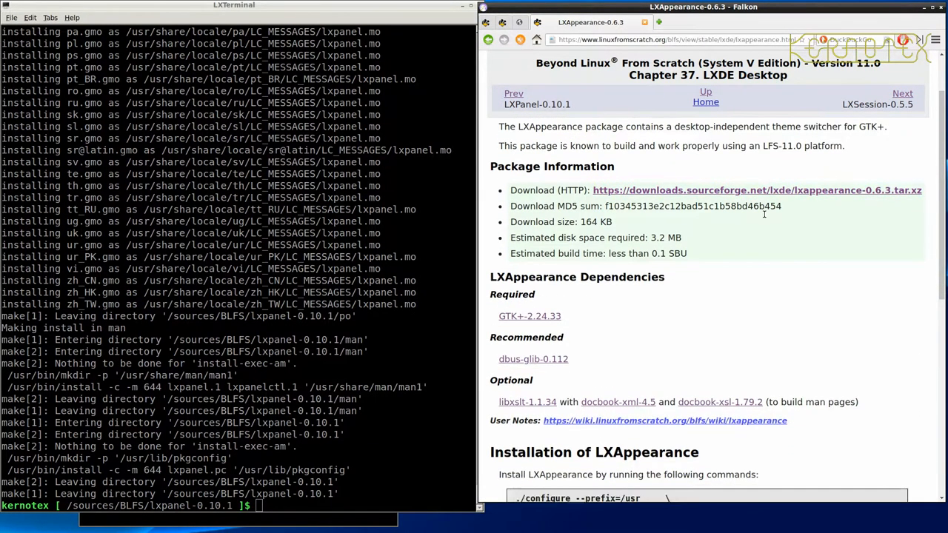
{"action": "scroll", "scroll_direction": "down", "scroll_amount": 3}
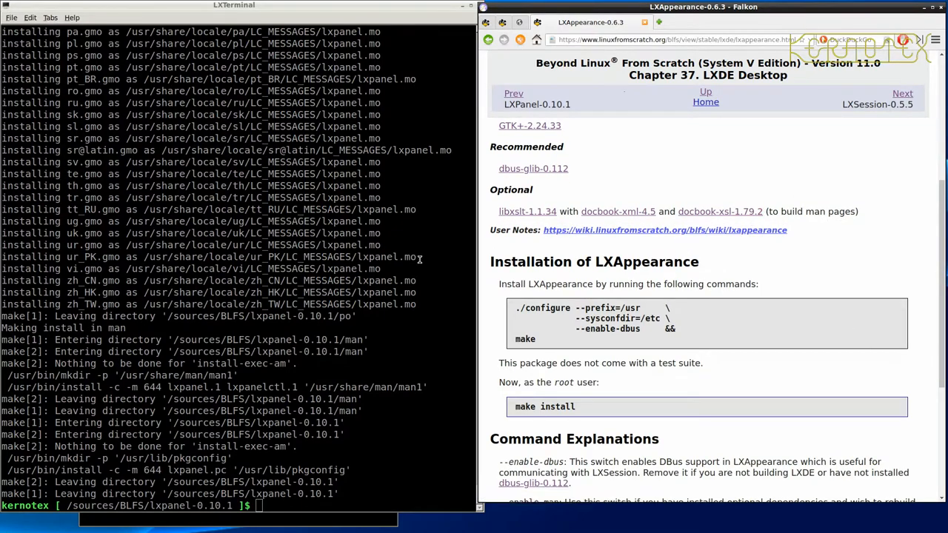
{"action": "type", "text": "cd .."}
{"action": "type", "text": "rm -Rf lxpanel-0.10.1"}
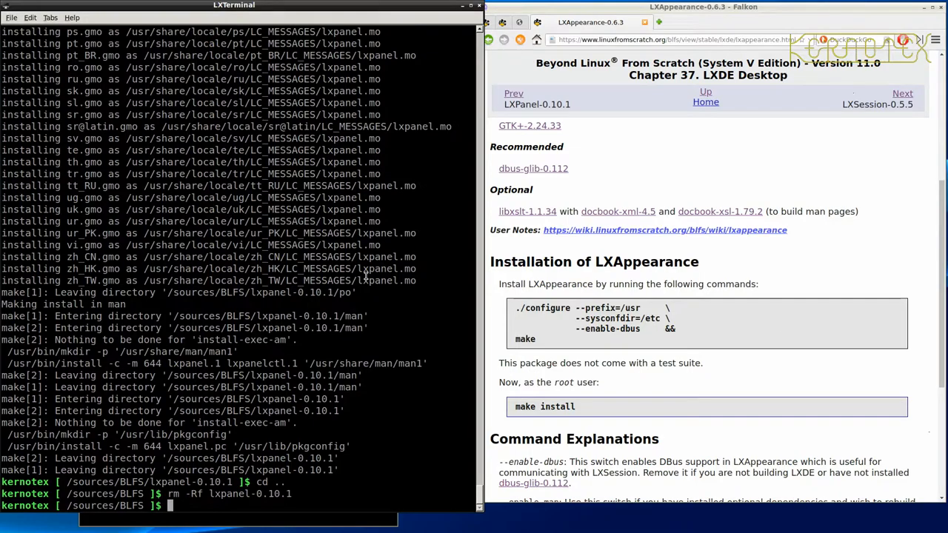
{"action": "type", "text": "tar -xvf lx"}
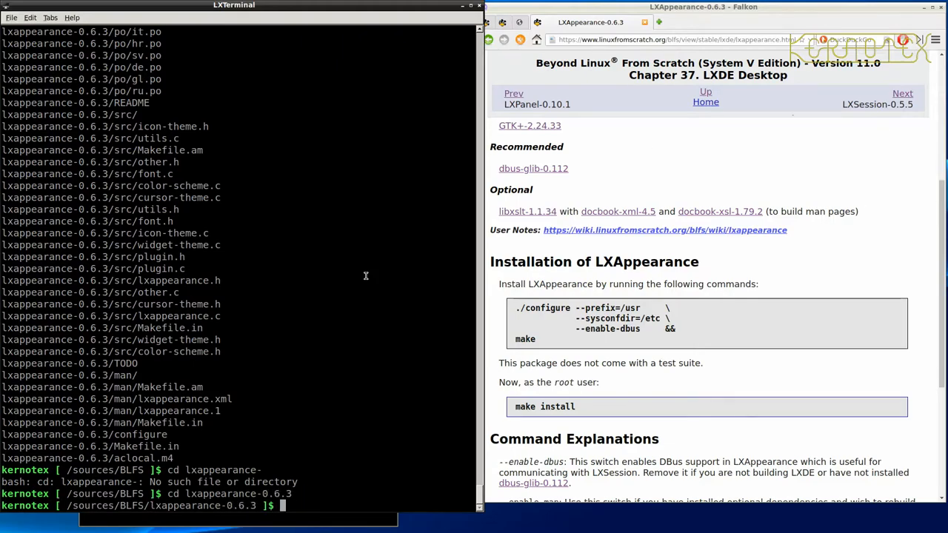
Configure LXAppearance 0.6.3 with --enable-dbus, build and sudo install it, then remove its source folder
{"action": "type", "text": "./configure --"}
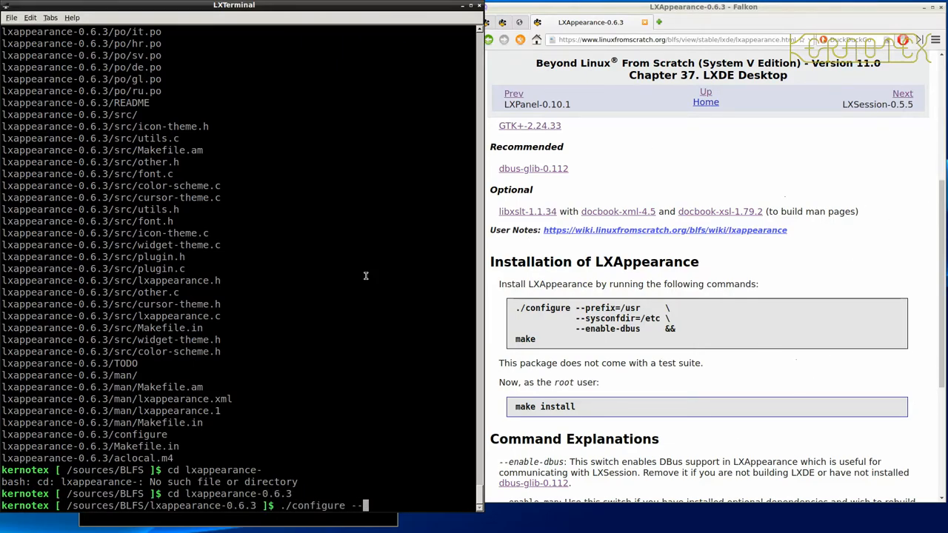
{"action": "key", "text": "Return"}
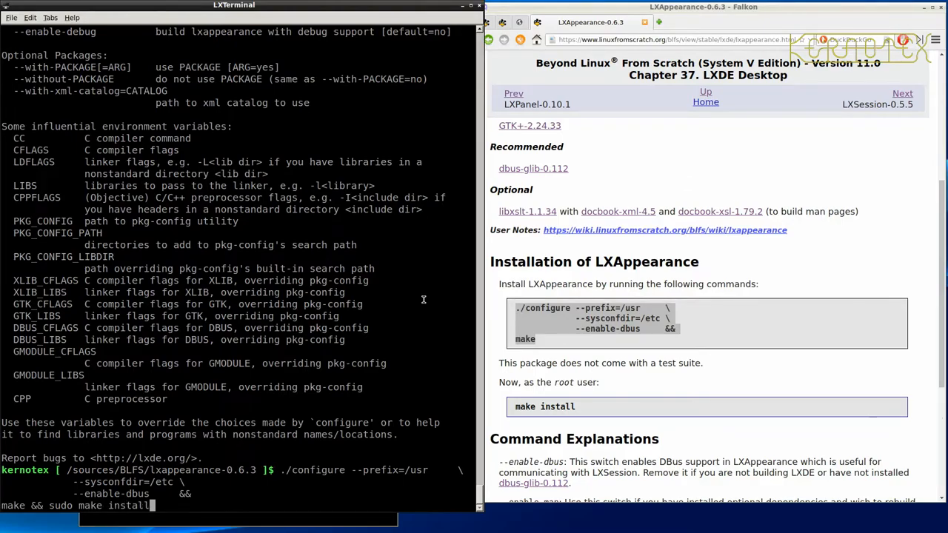
{"action": "key", "text": "Return"}
{"action": "type", "text": "rm -Rf"}
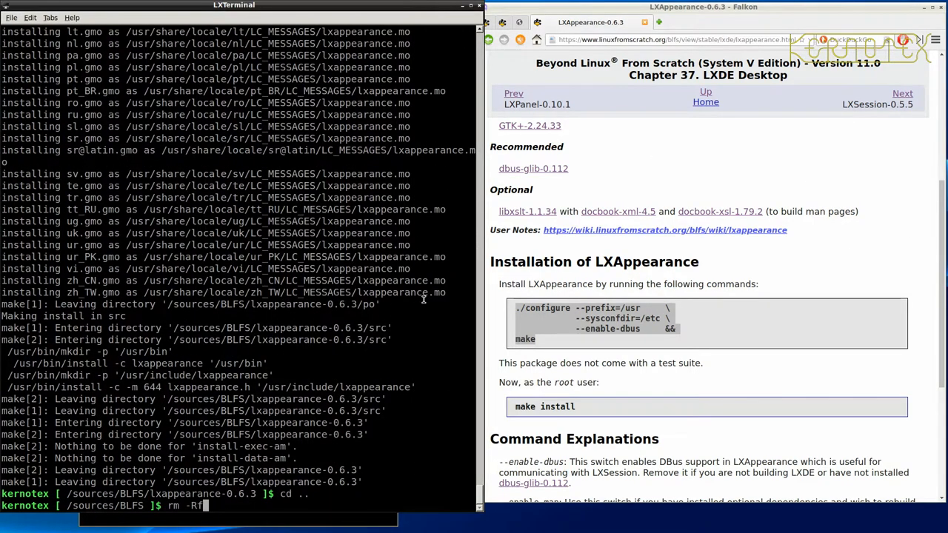
{"action": "type", "text": "lxappearance-"}
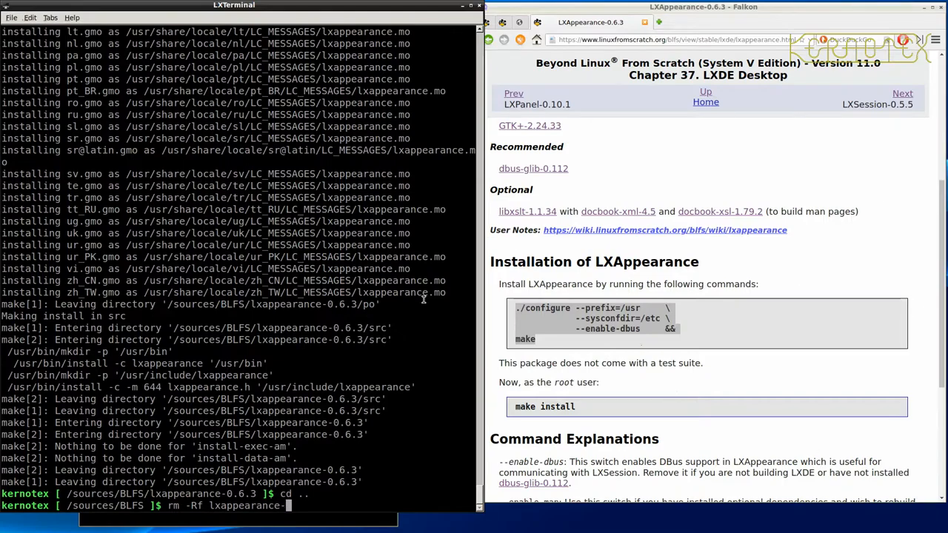
{"action": "key", "text": "Return"}
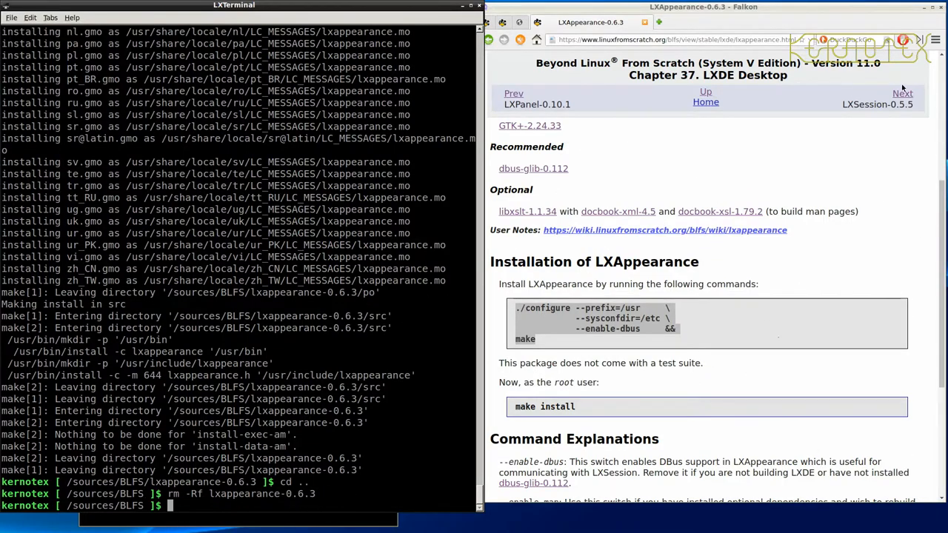
Unpack lxsession-0.5.5.tar.xz and enter the lxsession-0.5.5 directory
{"action": "left_click", "coordinate": [902, 93]}
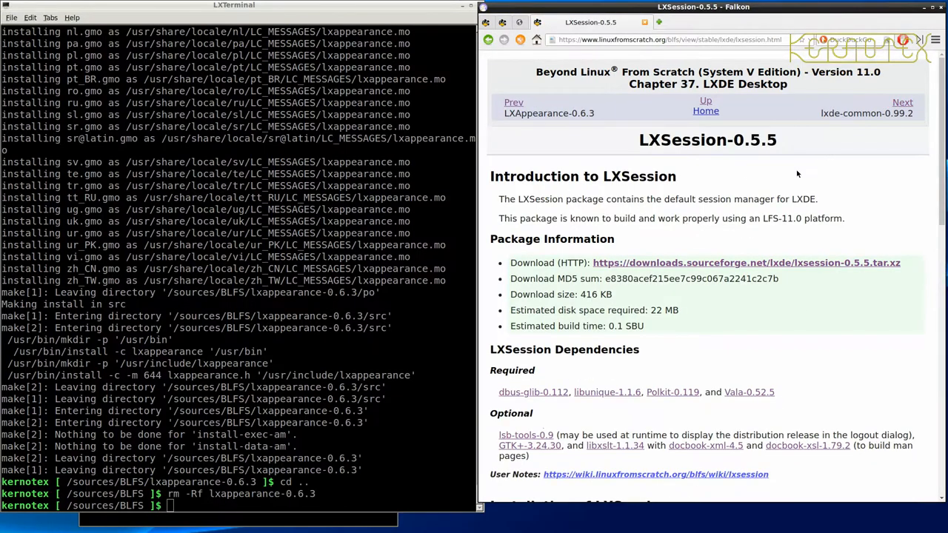
{"action": "scroll", "scroll_direction": "down", "scroll_amount": 3}
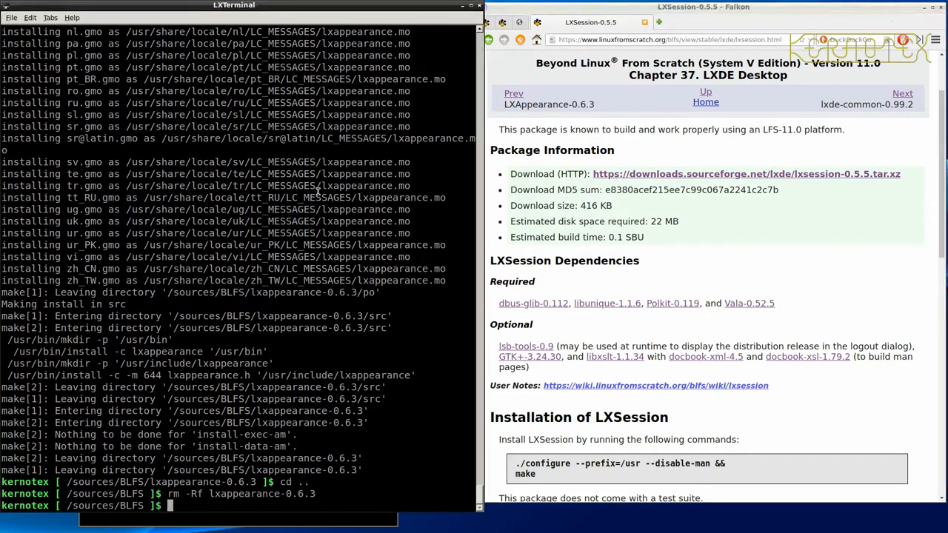
{"action": "type", "text": "tar -xvf l"}
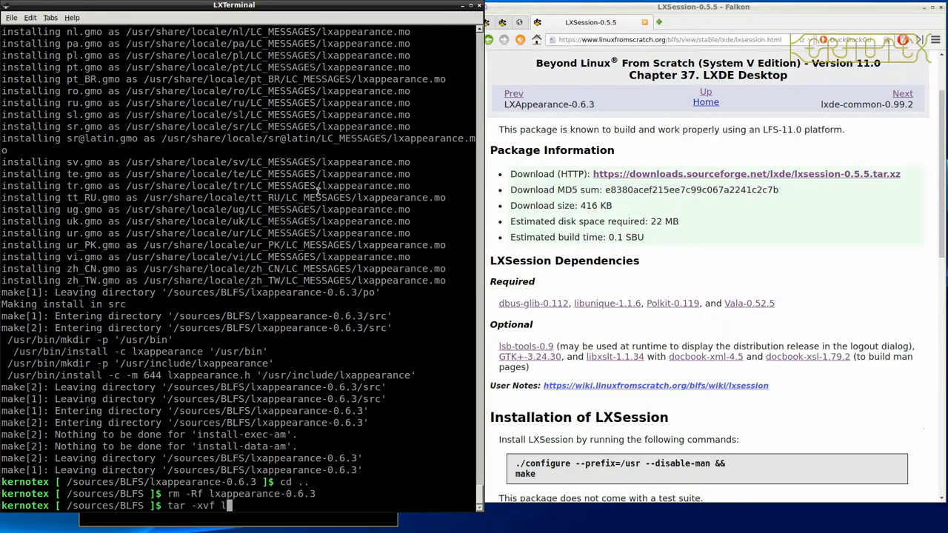
{"action": "key", "text": "Return"}
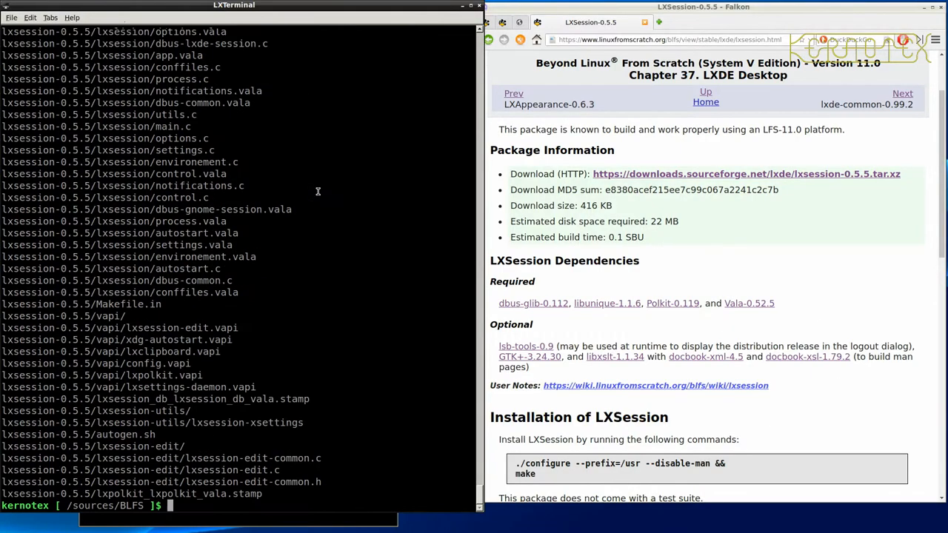
{"action": "type", "text": "cd lxsess"}
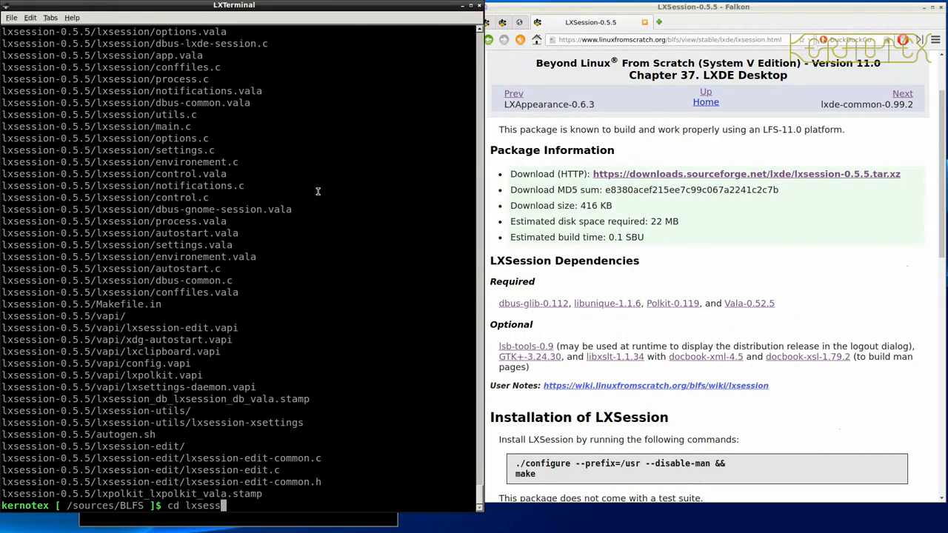
{"action": "type", "text": "cd lxsession-0.5.5"}
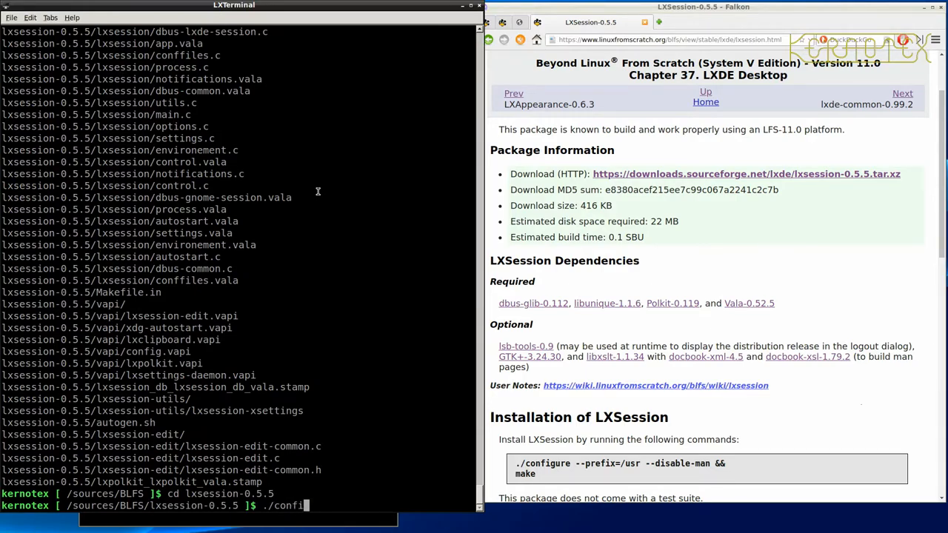
Configure LXSession with --prefix=/usr --disable-man and compile it
{"action": "key", "text": "Return"}
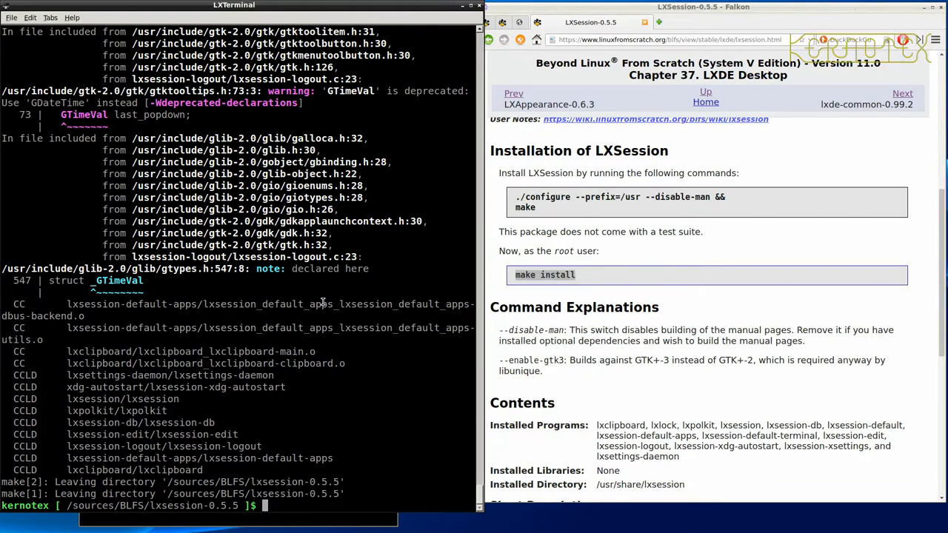
{"action": "type", "text": "sudo"}
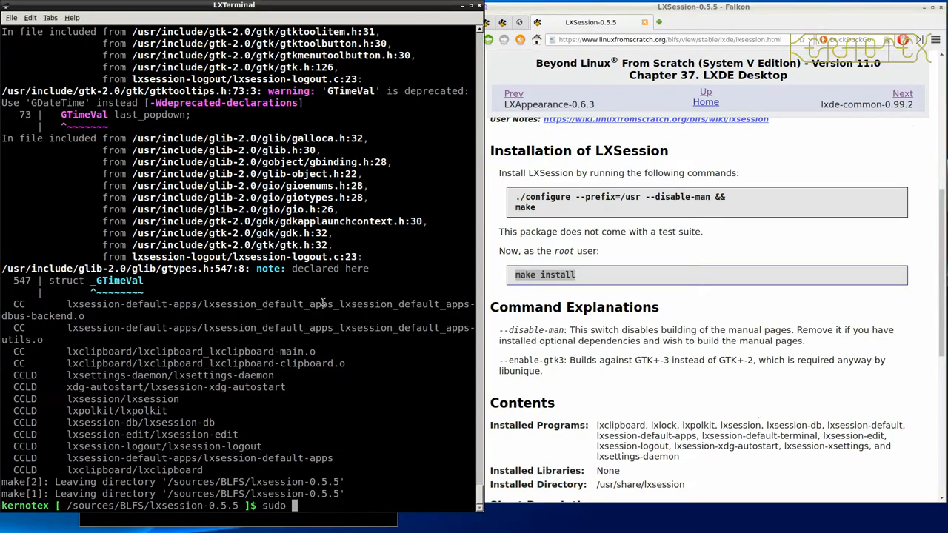
Run sudo make install for LXSession, cd .. and rm -Rf lxsession-0.5.5
{"action": "type", "text": "ma"}
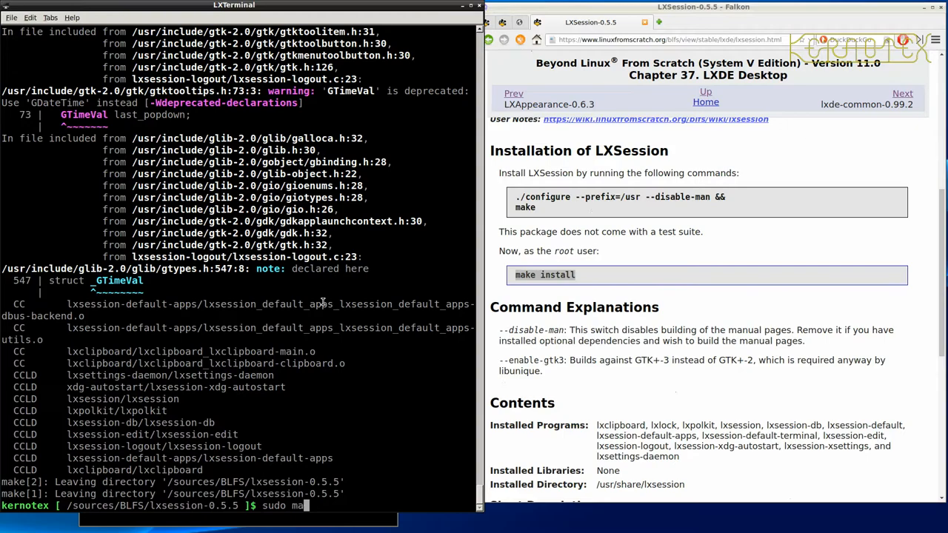
{"action": "key", "text": "Return"}
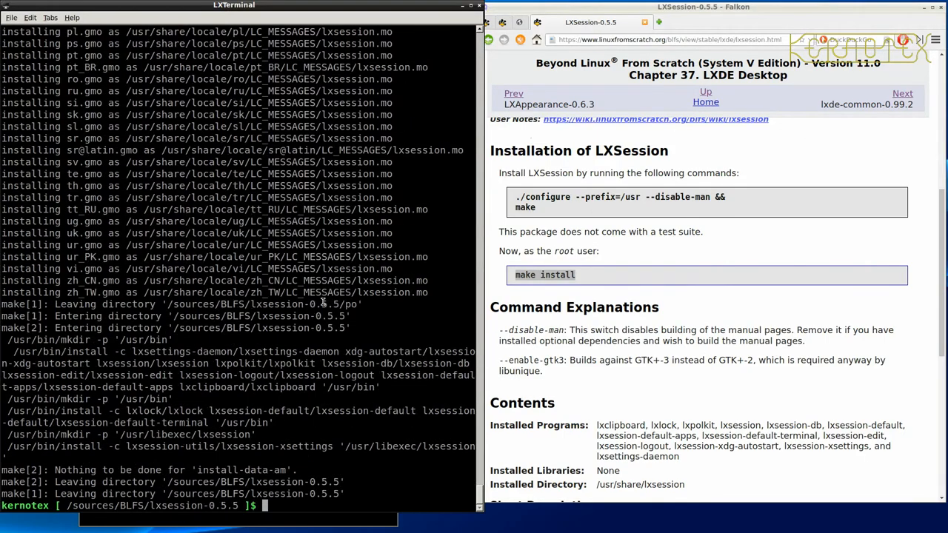
{"action": "type", "text": "cd .."}
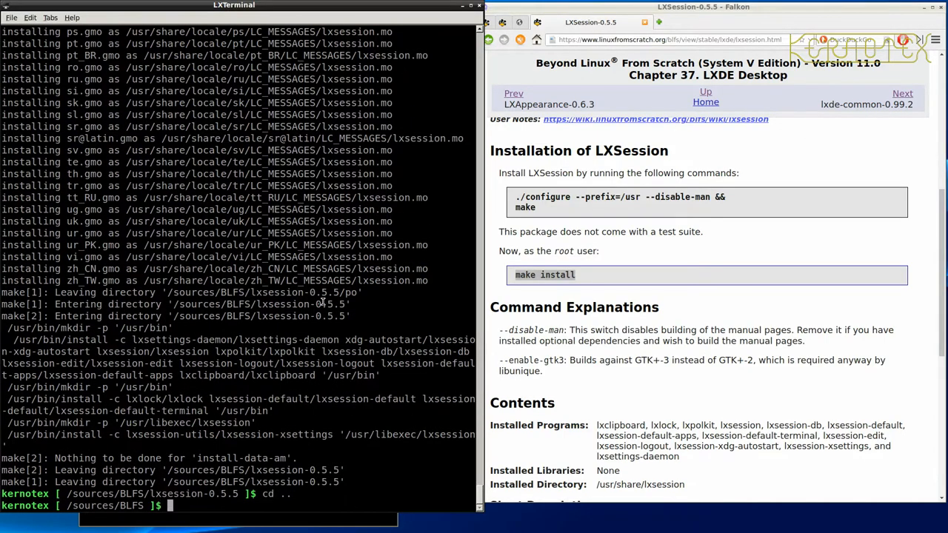
{"action": "type", "text": "rm -Rf lxsession-0.5.5"}
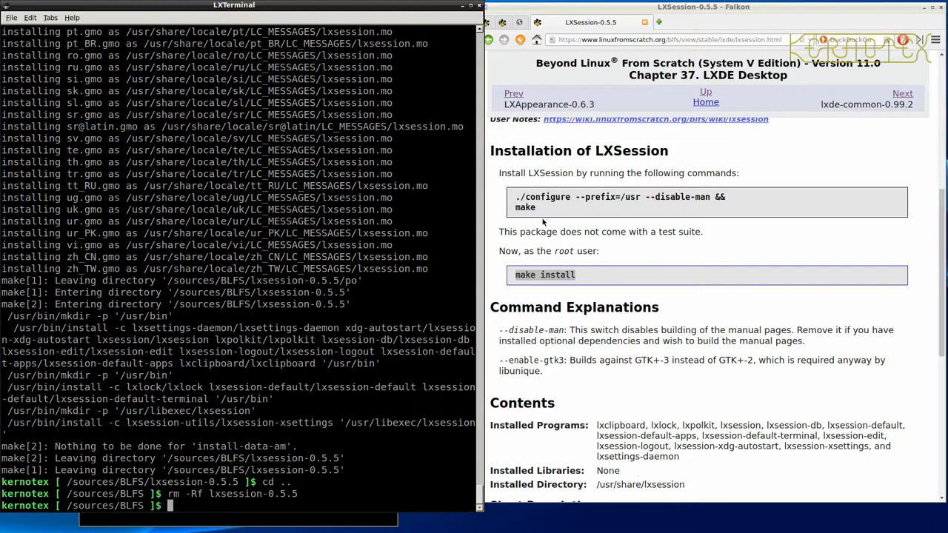
Move Falkon on to the lxde-common-0.99.2 instructions page
{"action": "scroll", "scroll_direction": "down", "scroll_amount": 3}
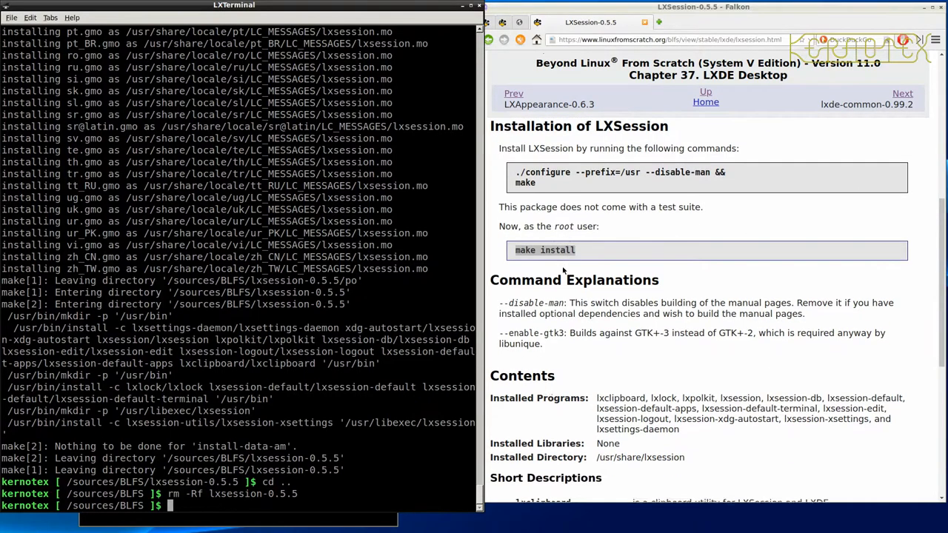
{"action": "scroll", "scroll_direction": "down", "scroll_amount": 3}
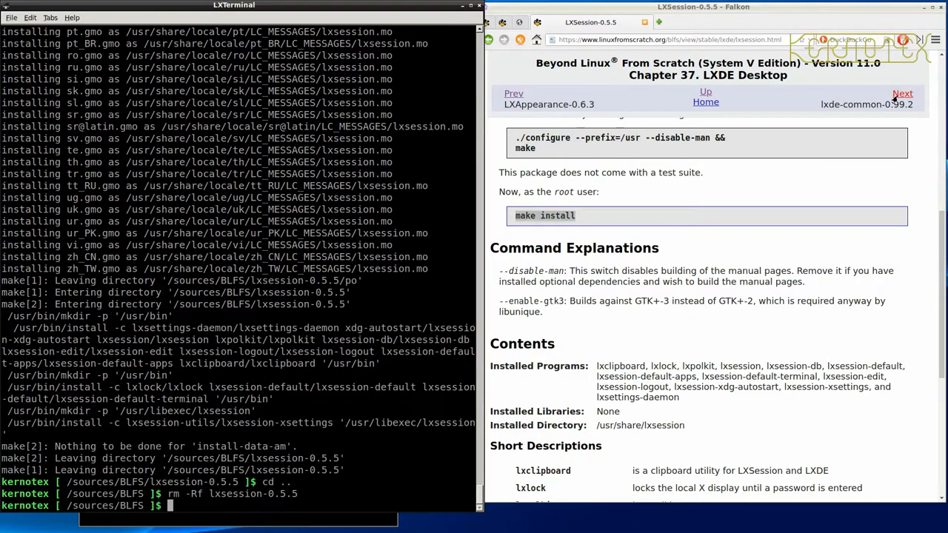
{"action": "left_click", "coordinate": [902, 94]}
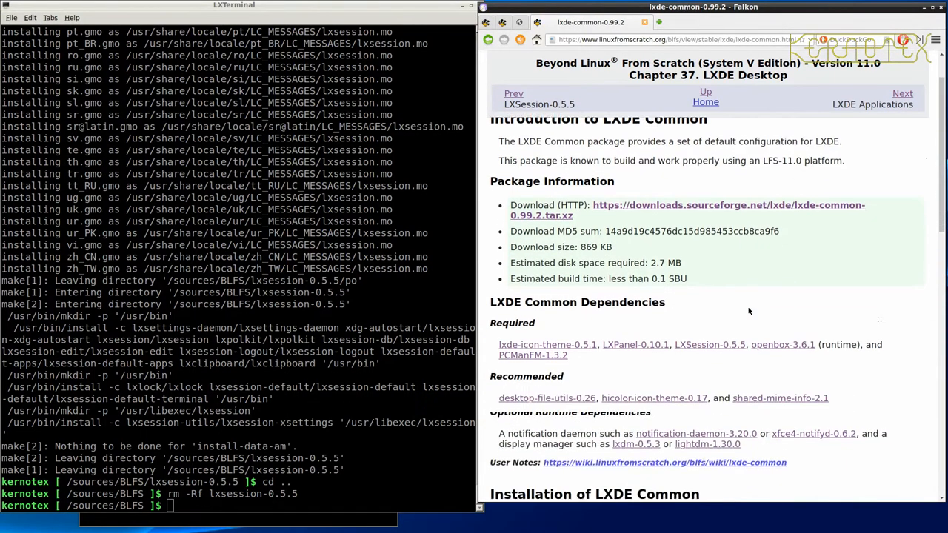
Unpack lxde-common-0.99.2.tar.xz and enter the lxde-common-0.99.2 directory
{"action": "scroll", "scroll_direction": "down", "scroll_amount": 3}
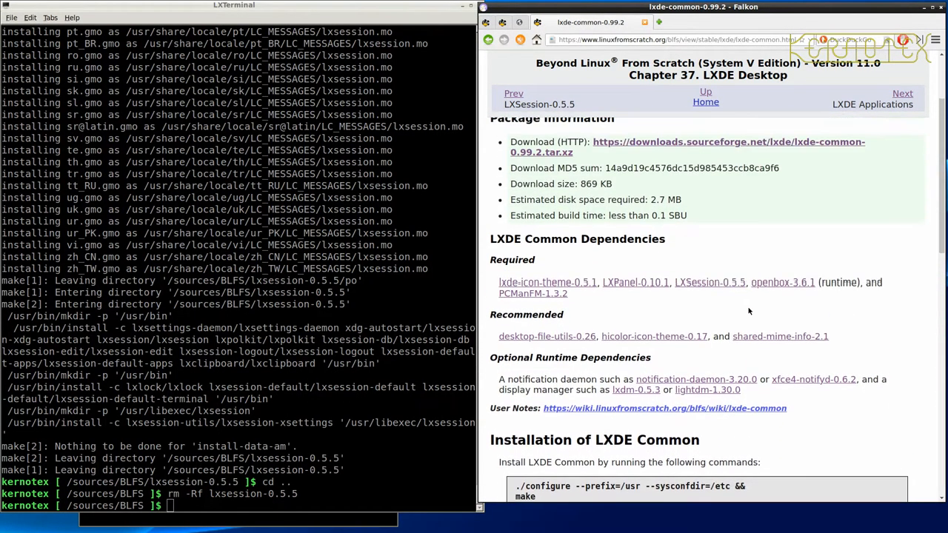
{"action": "scroll", "scroll_direction": "down", "scroll_amount": 3}
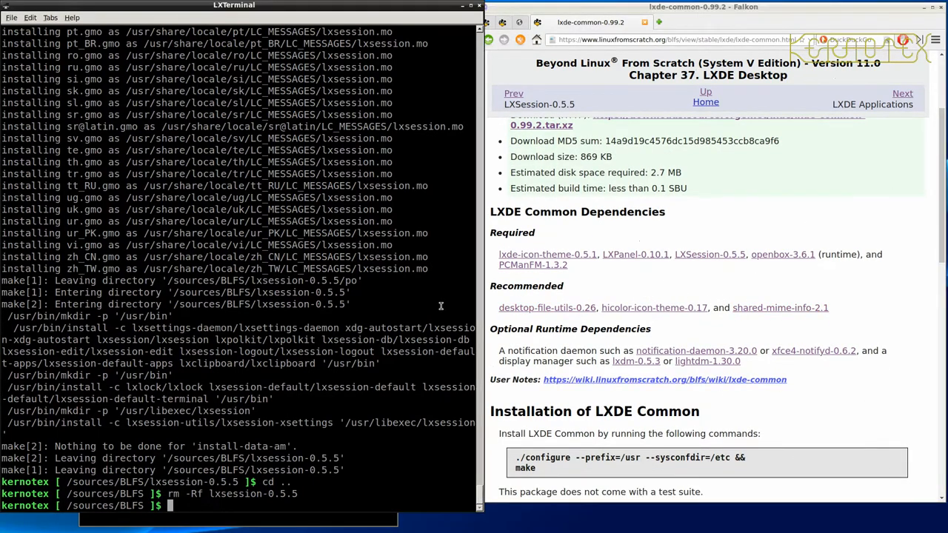
{"action": "type", "text": "tar -xvf"}
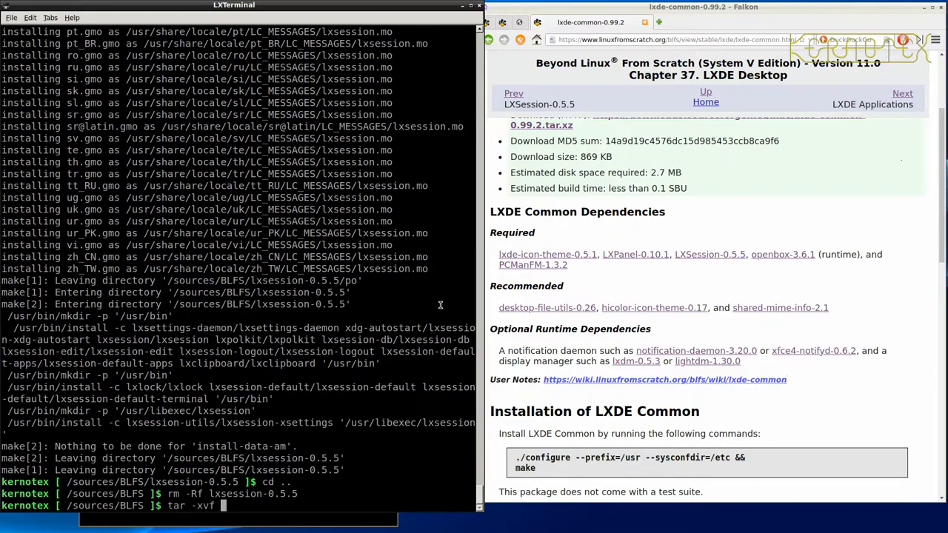
{"action": "type", "text": "lxde-co"}
{"action": "type", "text": "cd l"}
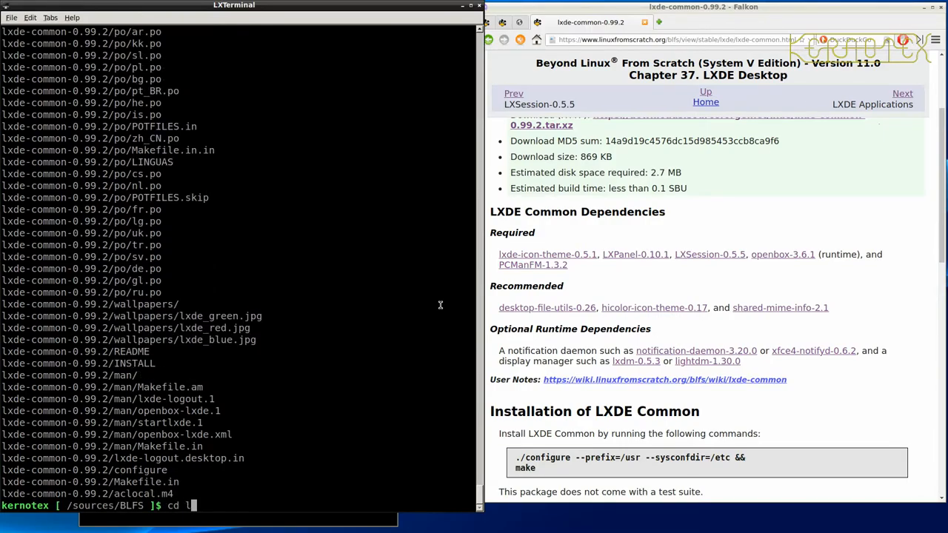
{"action": "type", "text": "xde-common-0.99.2"}
{"action": "type", "text": "./configure --help"}
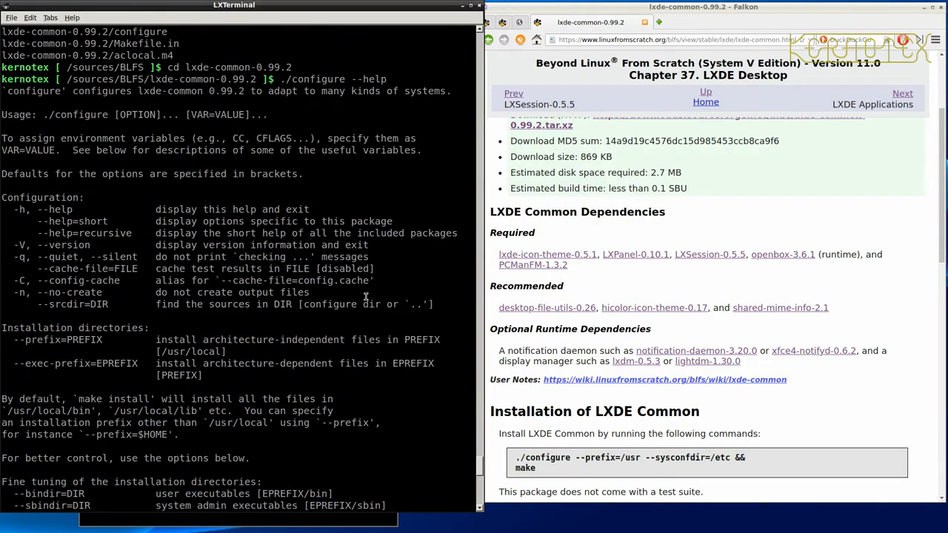
List lxde-common's configure options, rm -Rf its source folder, and close Falkon
{"action": "scroll", "scroll_direction": "down", "scroll_amount": 3}
{"action": "type", "text": "rm -"}
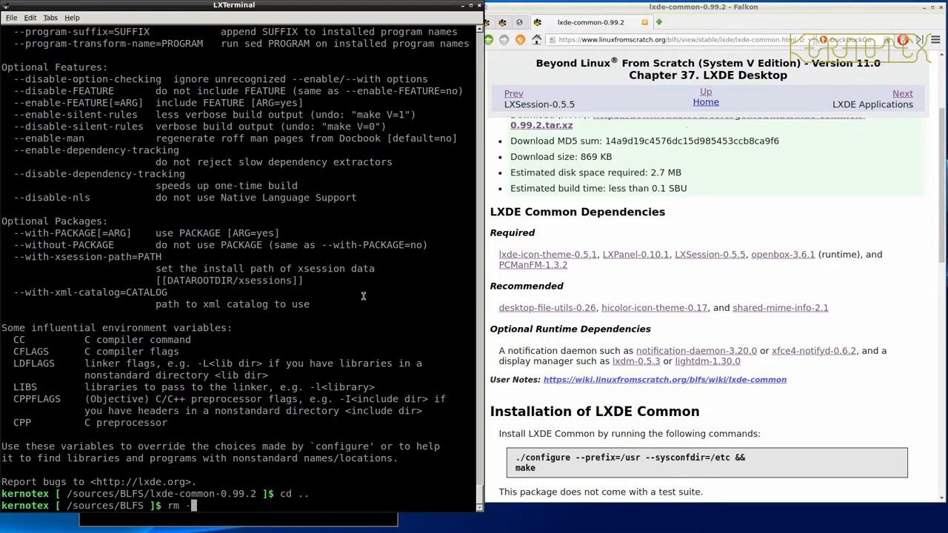
{"action": "type", "text": "Rf lxde-common-0.99.2"}
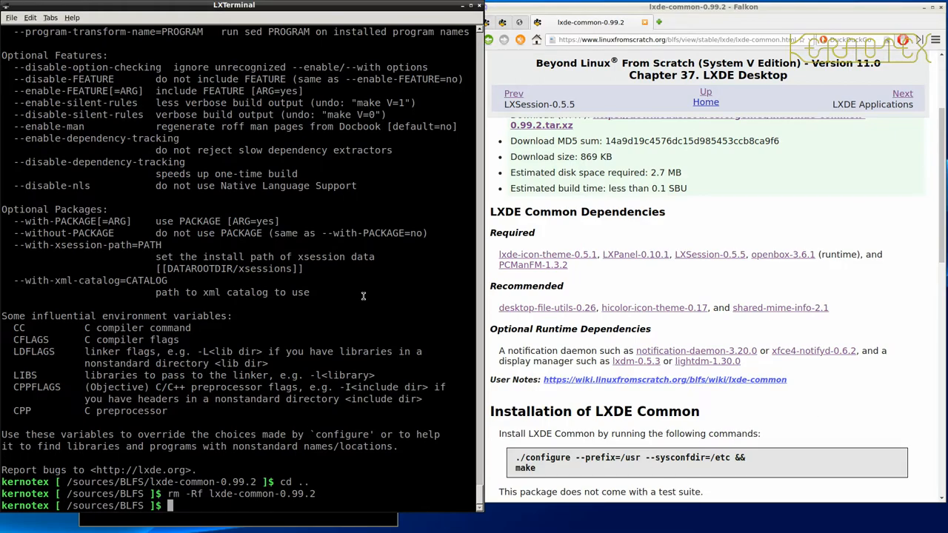
{"action": "left_click", "coordinate": [938, 11]}
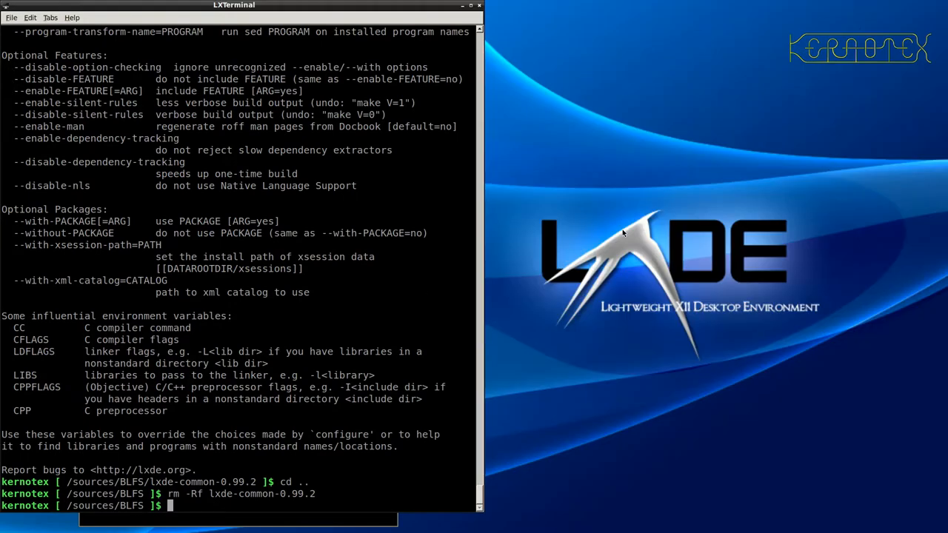
{"action": "mouse_move", "coordinate": [465, 285]}
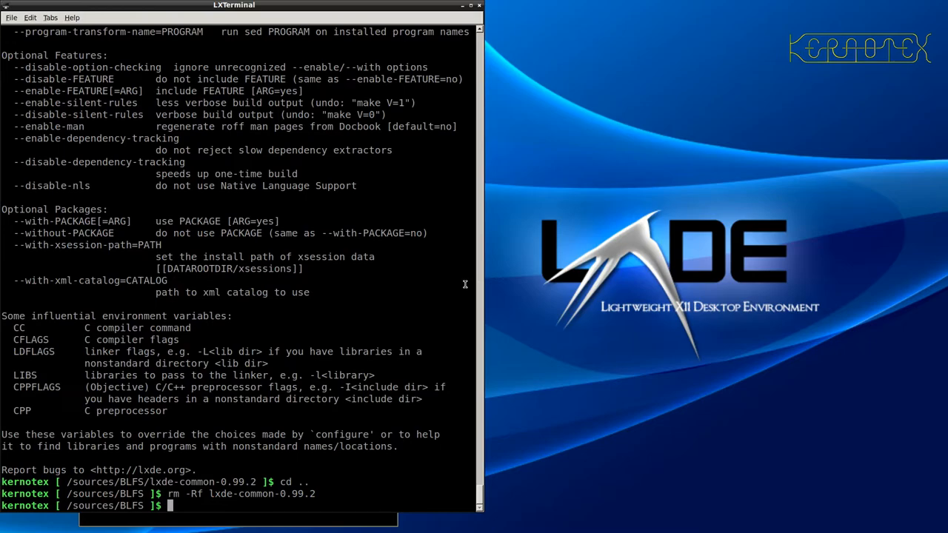
Switch to runlevel 3 with sudo init 3 and begin logging in at the text console
{"action": "type", "text": "sudo init3"}
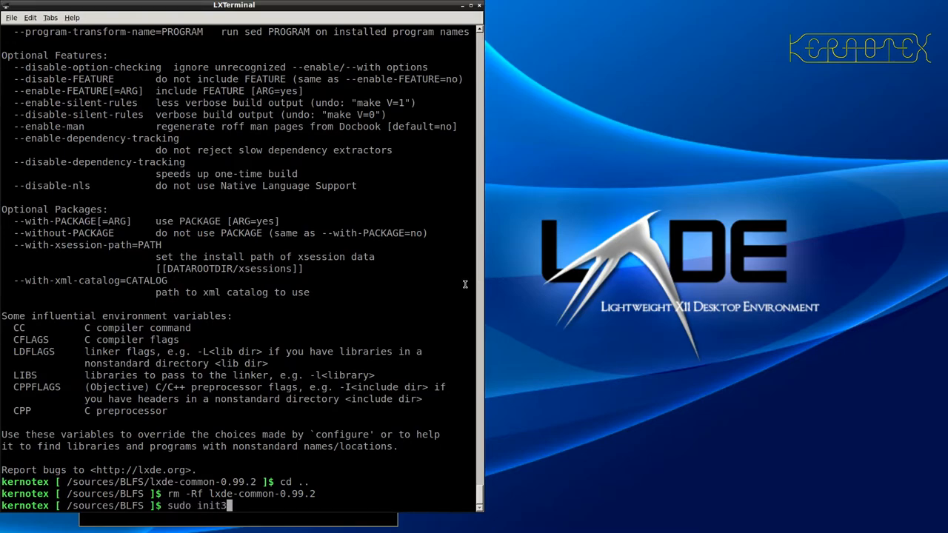
{"action": "key", "text": "Return"}
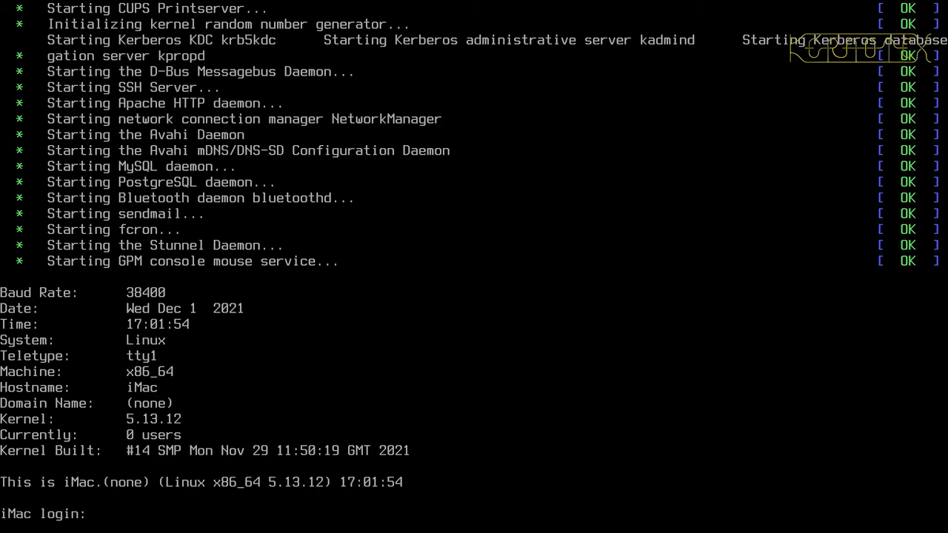
{"action": "type", "text": "kern"}
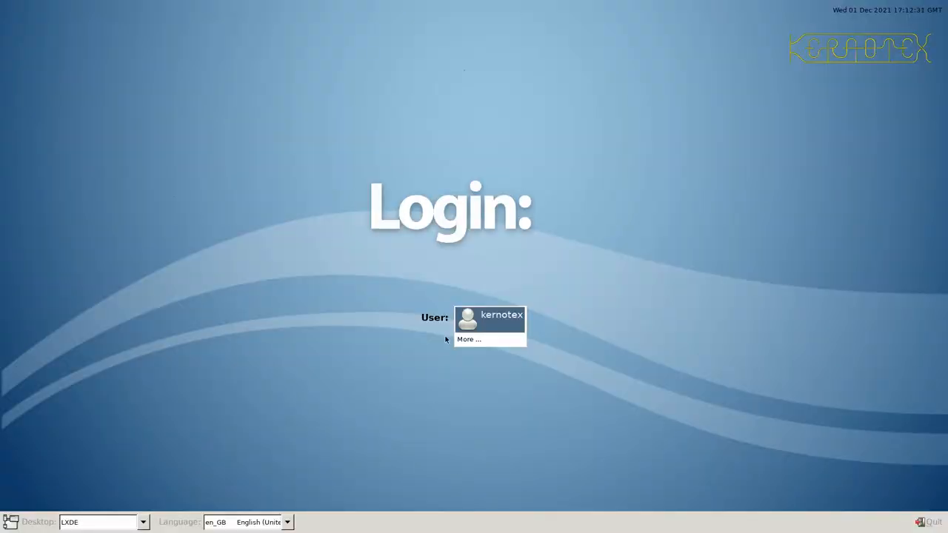
Sign in at LXDM, browse the panel and desktop right-click menus, then log out of LXDE
{"action": "left_click", "coordinate": [490, 317]}
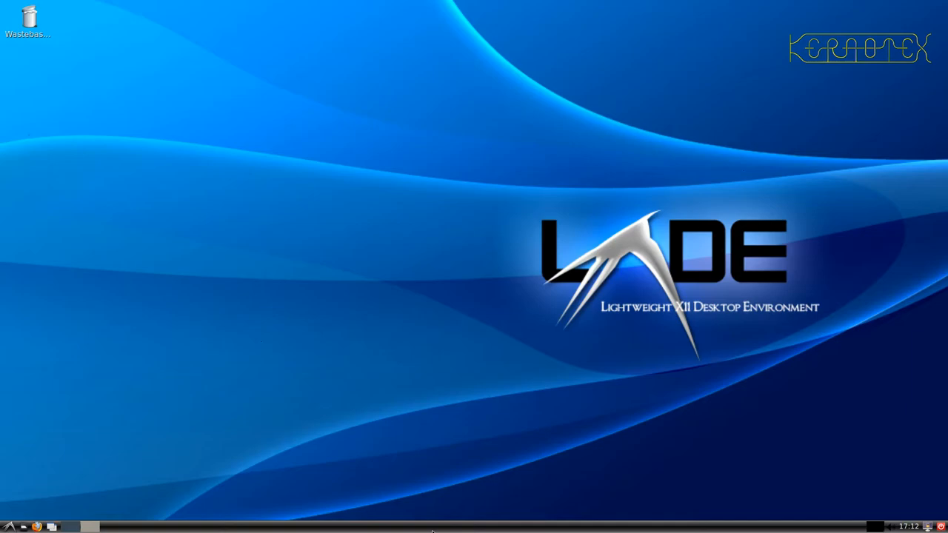
{"action": "mouse_move", "coordinate": [142, 491]}
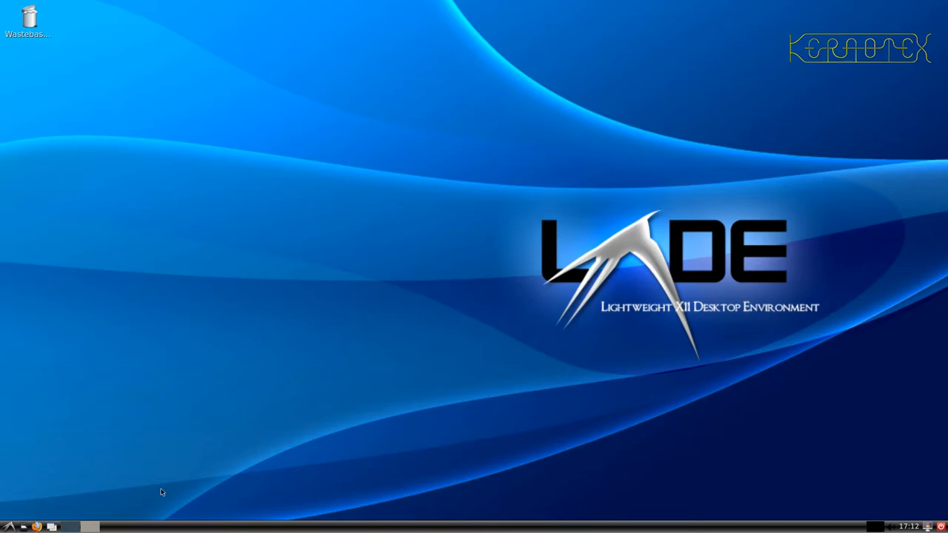
{"action": "mouse_move", "coordinate": [37, 512]}
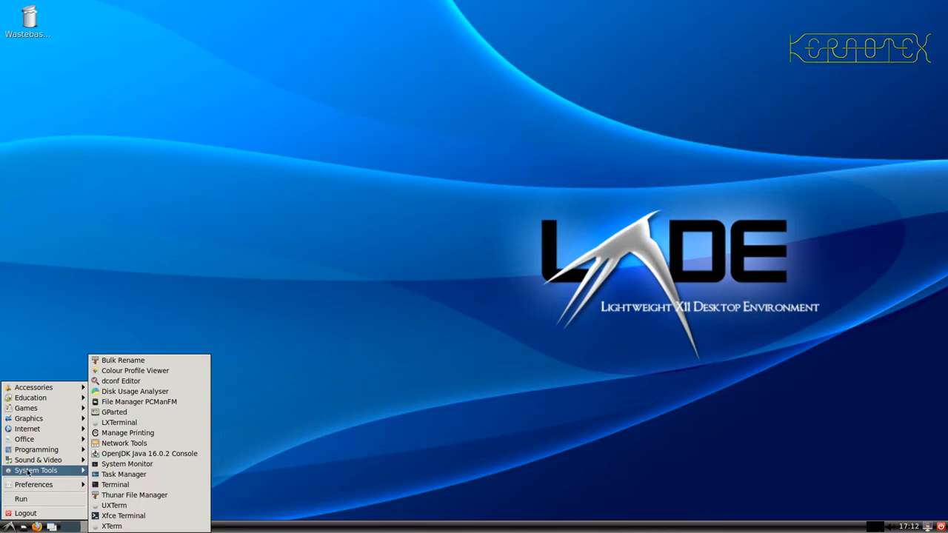
{"action": "left_click", "coordinate": [139, 403]}
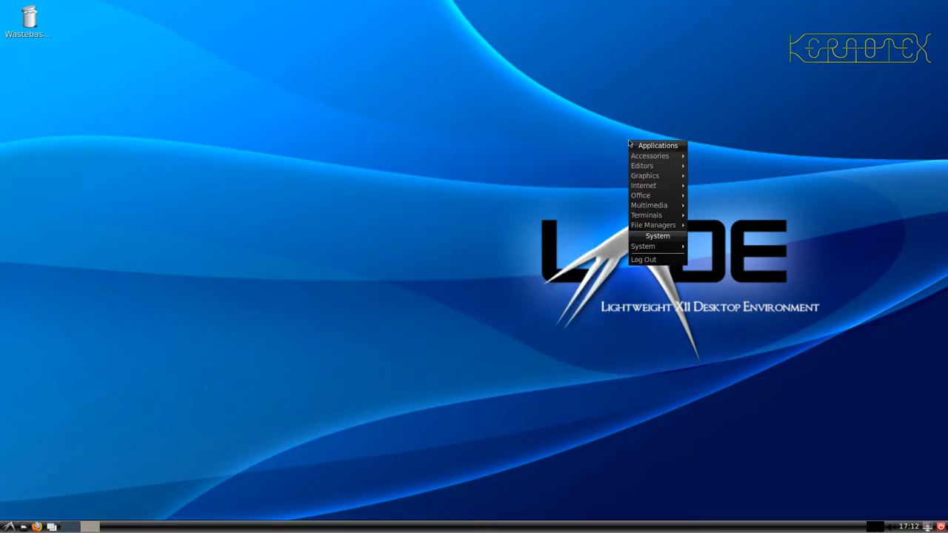
{"action": "left_click", "coordinate": [530, 213]}
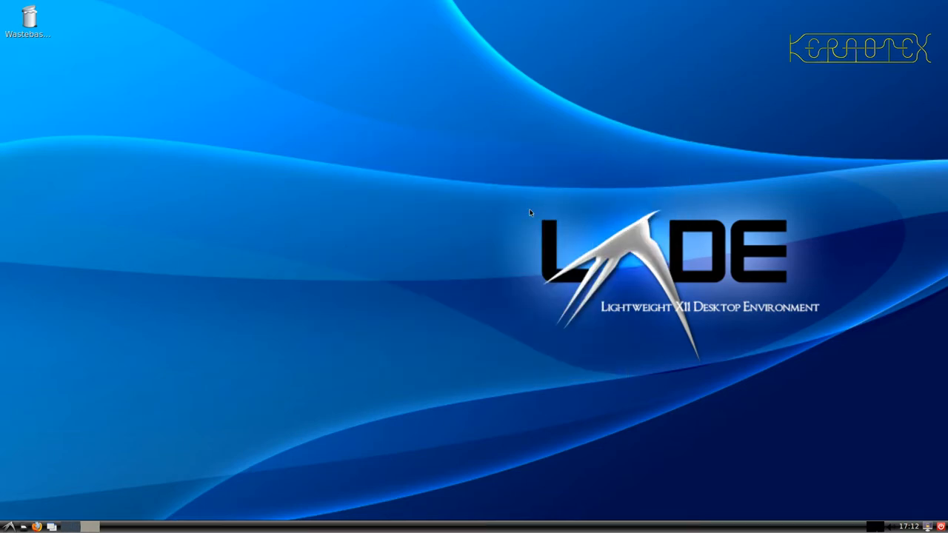
{"action": "right_click", "coordinate": [530, 214]}
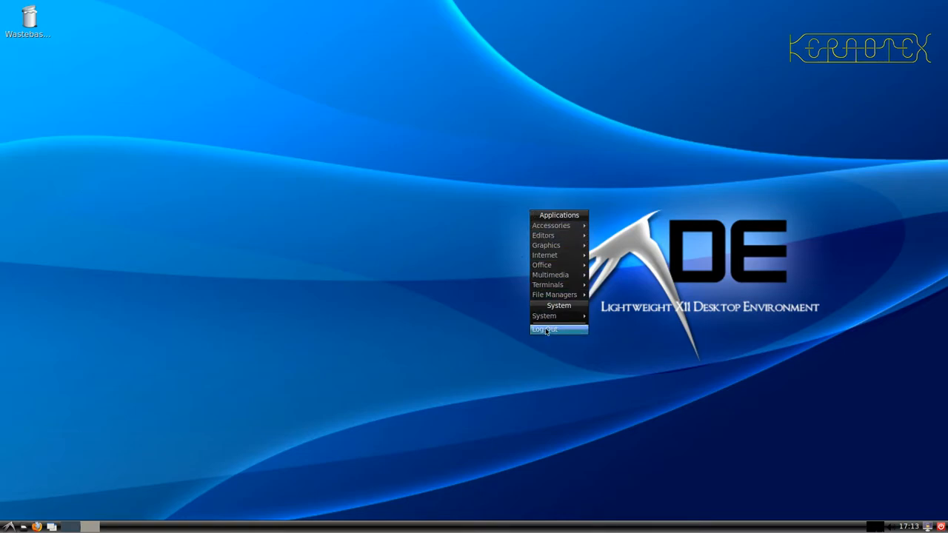
{"action": "left_click", "coordinate": [557, 329]}
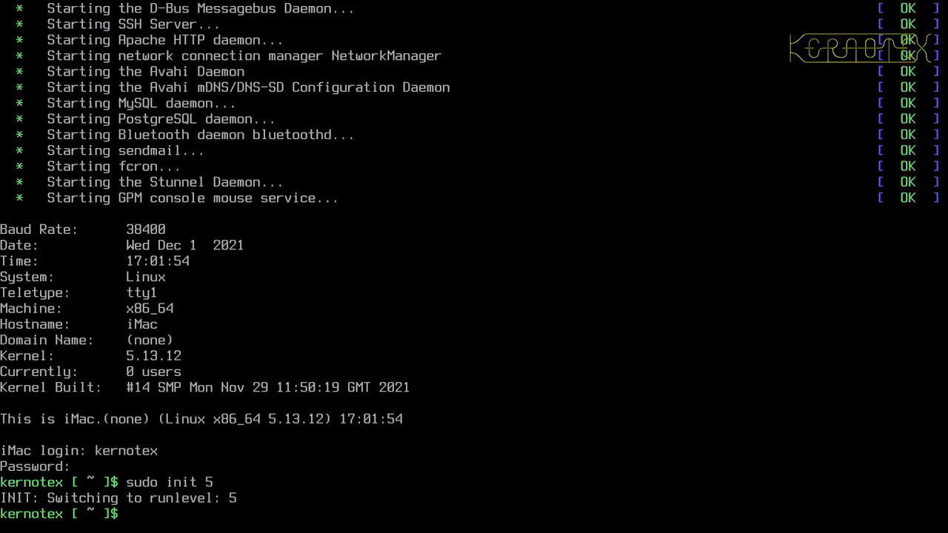
Change runlevel from the console, sign in as kernotex at LXDM and bring up the applications menu
{"action": "type", "text": "init 3"}
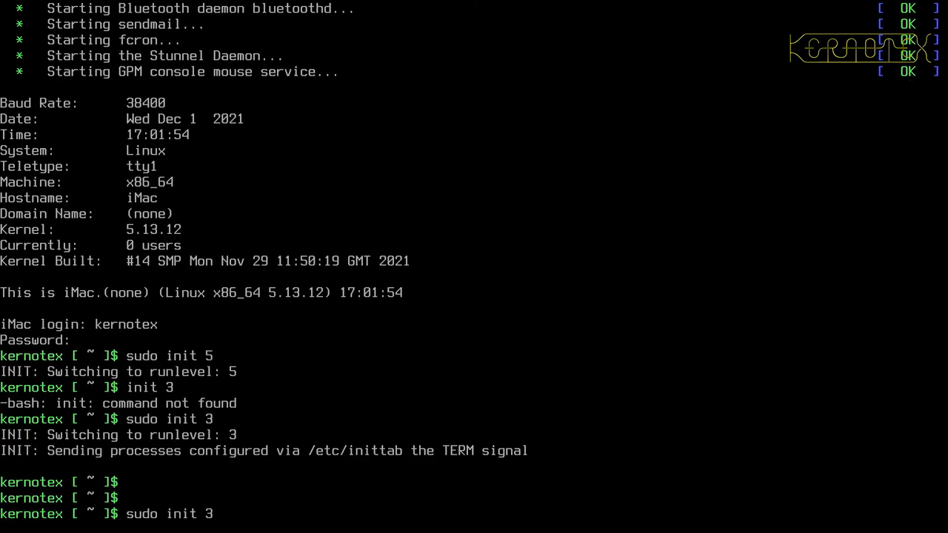
{"action": "key", "text": "Return"}
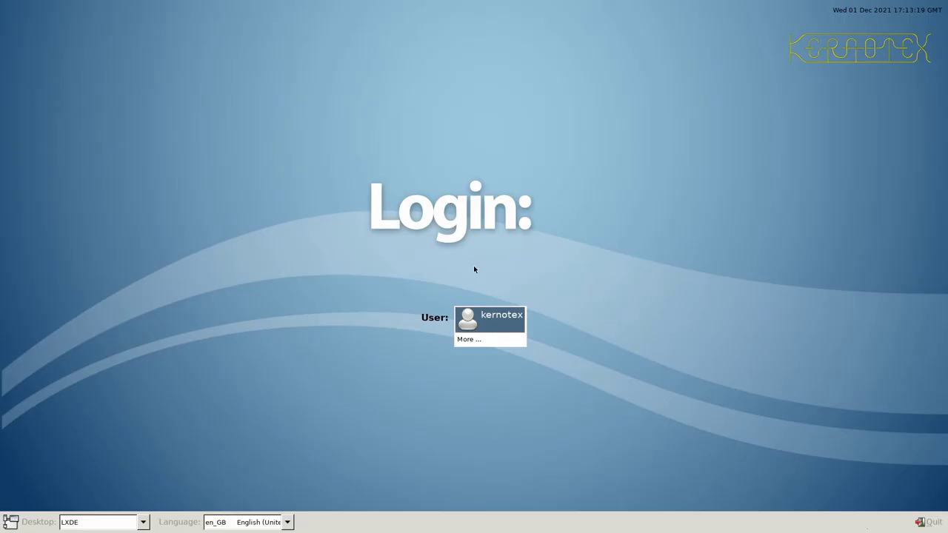
{"action": "left_click", "coordinate": [490, 317]}
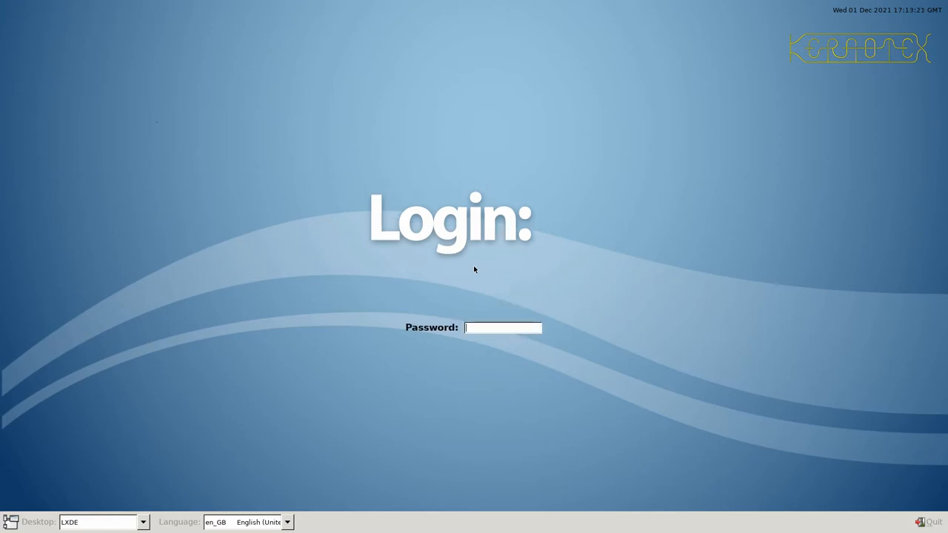
{"action": "key", "text": "Return"}
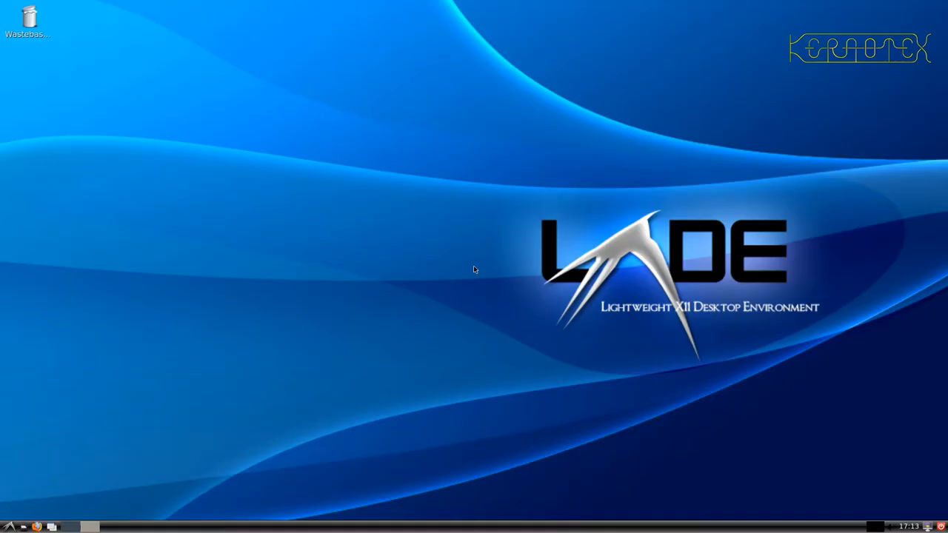
{"action": "left_click", "coordinate": [7, 526]}
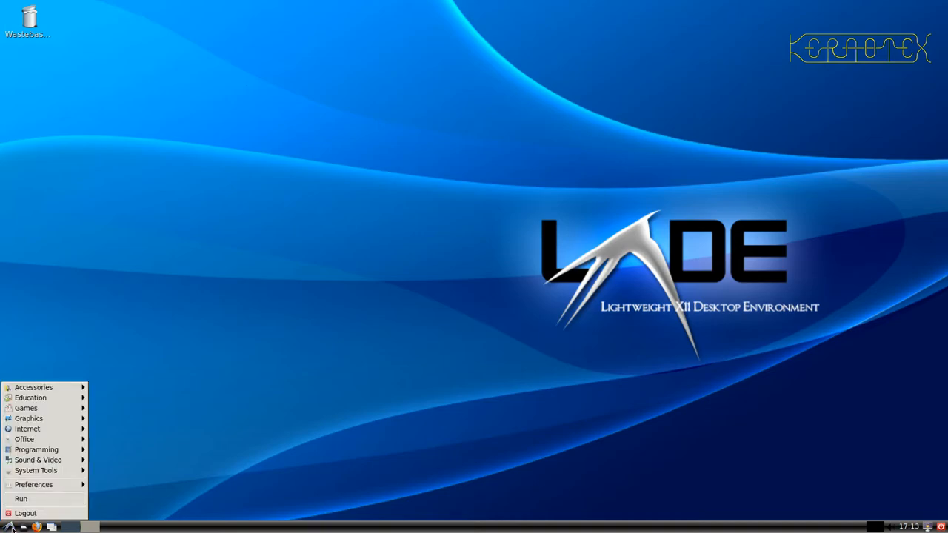
{"action": "mouse_move", "coordinate": [49, 438]}
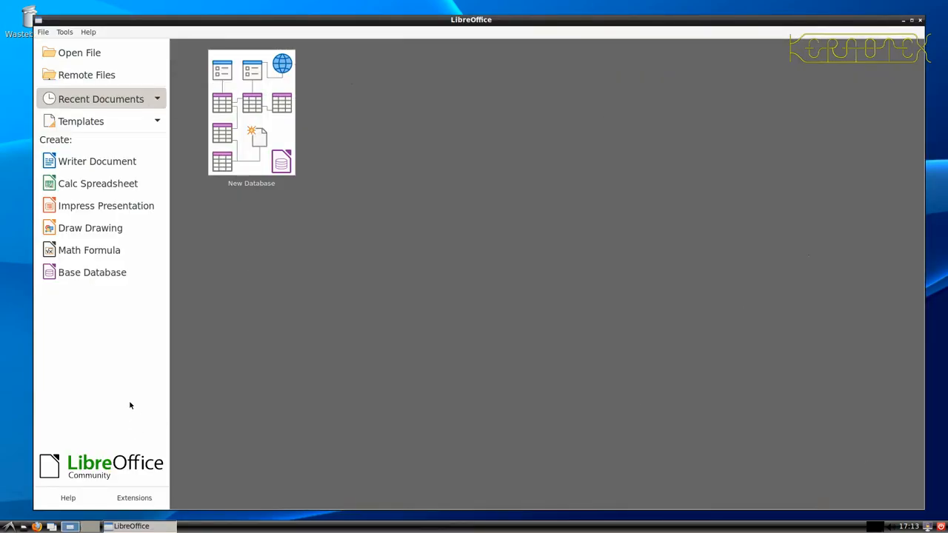
Create a blank Calc spreadsheet from the Start Center and dismiss the Tip of the Day
{"action": "left_click", "coordinate": [98, 184]}
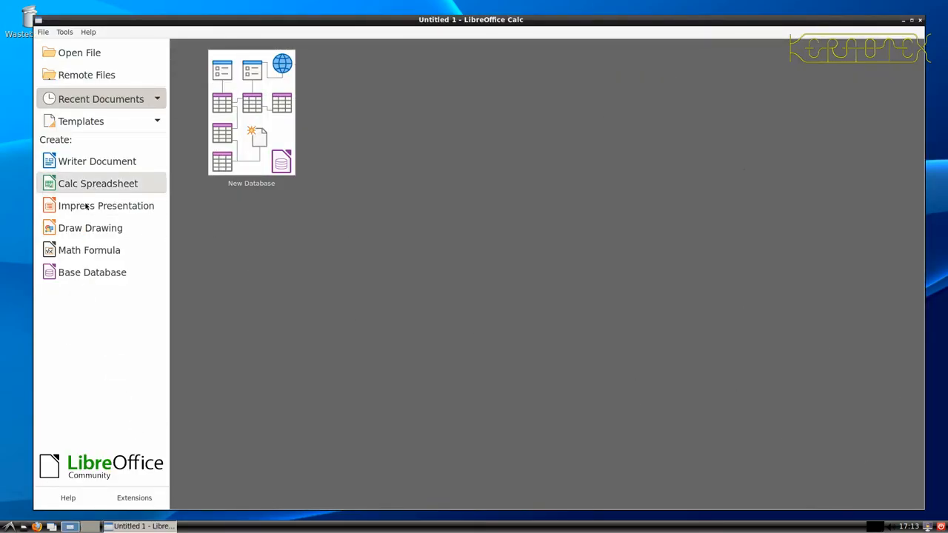
{"action": "left_click", "coordinate": [97, 184]}
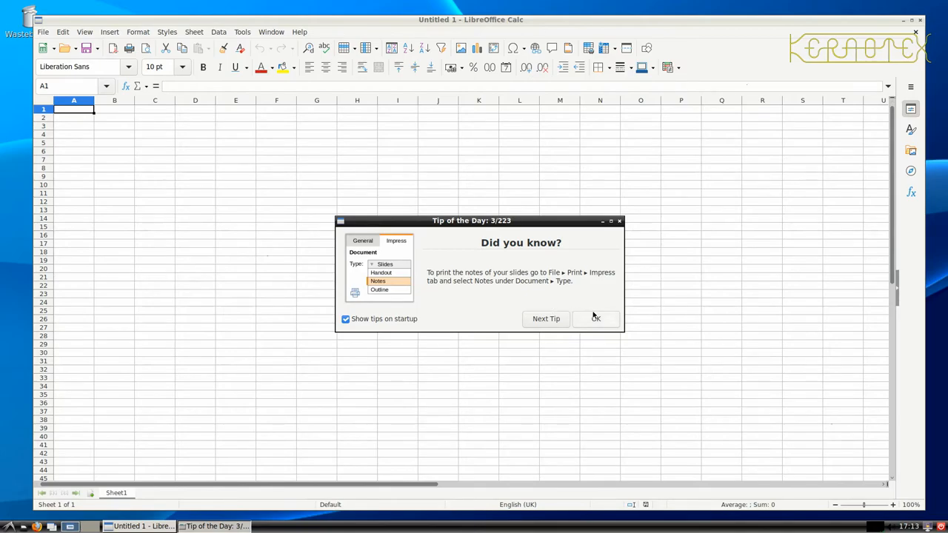
{"action": "left_click", "coordinate": [595, 318]}
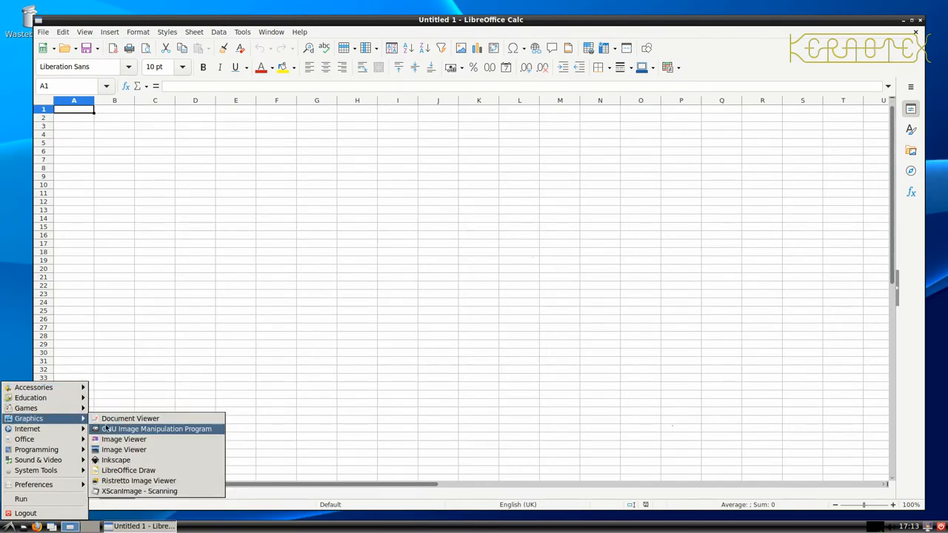
Launch GIMP from the Graphics menu, log out of LXDE and sign back in
{"action": "left_click", "coordinate": [156, 429]}
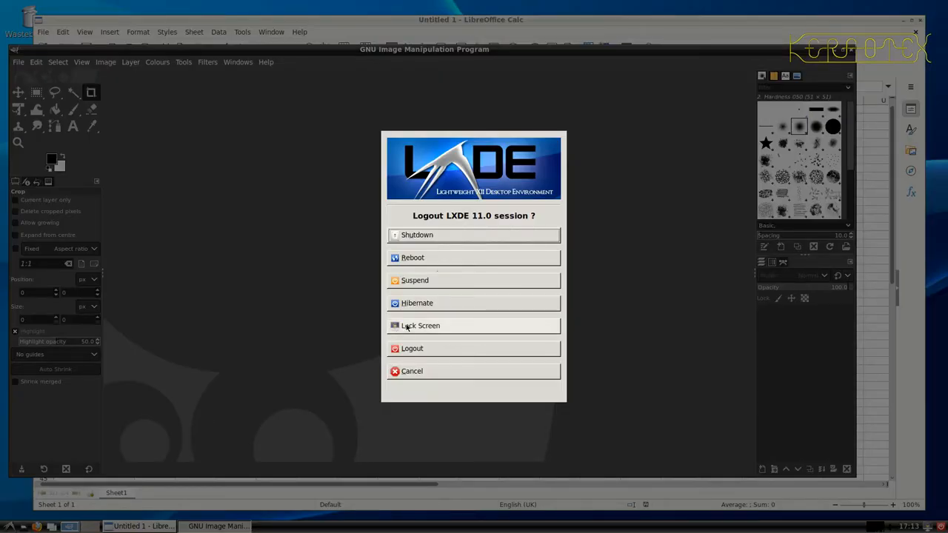
{"action": "mouse_move", "coordinate": [447, 342]}
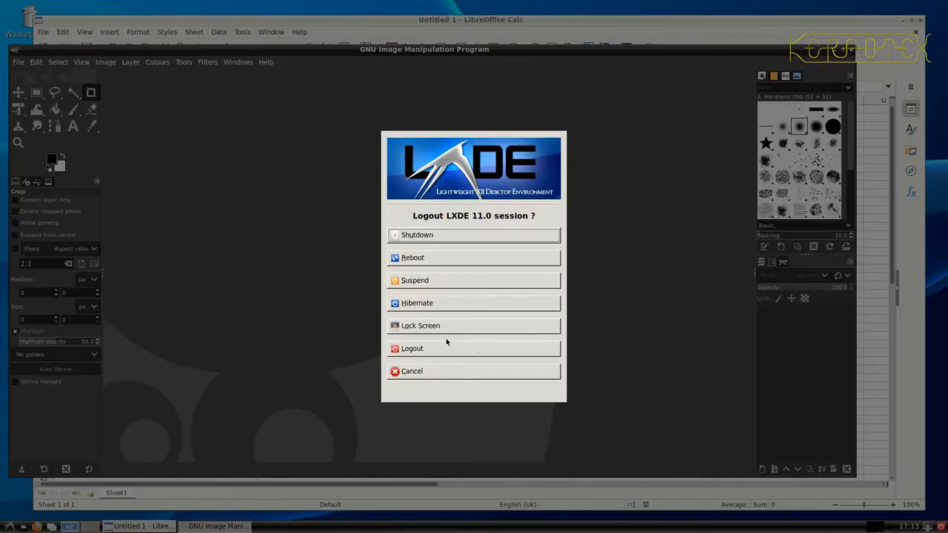
{"action": "left_click", "coordinate": [411, 348]}
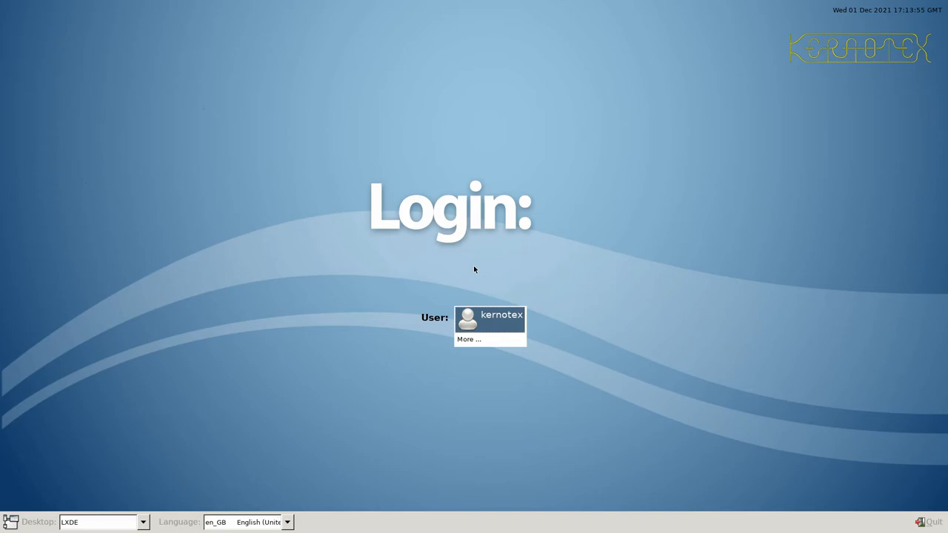
{"action": "left_click", "coordinate": [488, 318]}
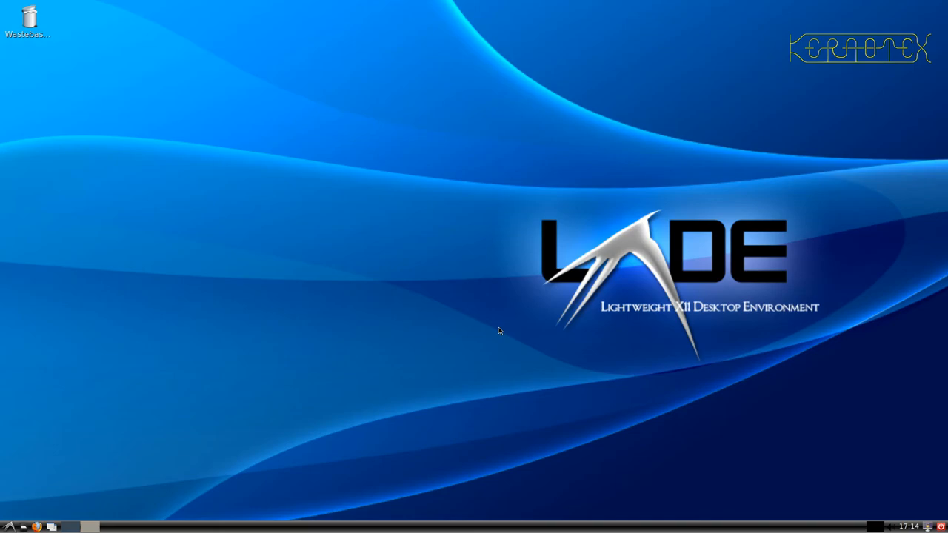
Log out again from the panel menu and begin another init command at the console
{"action": "left_click", "coordinate": [8, 525]}
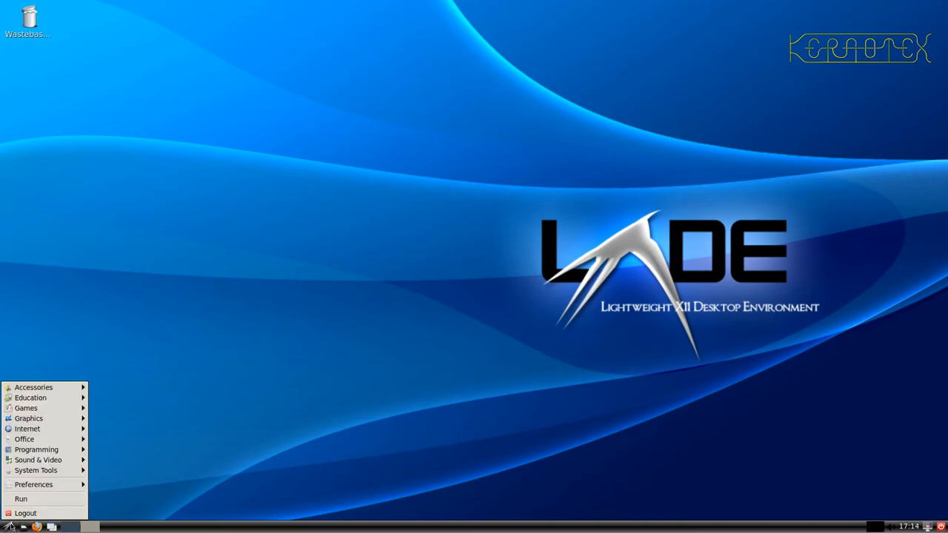
{"action": "left_click", "coordinate": [27, 512]}
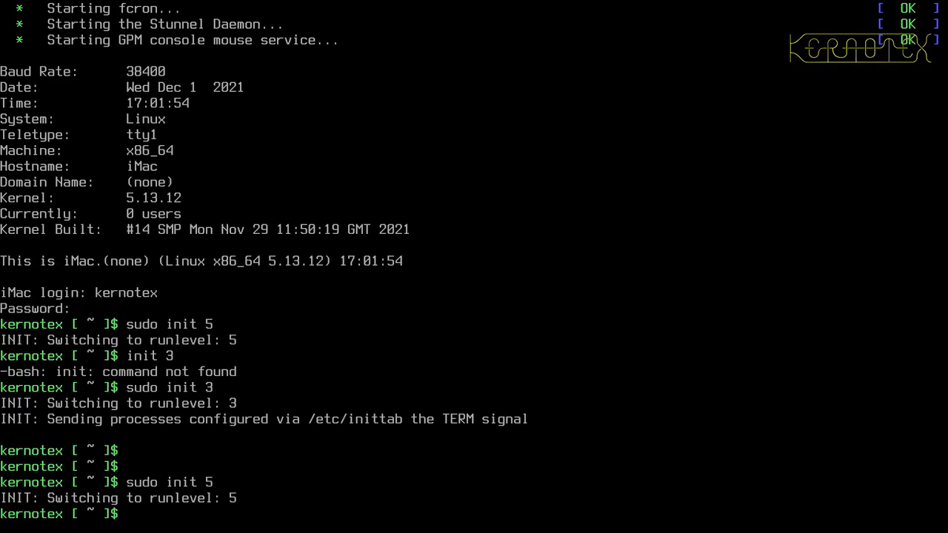
{"action": "type", "text": "init"}
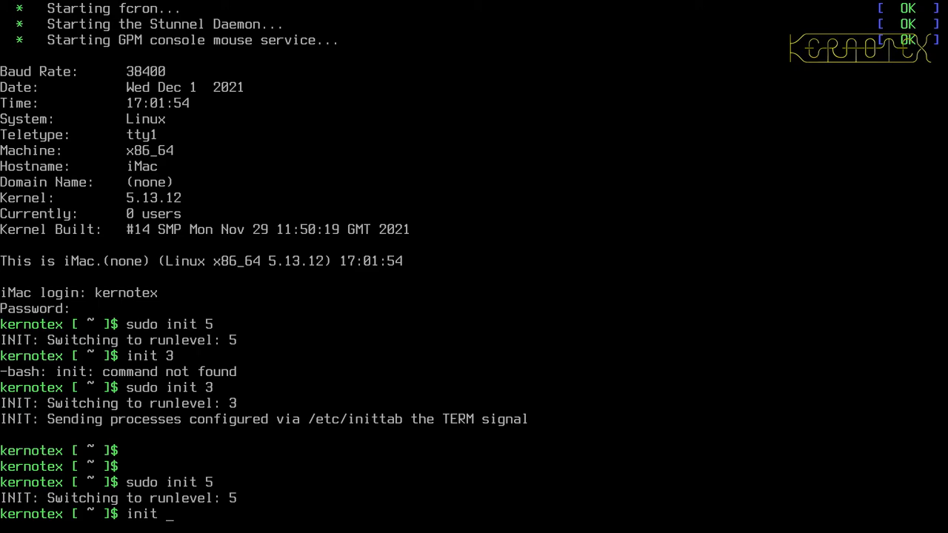